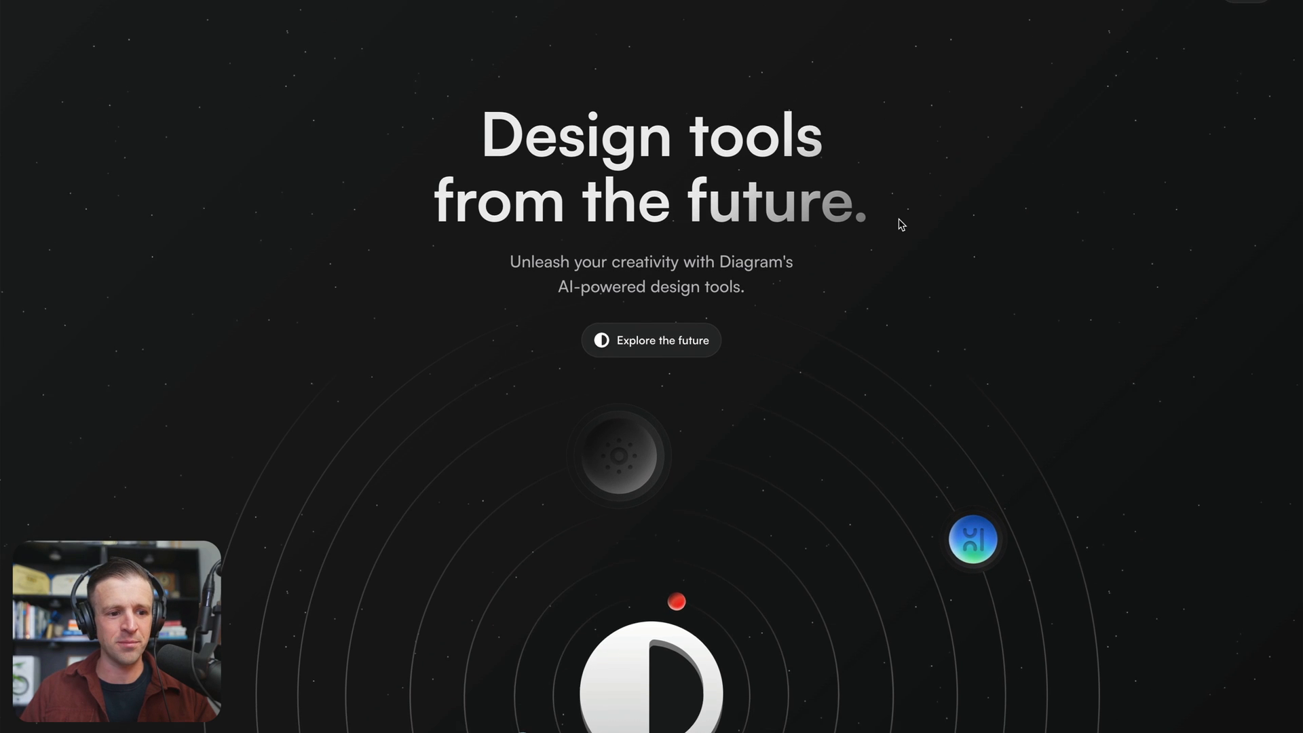
# Scroll the Diagram homepage past the orbit hero to the Magician feature cards with glowing wands.
pyautogui.scroll(-3)
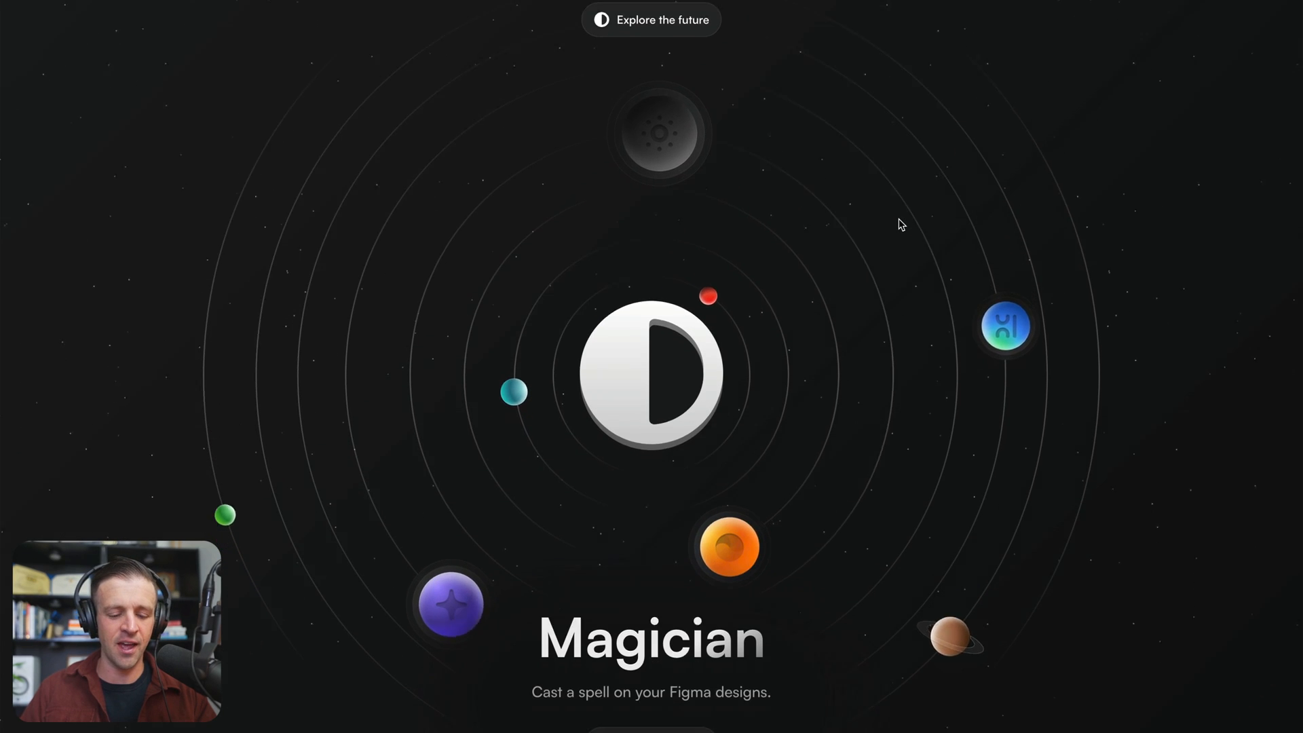
pyautogui.scroll(-3)
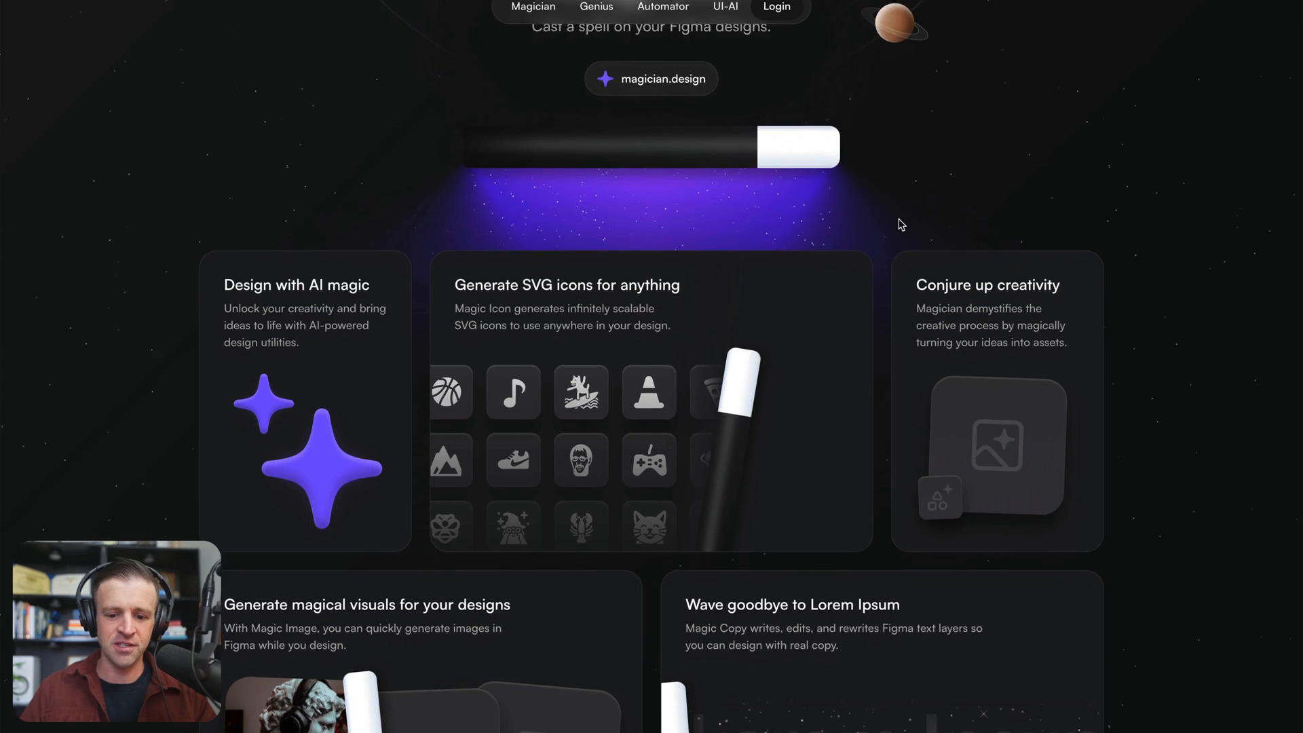
pyautogui.scroll(-3)
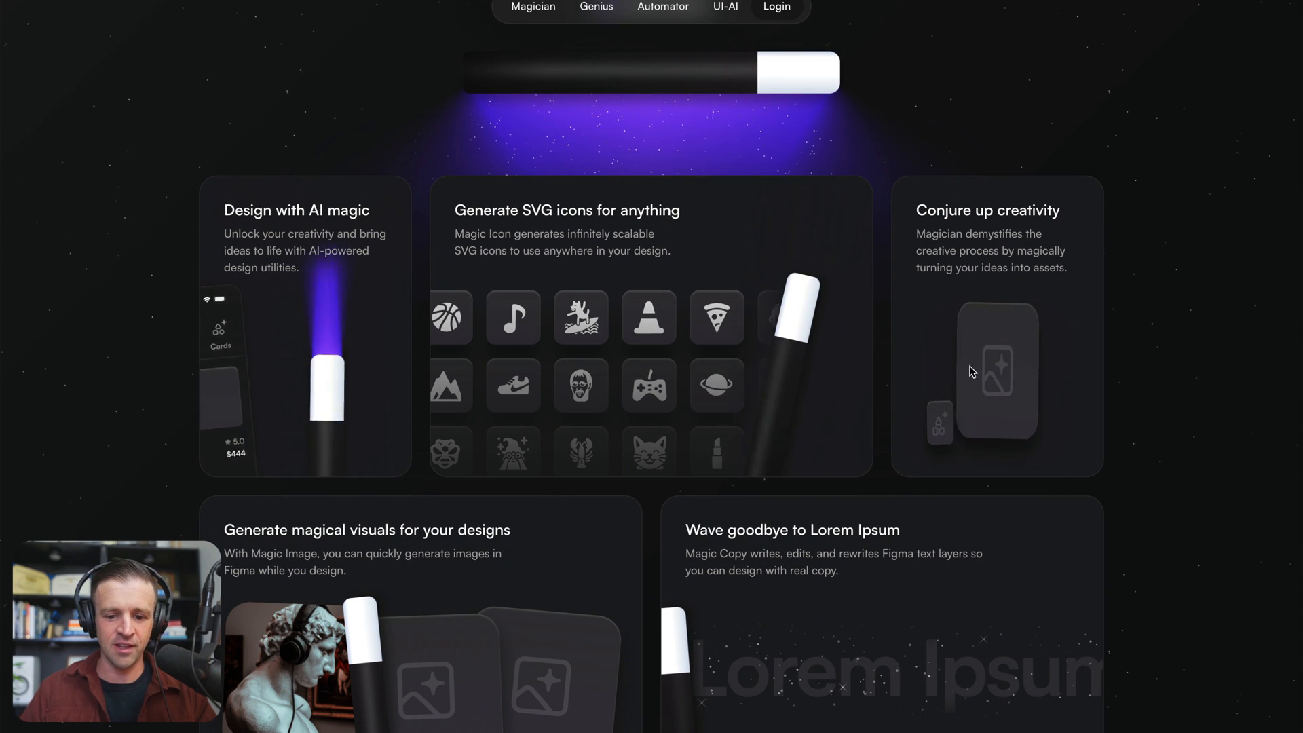
pyautogui.scroll(-3)
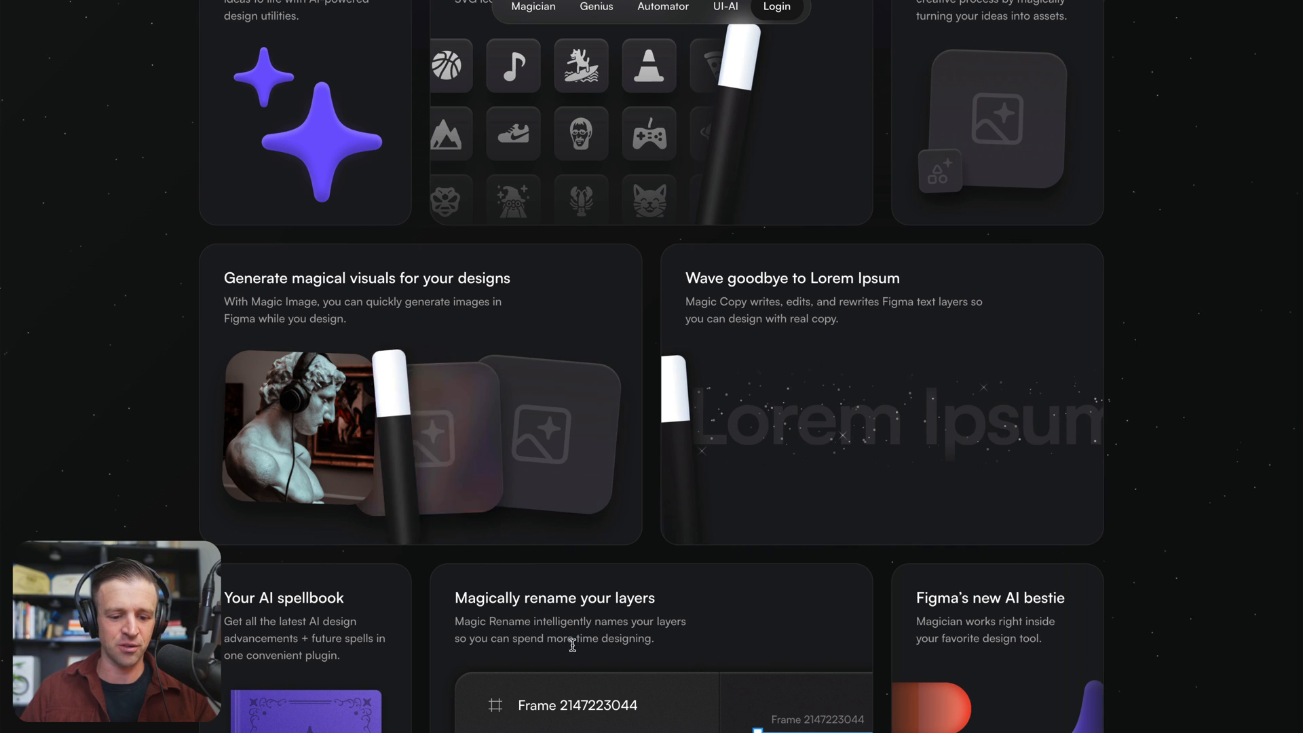
pyautogui.scroll(3)
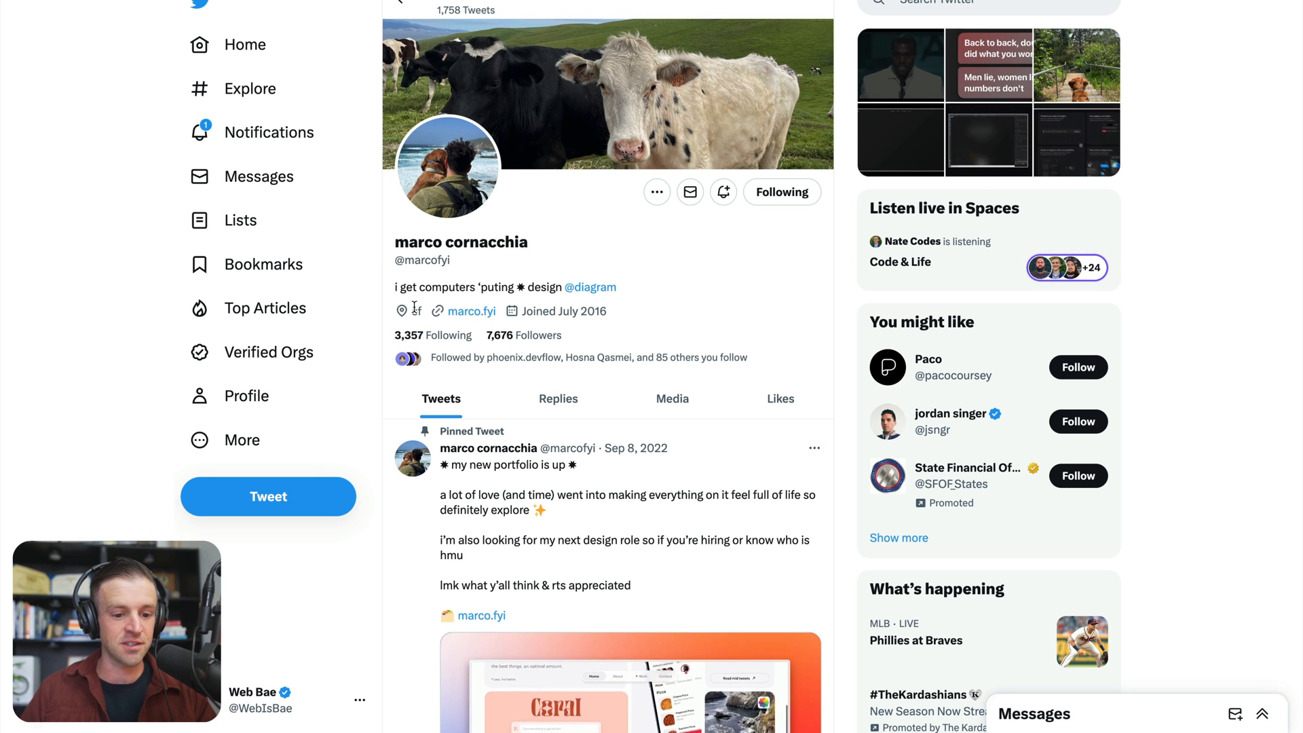
pyautogui.moveTo(615, 255)
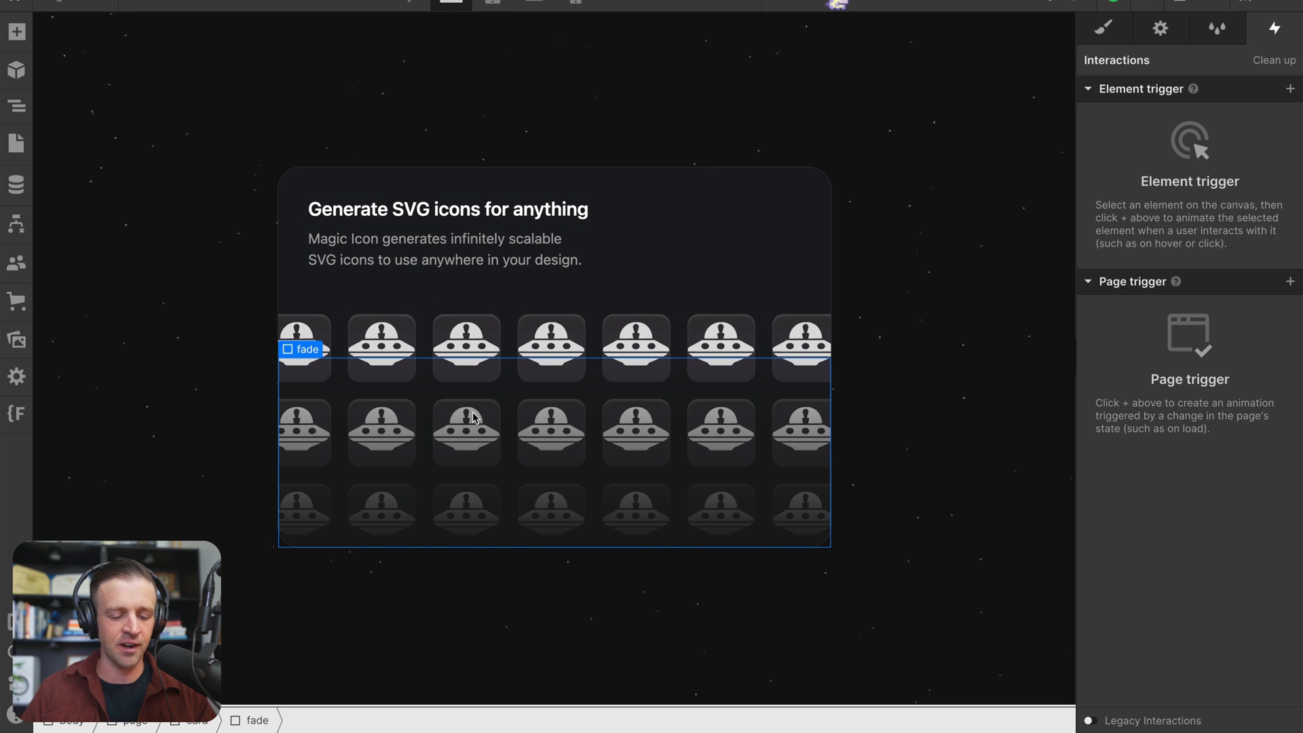
pyautogui.moveTo(537, 374)
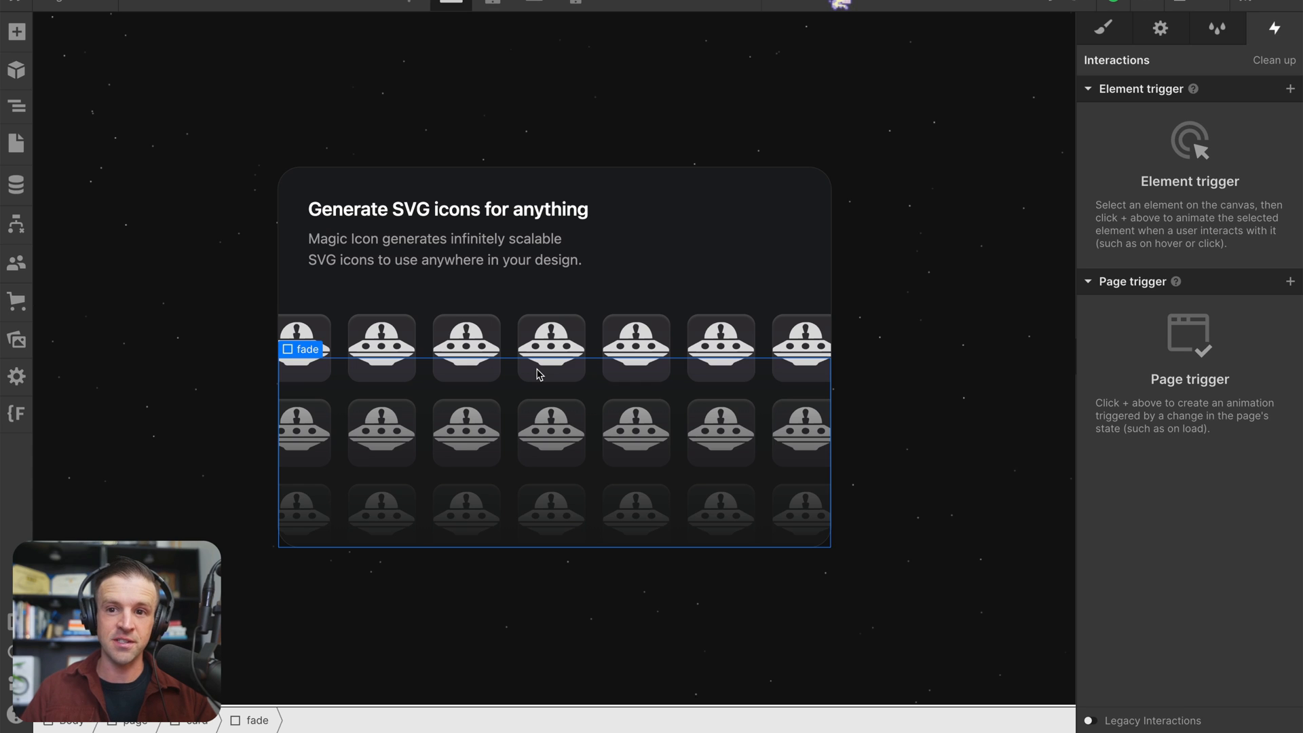
# Reveal the card's element tree in the Navigator and inspect the card and card_content styles.
pyautogui.click(546, 295)
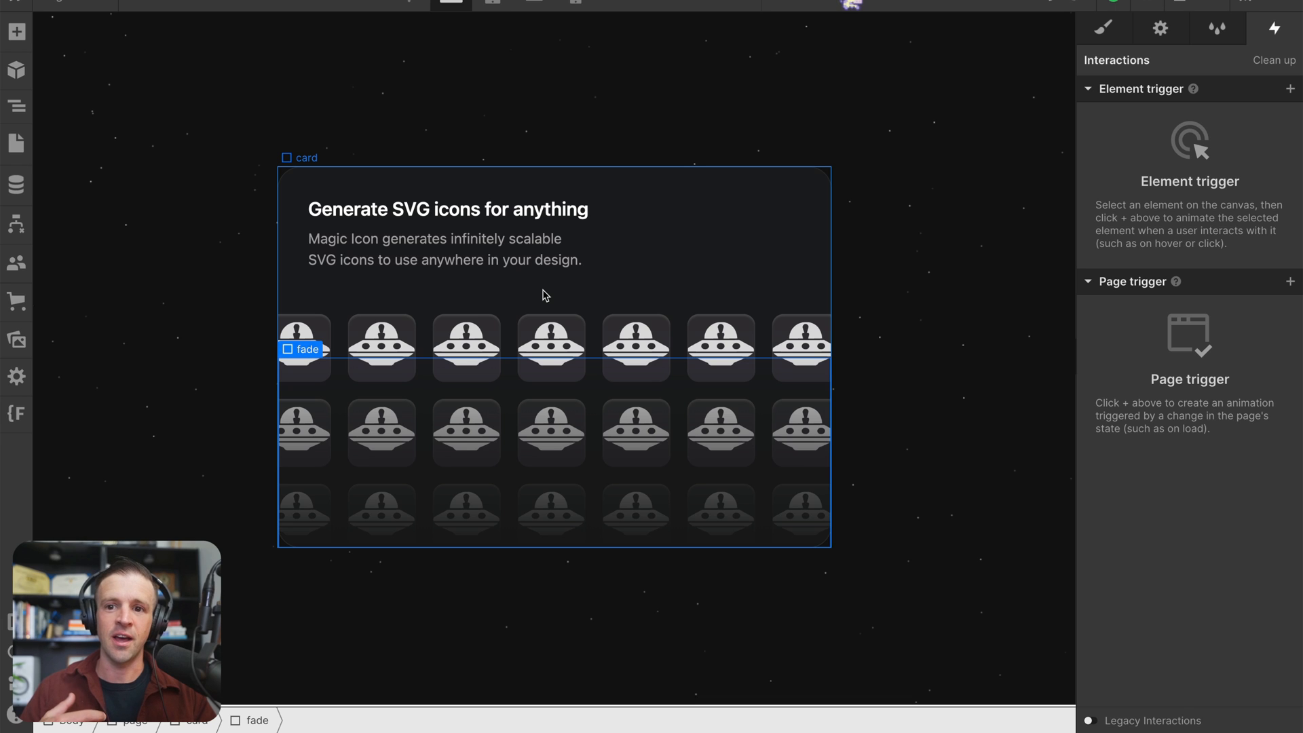
pyautogui.moveTo(502, 282)
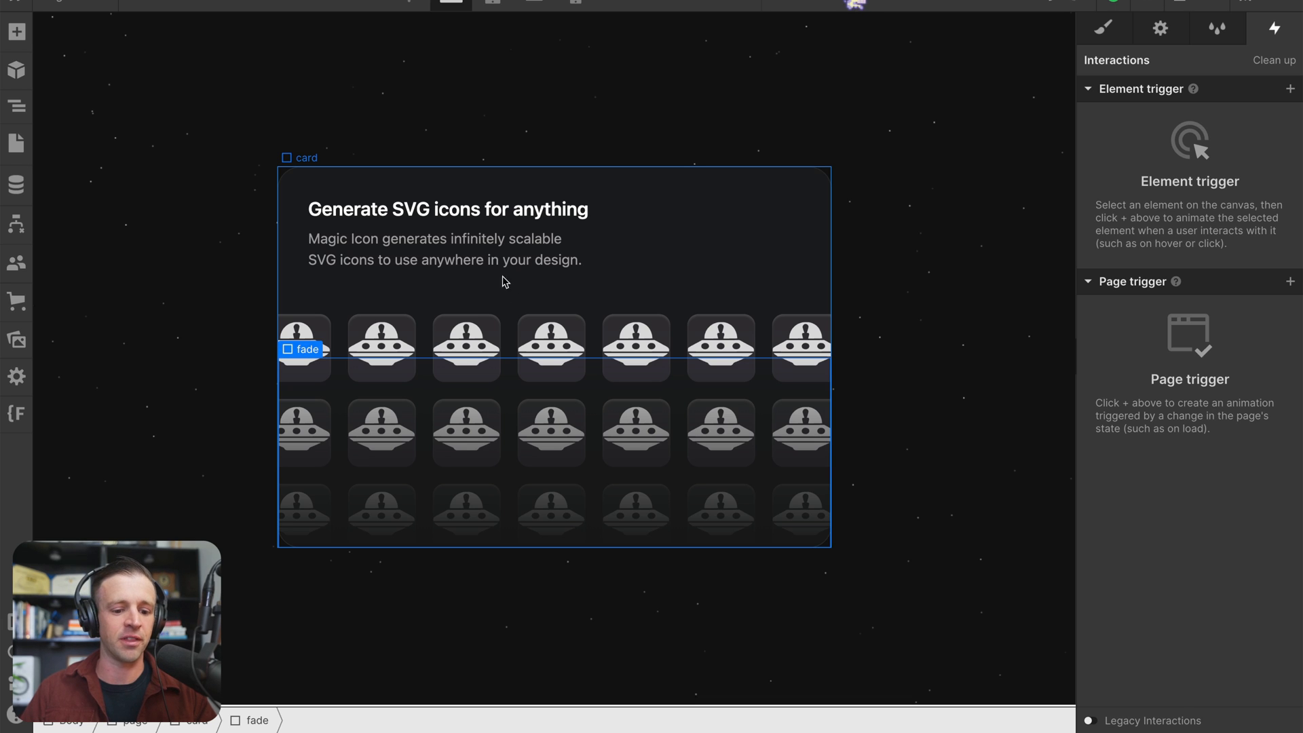
pyautogui.click(15, 106)
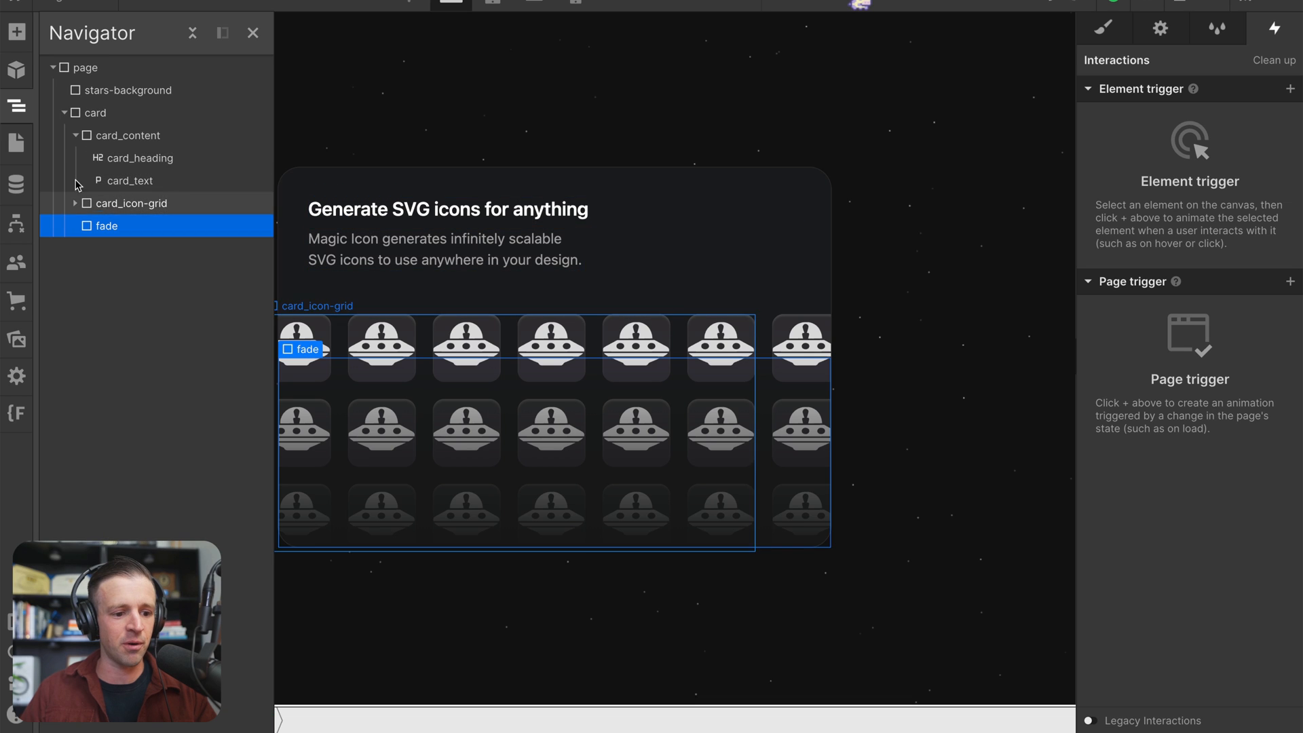
pyautogui.click(96, 113)
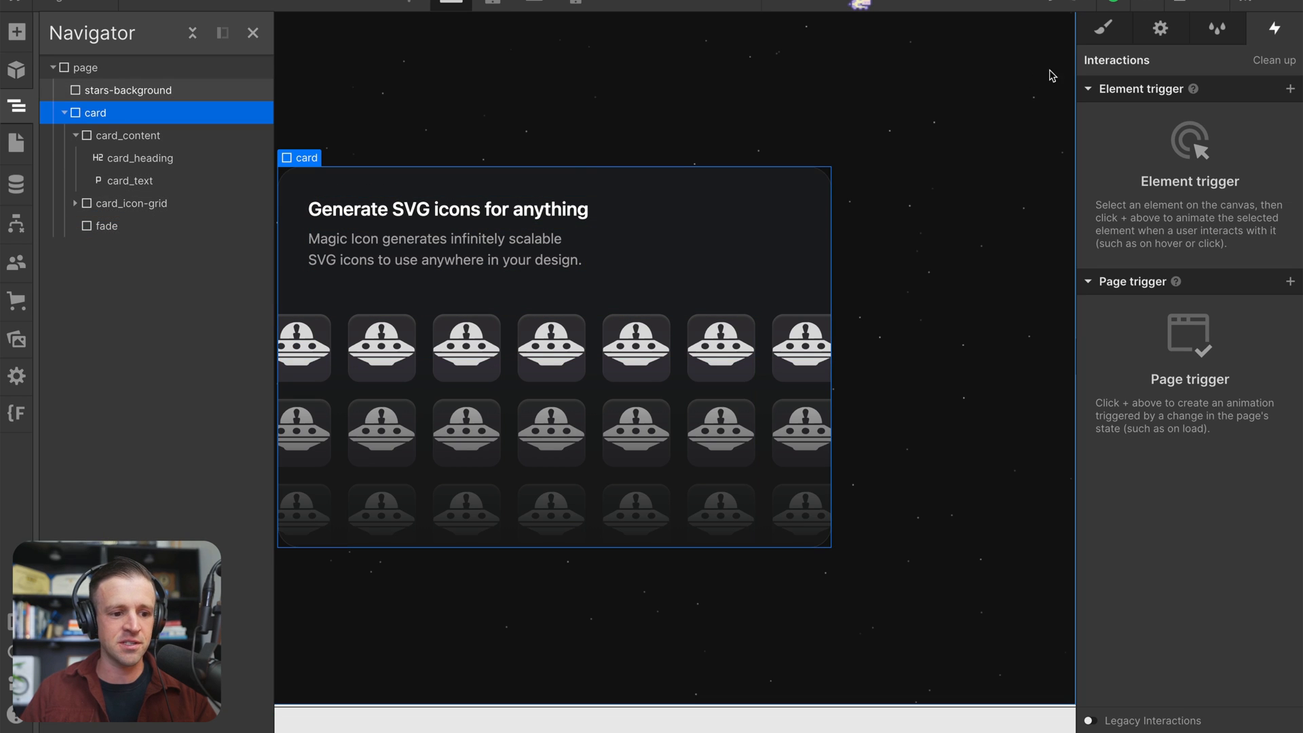
pyautogui.click(1102, 28)
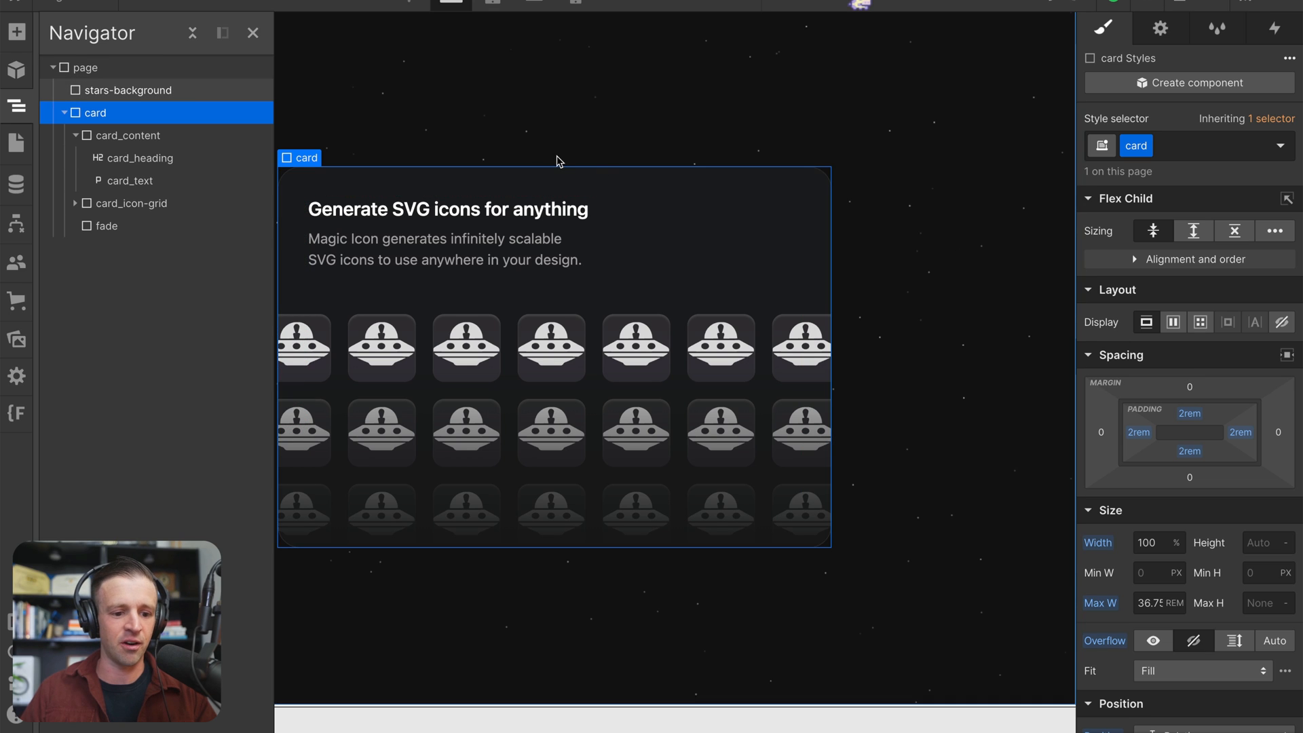
pyautogui.click(132, 134)
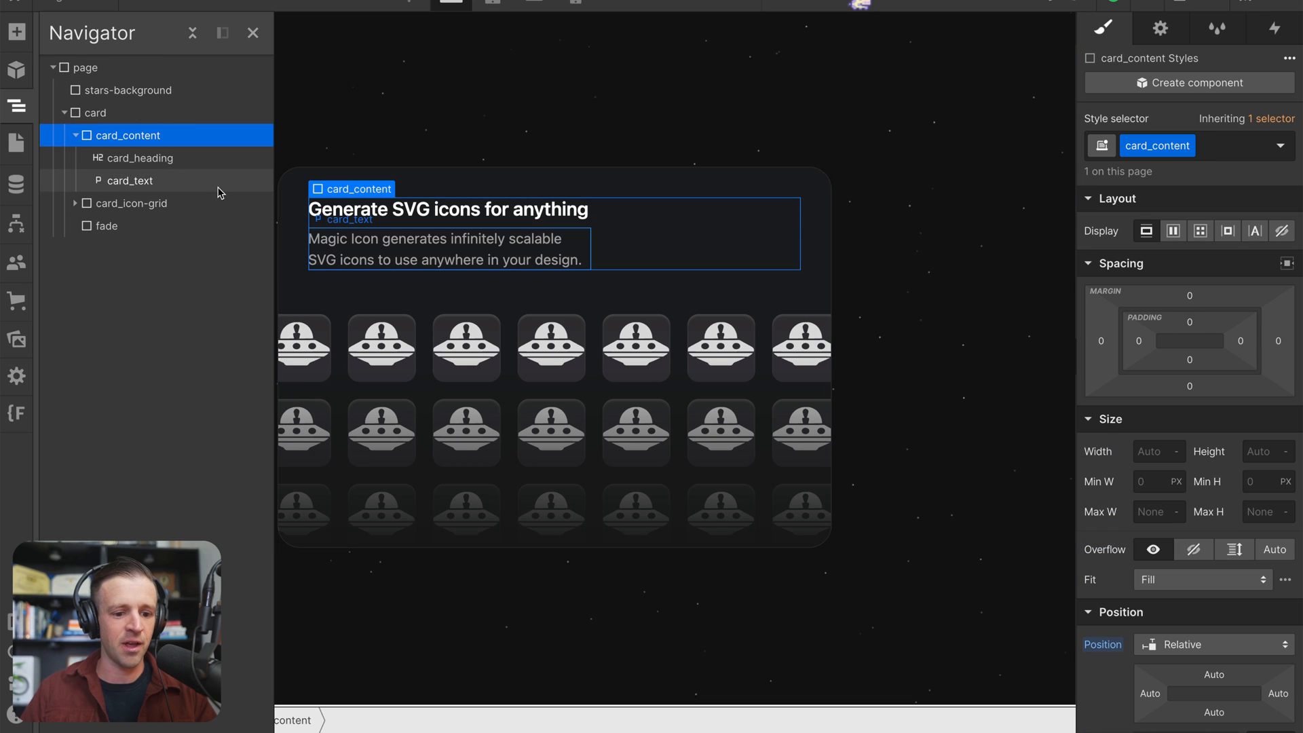
pyautogui.moveTo(261, 403)
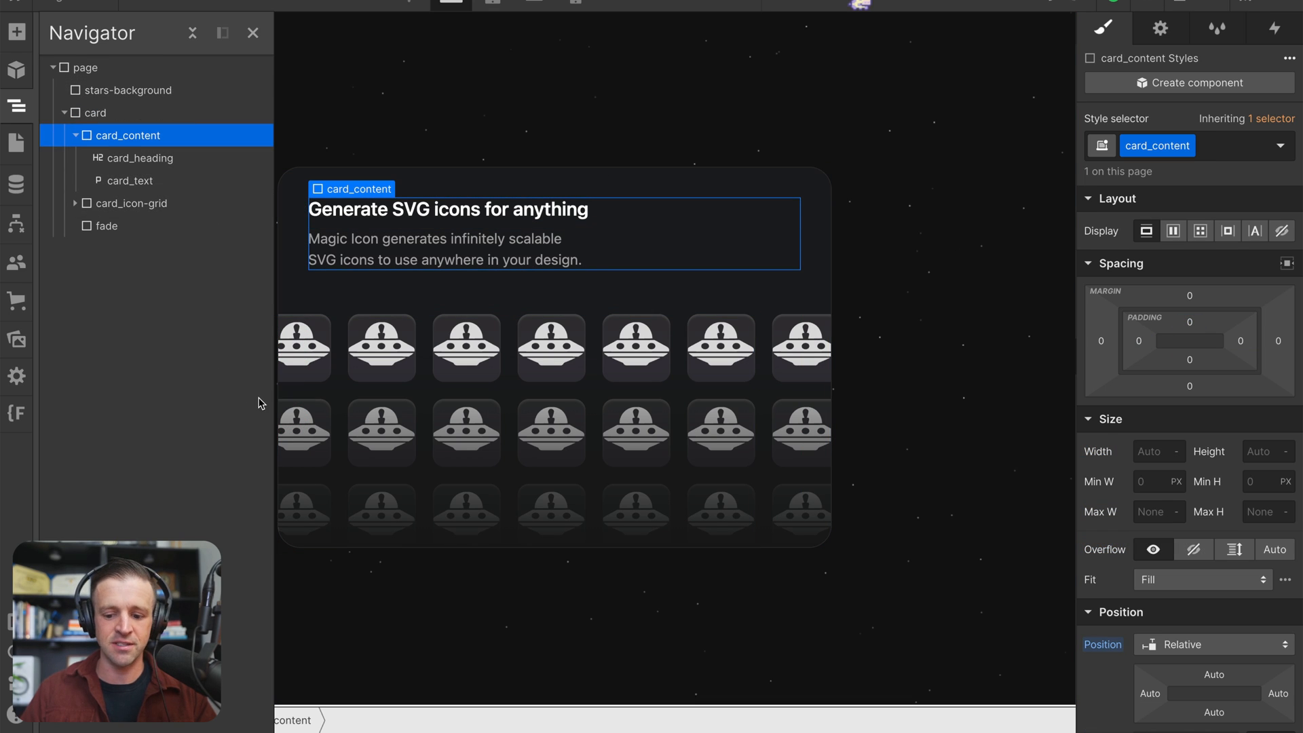
pyautogui.scroll(-3)
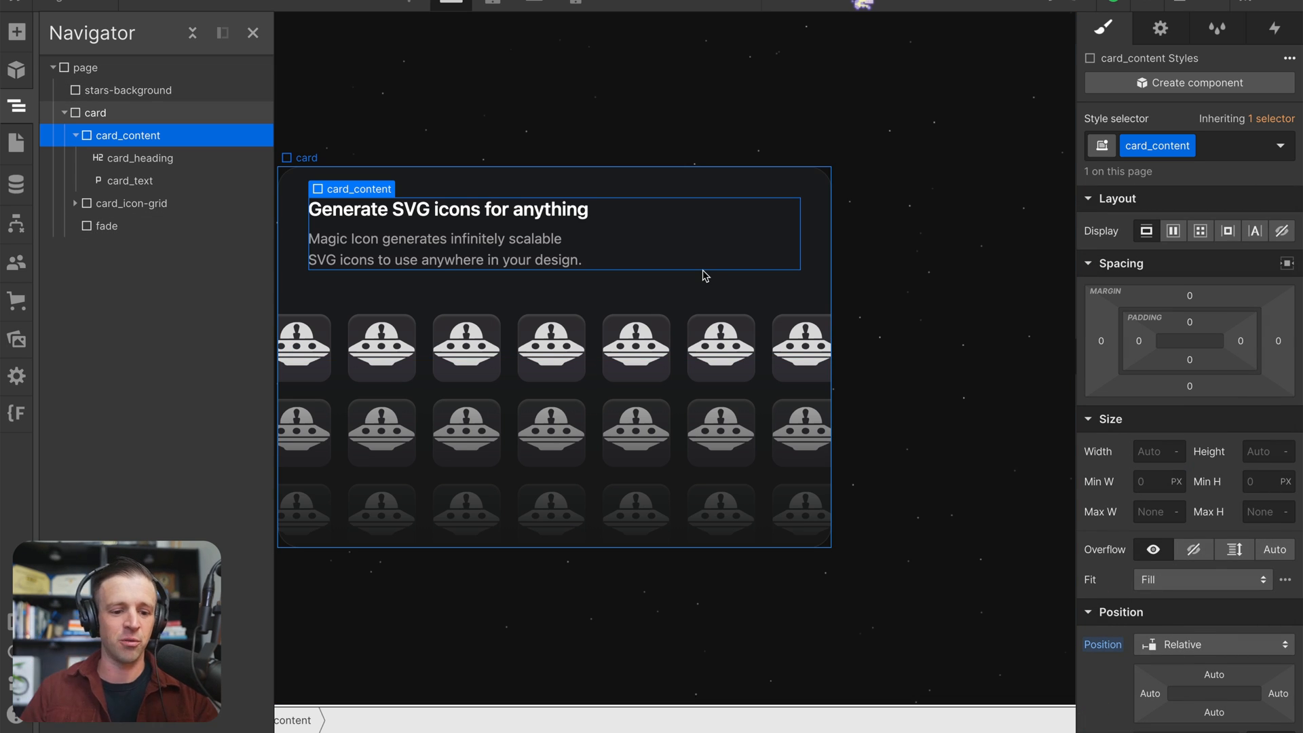
# Inspect the styles of card_heading, card_text, card_icon-grid and the fade overlay in turn.
pyautogui.click(139, 157)
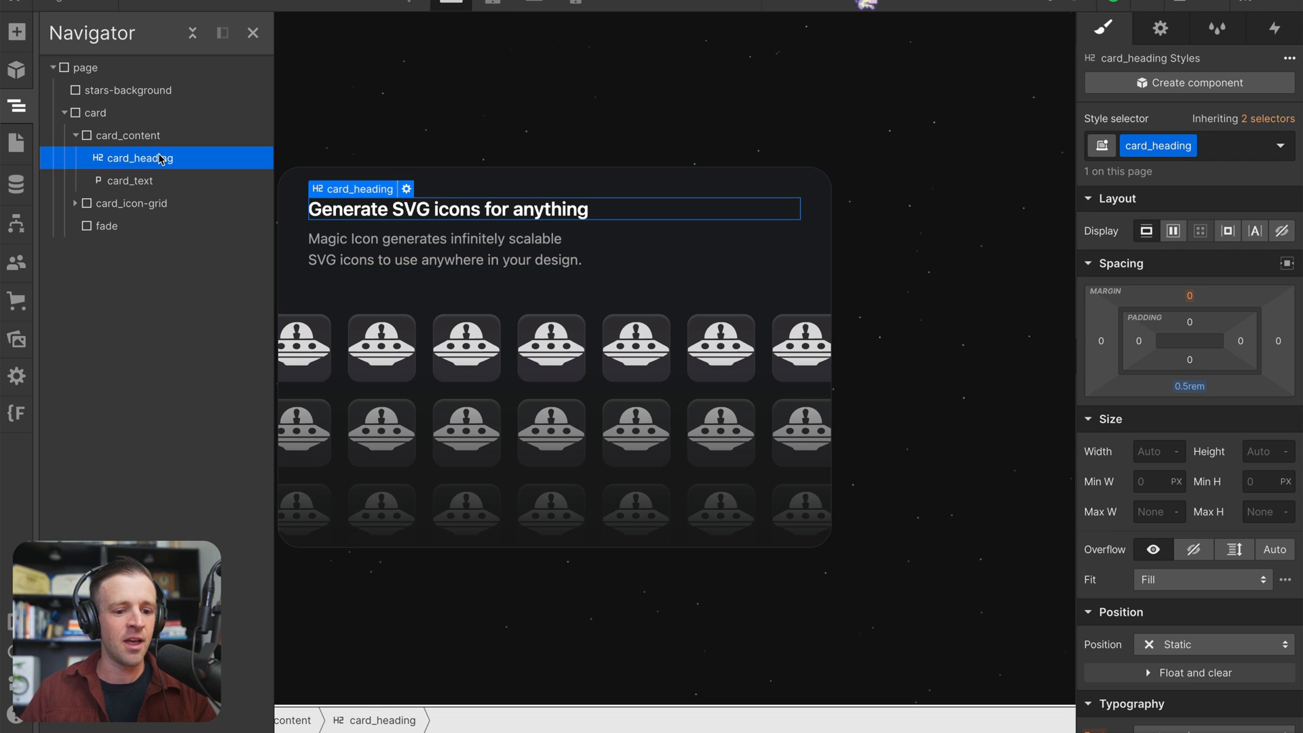
pyautogui.click(131, 180)
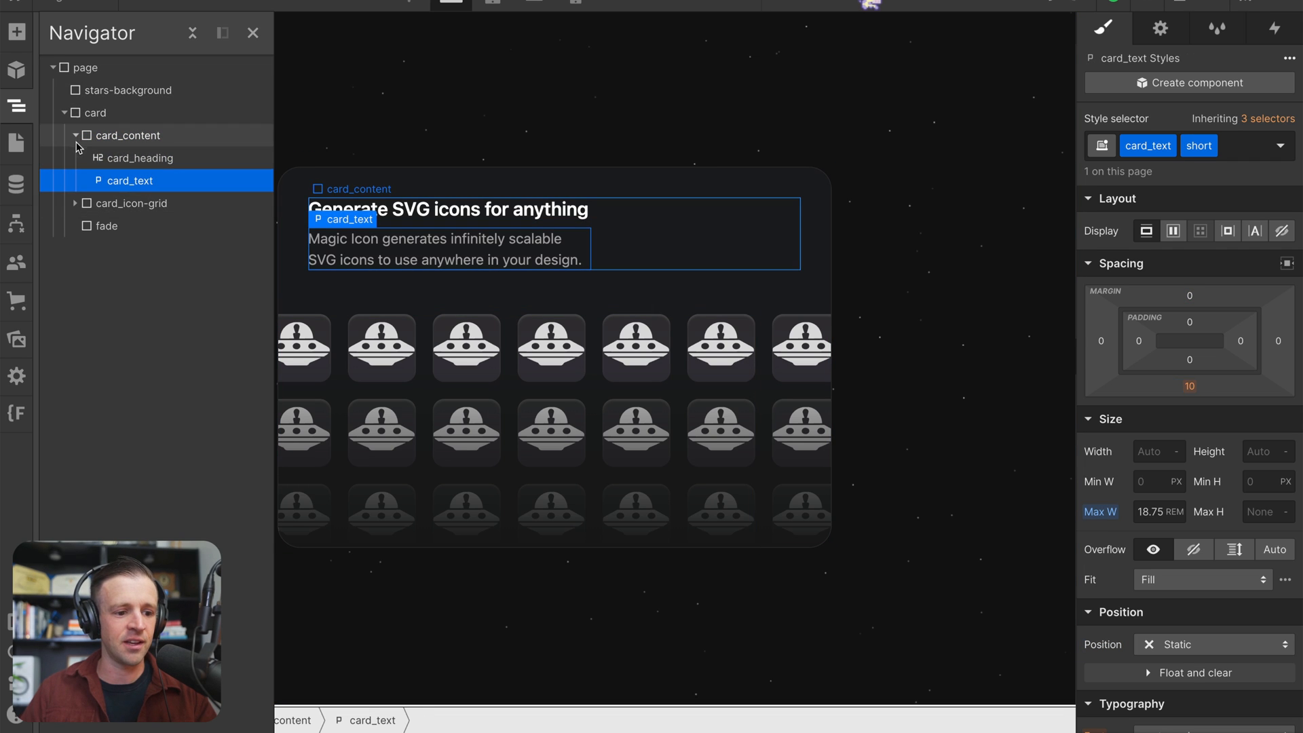
pyautogui.click(133, 157)
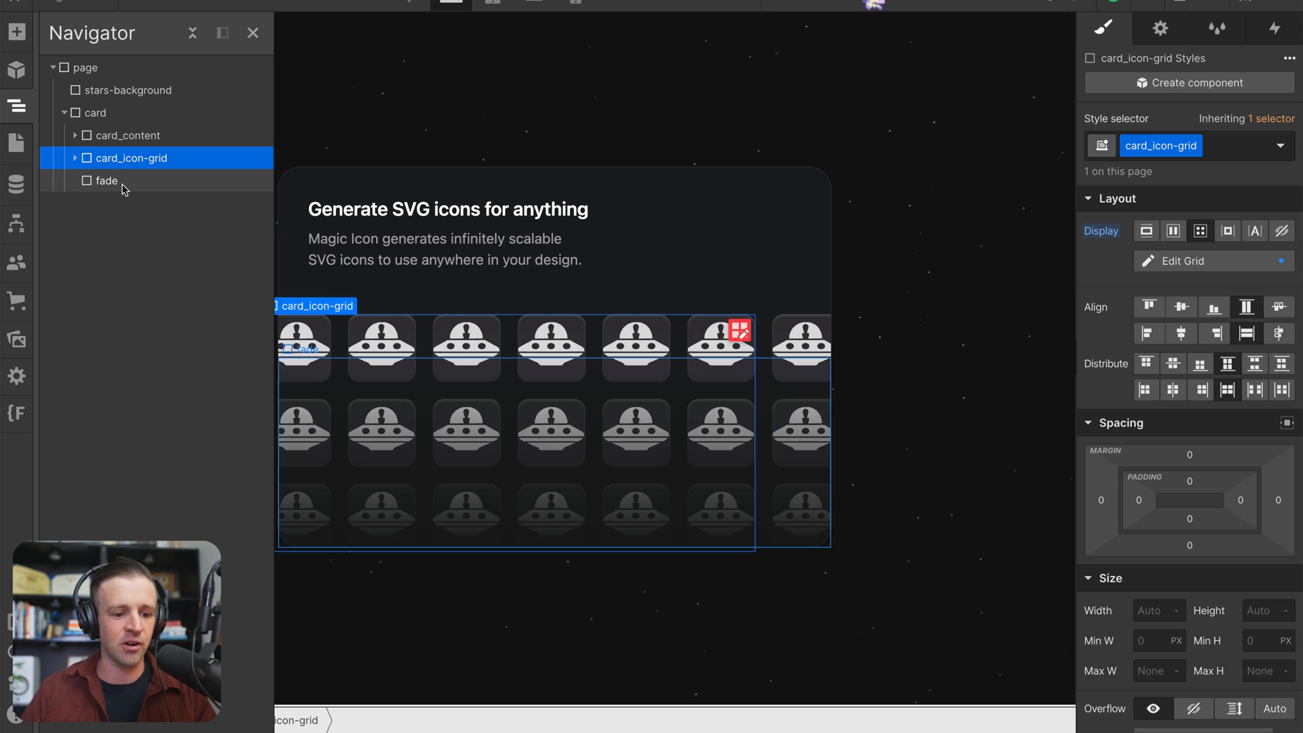
pyautogui.scroll(-3)
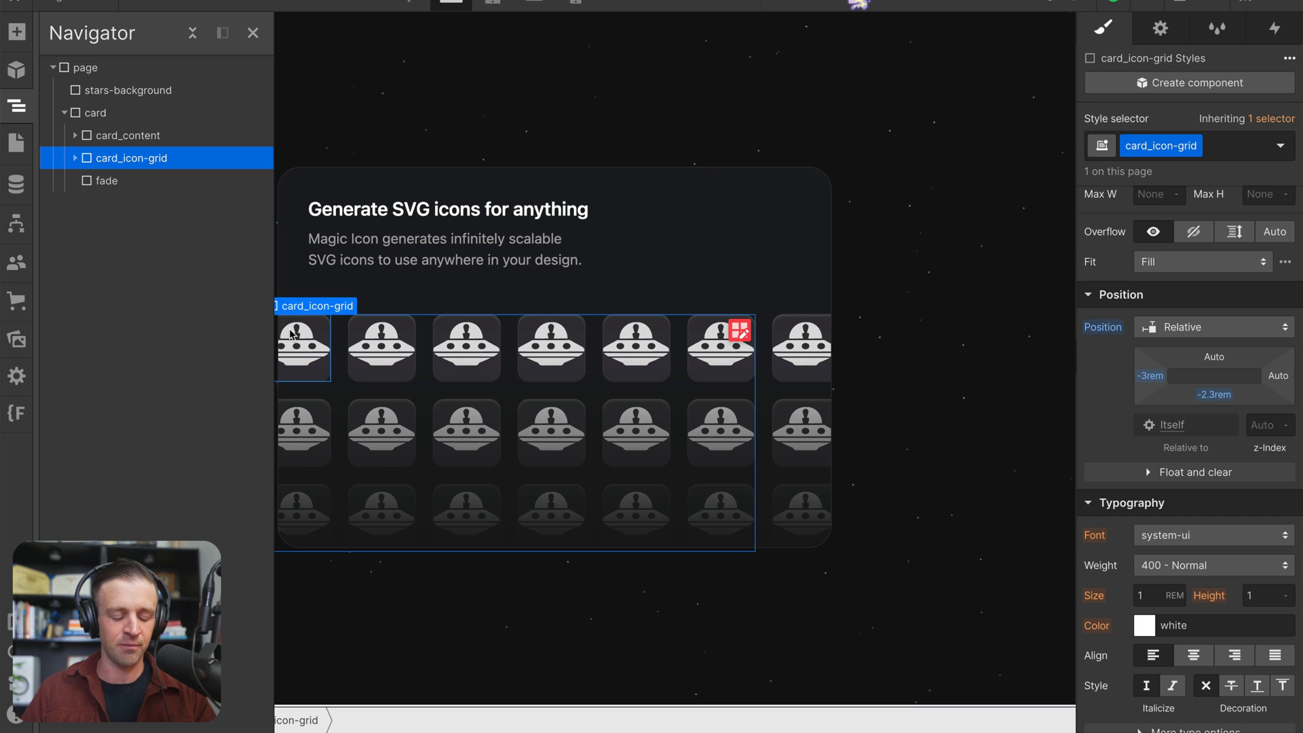
pyautogui.moveTo(161, 171)
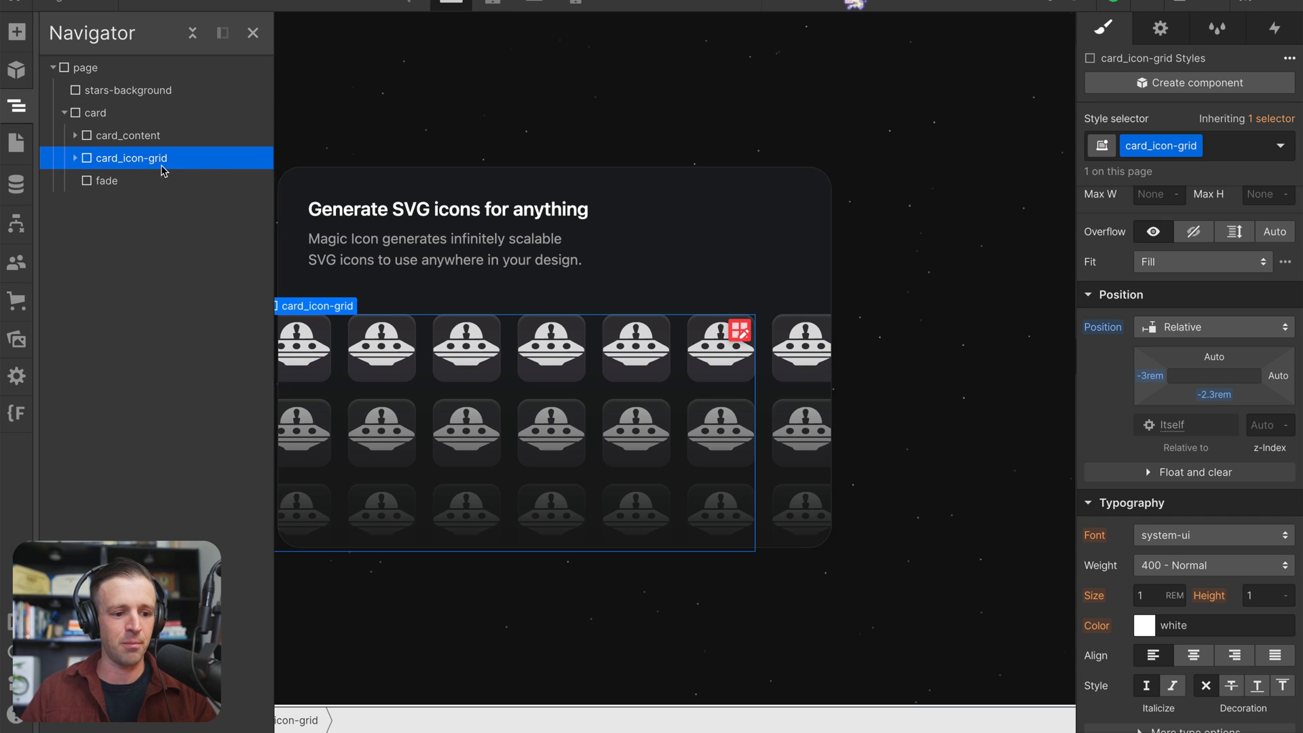
pyautogui.click(106, 180)
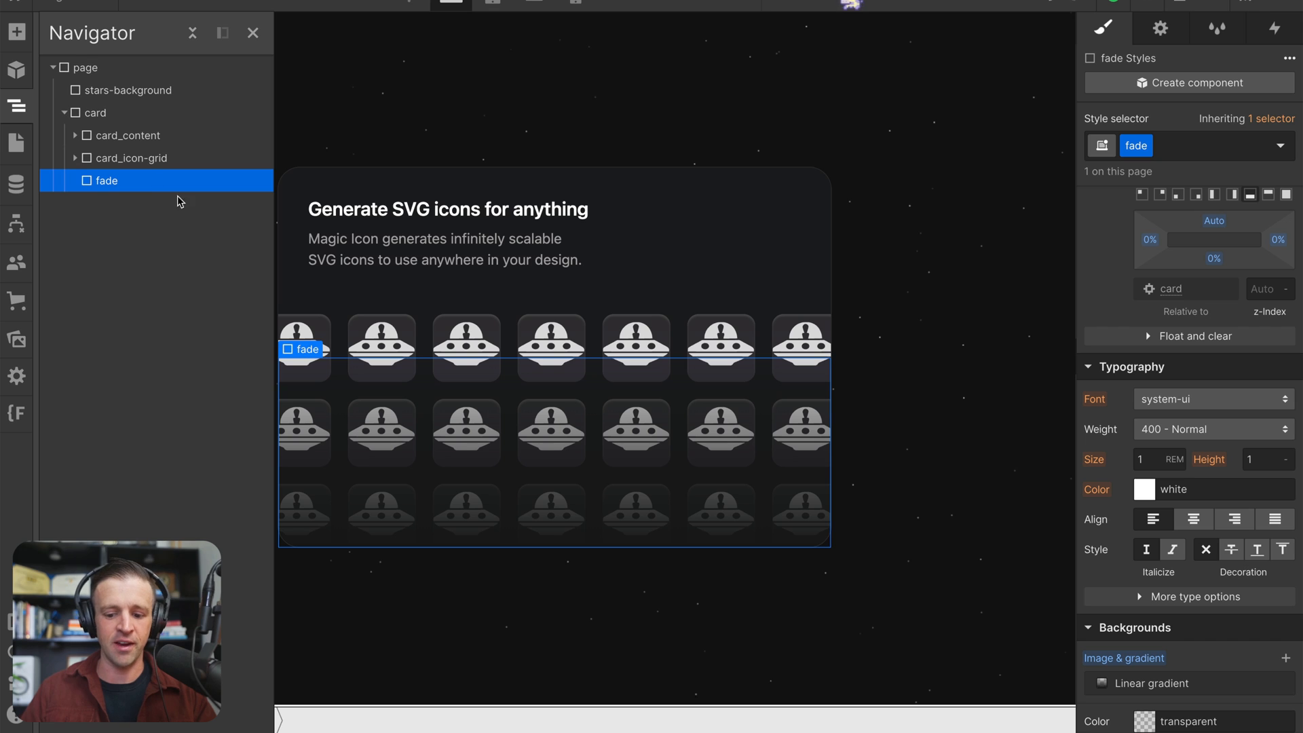
# Show card_wand-area as an absolutely positioned layer at 0% on all sides, relative to the card.
pyautogui.click(1274, 29)
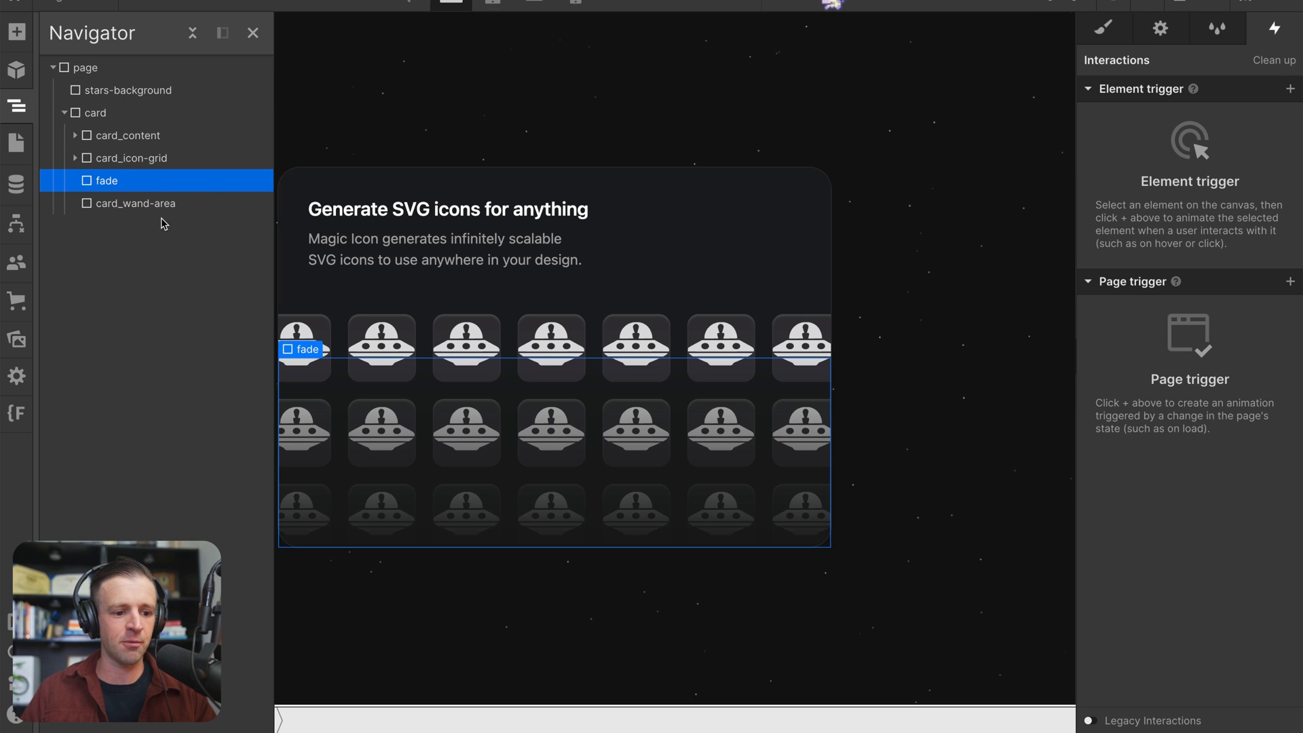
pyautogui.click(133, 203)
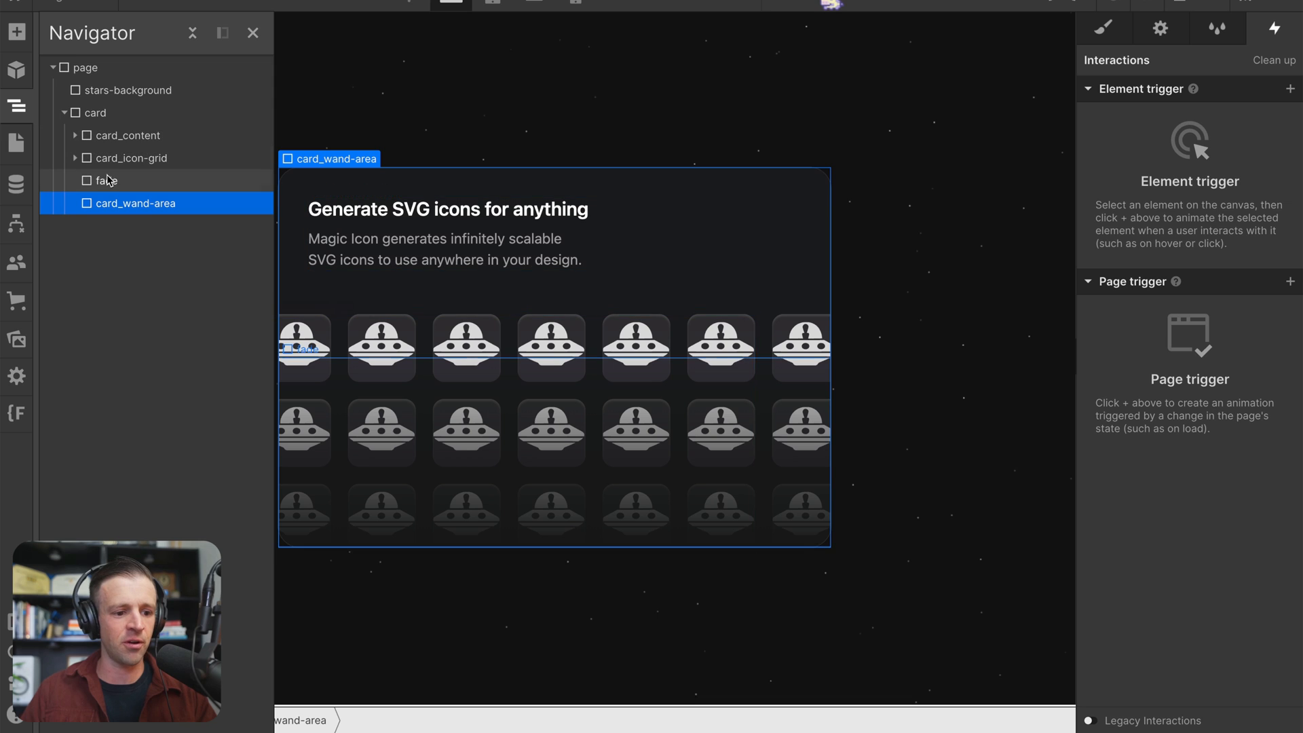
pyautogui.click(1104, 27)
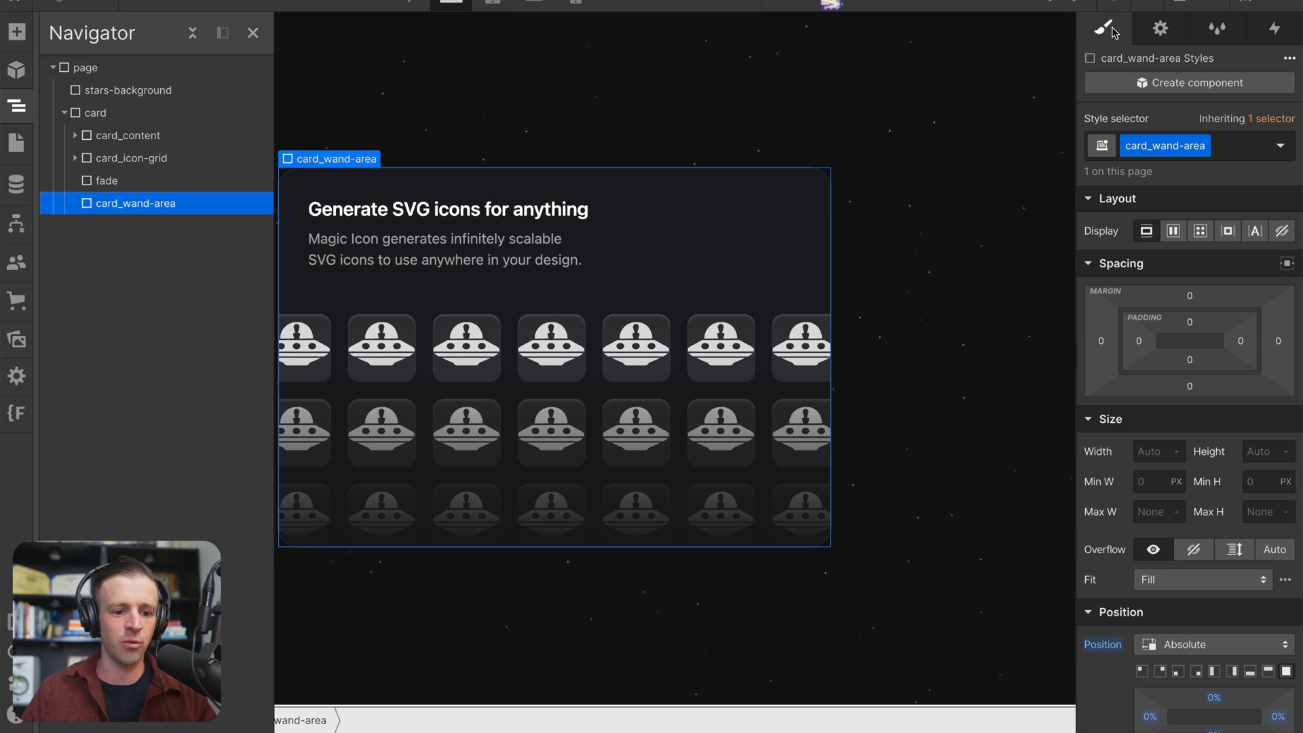
pyautogui.scroll(-3)
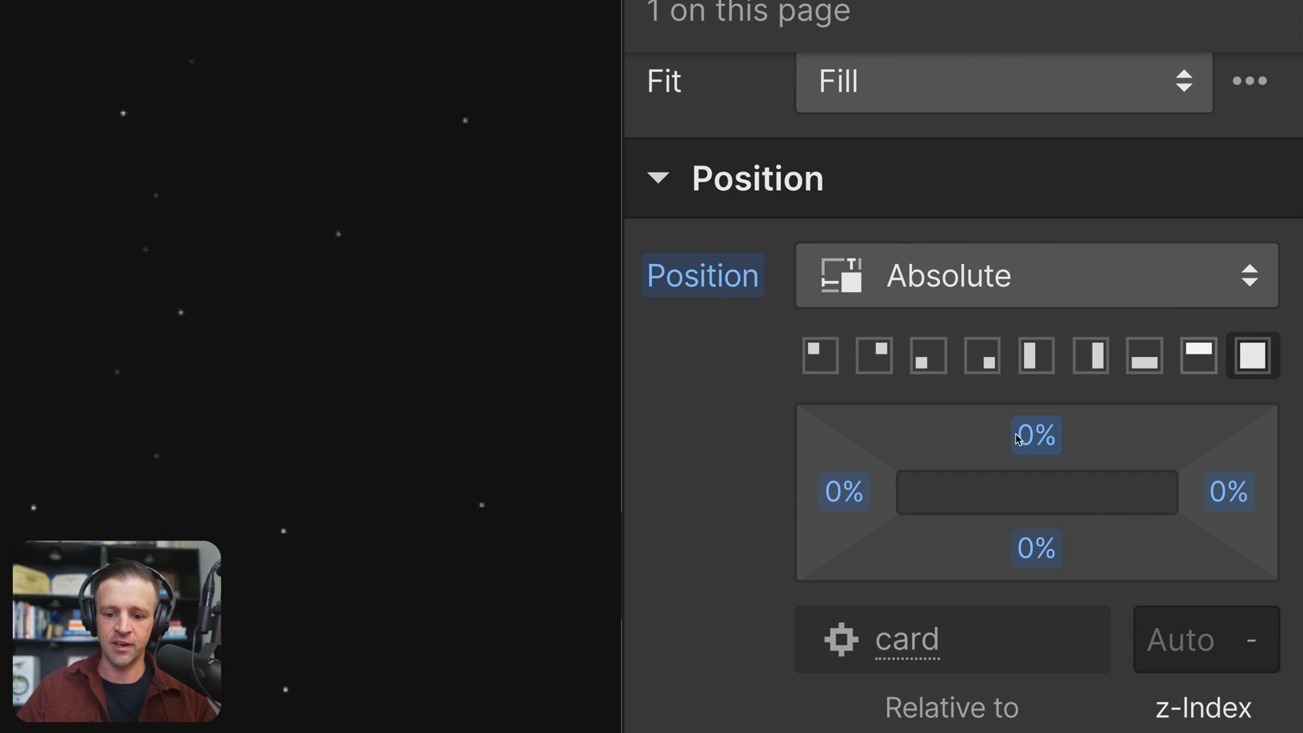
pyautogui.moveTo(1035, 547)
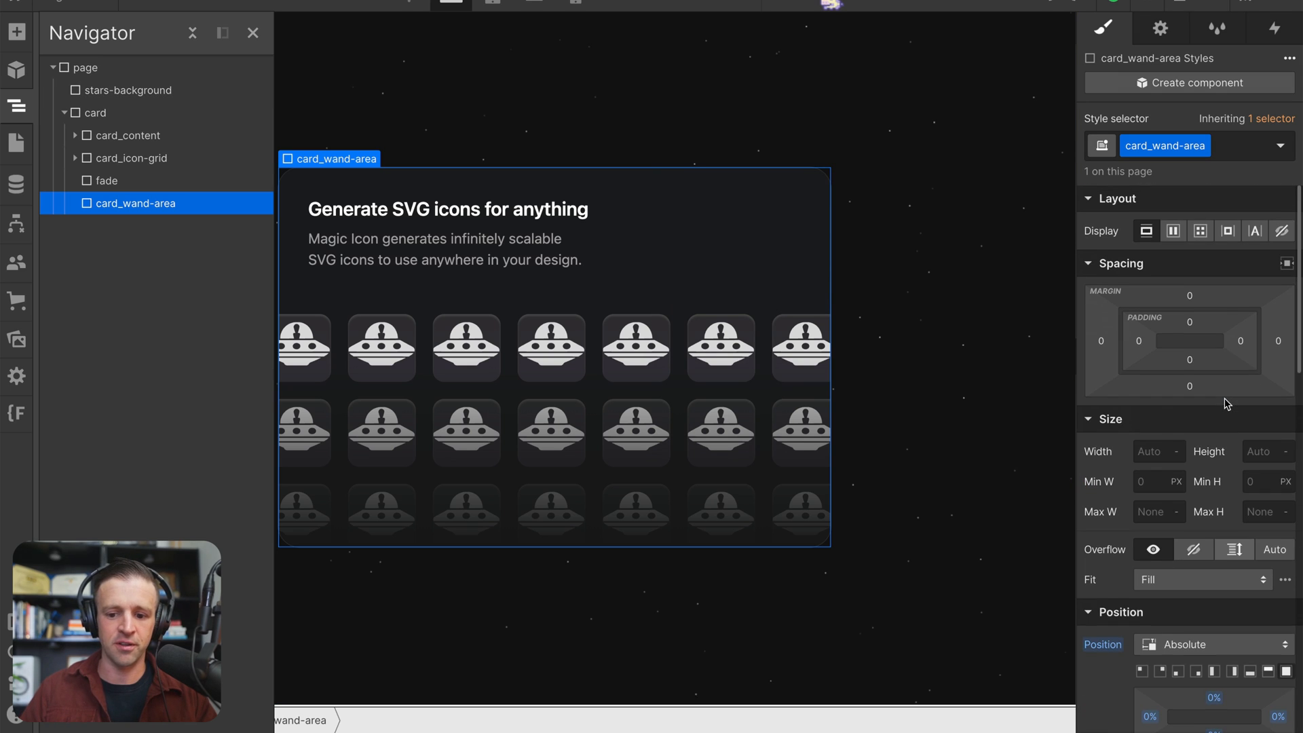
pyautogui.moveTo(663, 326)
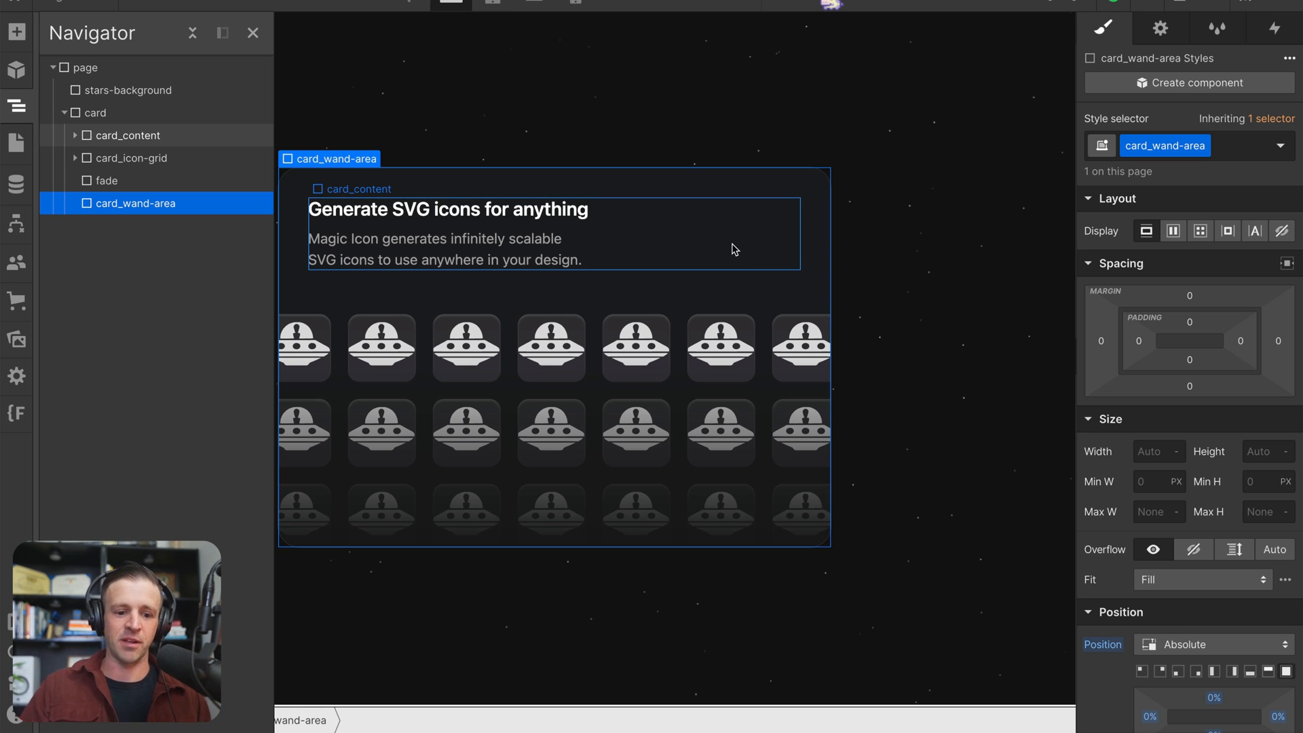
# Inspect the wand inside card_wand-area: 3rem-wide full-height vertical flex with 1rem top corner radii.
pyautogui.click(74, 202)
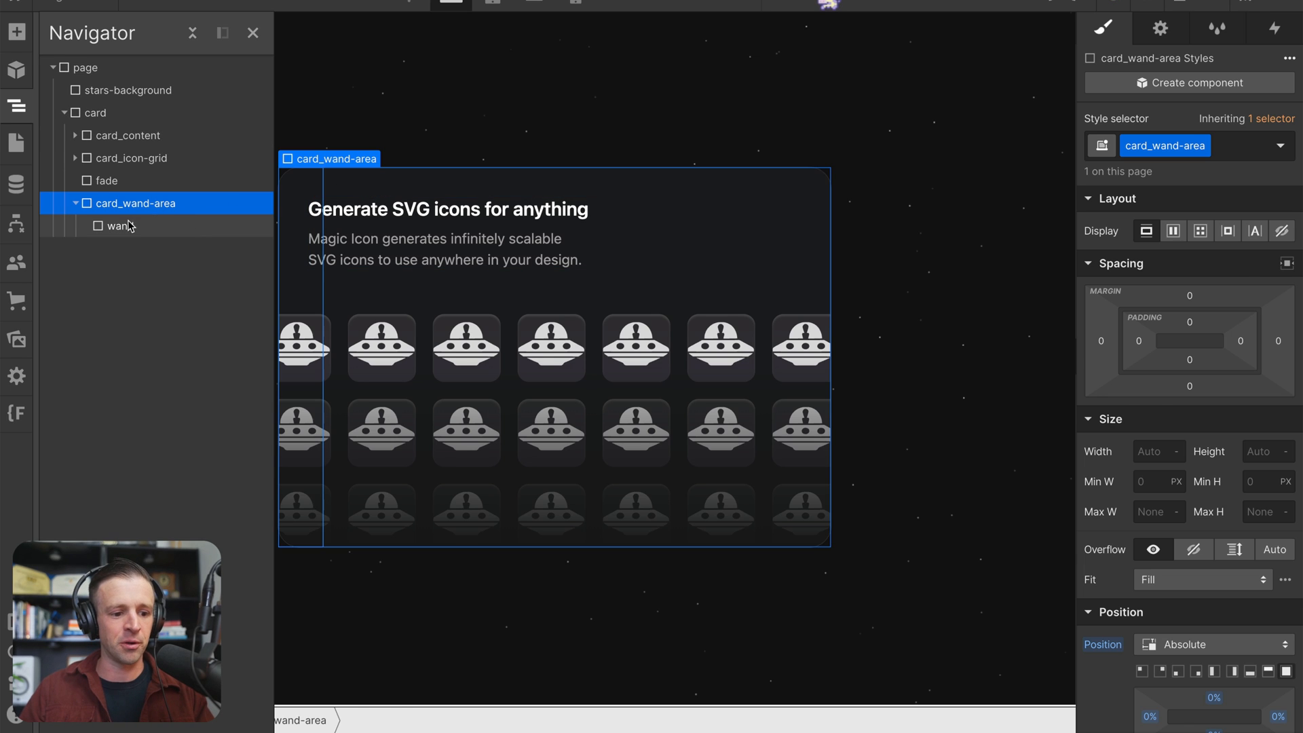
pyautogui.click(120, 225)
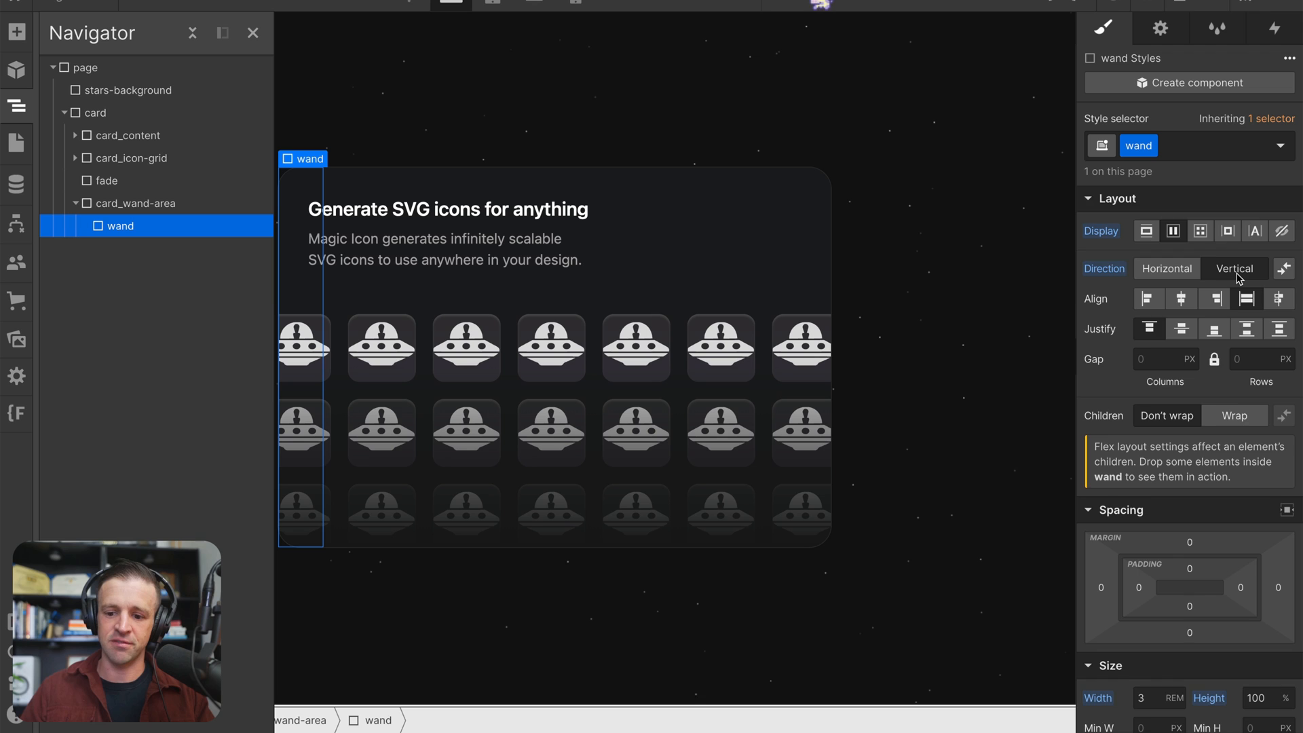
pyautogui.scroll(-3)
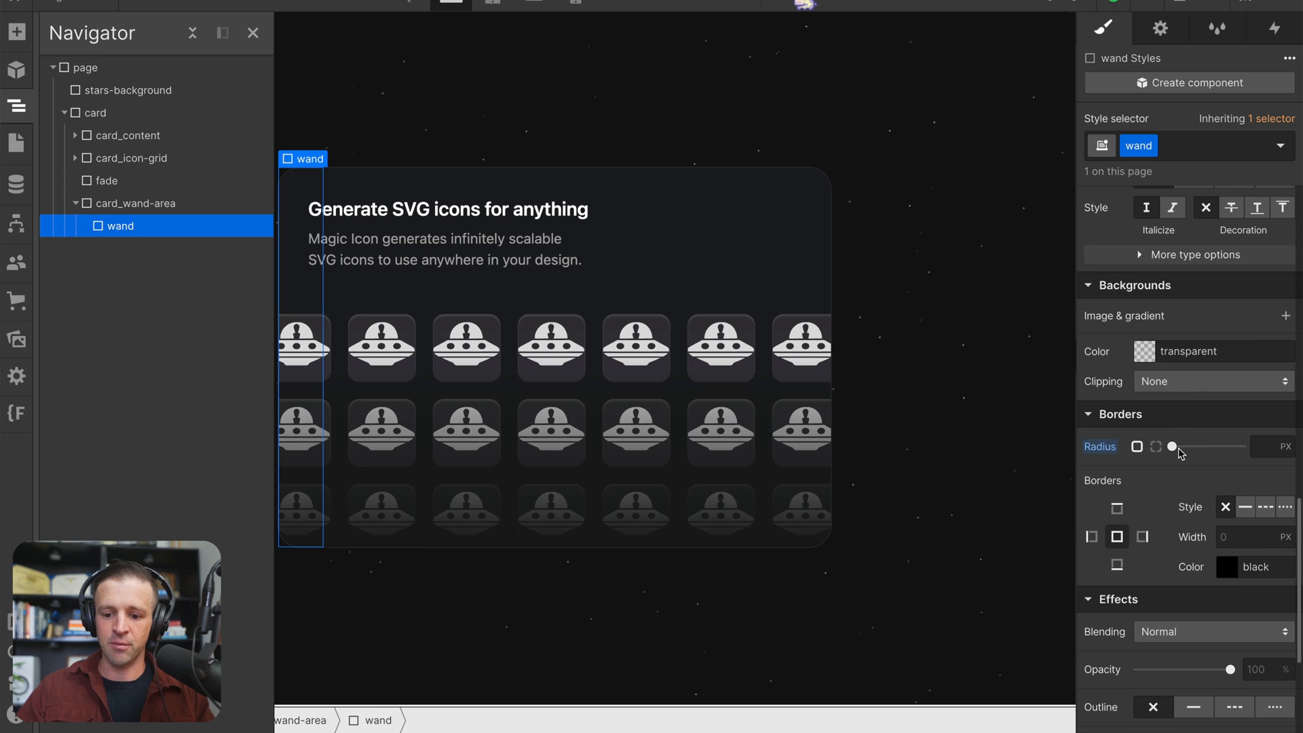
pyautogui.click(1155, 446)
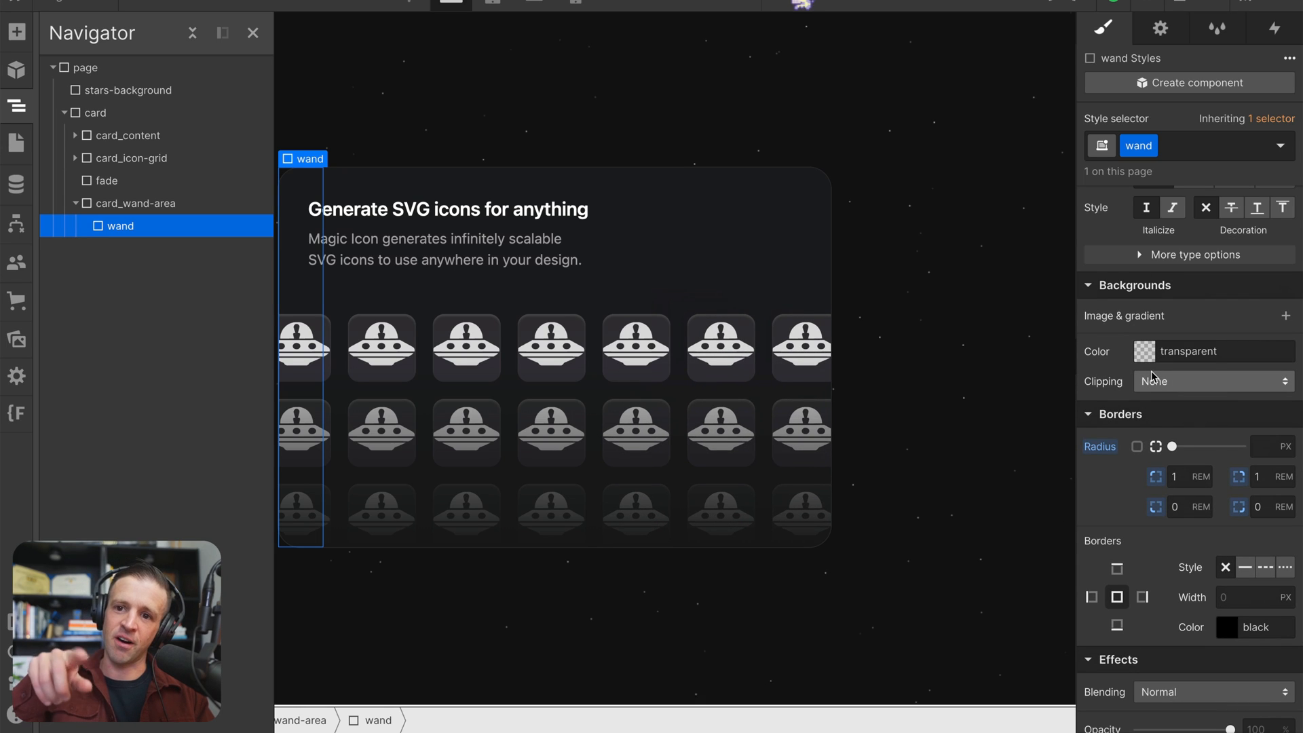
pyautogui.moveTo(1132, 387)
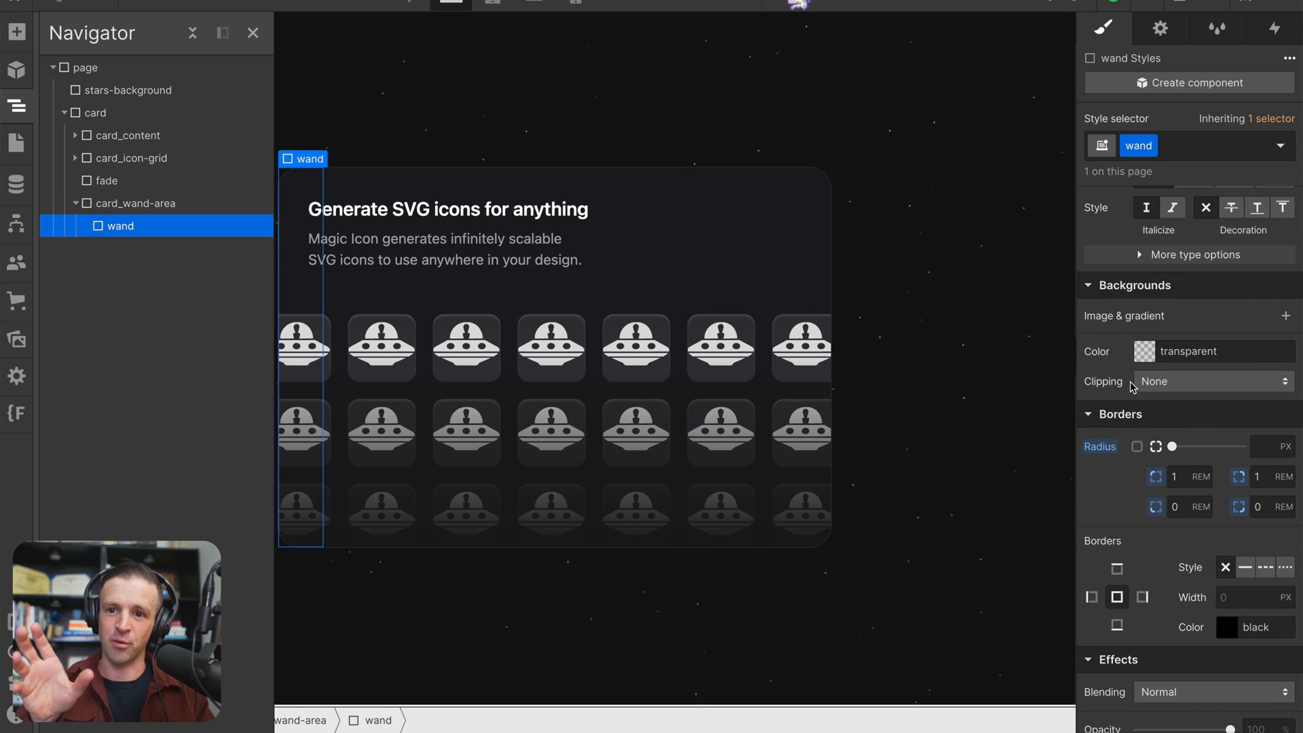
pyautogui.scroll(-3)
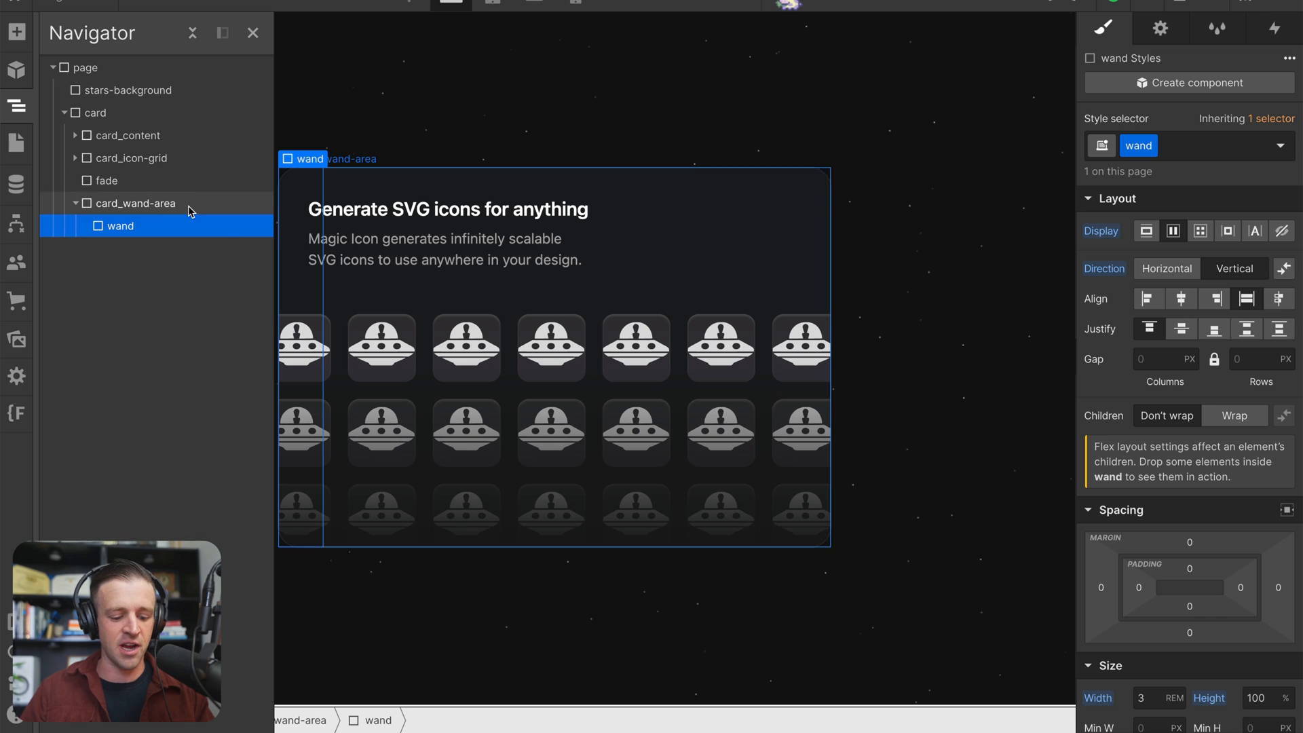
# Expand the wand and inspect wand_tip's light blue linear-gradient background.
pyautogui.click(121, 225)
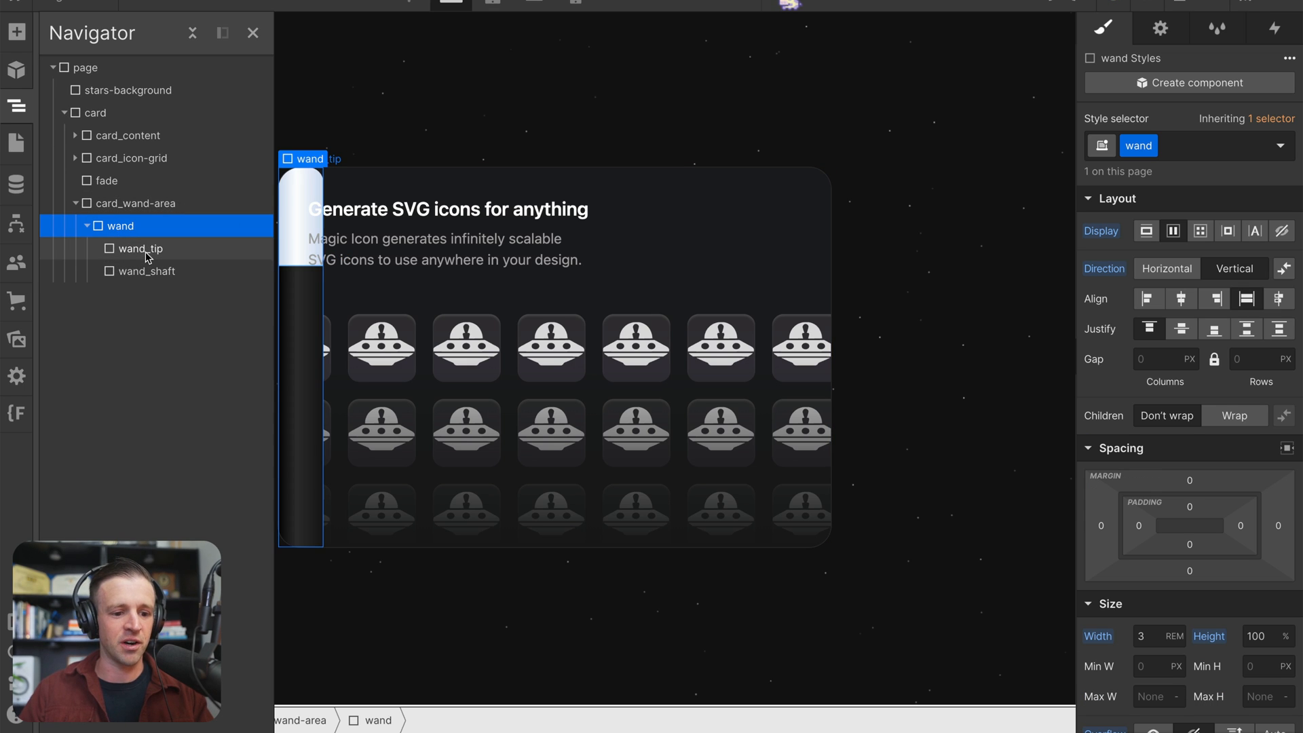
pyautogui.click(138, 248)
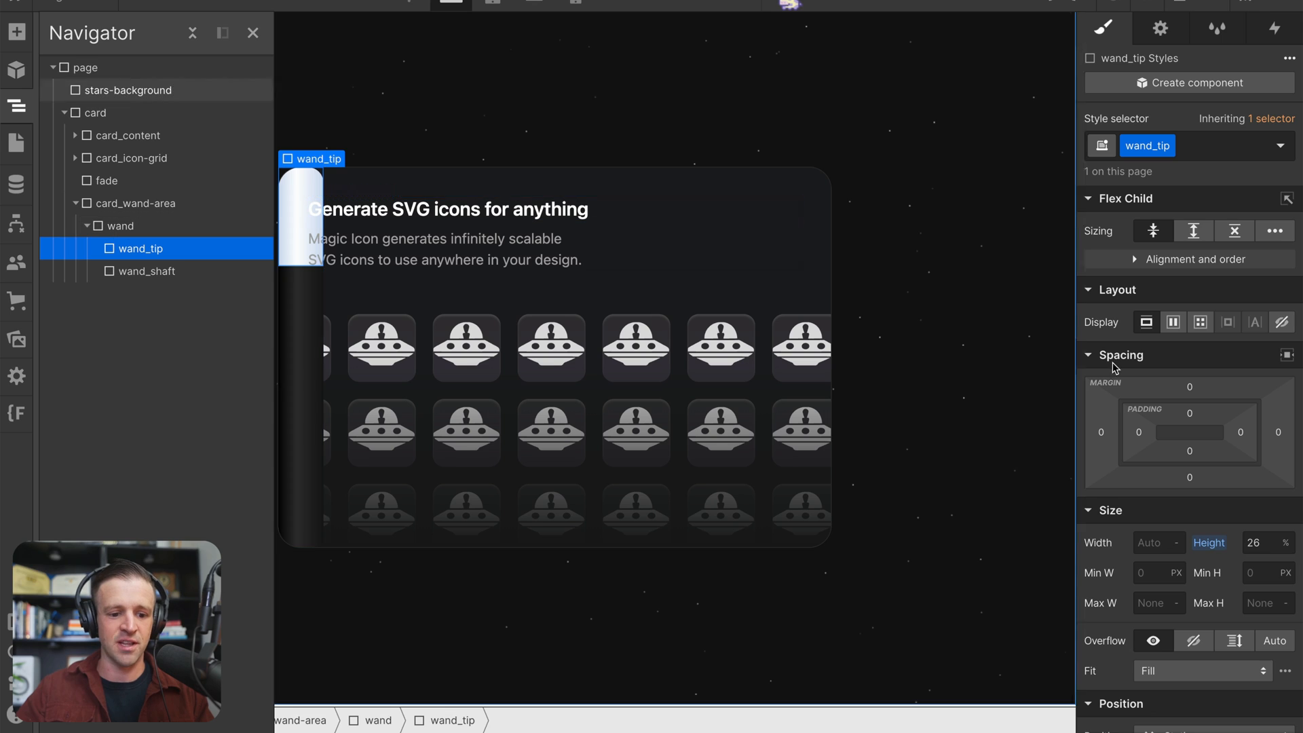
pyautogui.scroll(-3)
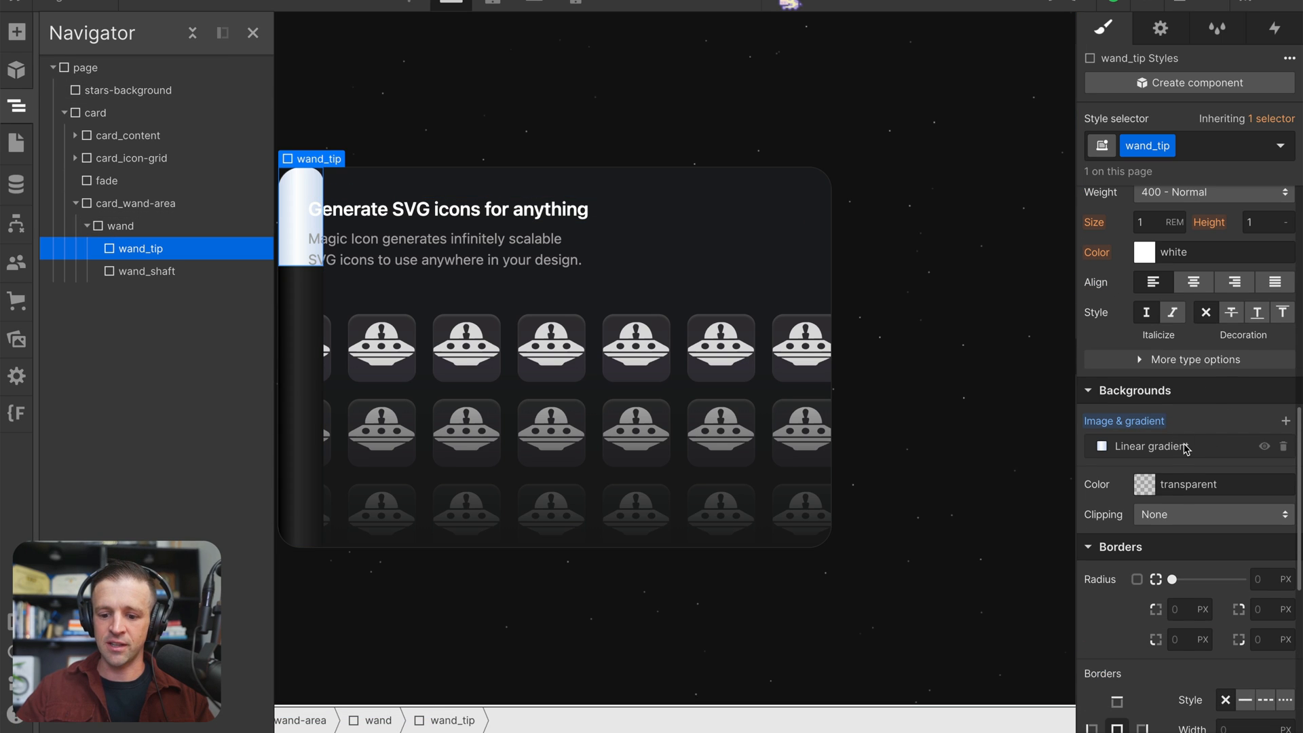
pyautogui.click(1148, 447)
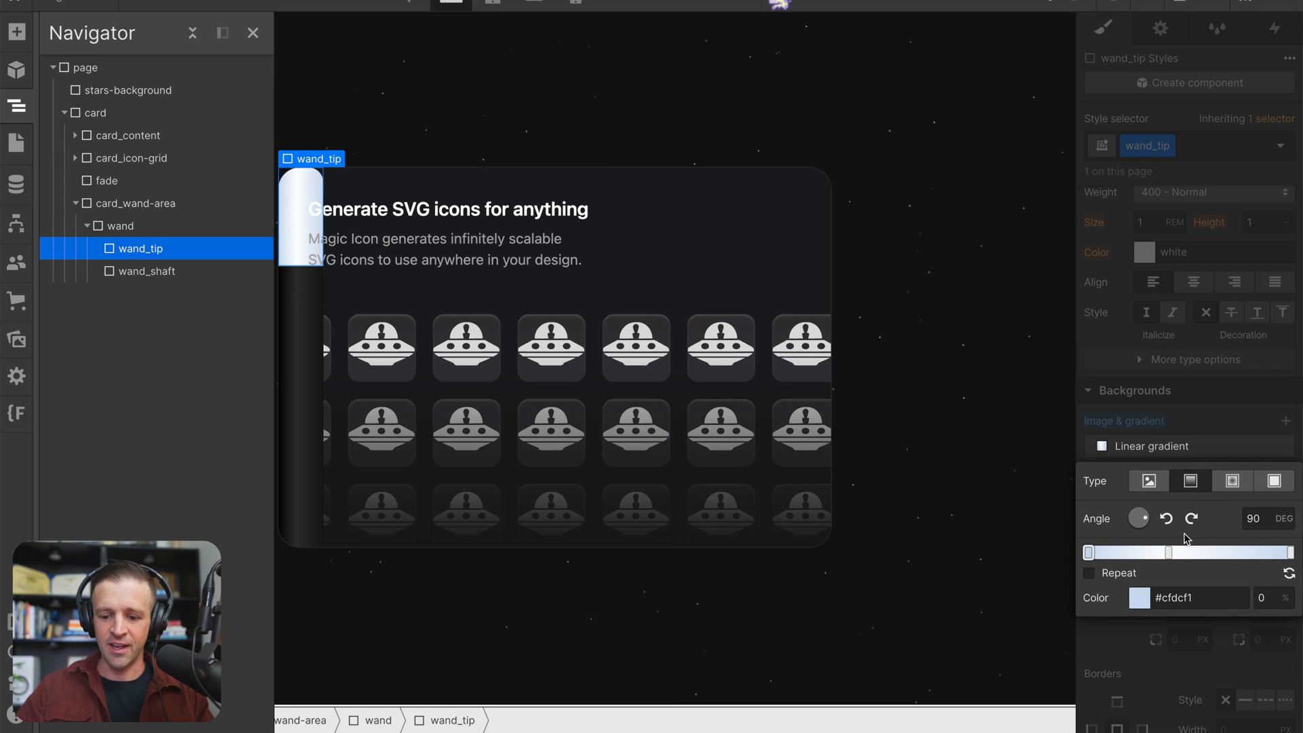
pyautogui.moveTo(1205, 584)
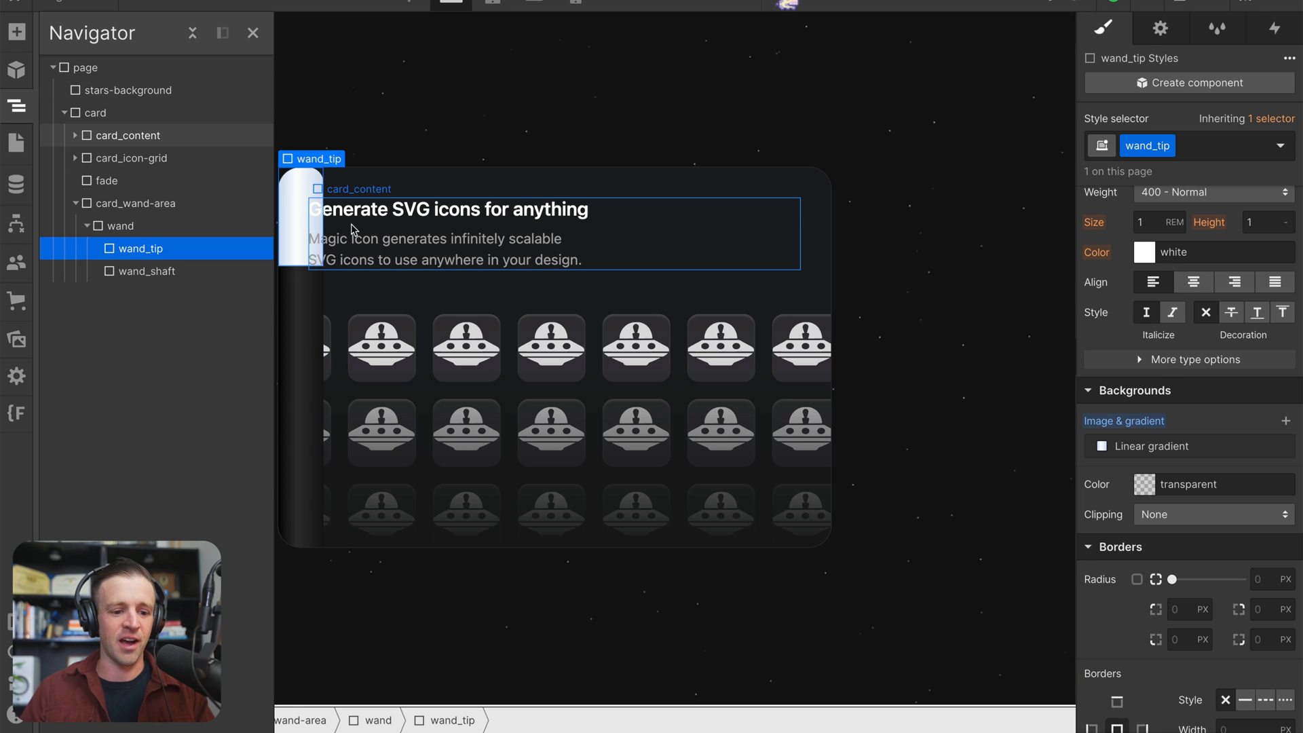
# Inspect wand_shaft's full-width sizing and black linear-gradient background.
pyautogui.scroll(-3)
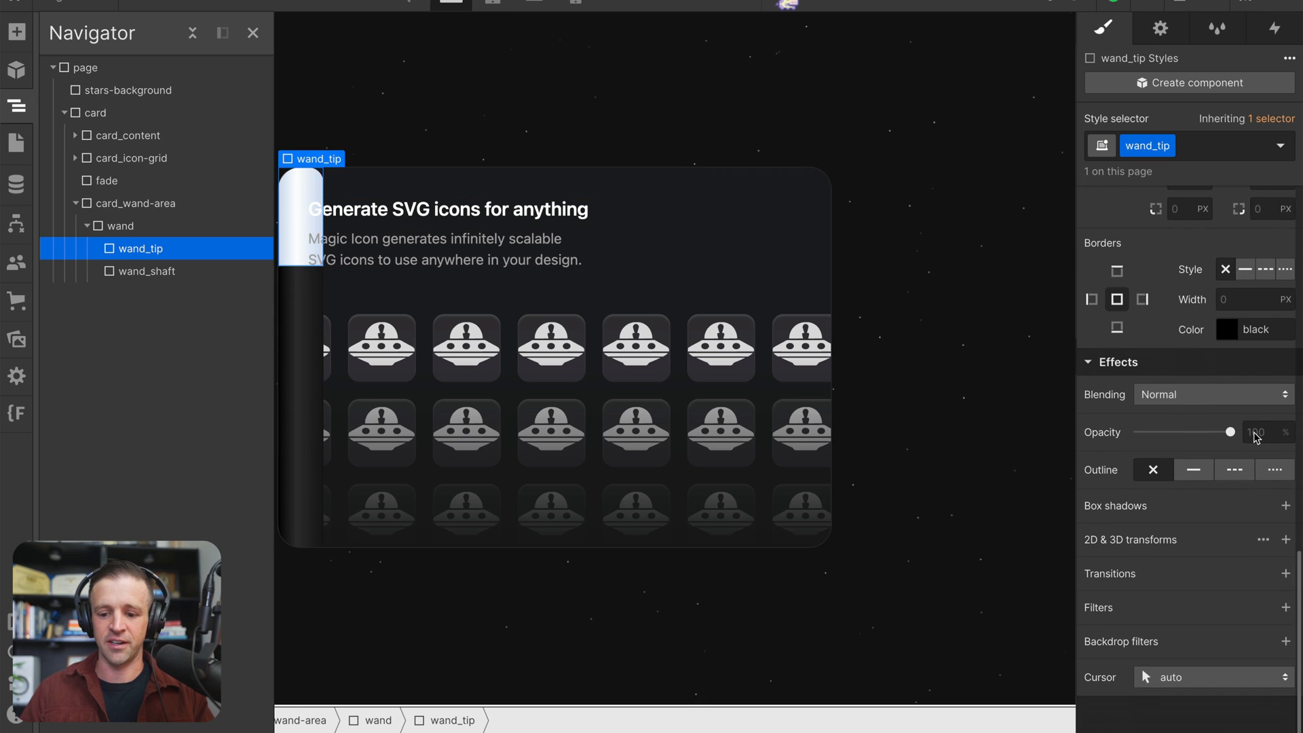
pyautogui.click(142, 271)
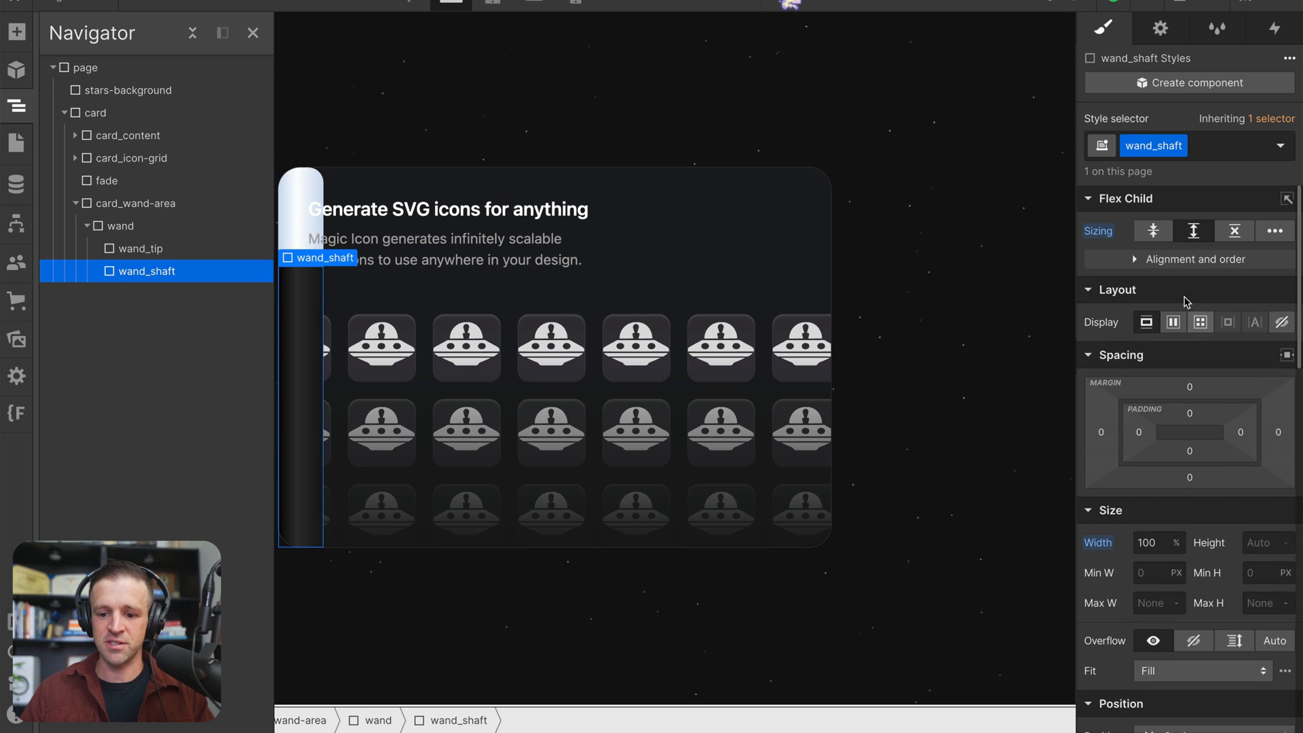
pyautogui.moveTo(1193, 231)
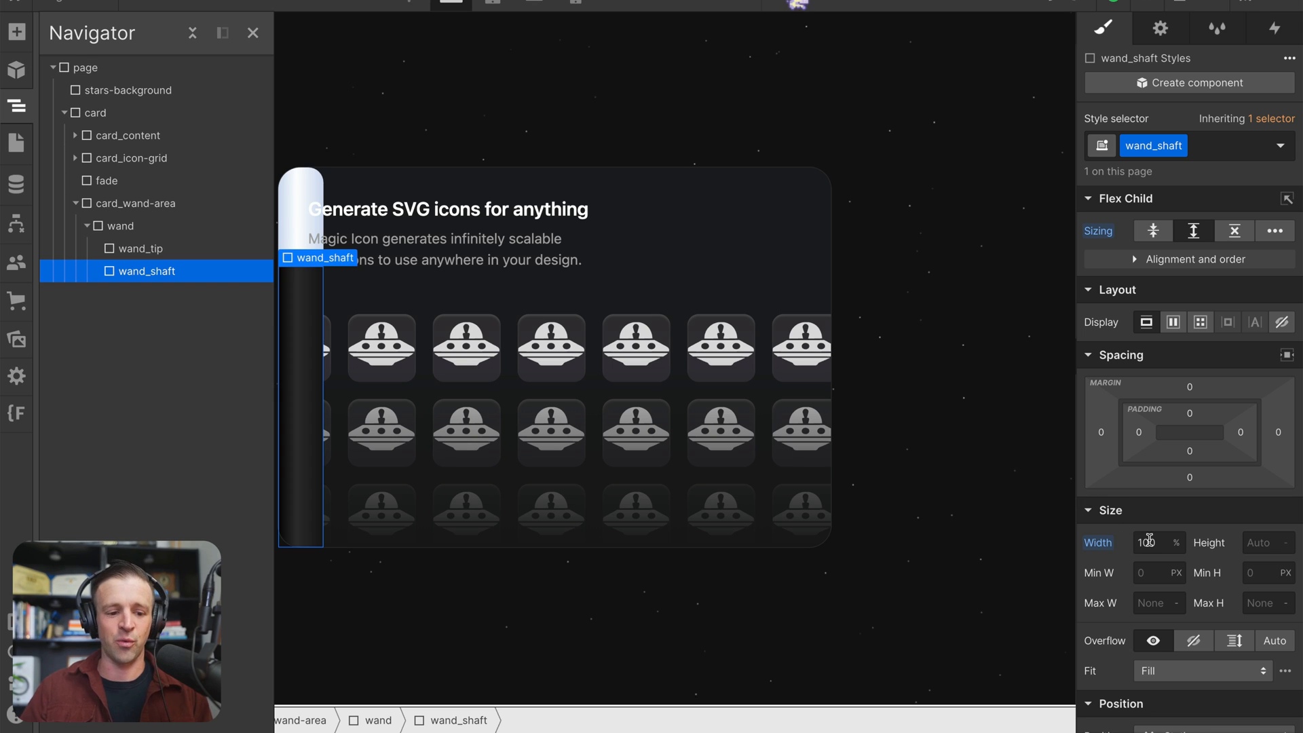
pyautogui.moveTo(460, 305)
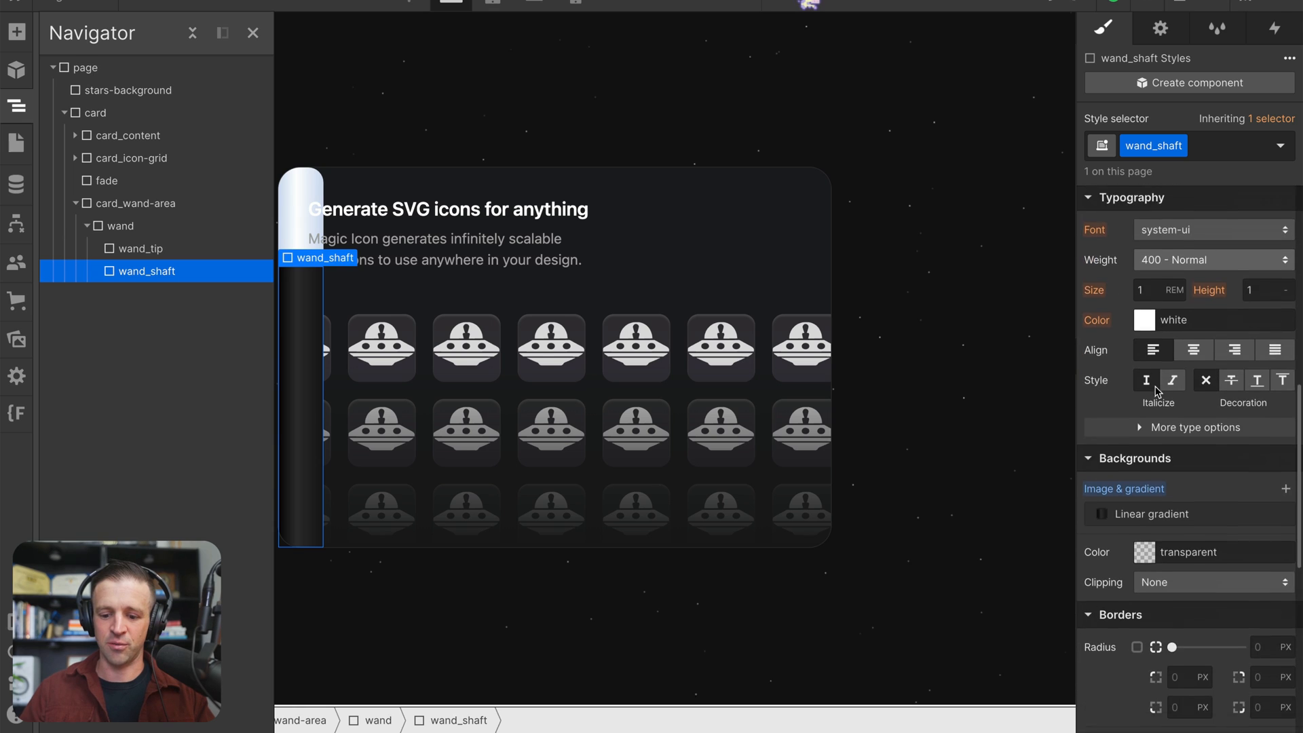
pyautogui.click(1154, 512)
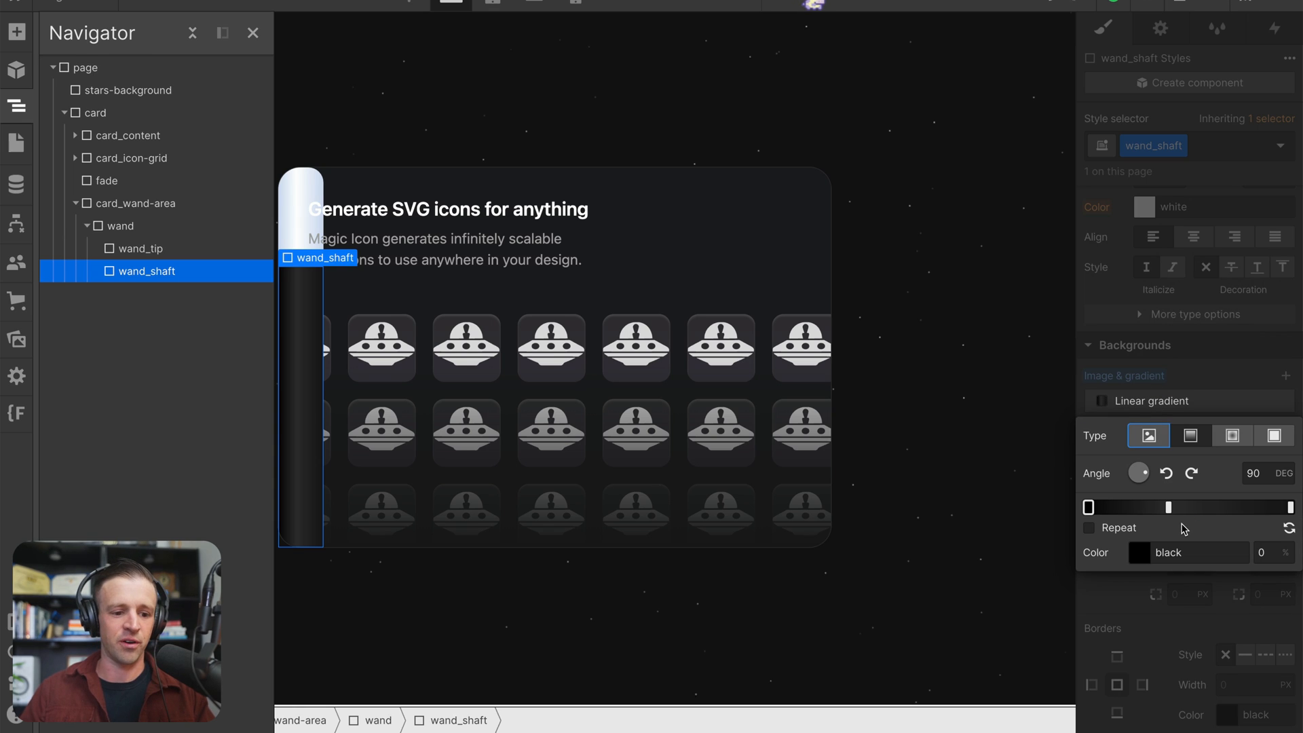
pyautogui.moveTo(1108, 521)
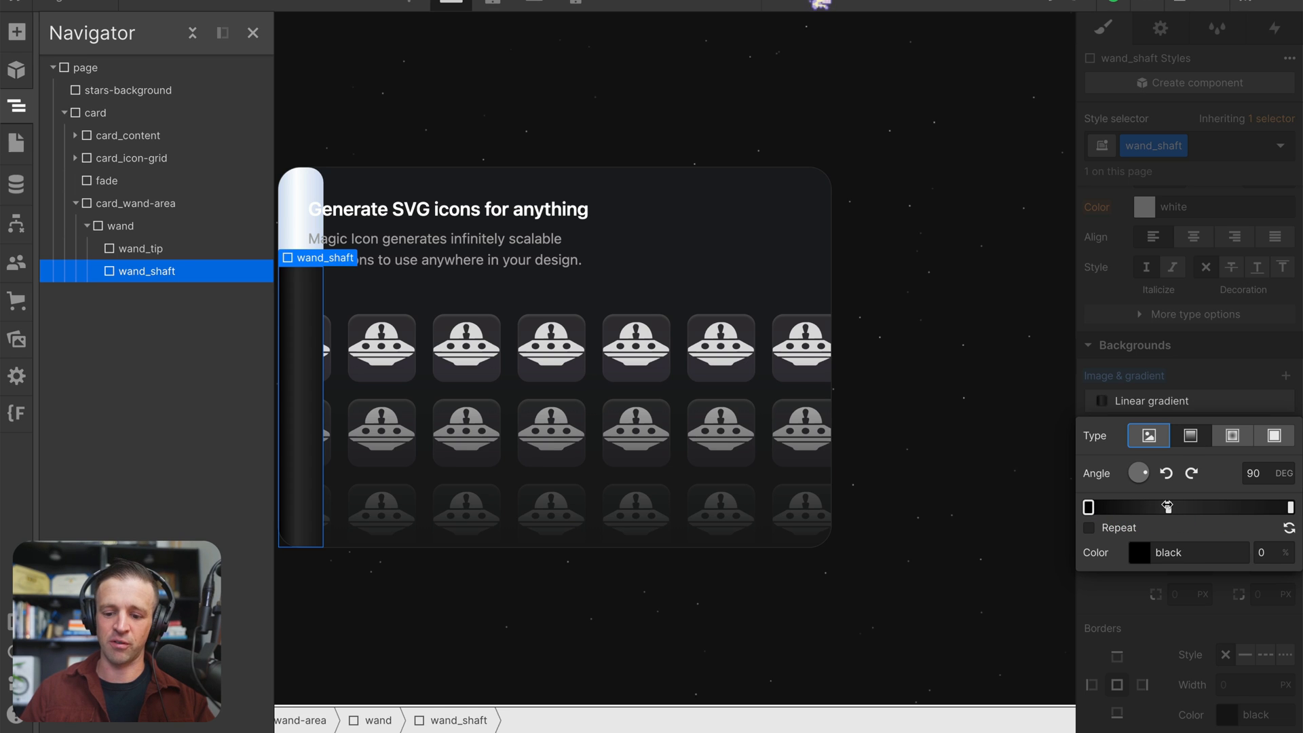
pyautogui.click(1127, 553)
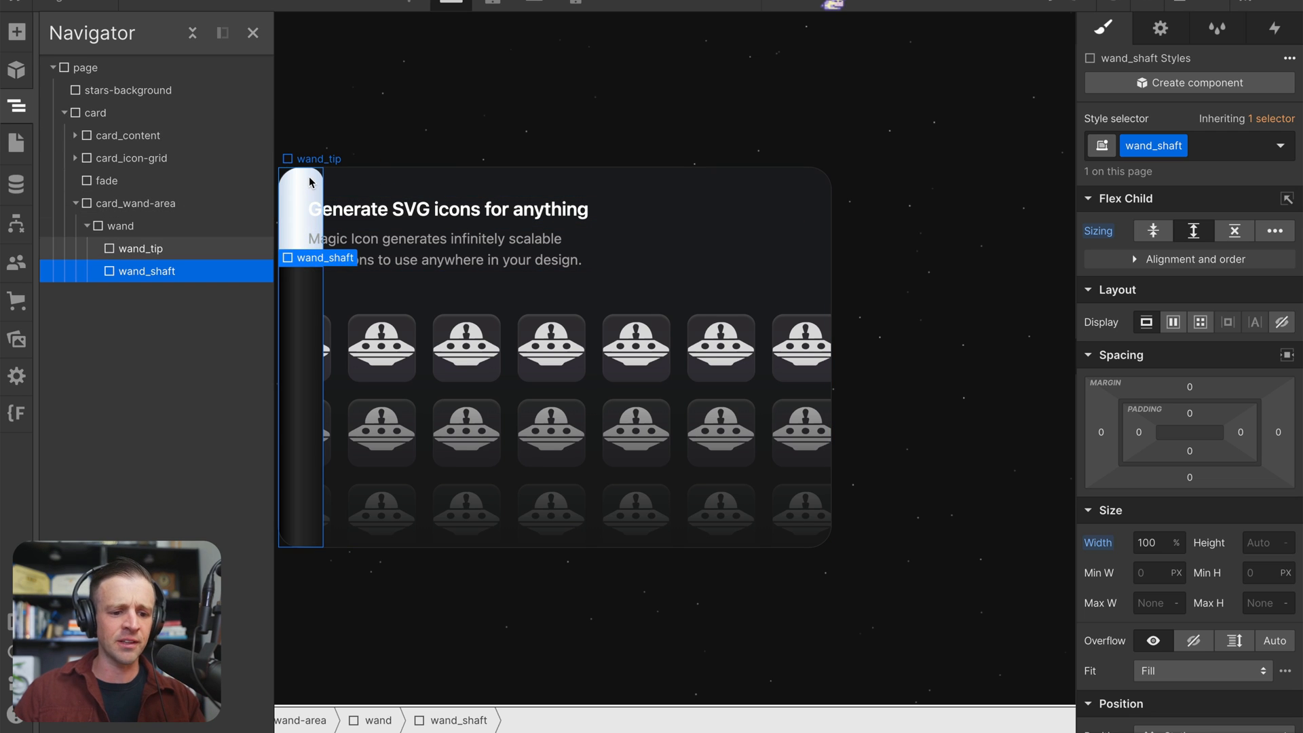
pyautogui.moveTo(306, 354)
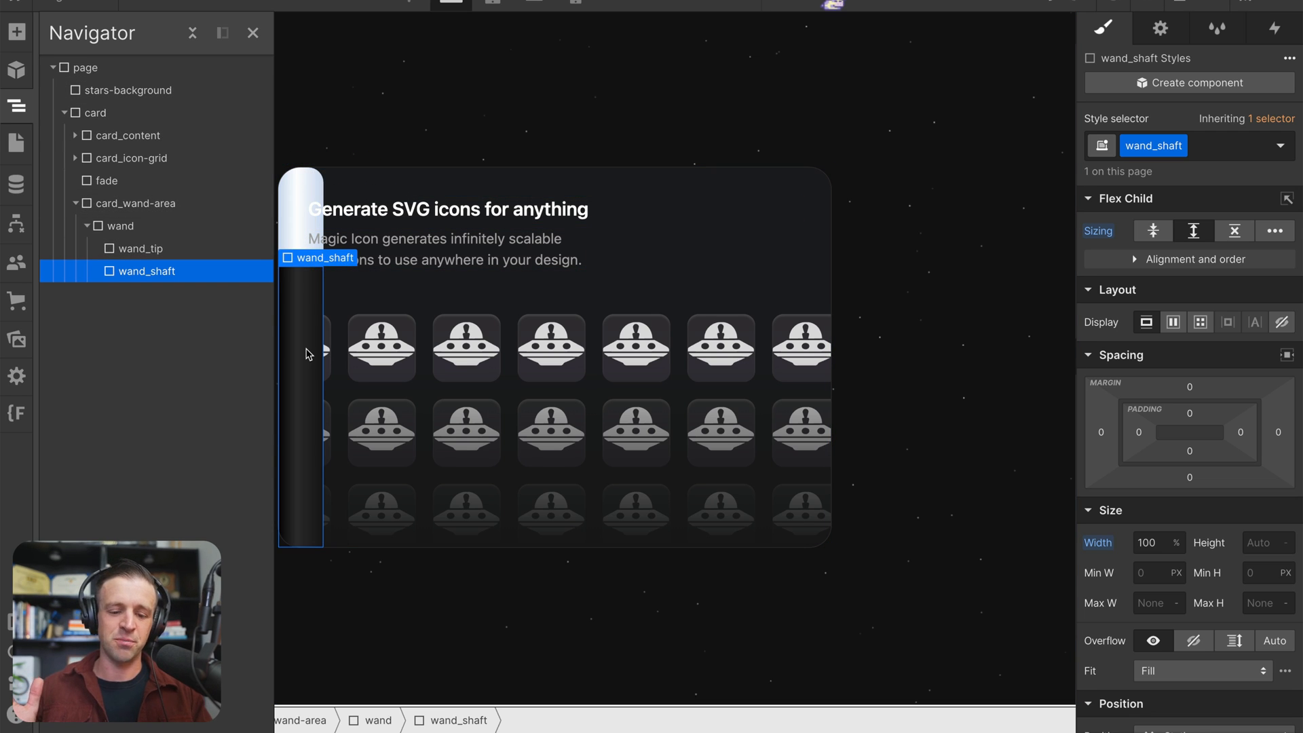
pyautogui.moveTo(177, 317)
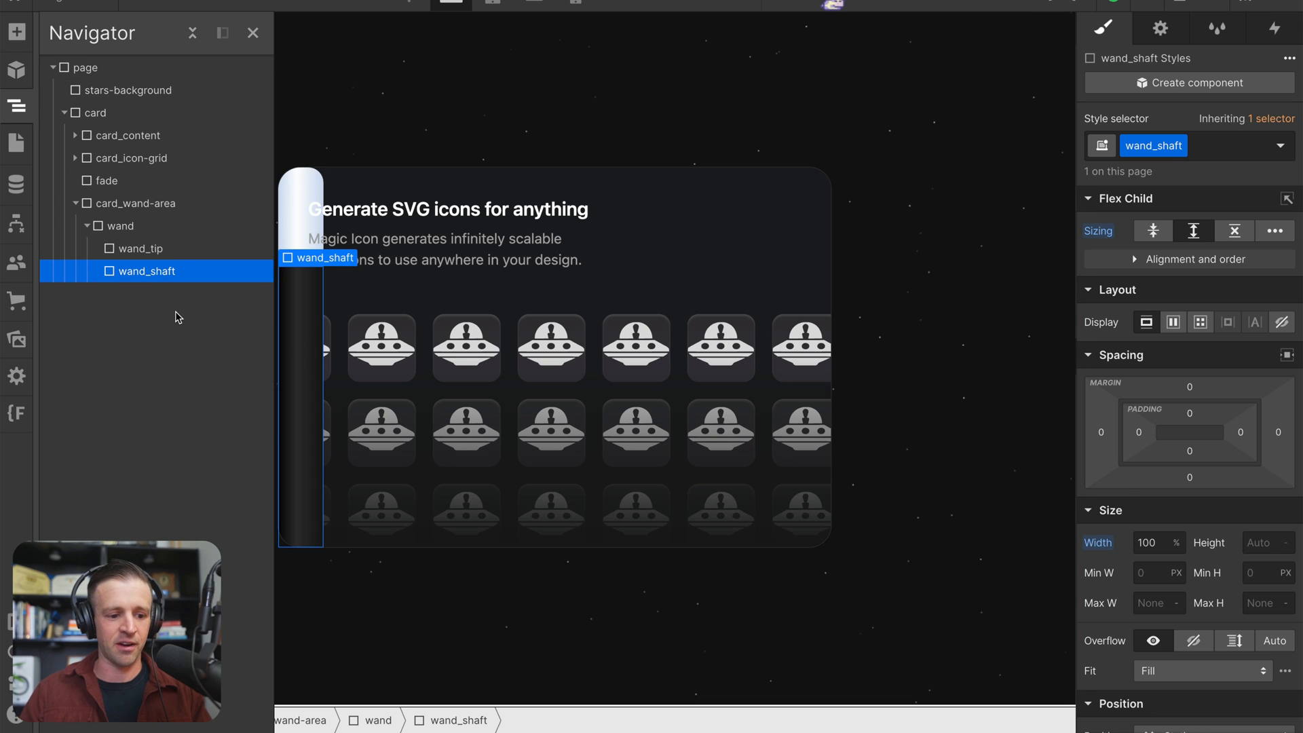
# Make wand_blur absolutely positioned at 120% width and 200% height with a 9px blur filter.
pyautogui.click(121, 225)
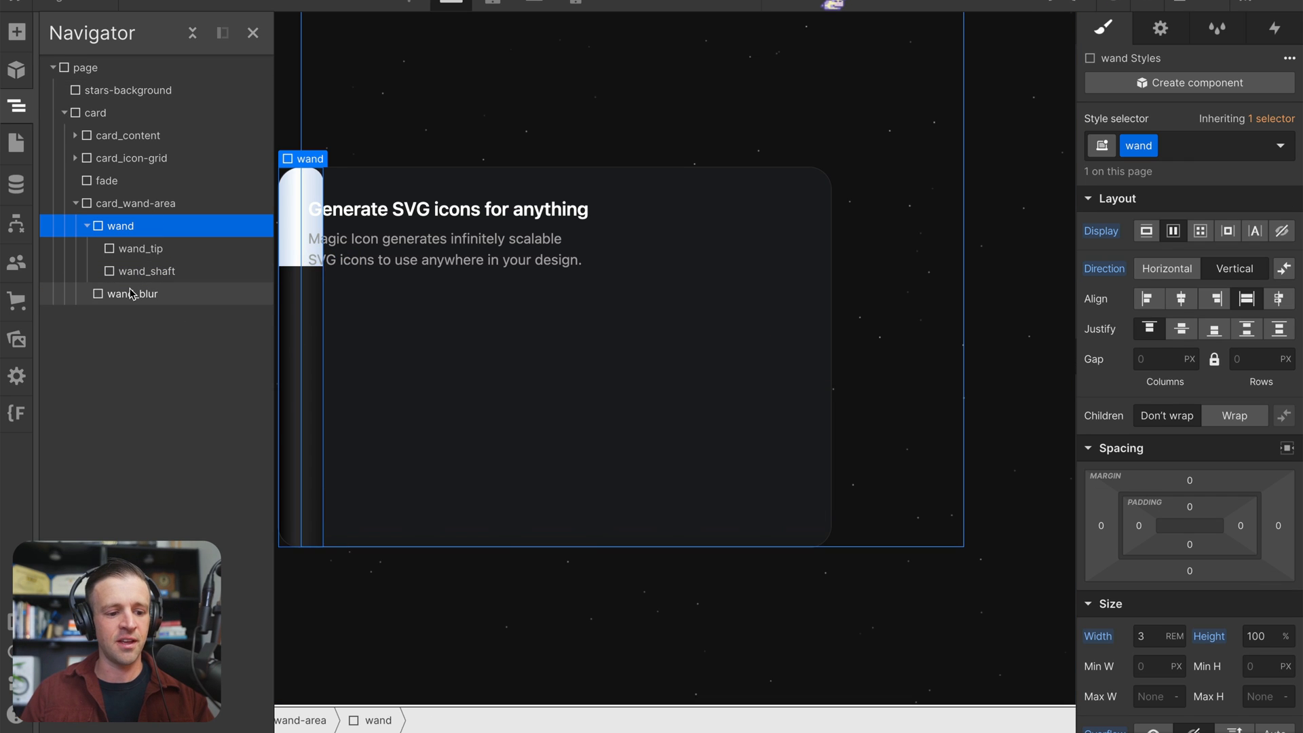
pyautogui.click(132, 293)
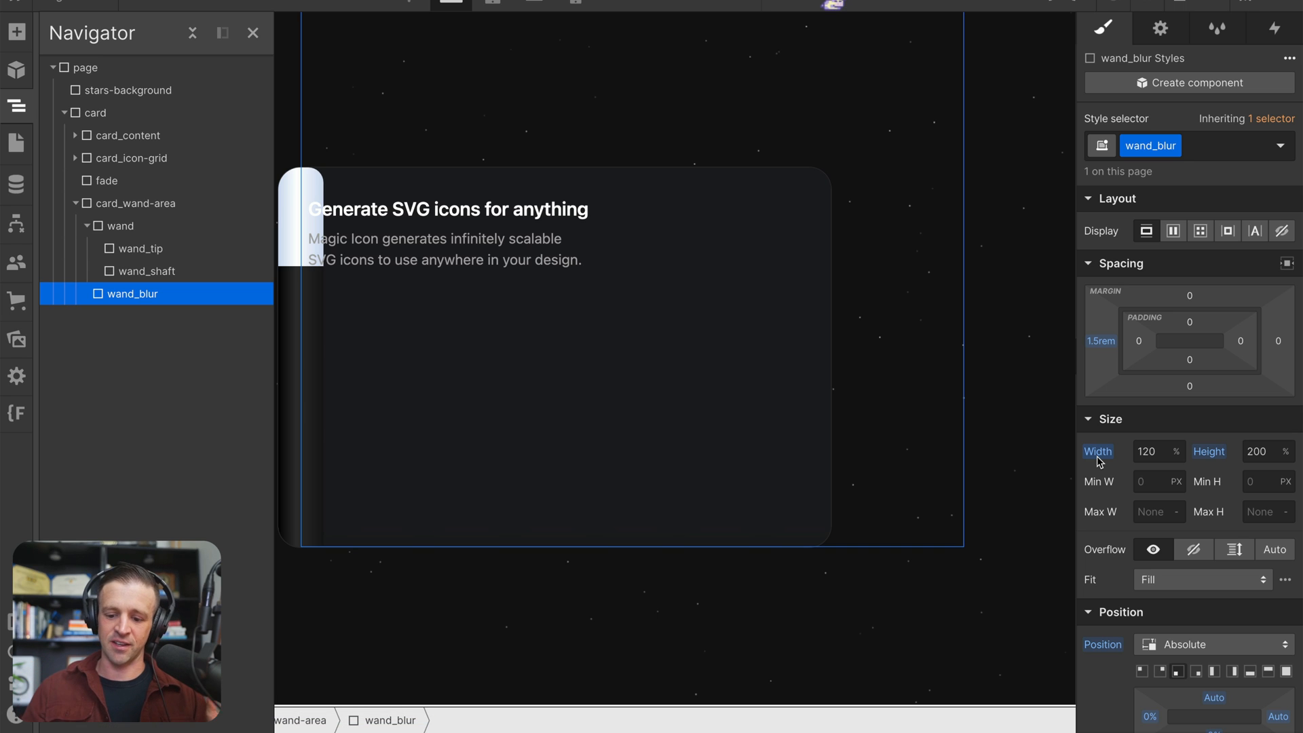
pyautogui.scroll(-3)
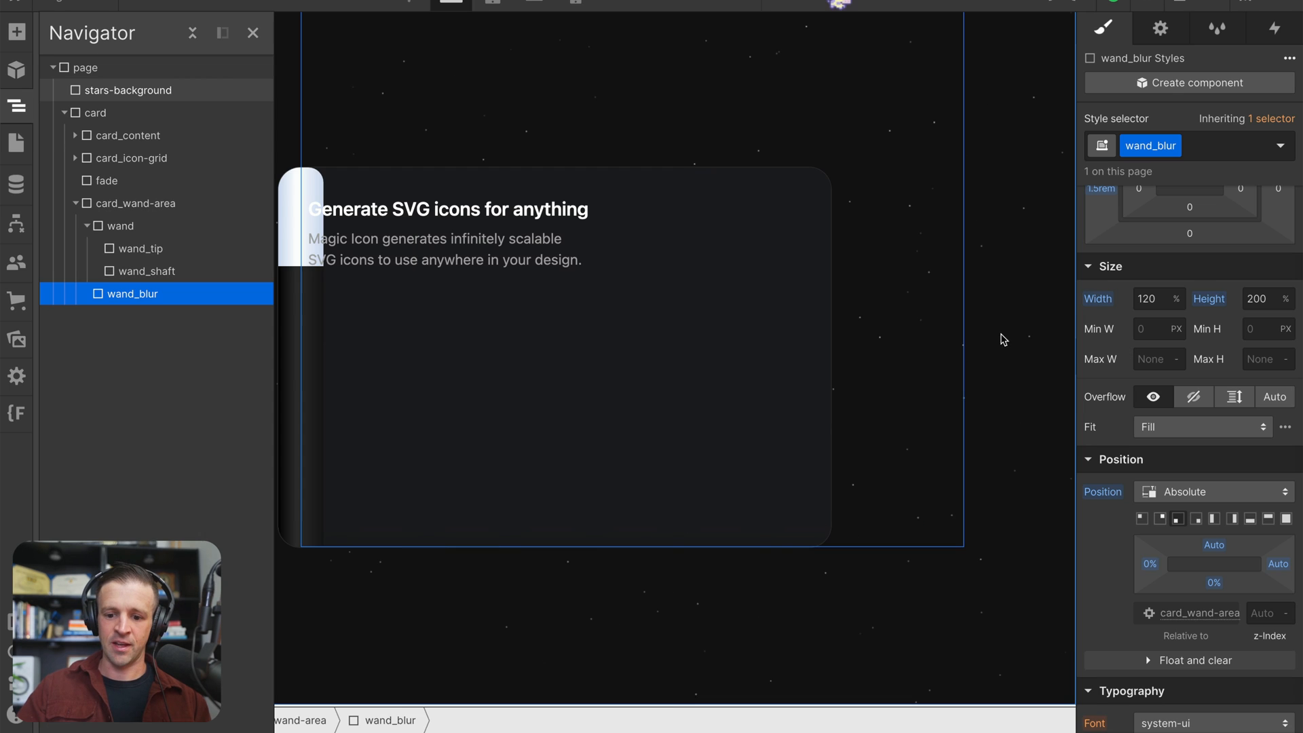
pyautogui.scroll(3)
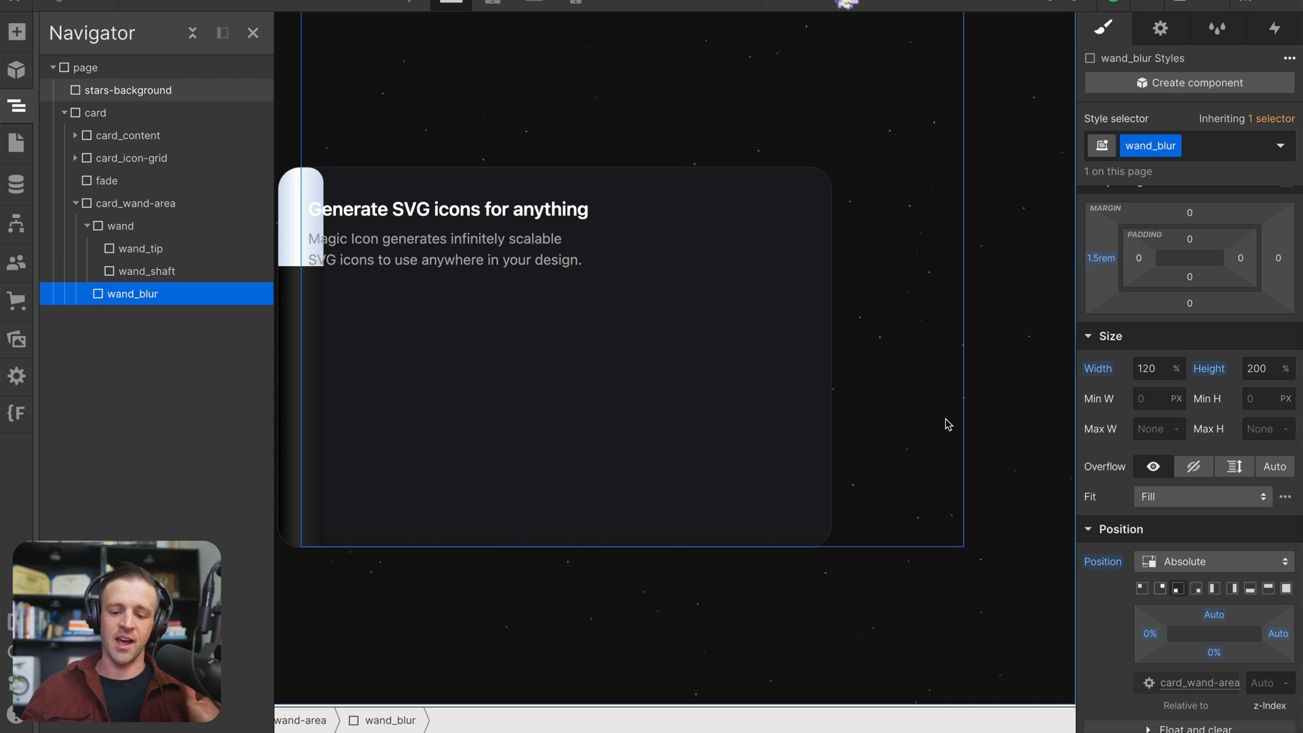
pyautogui.moveTo(283, 161)
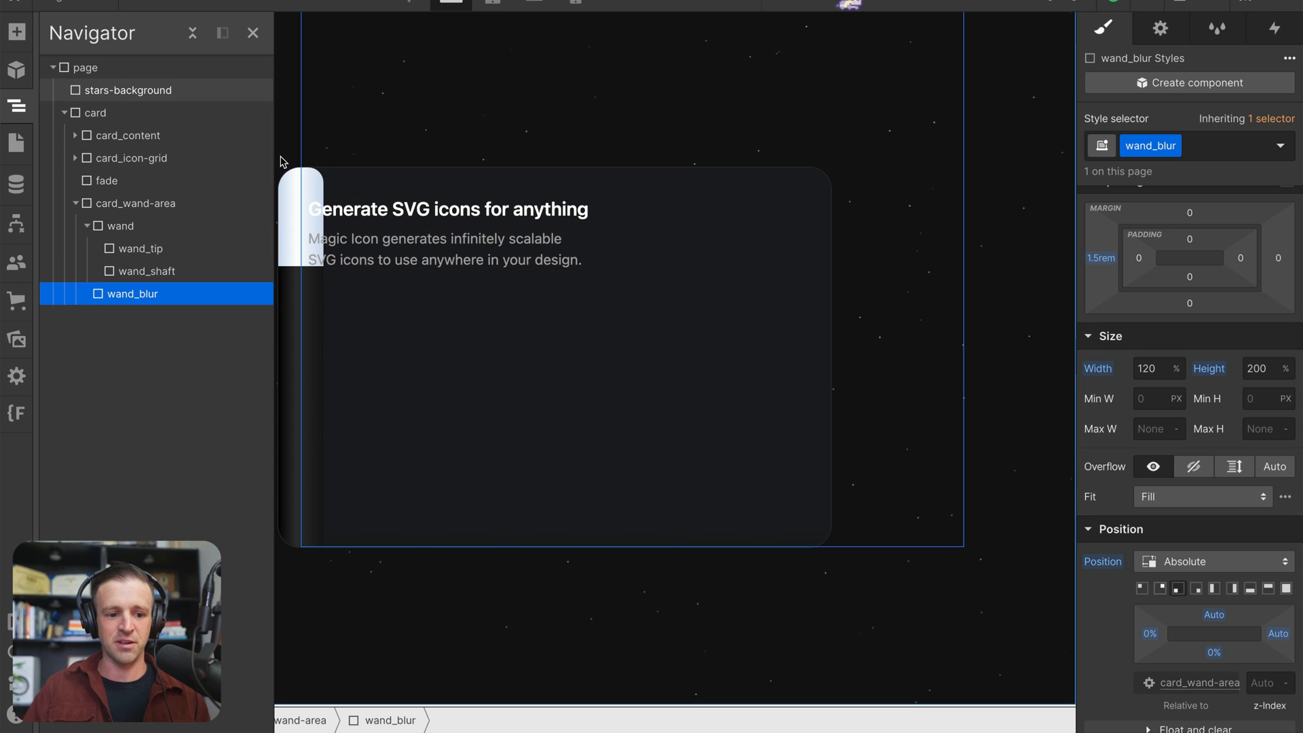
pyautogui.moveTo(395, 176)
pyautogui.write('100')
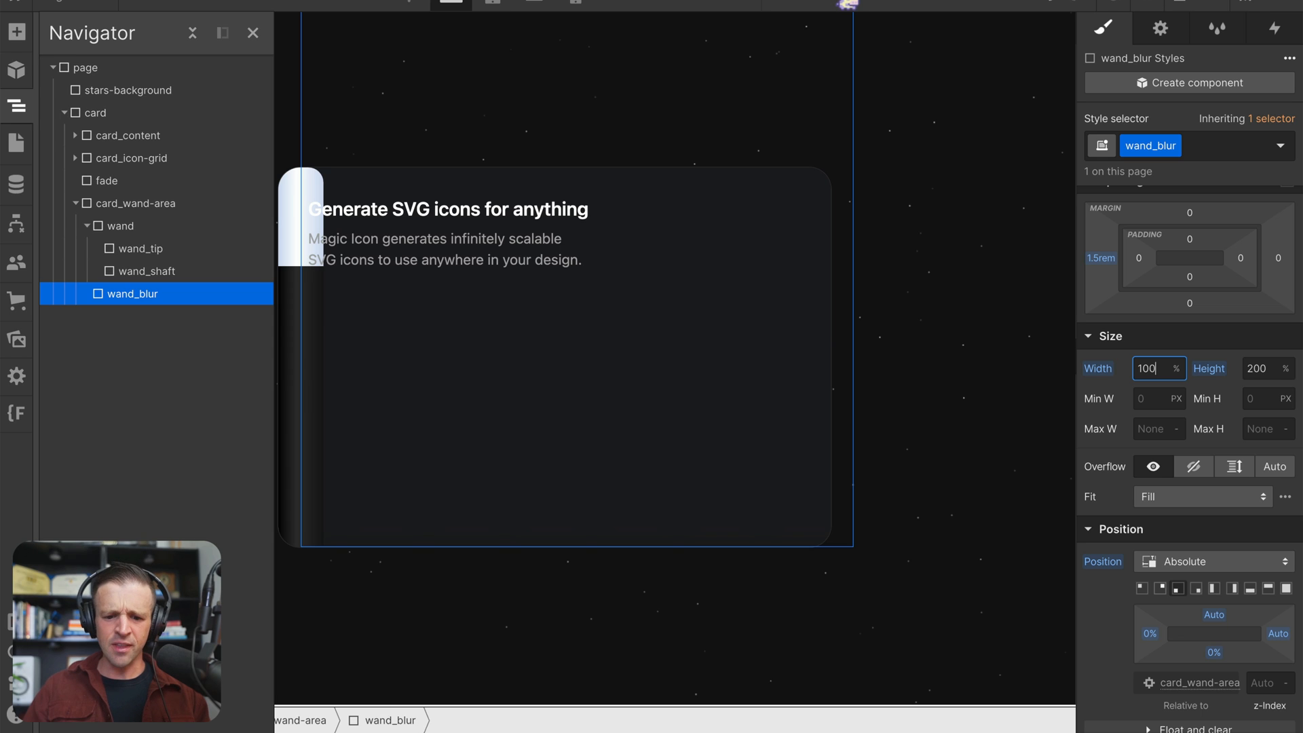
pyautogui.write('120')
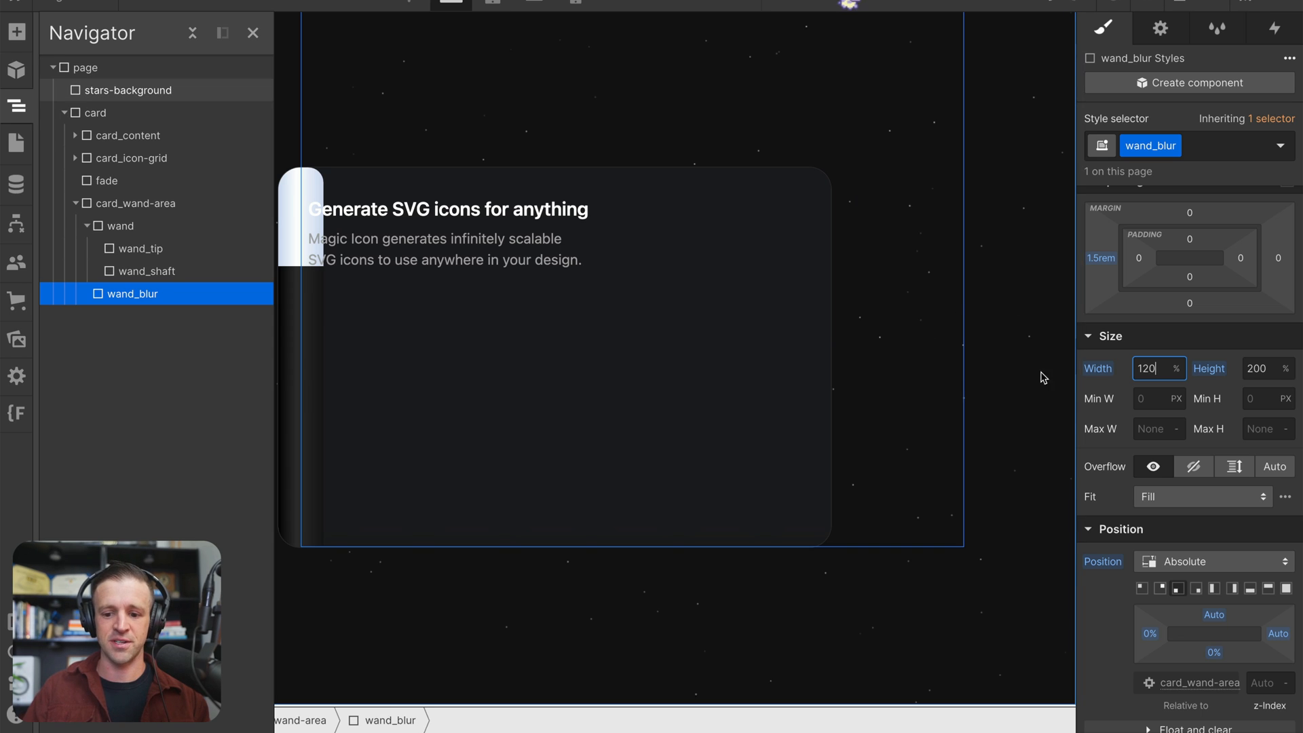
pyautogui.moveTo(822, 180)
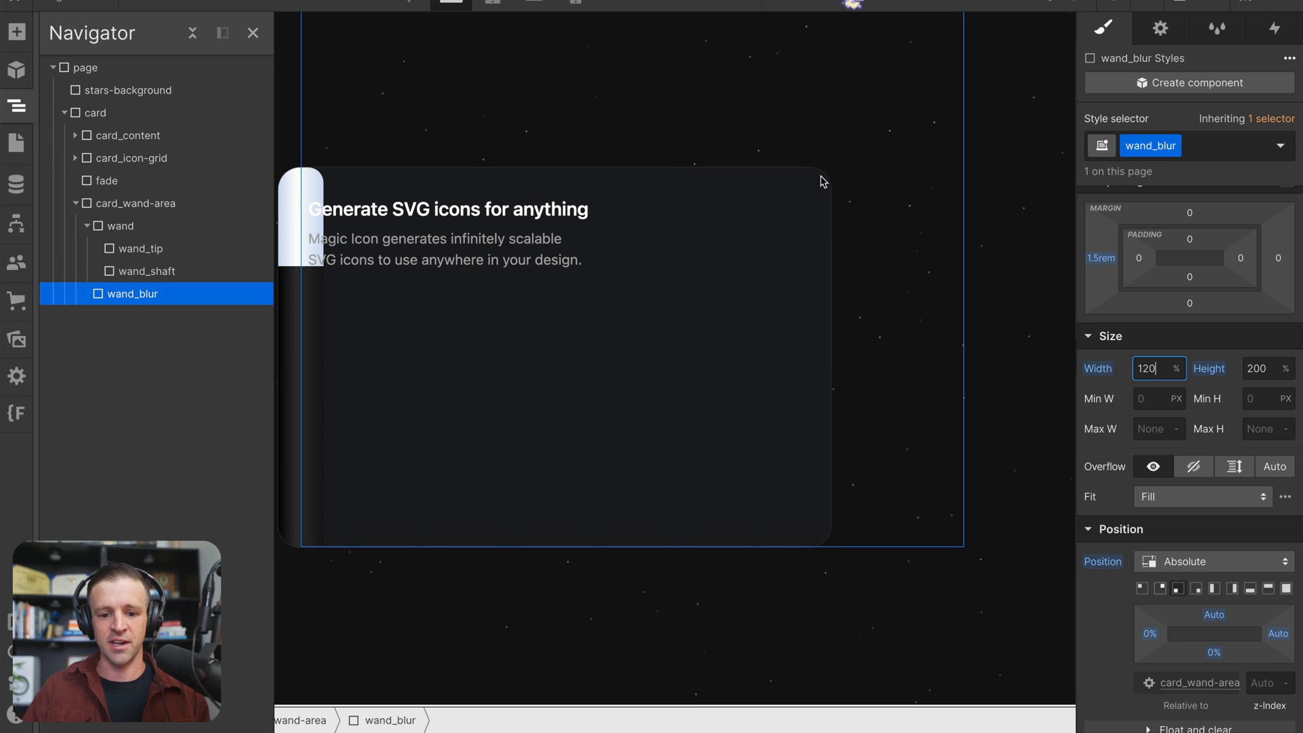
pyautogui.moveTo(817, 197)
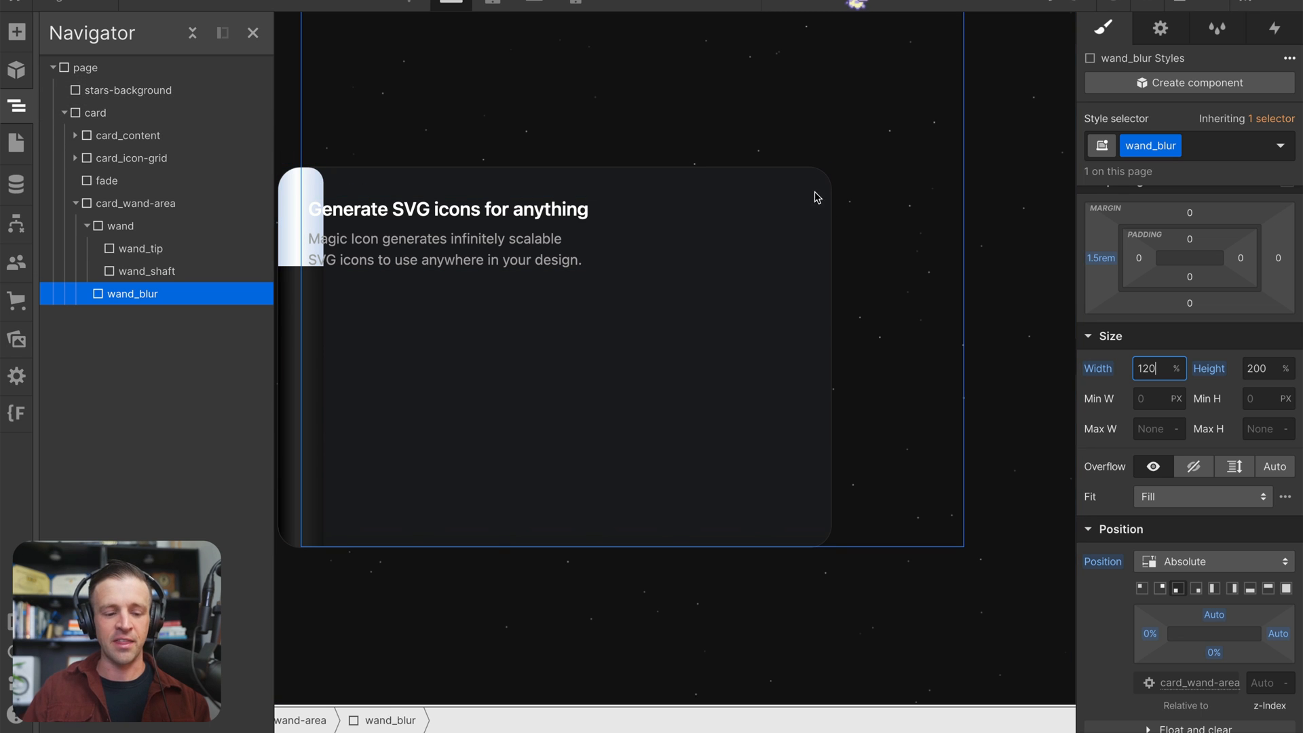
pyautogui.scroll(-3)
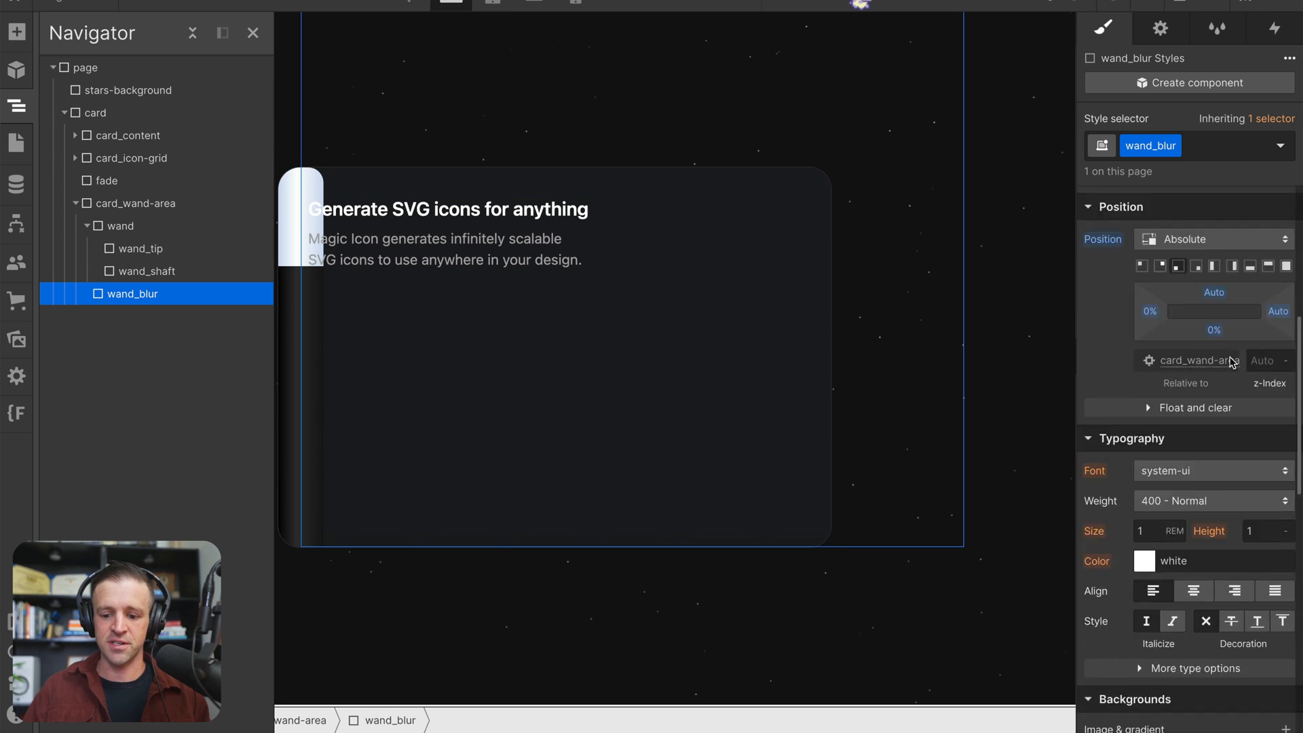
pyautogui.scroll(-3)
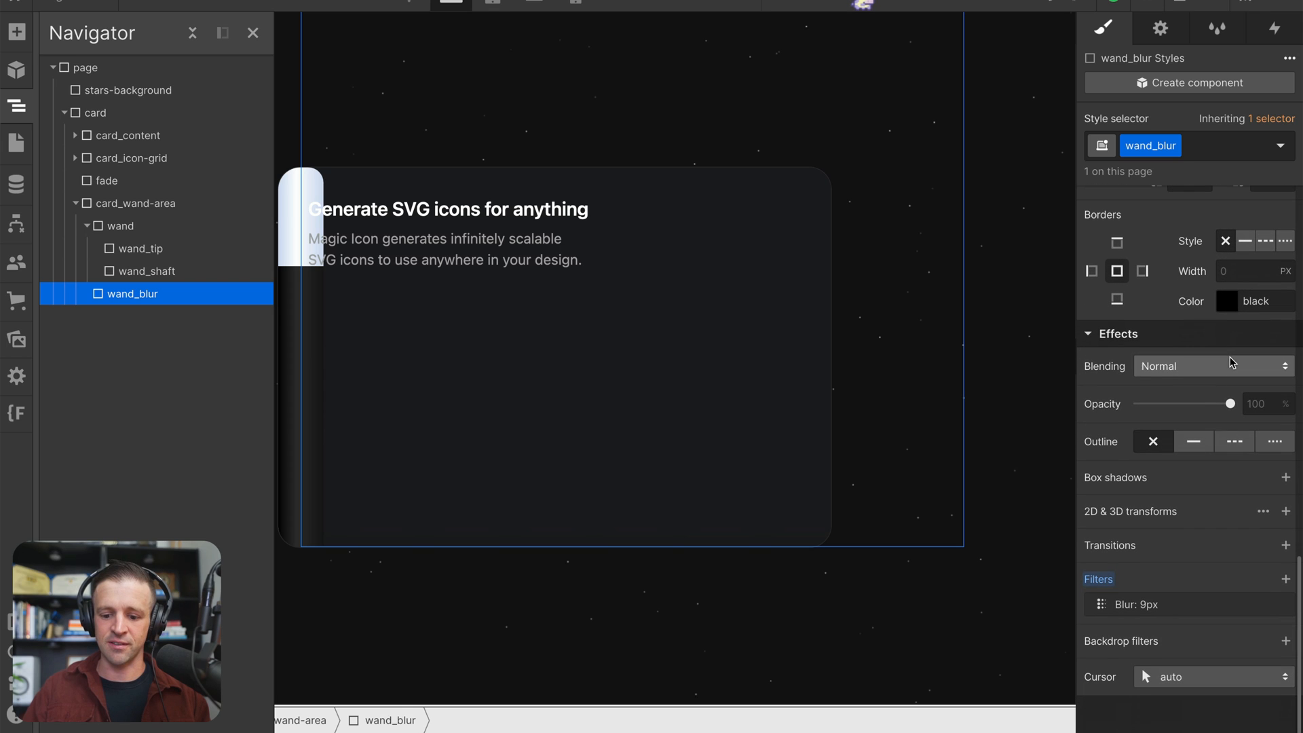
pyautogui.moveTo(1286, 517)
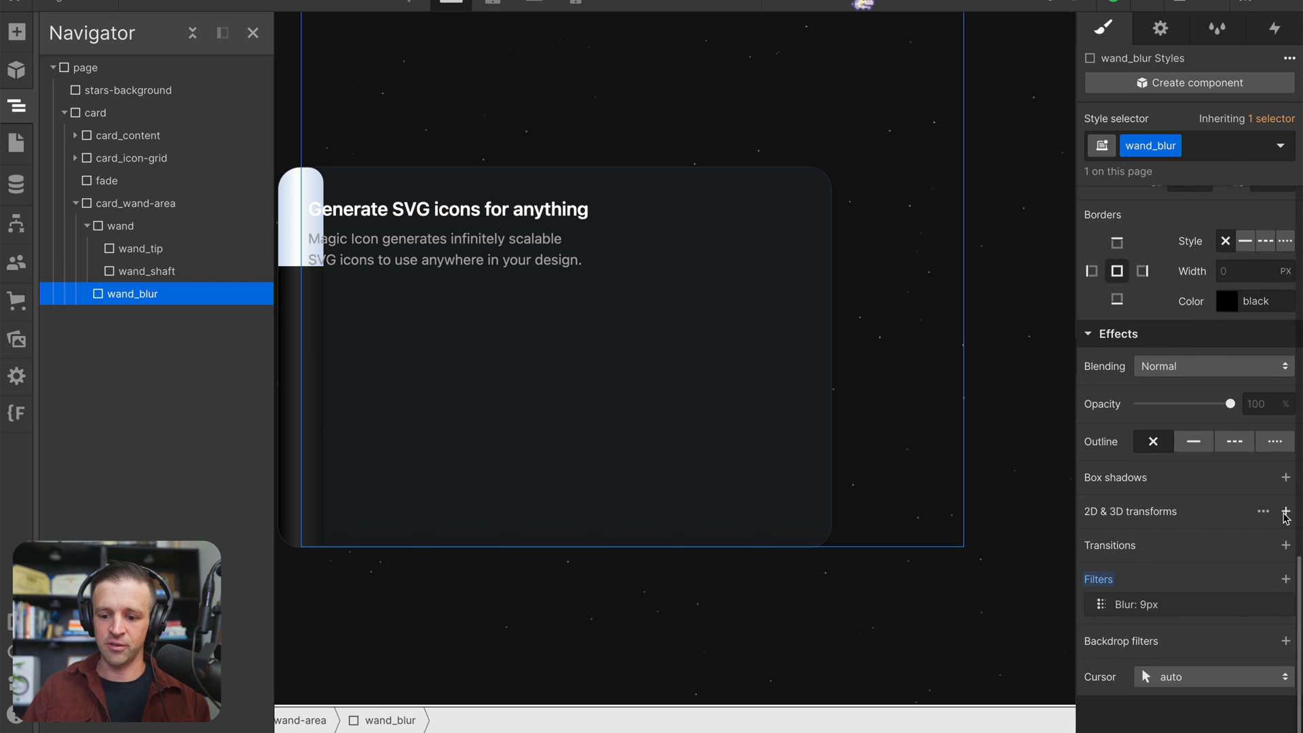
# Give card_wand-area a move transform (X 40%) so the wand and its glow shift over the card text.
pyautogui.click(1284, 511)
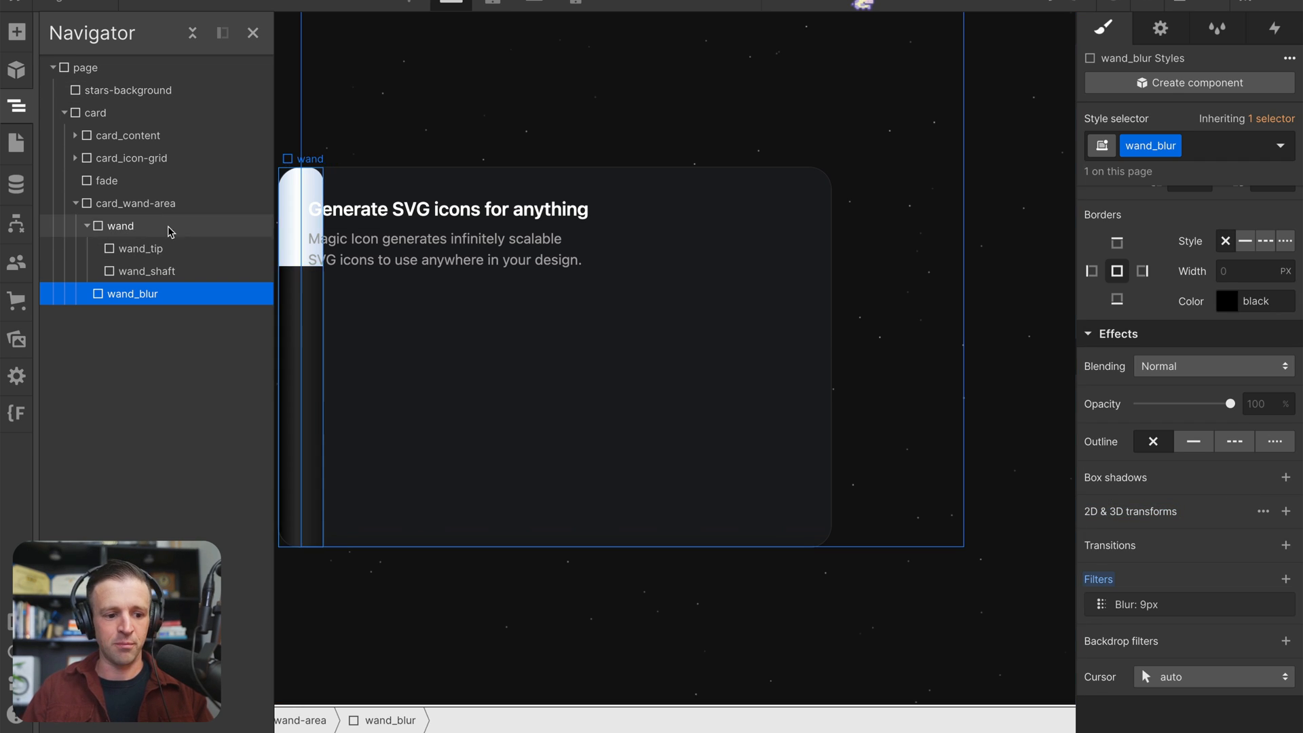
pyautogui.click(137, 204)
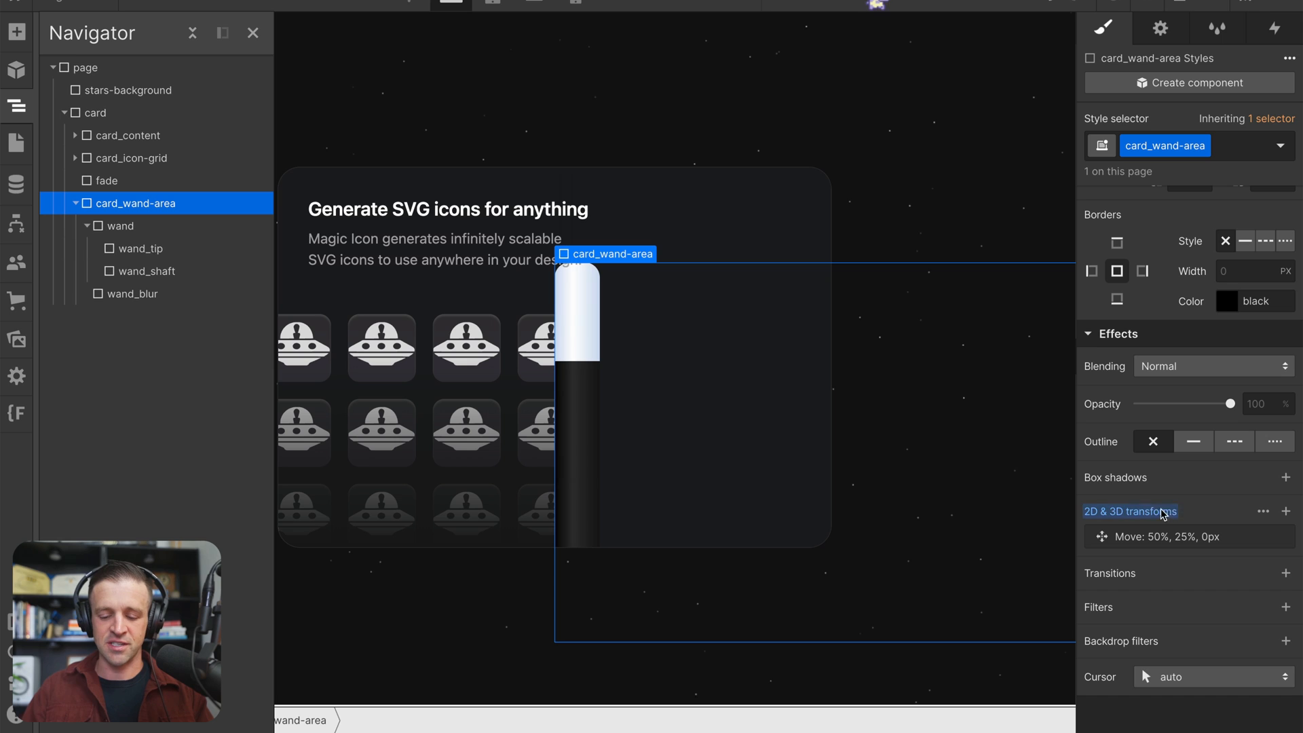
pyautogui.moveTo(1131, 510)
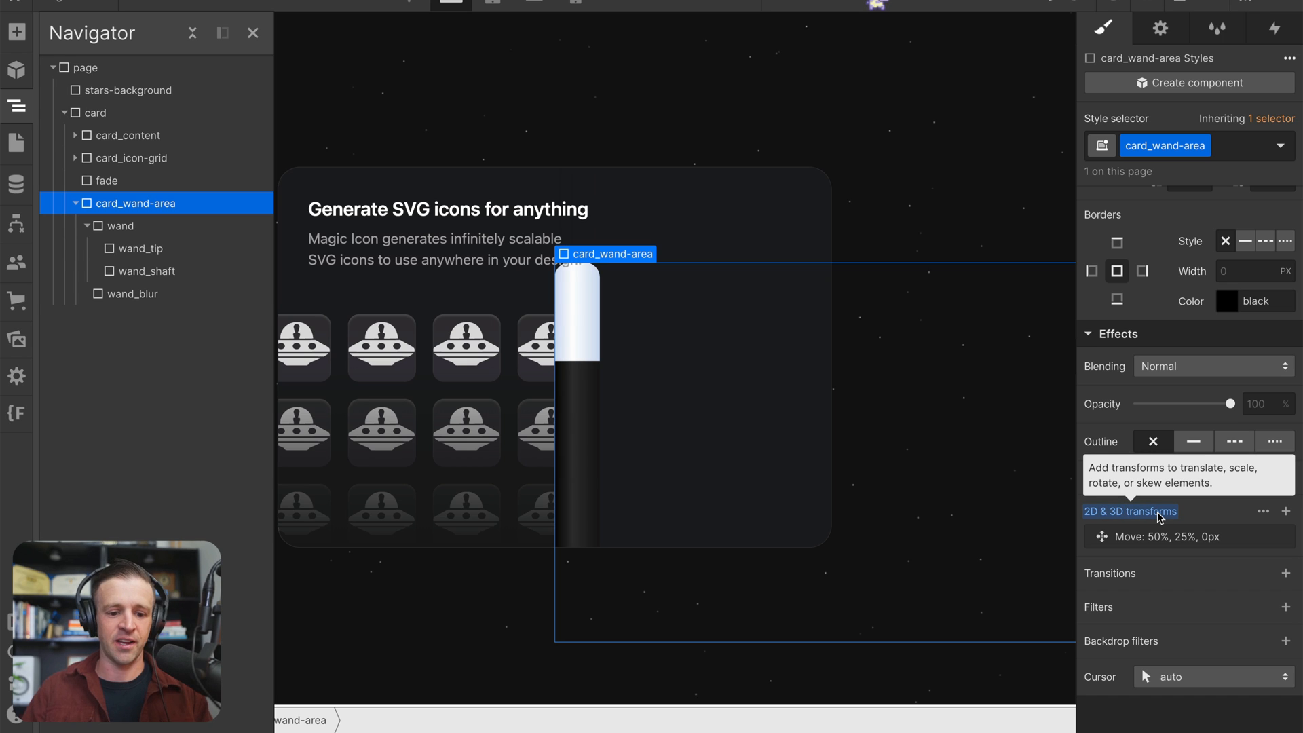
pyautogui.moveTo(526, 282)
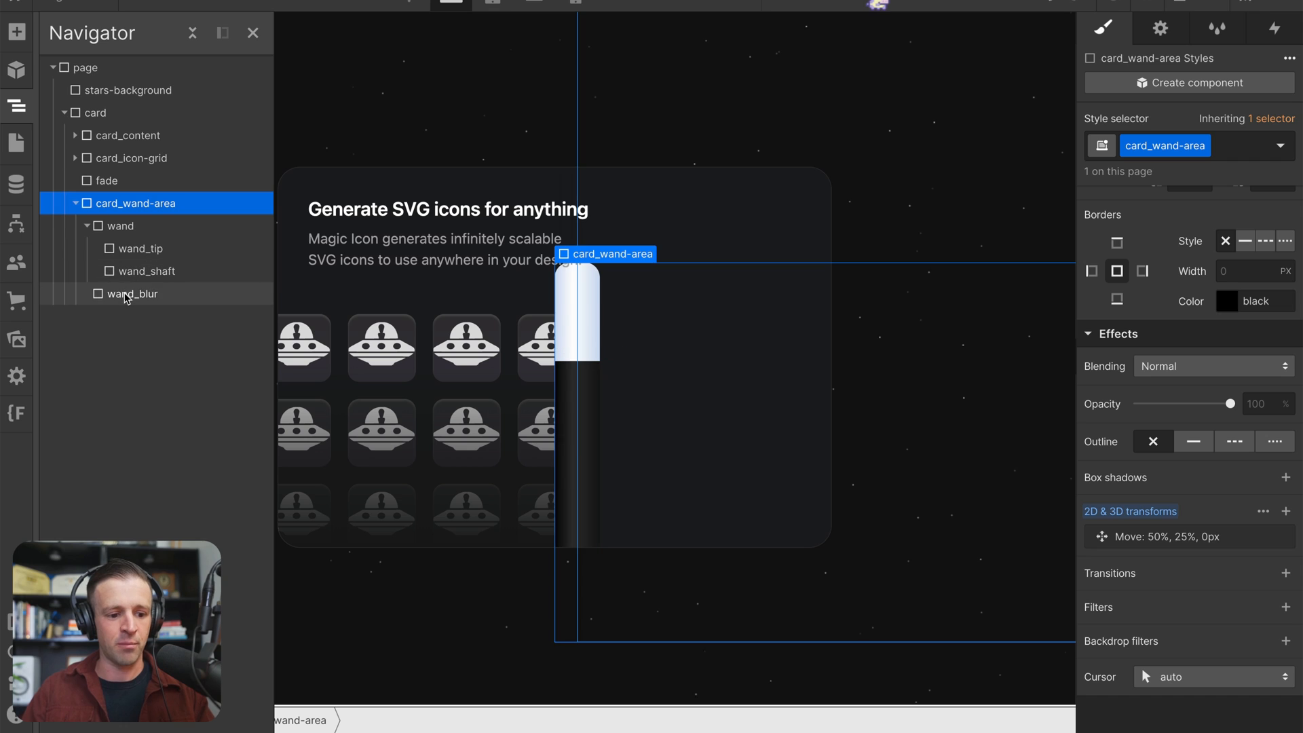
pyautogui.click(131, 293)
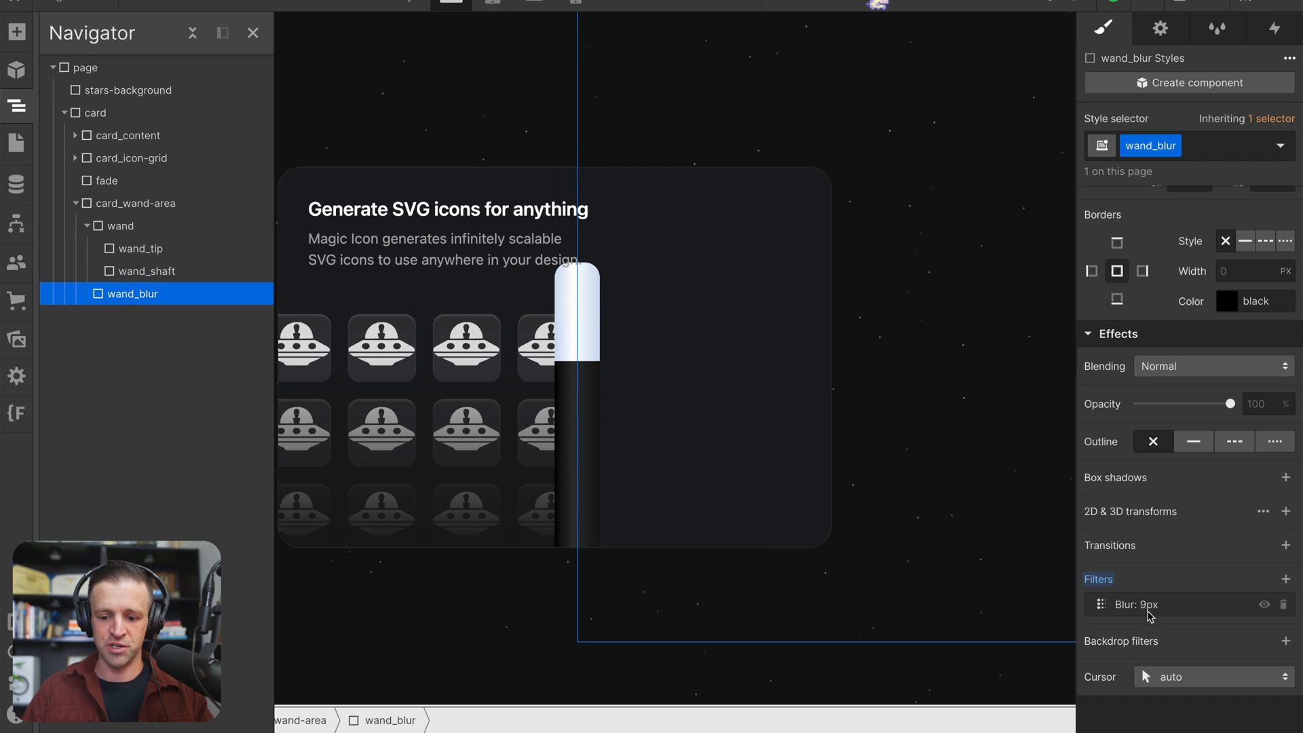
pyautogui.moveTo(1112, 590)
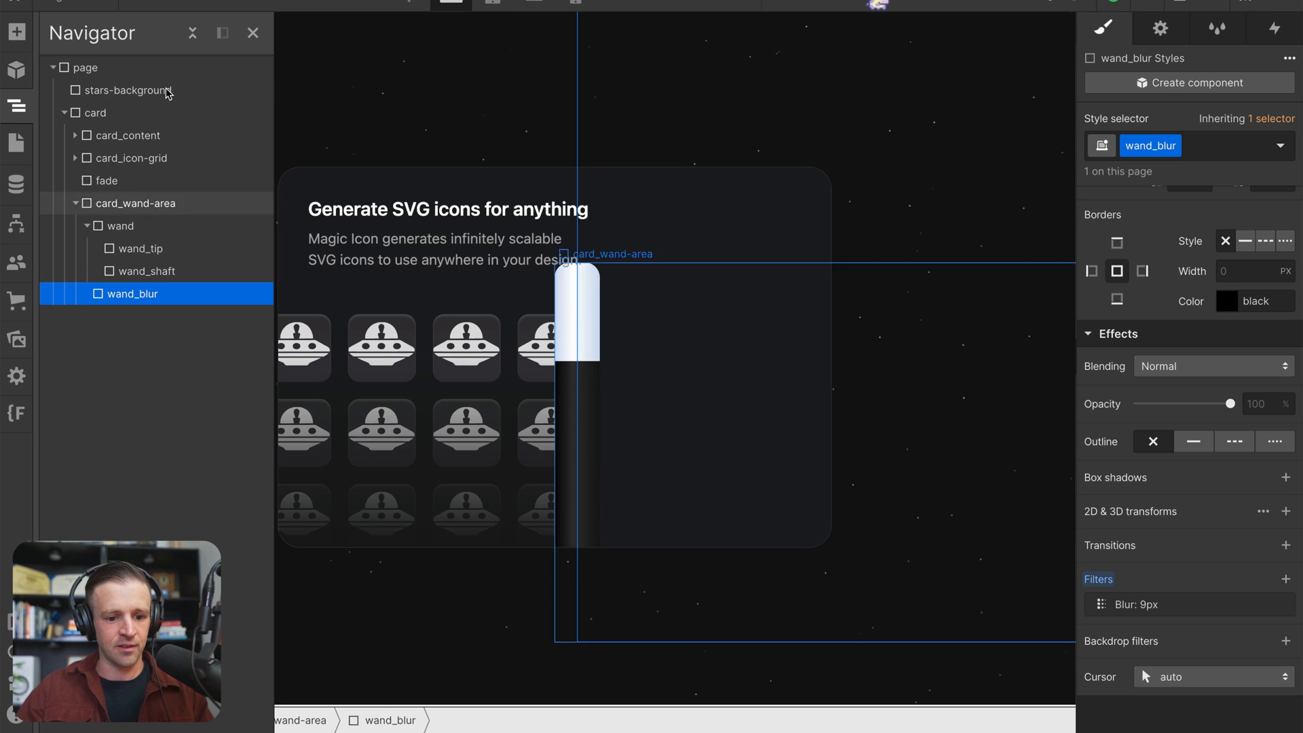
pyautogui.click(132, 202)
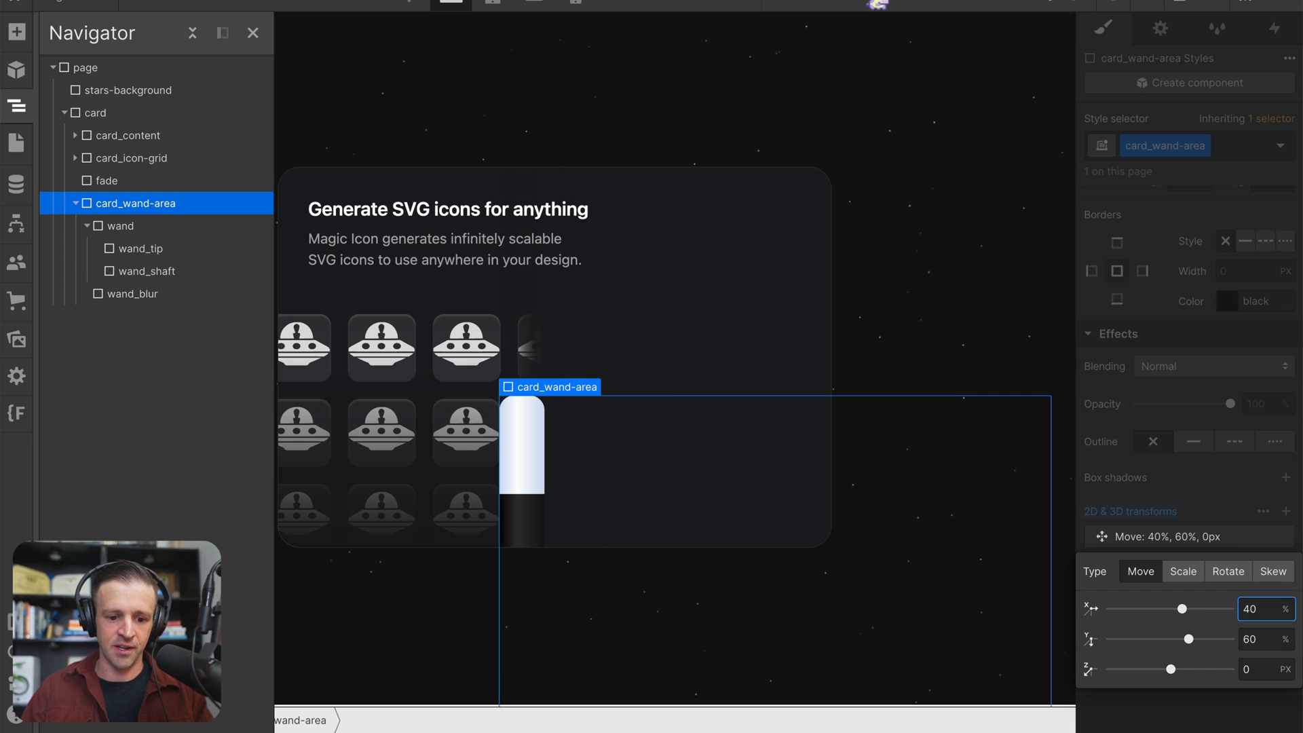
pyautogui.moveTo(572, 370)
pyautogui.write('50')
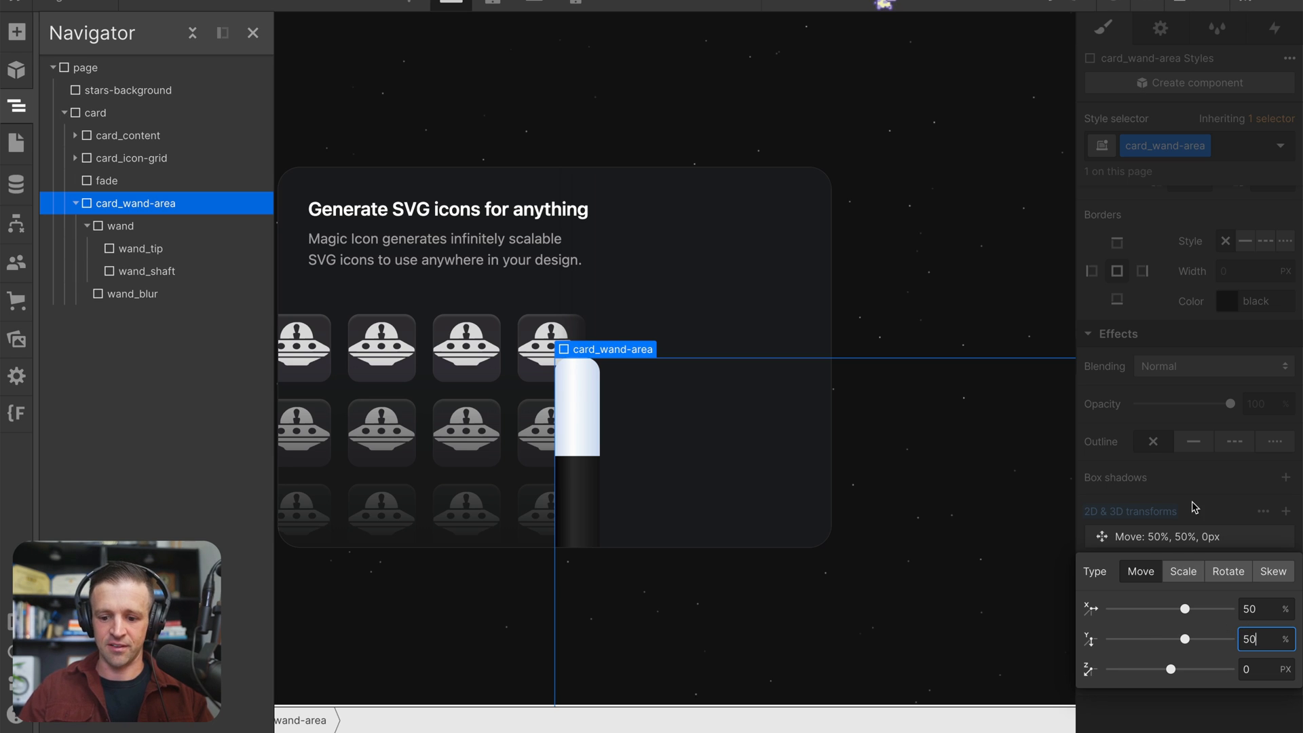
pyautogui.click(131, 293)
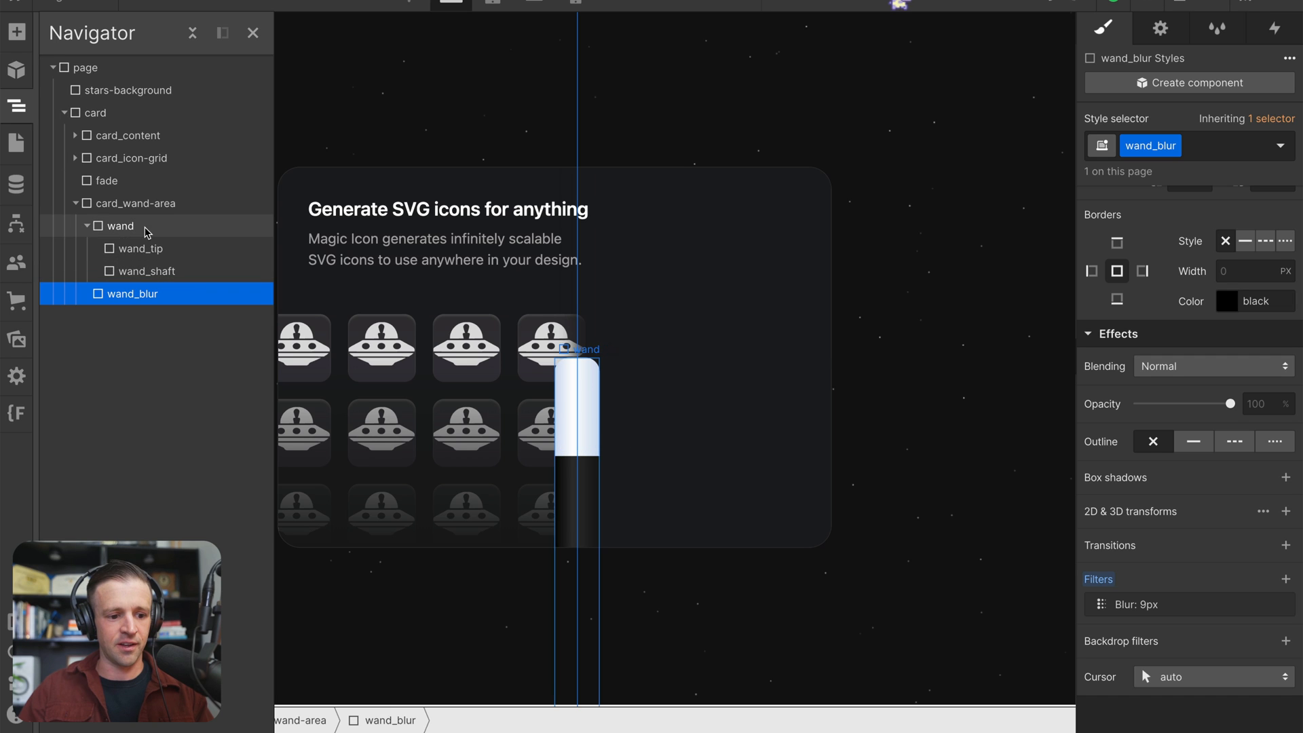
pyautogui.click(134, 202)
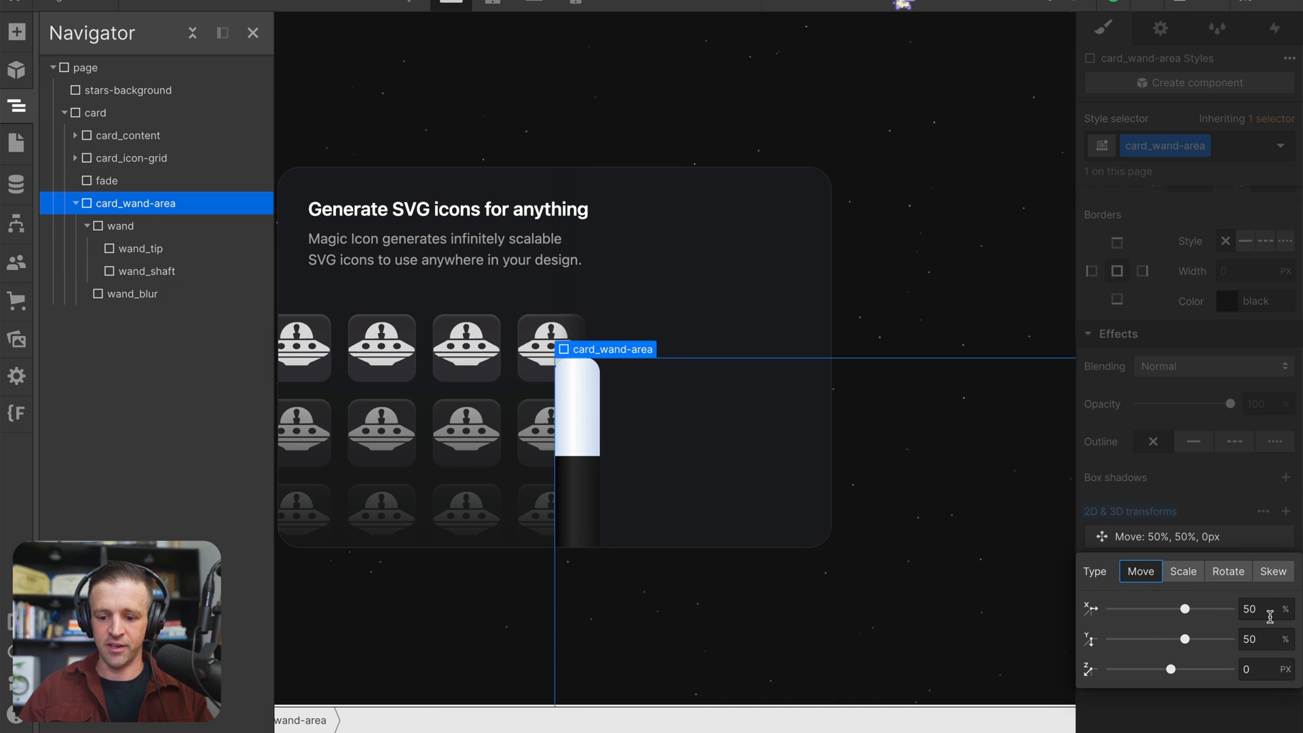
pyautogui.write('40')
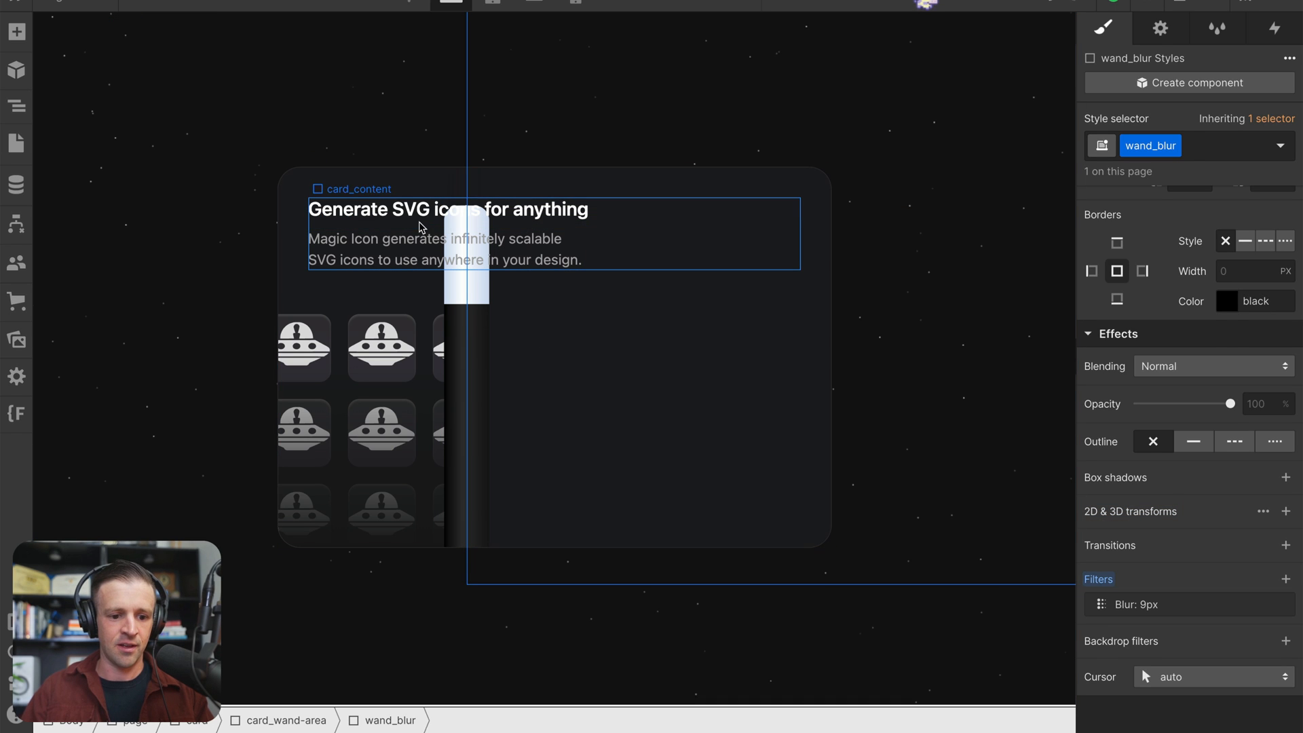
# Set card_content's z-index to 5 so the heading and description stay above the wand.
pyautogui.click(358, 188)
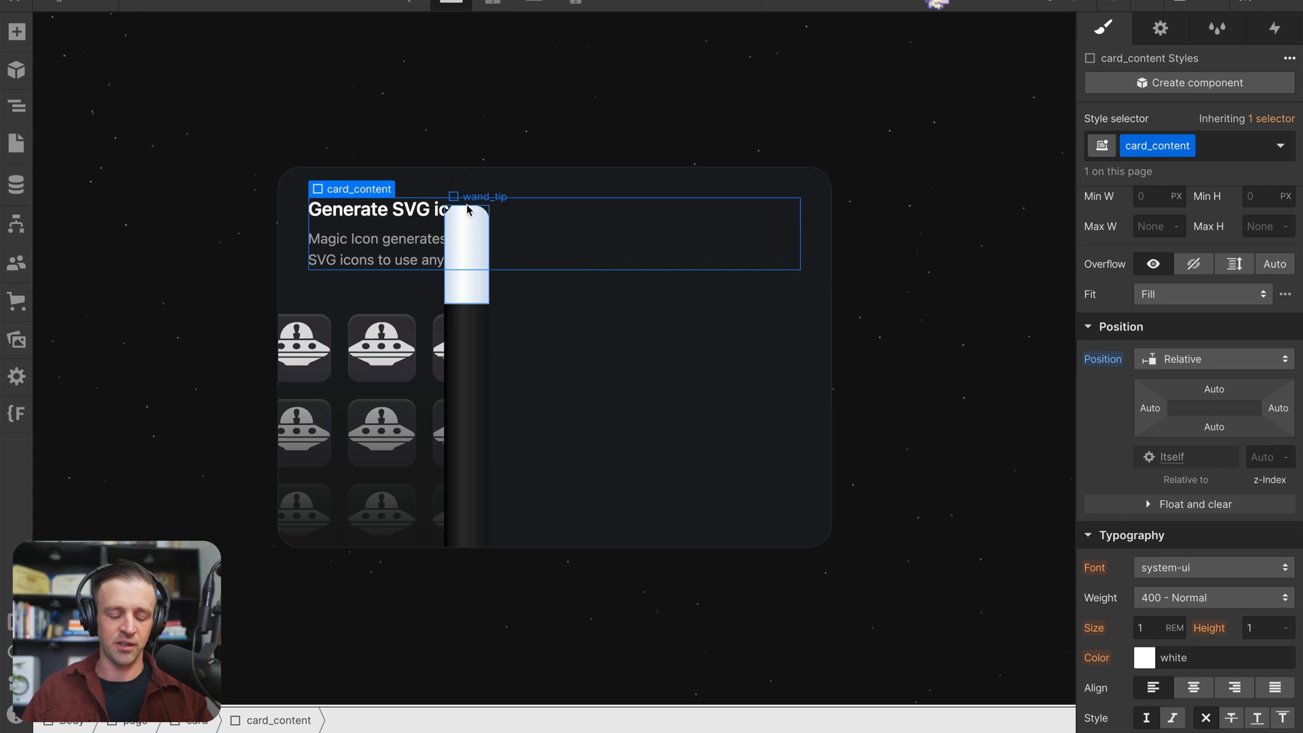
pyautogui.click(1266, 456)
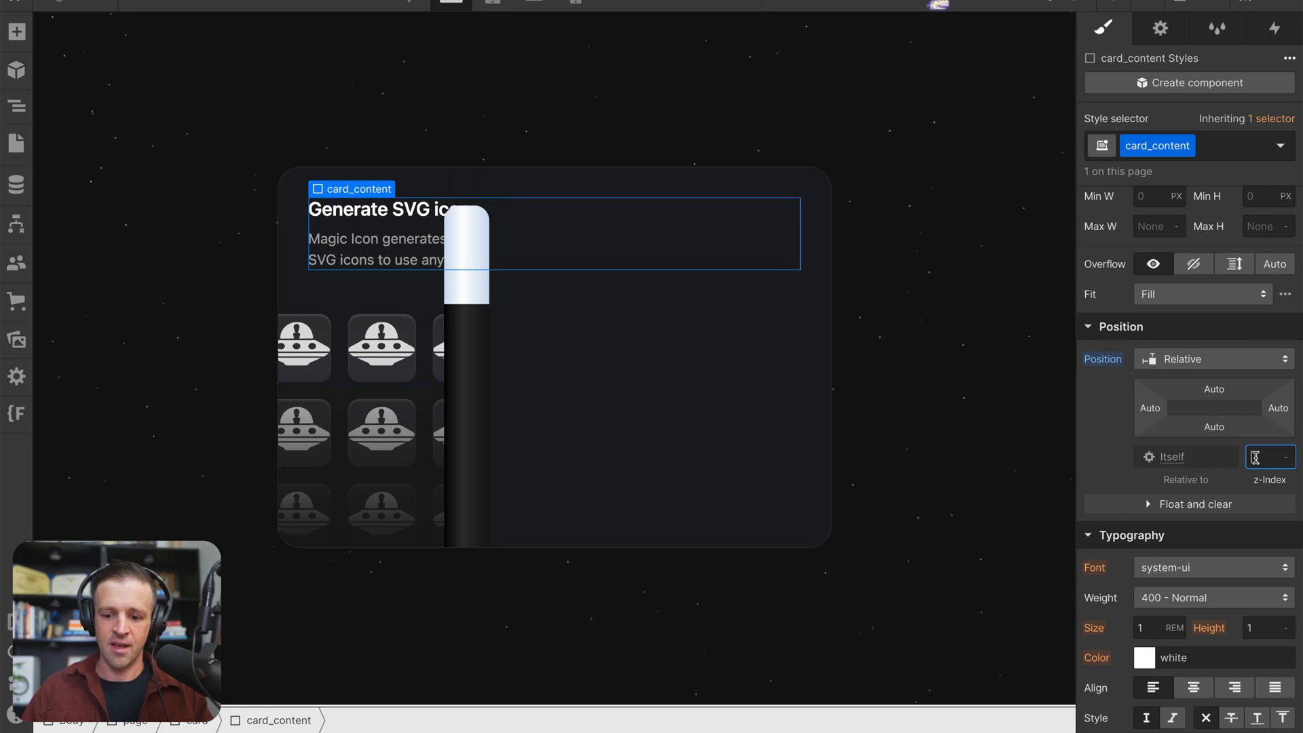
pyautogui.write('5')
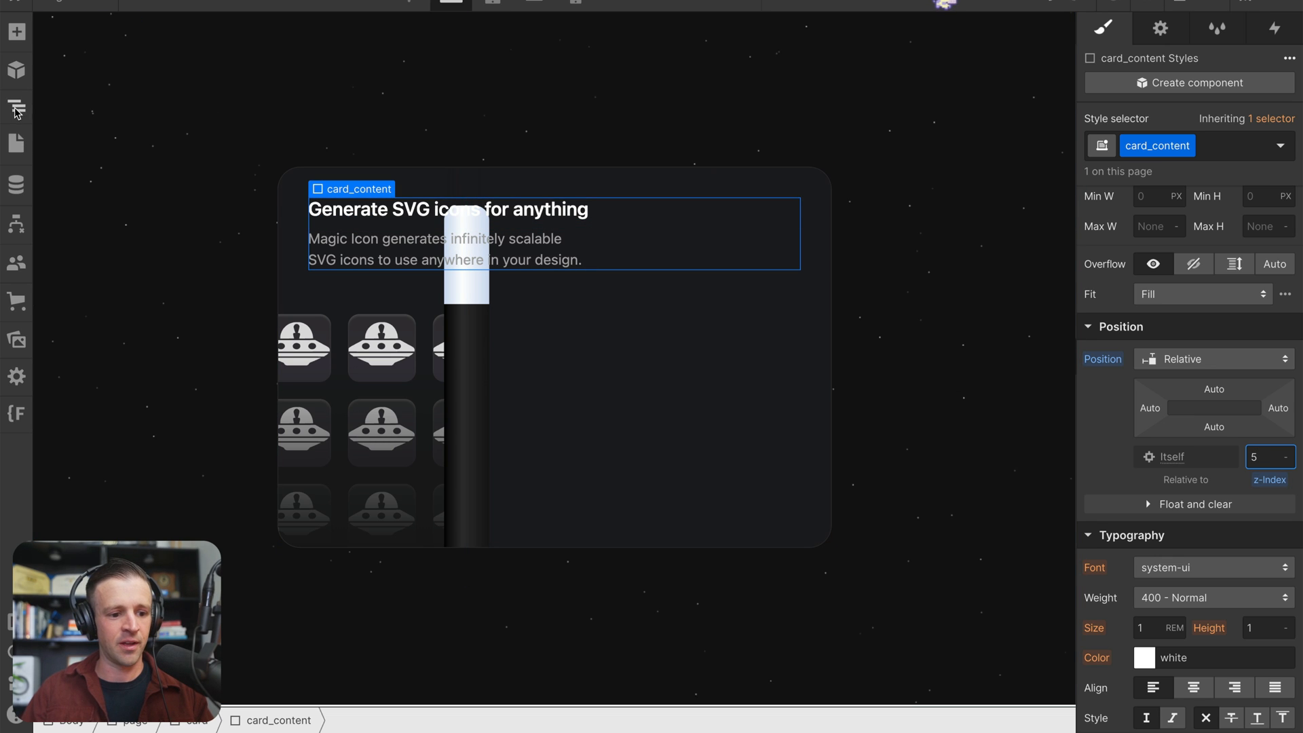
pyautogui.click(15, 110)
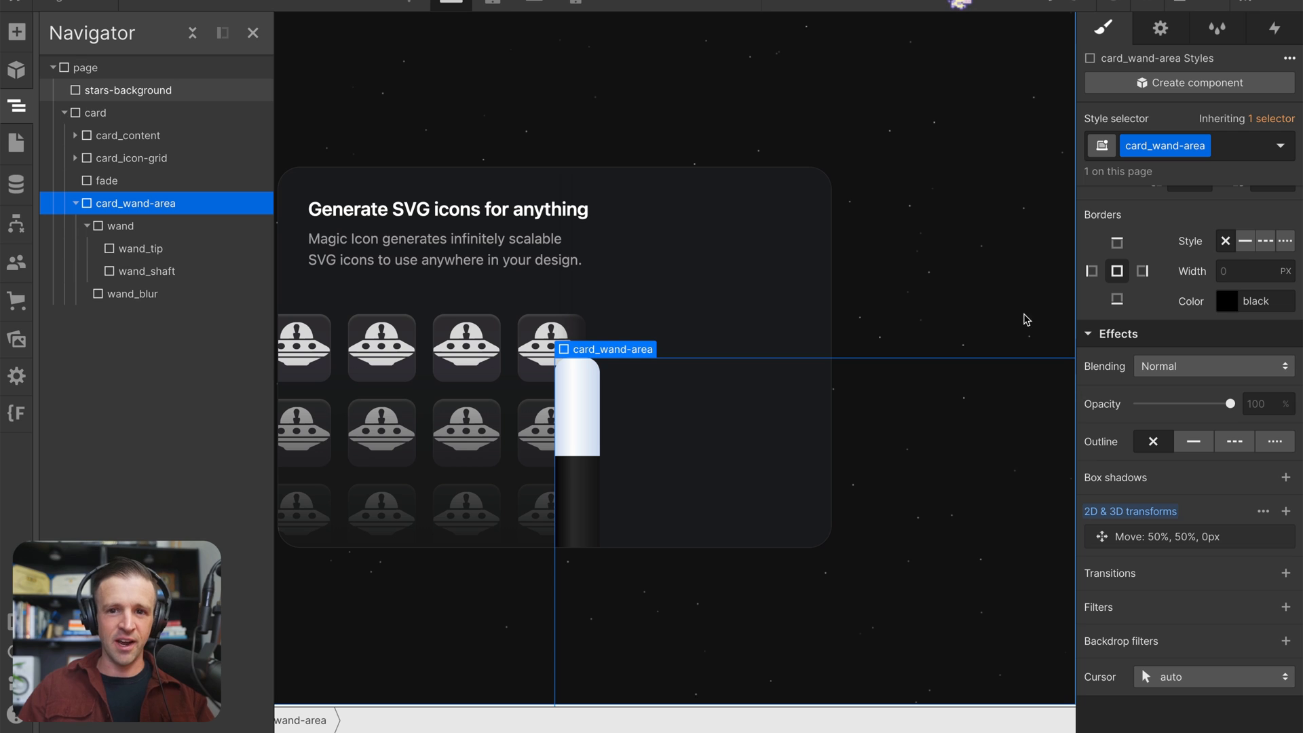
pyautogui.click(446, 209)
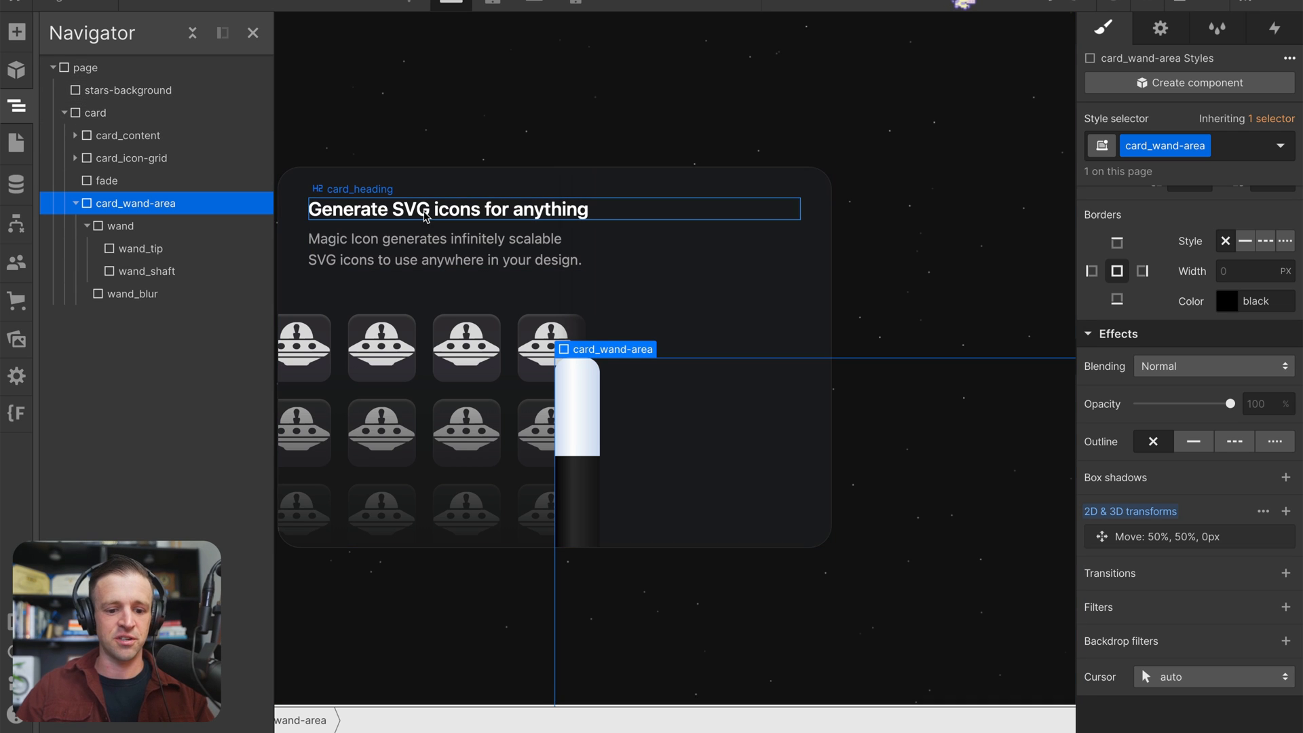
pyautogui.click(96, 113)
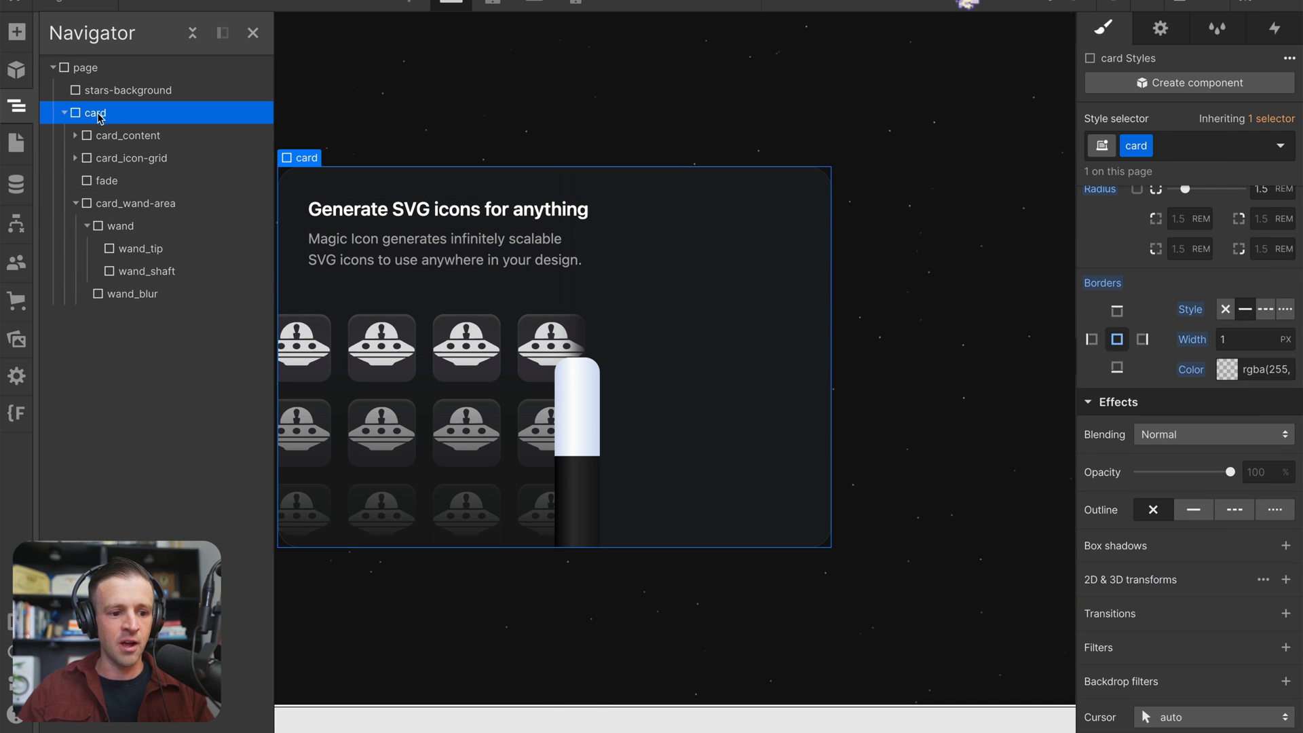
pyautogui.moveTo(1225, 65)
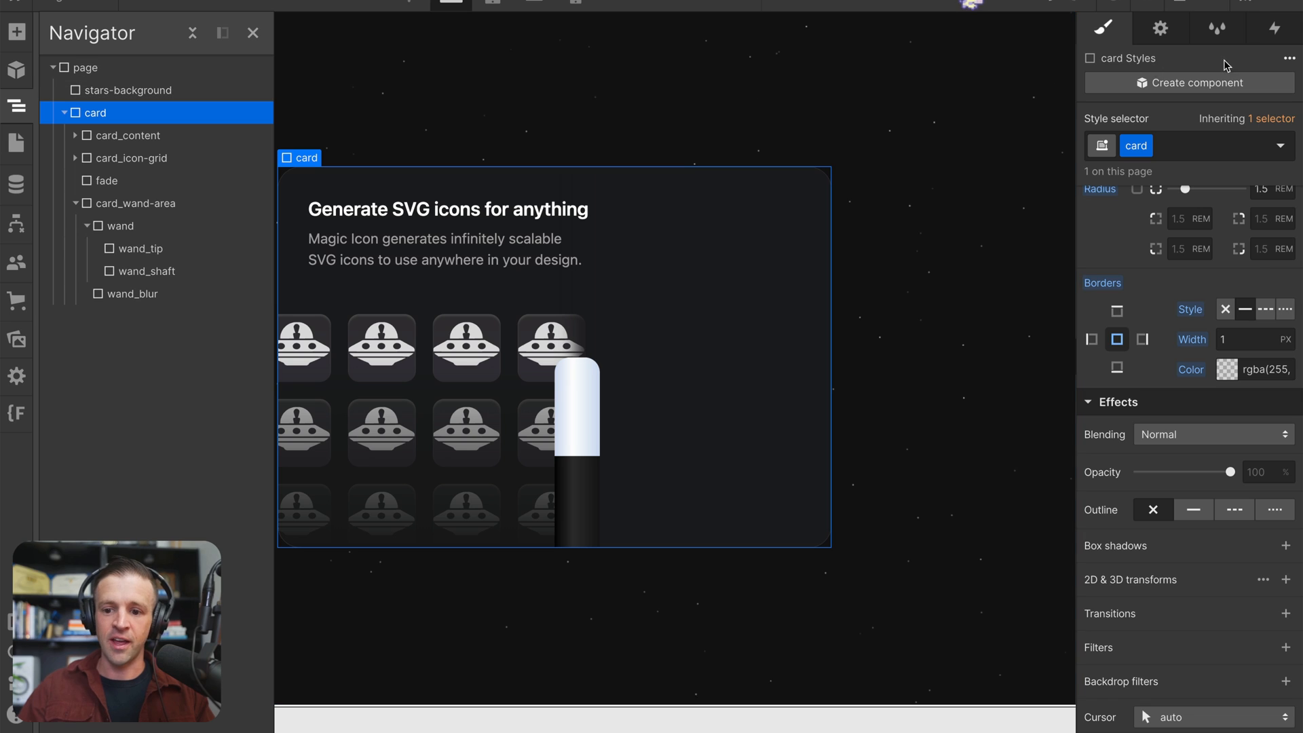
# Add a mouse-move trigger on the card, disabled on tablet, that plays a new mouse animation.
pyautogui.click(1274, 29)
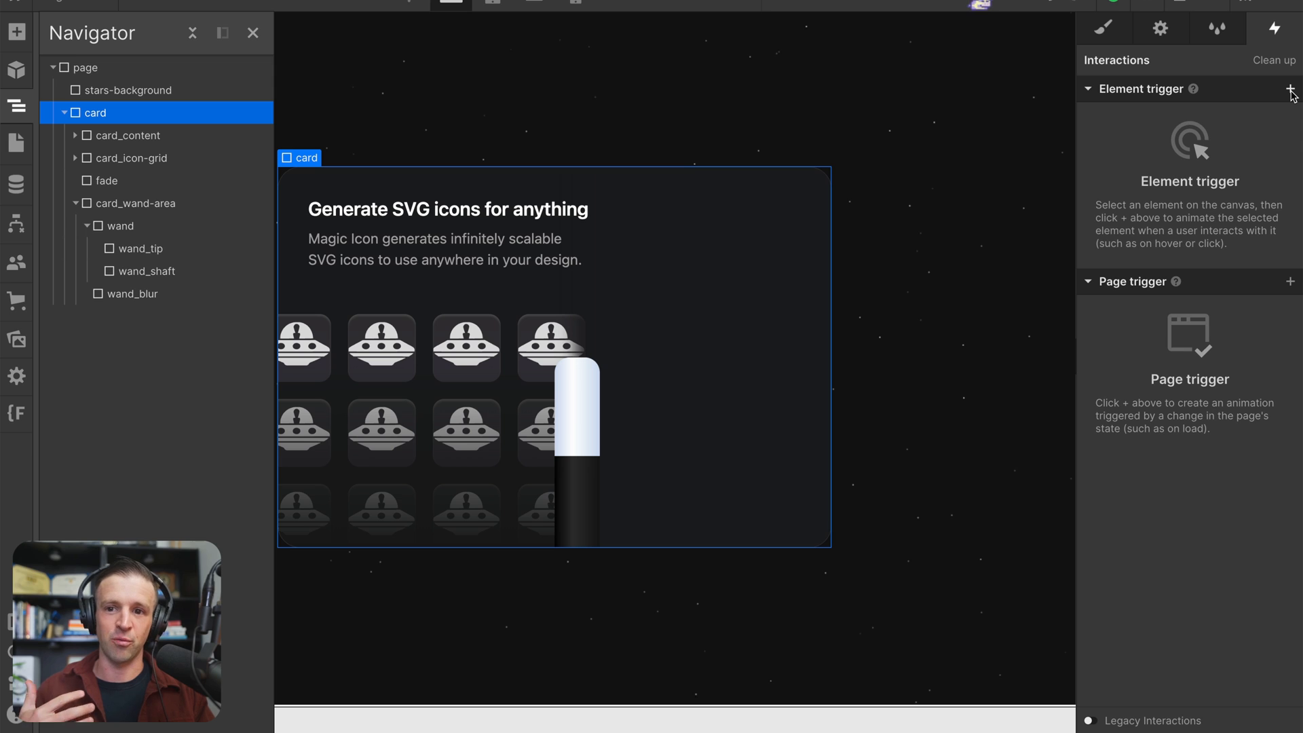
pyautogui.click(1290, 89)
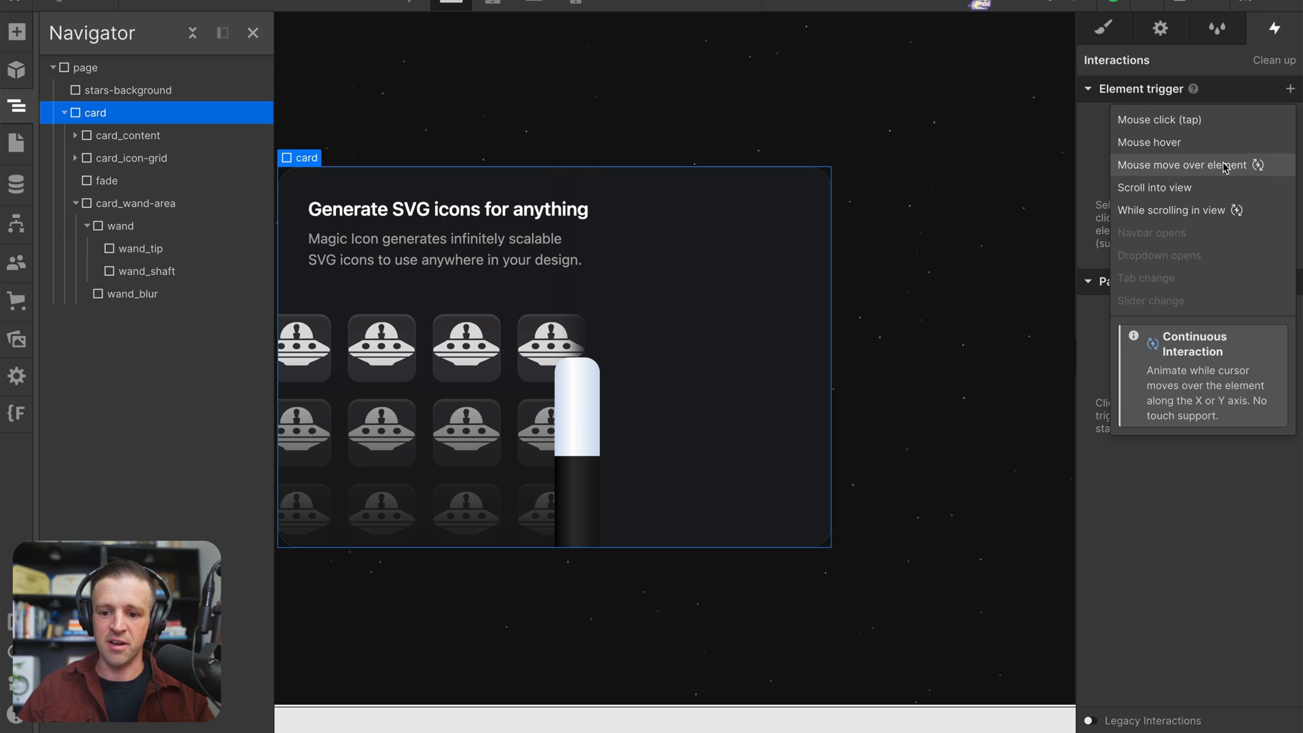
pyautogui.click(1179, 164)
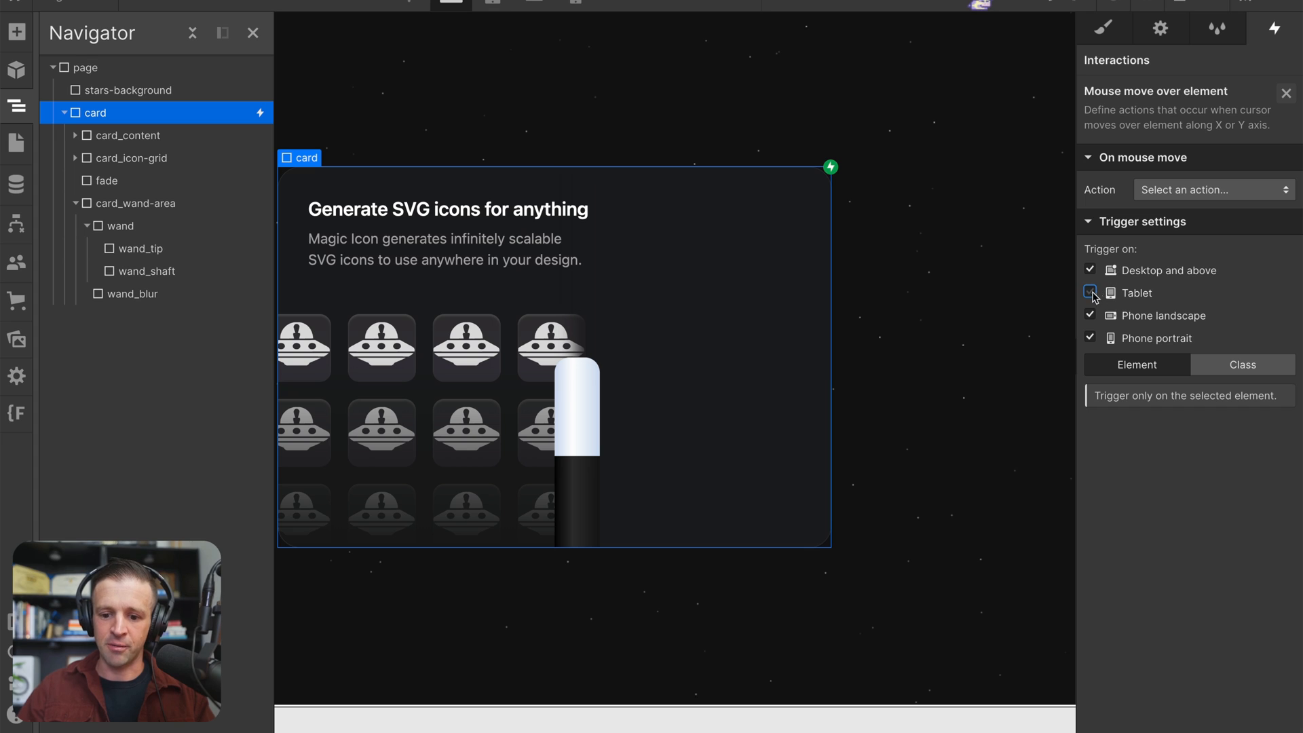
pyautogui.click(1090, 293)
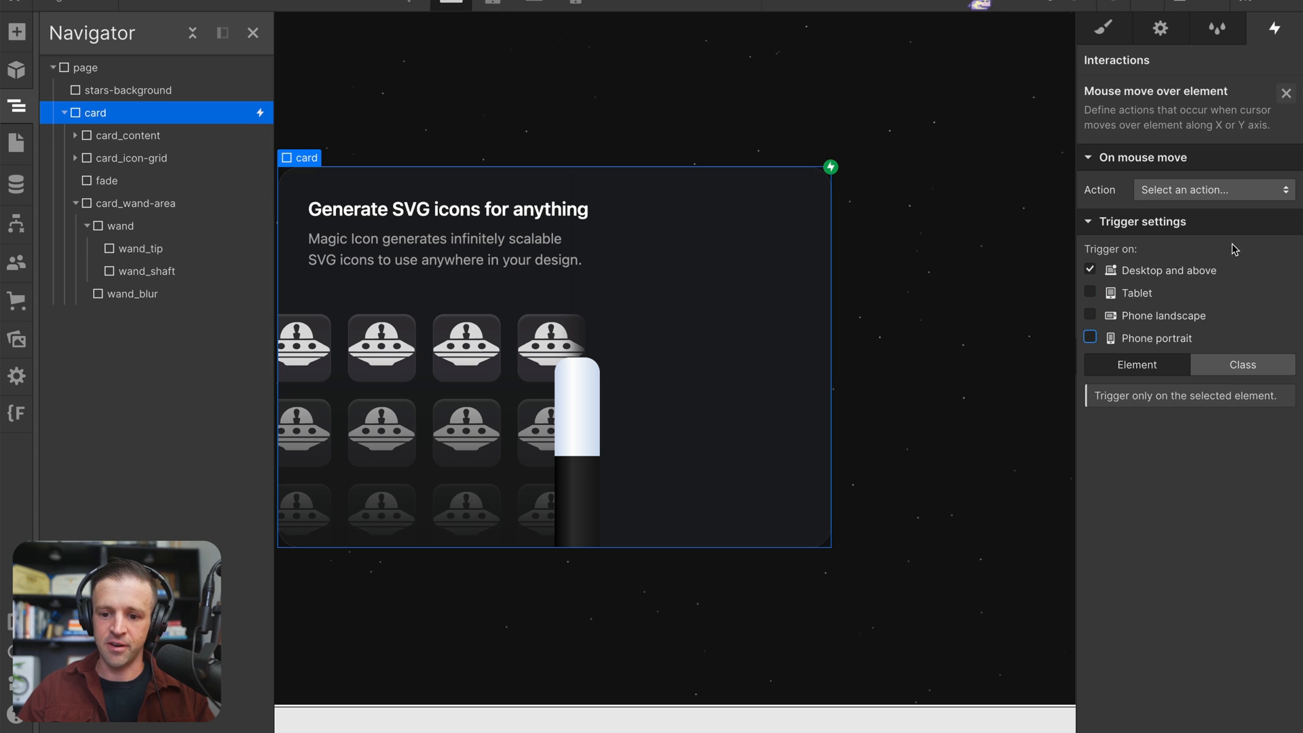
pyautogui.click(1211, 190)
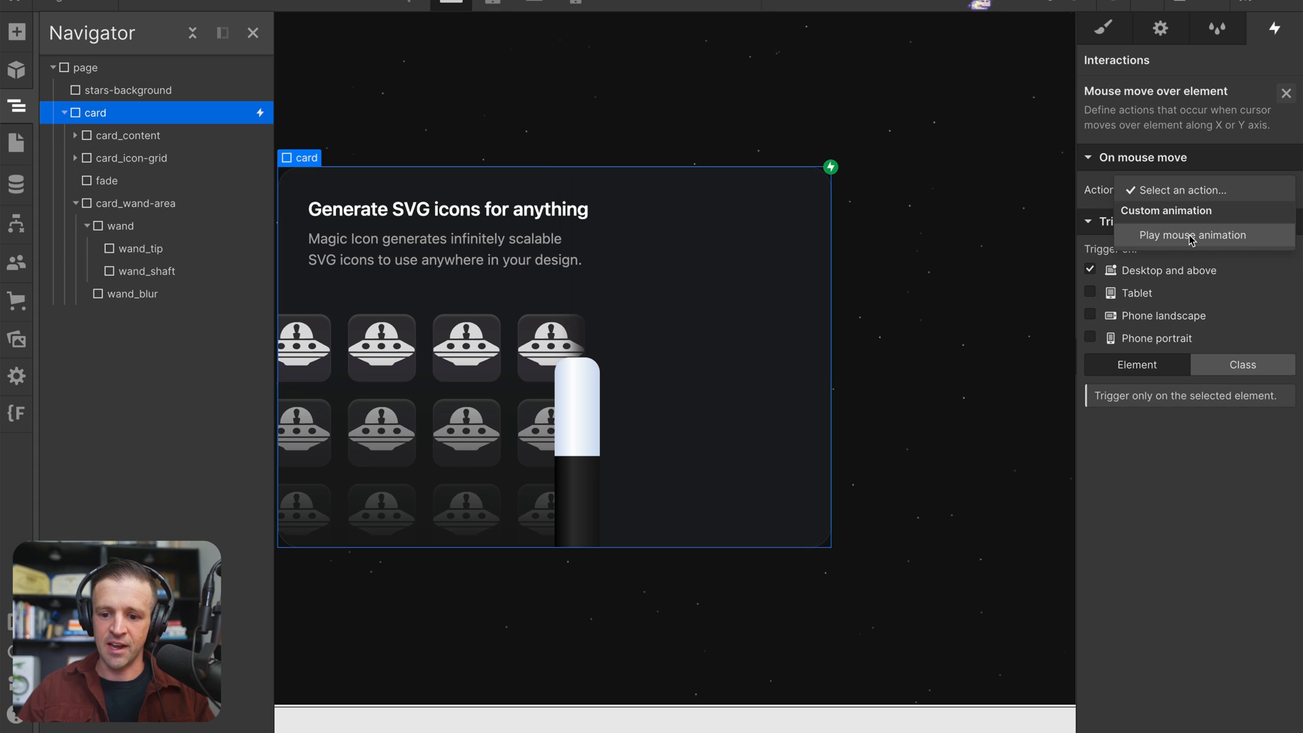
pyautogui.click(1191, 234)
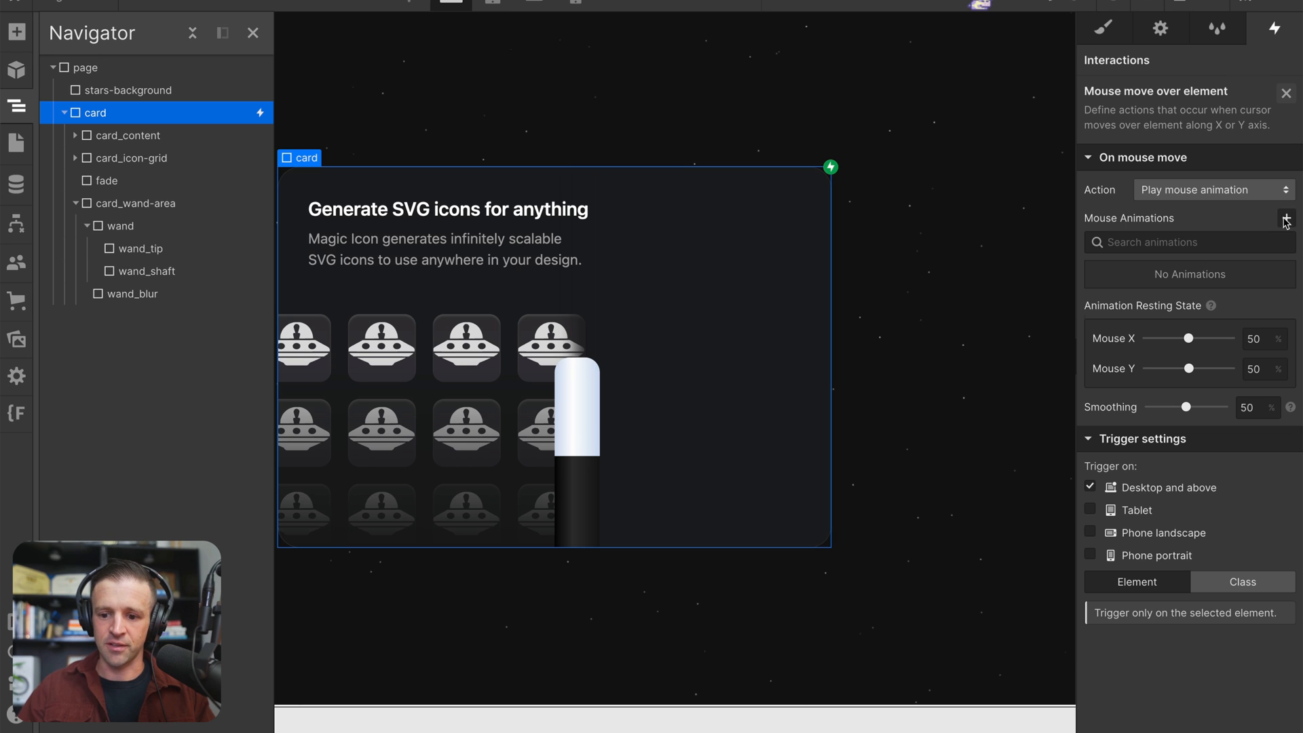
pyautogui.click(1286, 219)
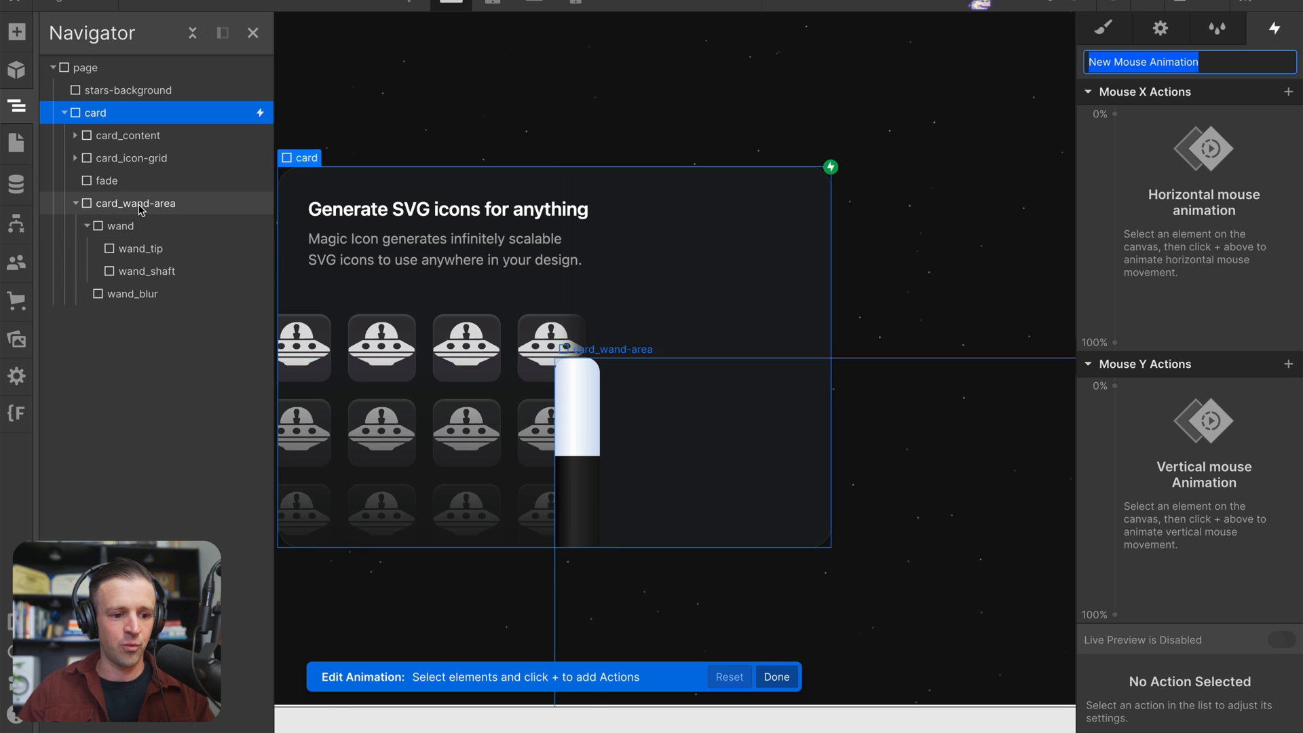
# Move card_wand-area horizontally to 100% at the Mouse X end keyframe and preview it live.
pyautogui.click(134, 202)
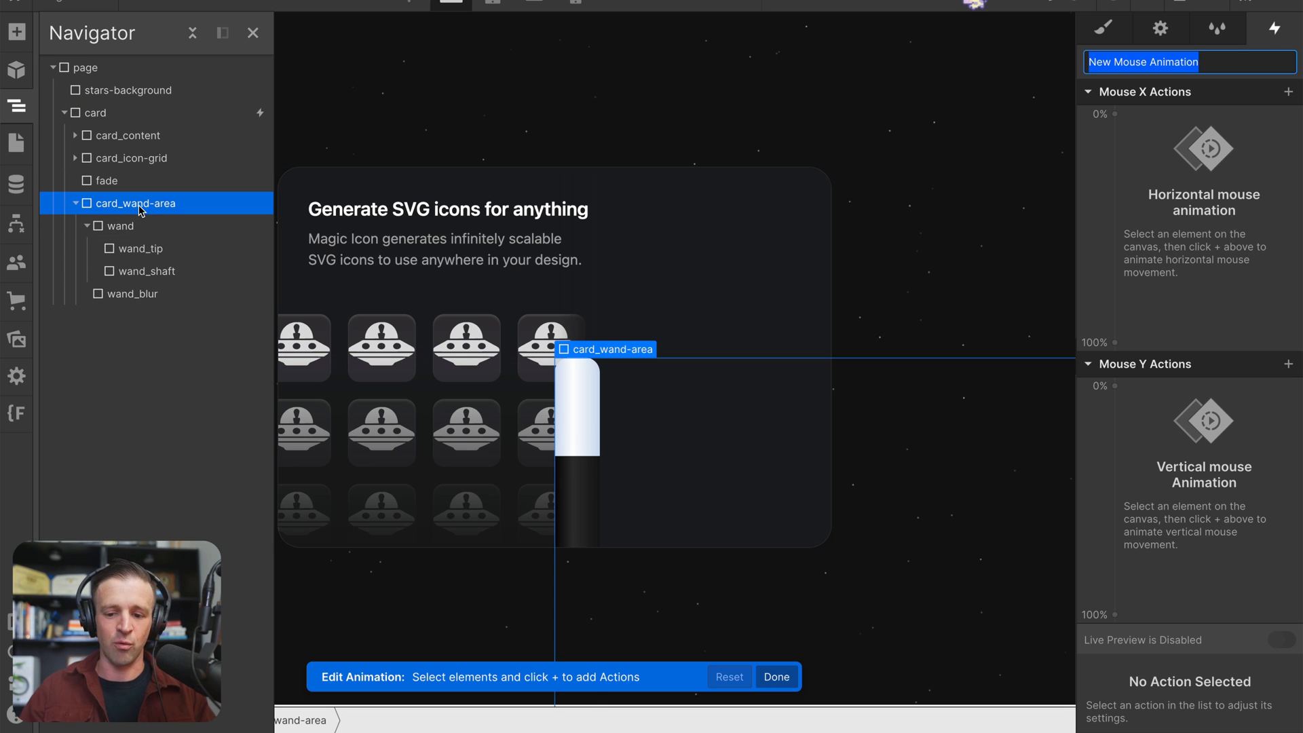
pyautogui.click(1116, 114)
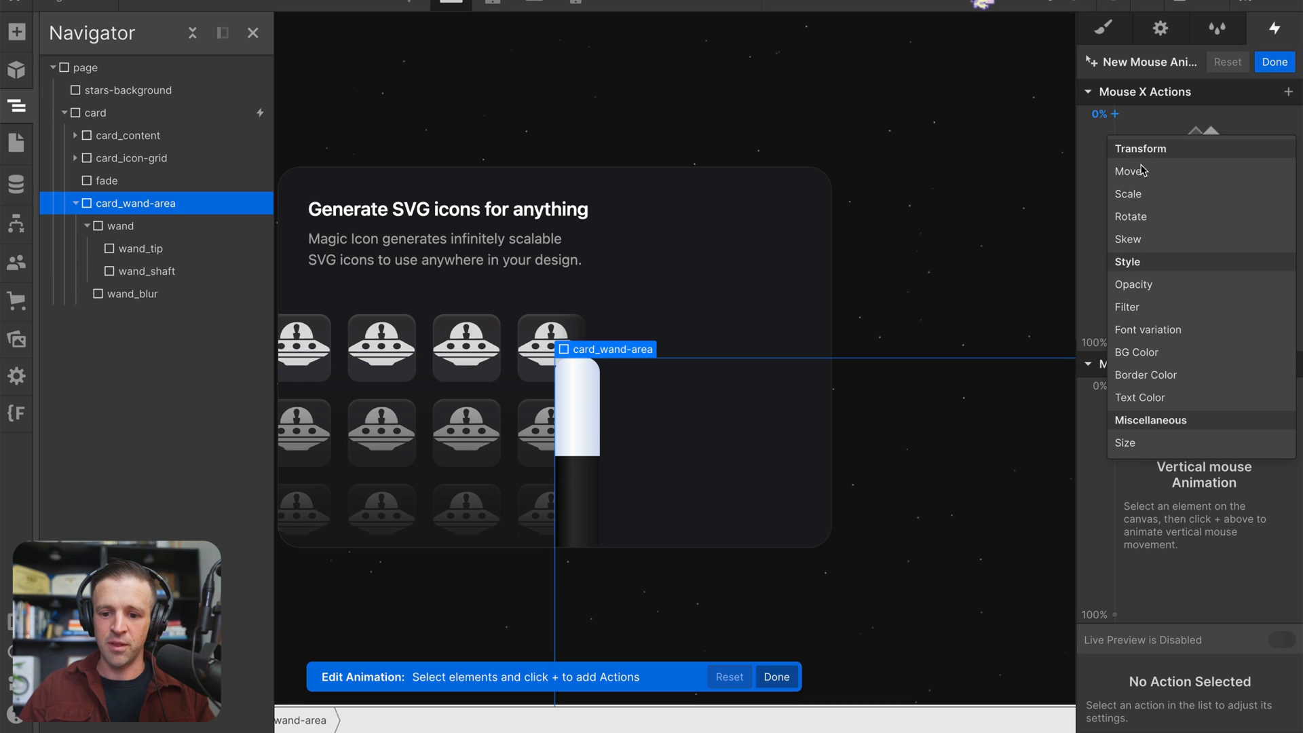
pyautogui.click(1129, 171)
pyautogui.write('100')
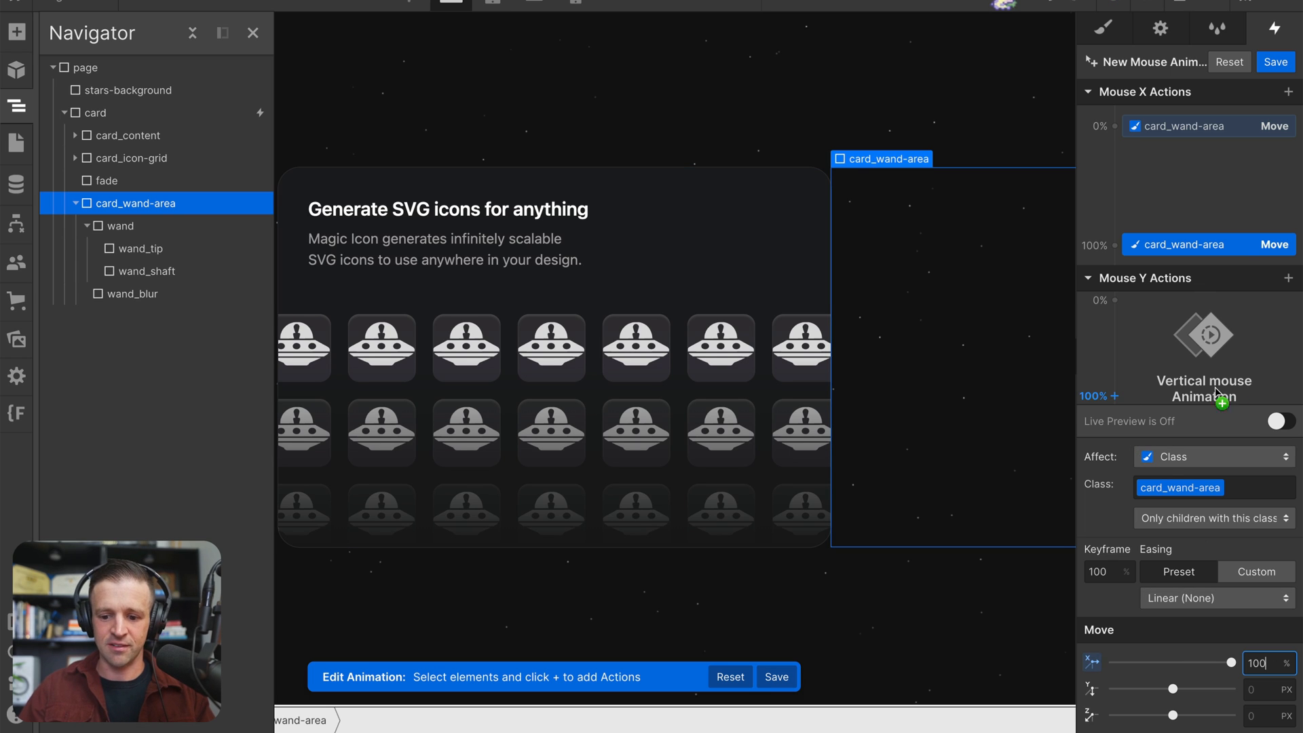
pyautogui.click(1283, 421)
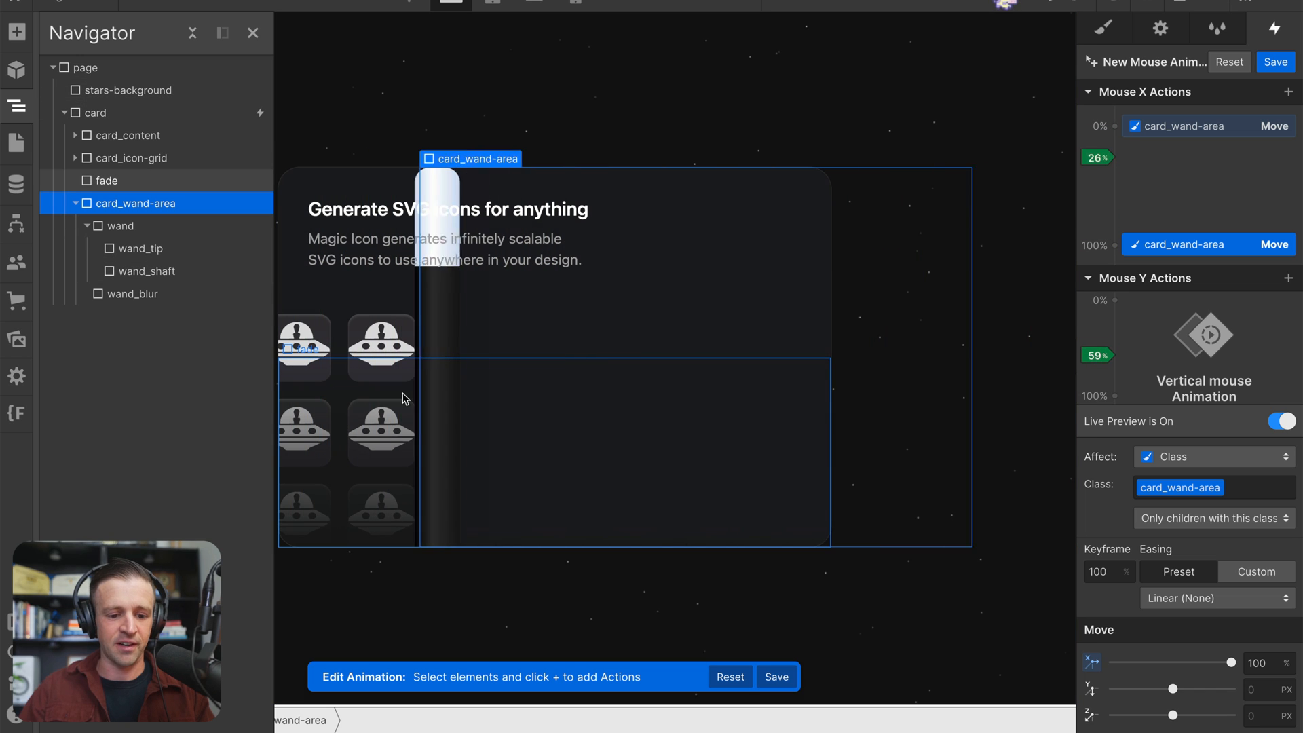
pyautogui.moveTo(669, 230)
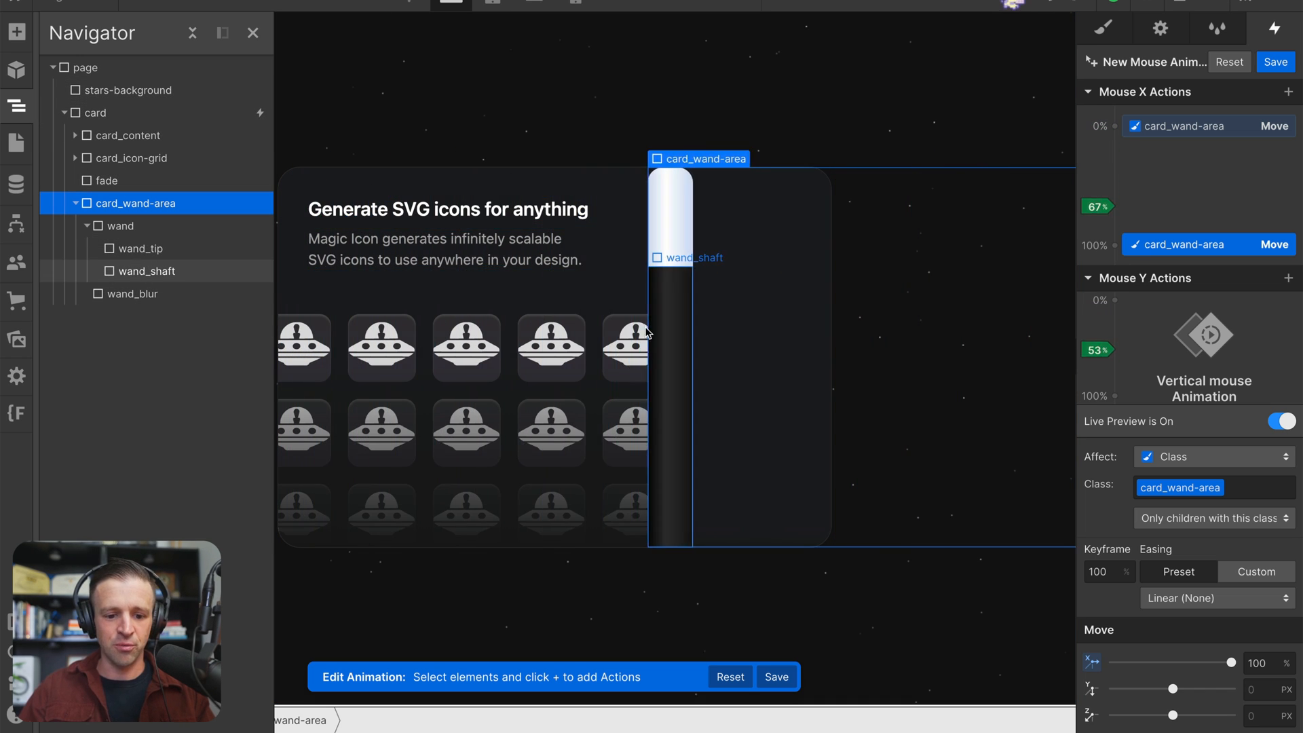
# Add a vertical Move action on Mouse Y for card_wand-area starting at 20% and preview it.
pyautogui.click(1113, 300)
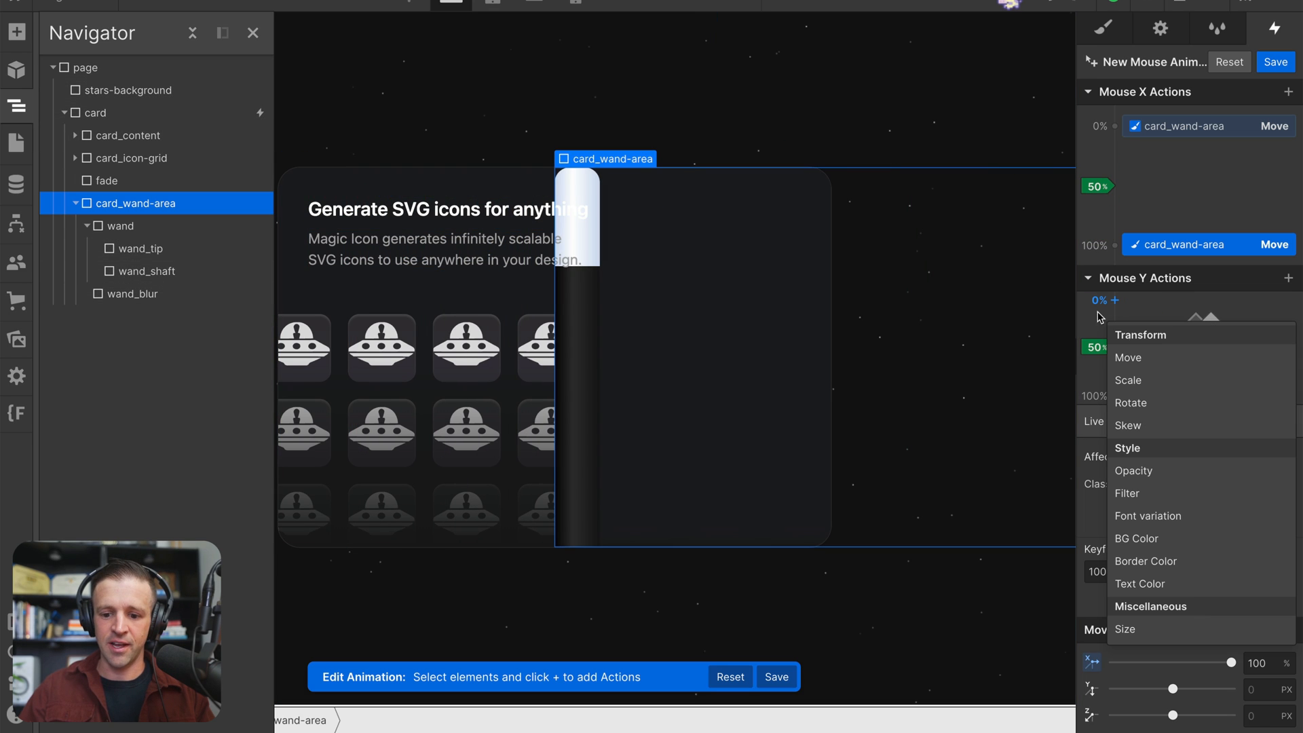
pyautogui.moveTo(1134, 356)
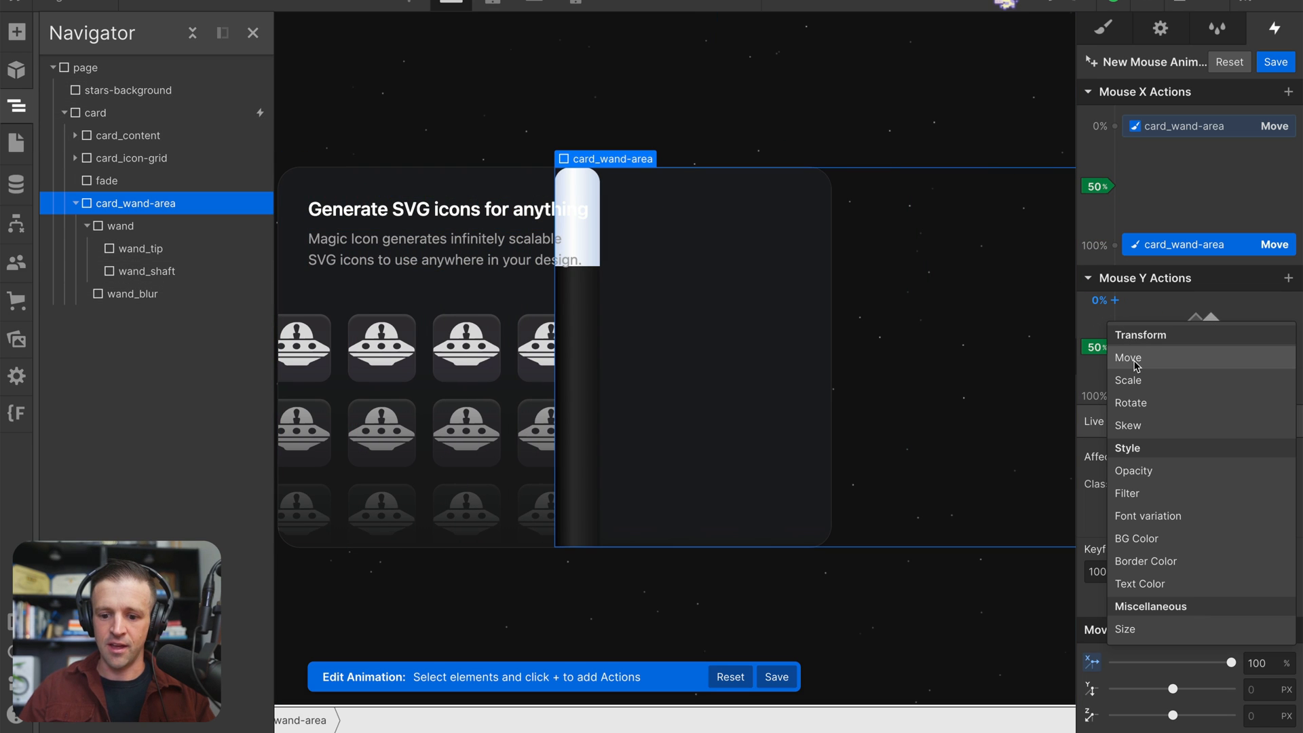
pyautogui.click(1127, 357)
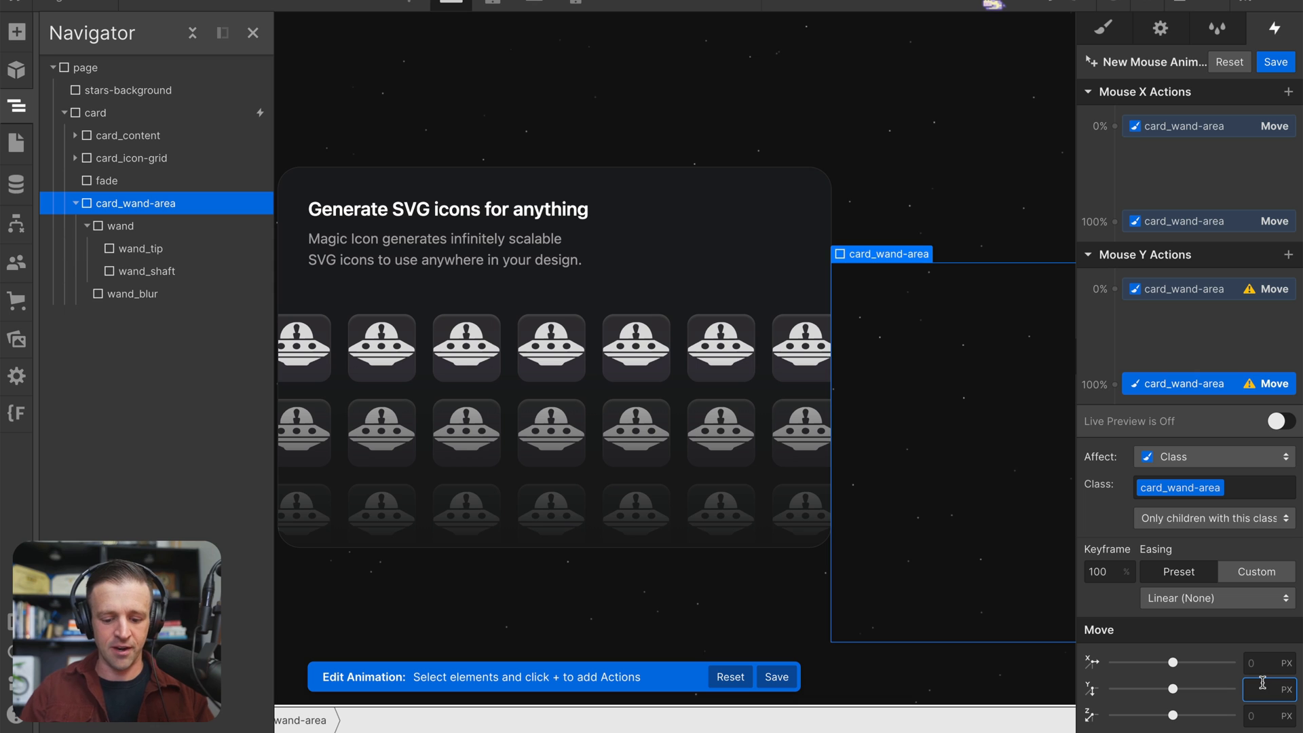
pyautogui.write('20')
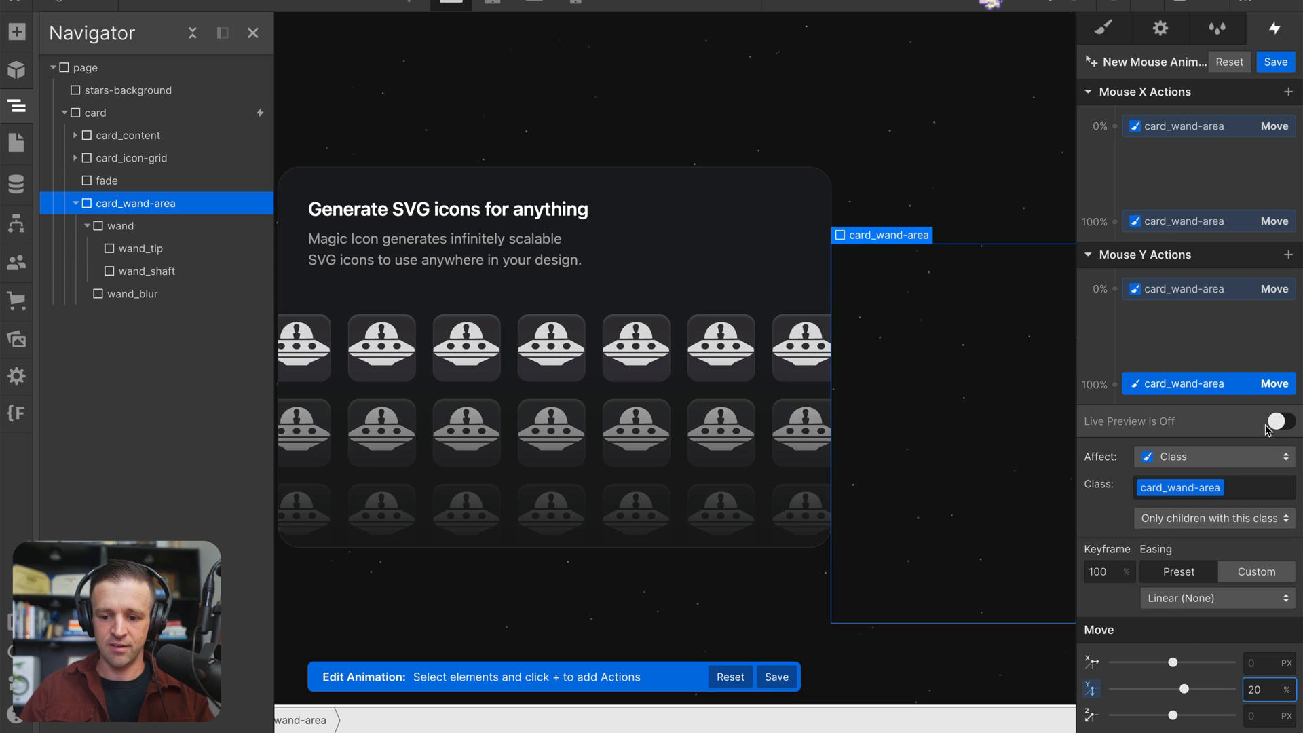
pyautogui.click(1280, 421)
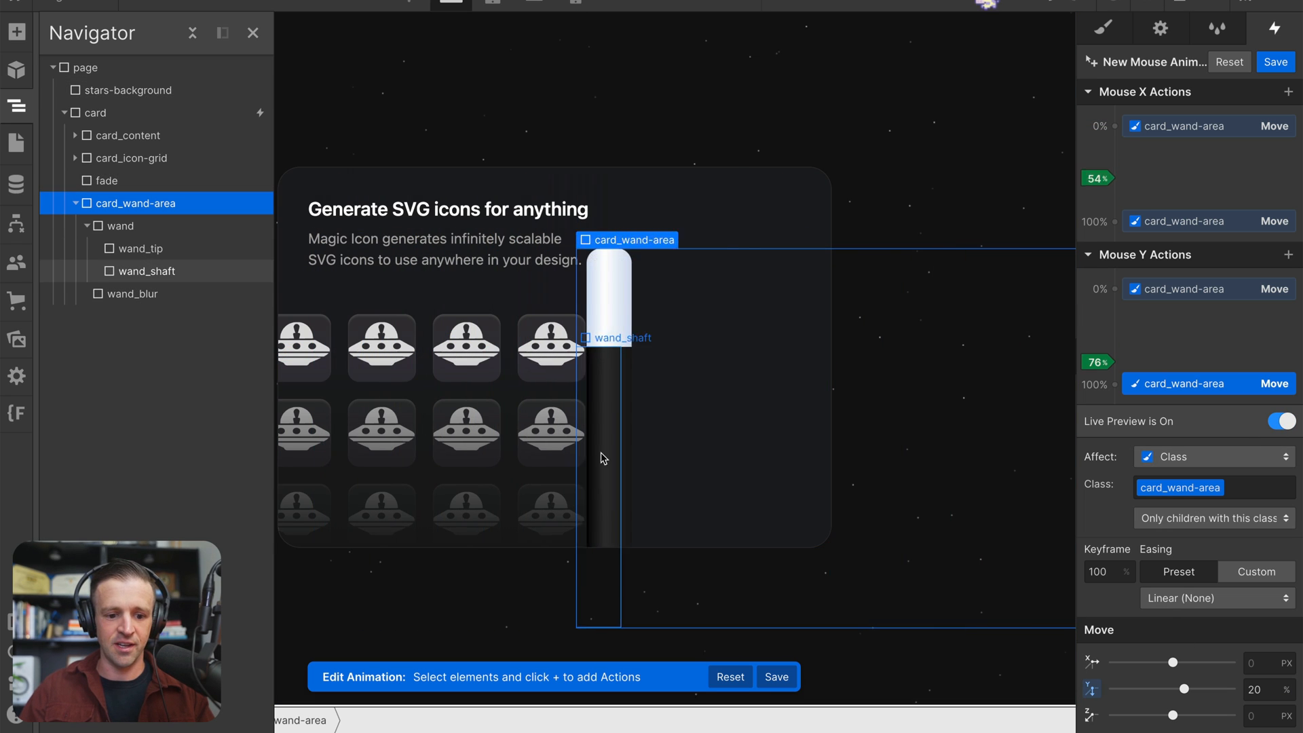
pyautogui.moveTo(339, 472)
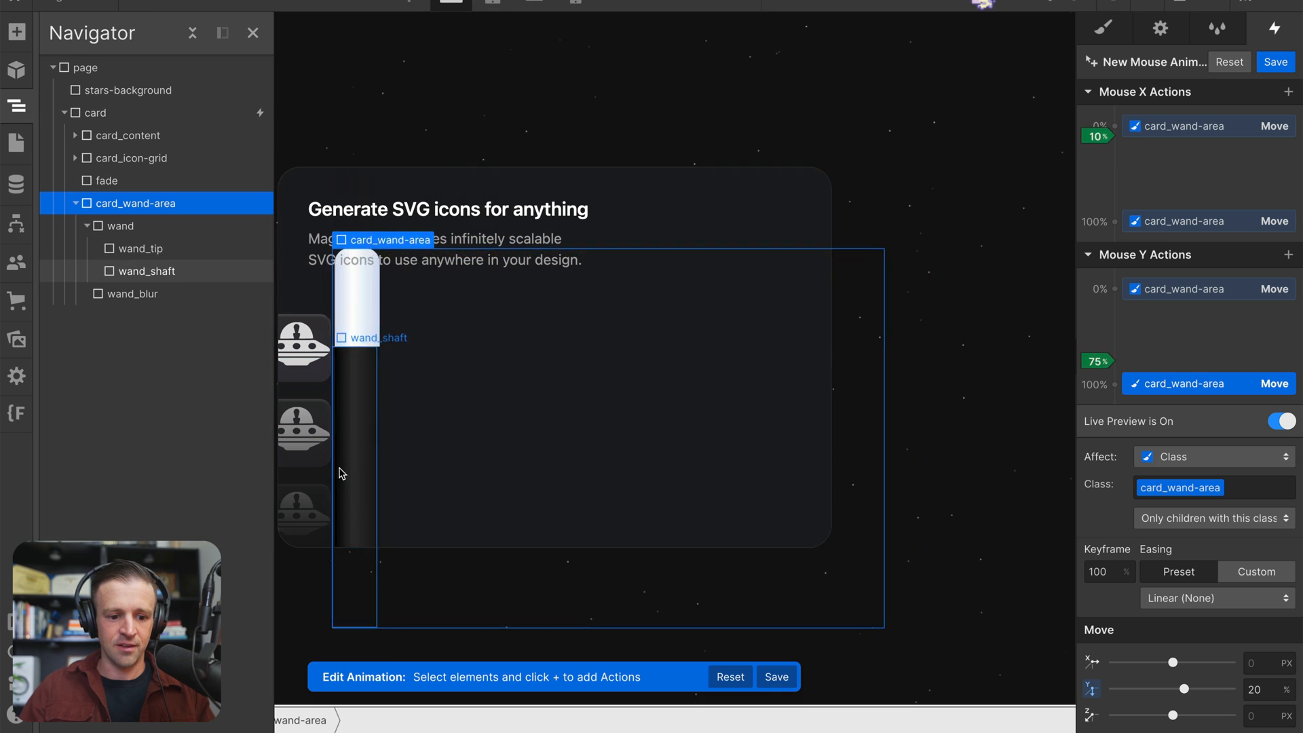
pyautogui.moveTo(477, 368)
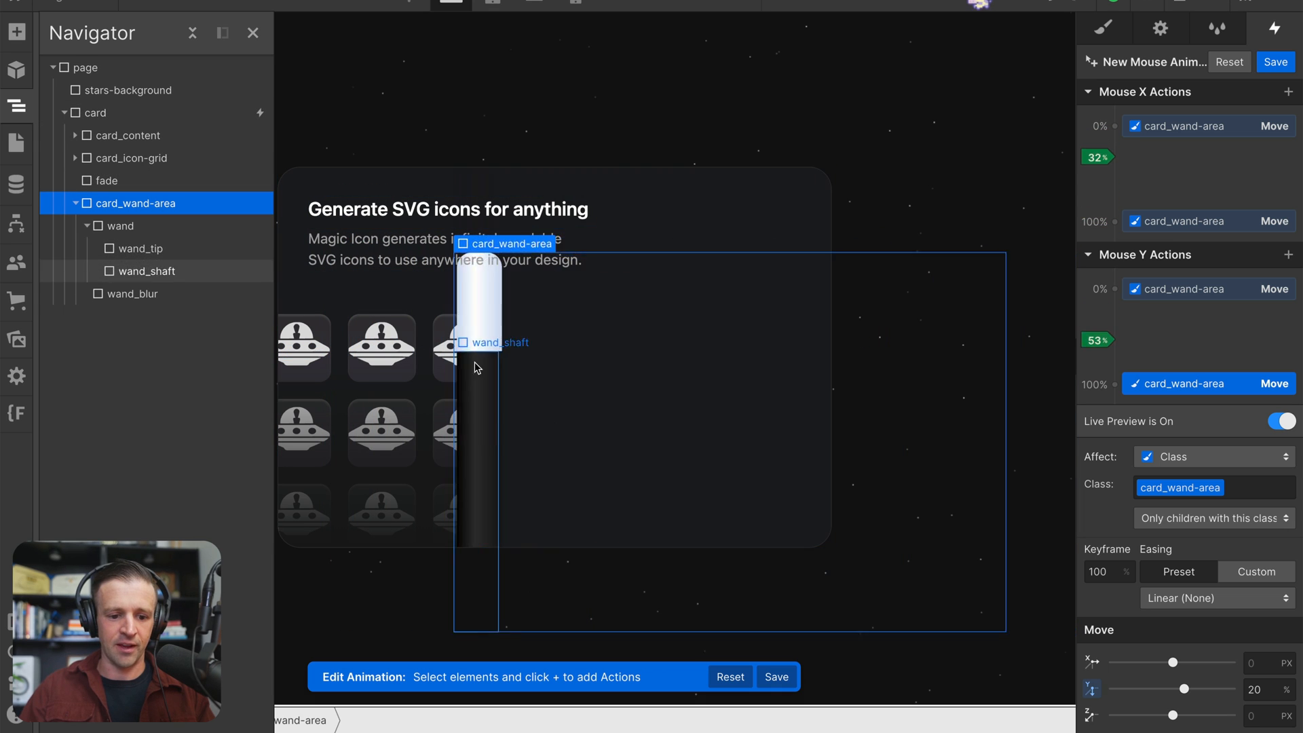
# Set the vertical move to 20% at the start and 90% at the end, testing with live preview.
pyautogui.click(1282, 421)
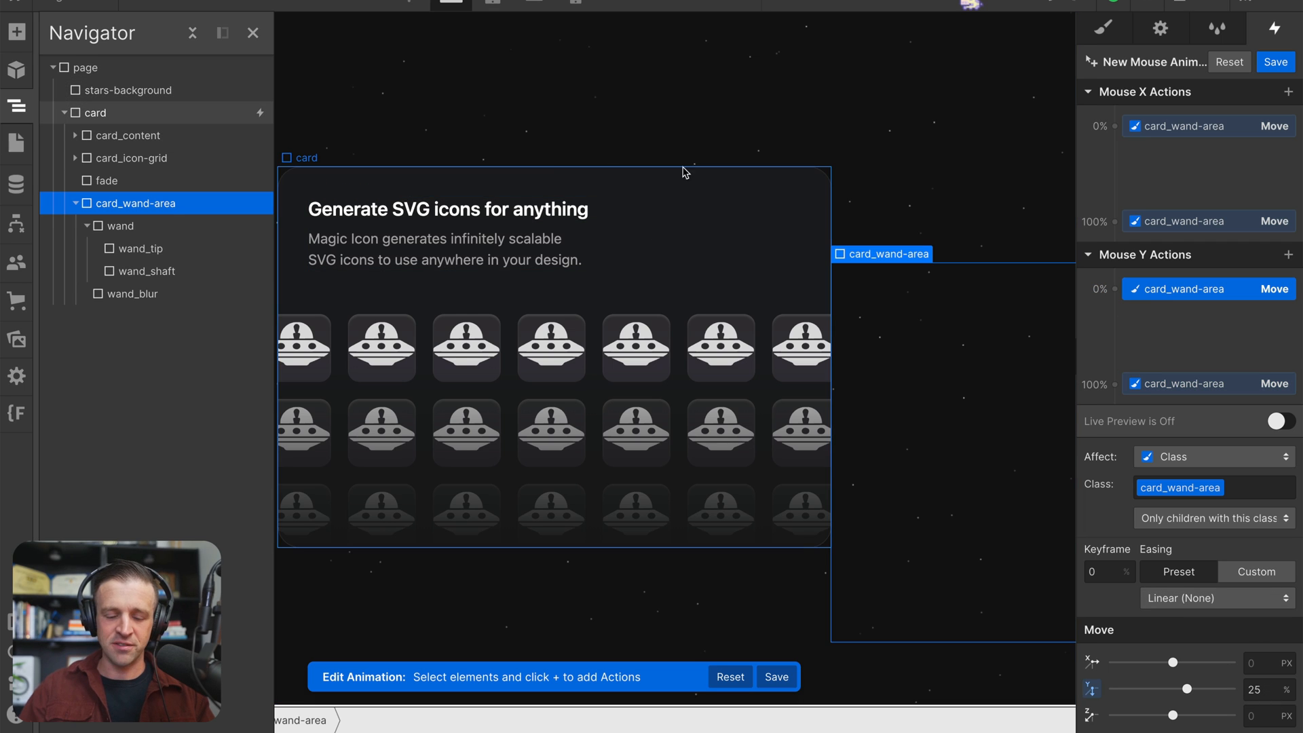
pyautogui.tripleClick(1256, 690)
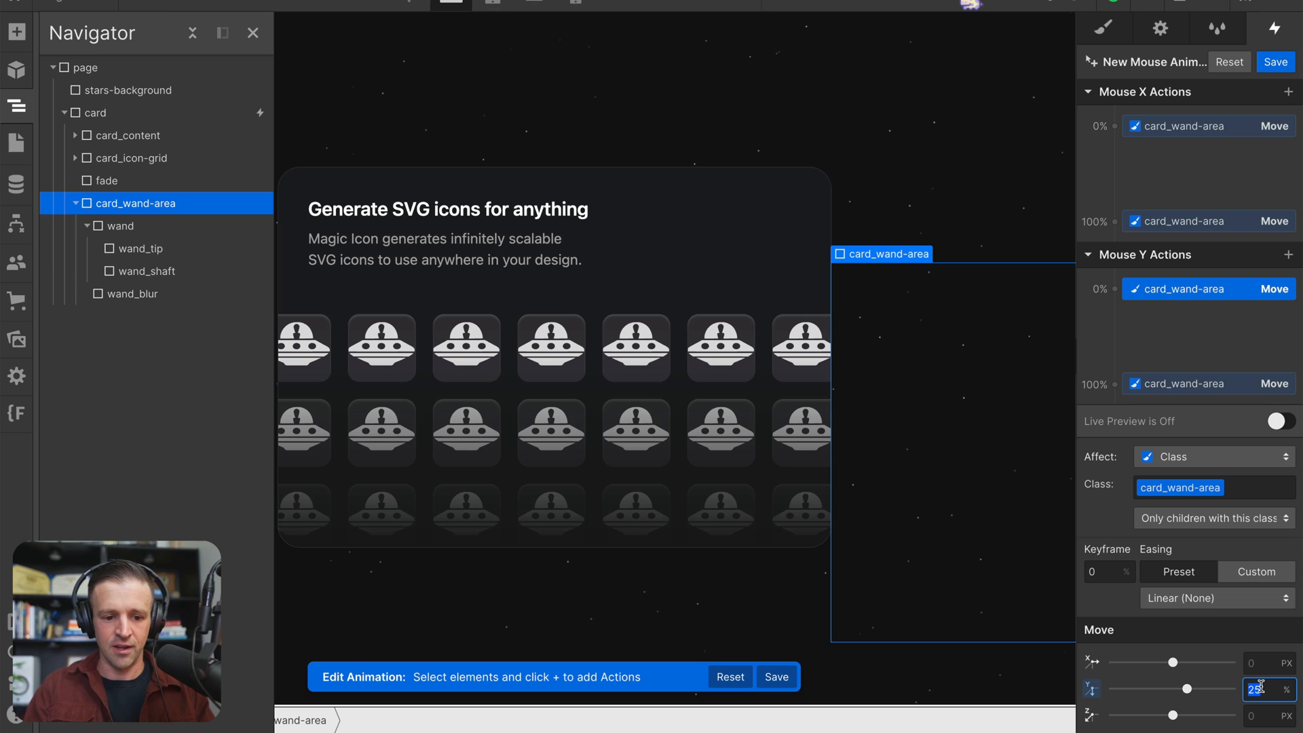
pyautogui.write('20')
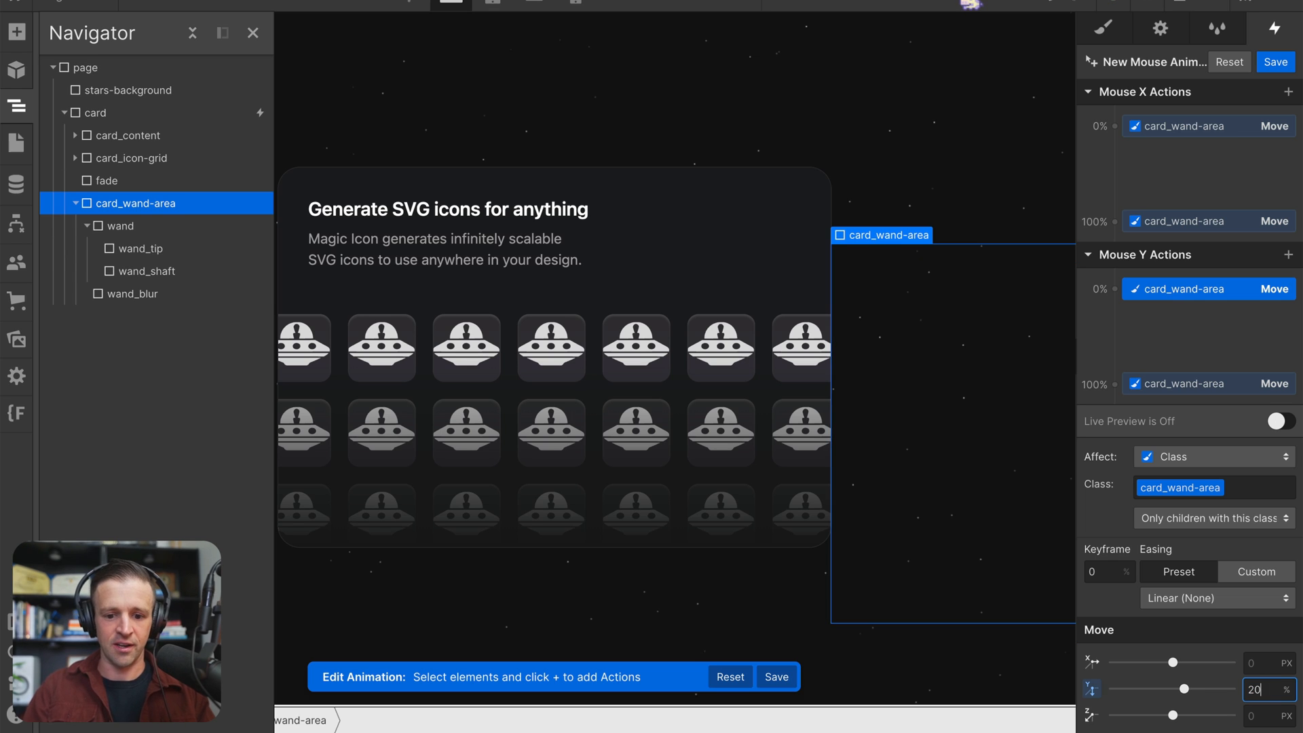
pyautogui.click(1181, 384)
pyautogui.write('90')
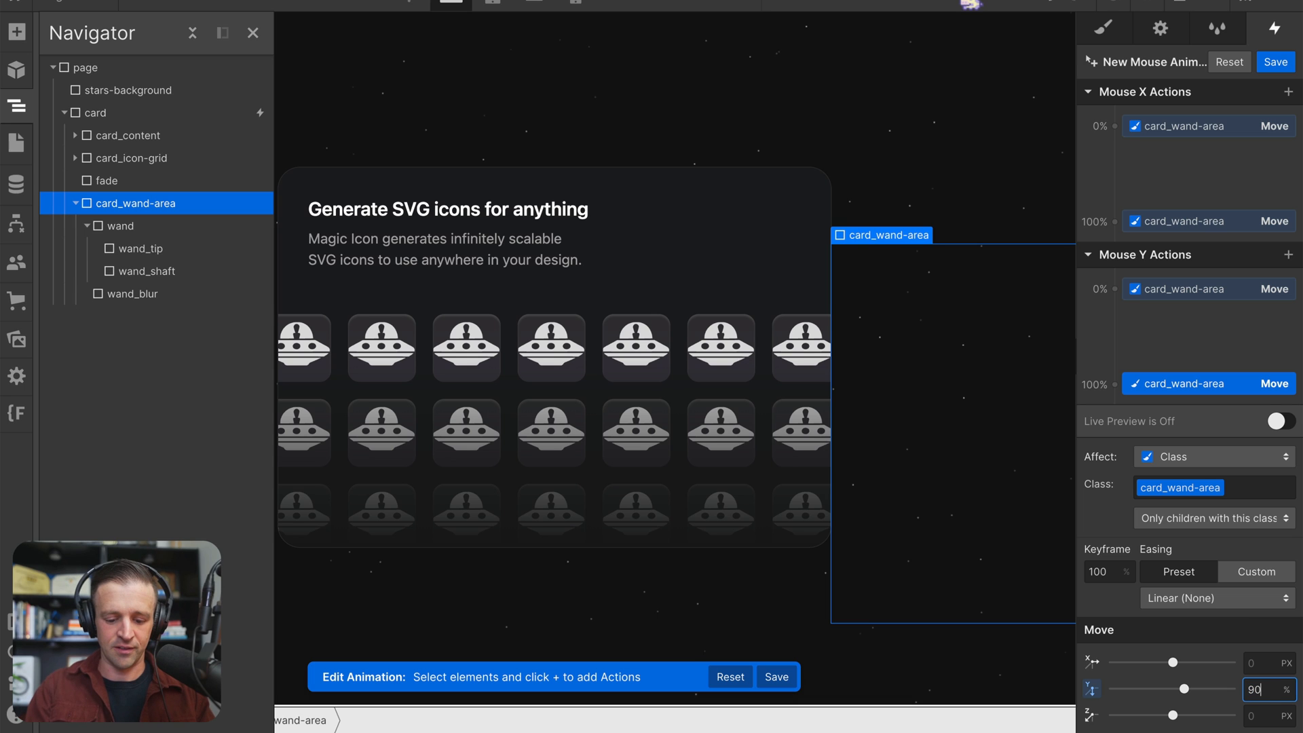
pyautogui.click(1283, 420)
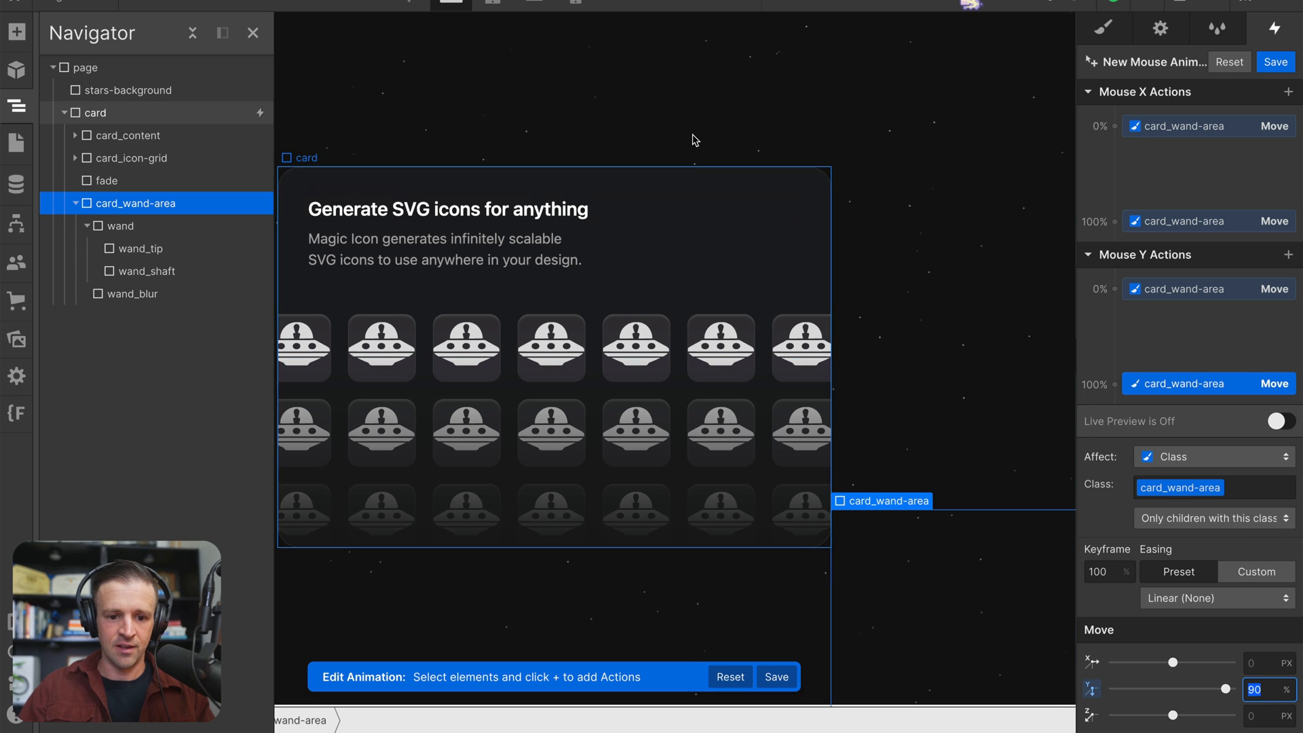
pyautogui.click(1282, 420)
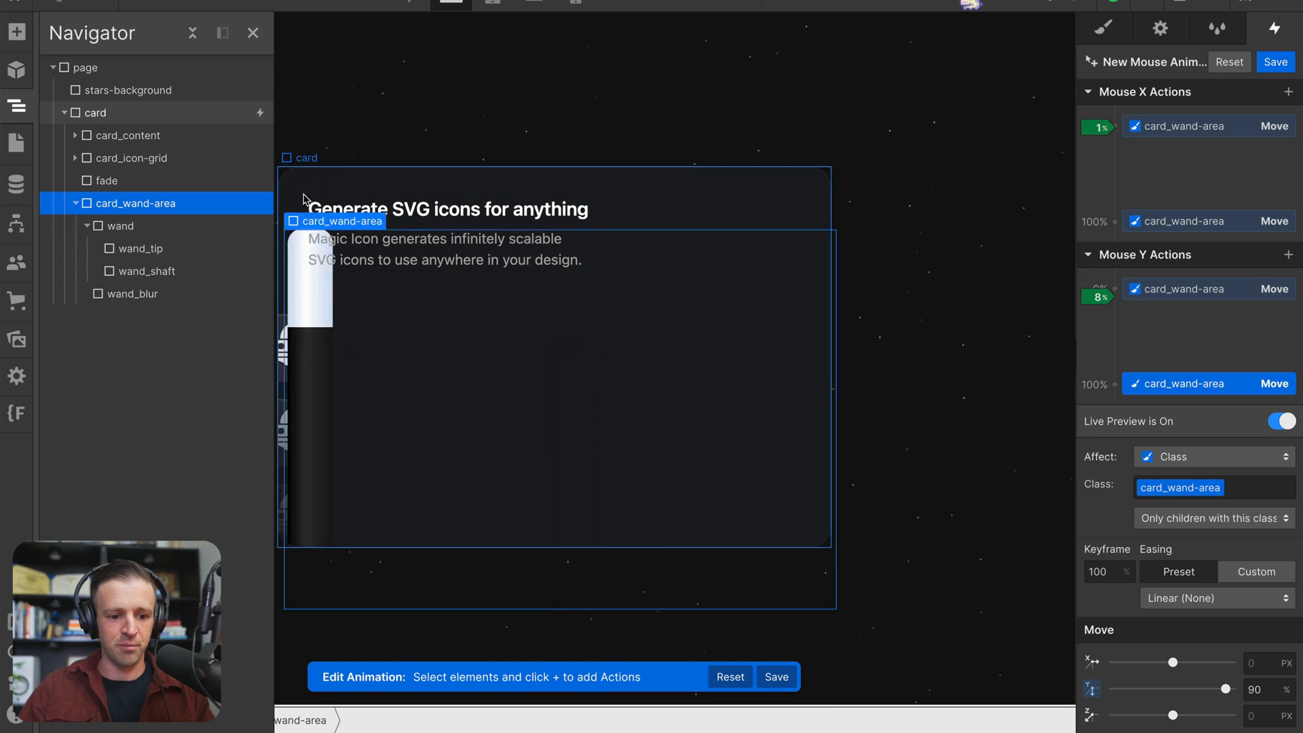
pyautogui.click(1283, 421)
pyautogui.write('100')
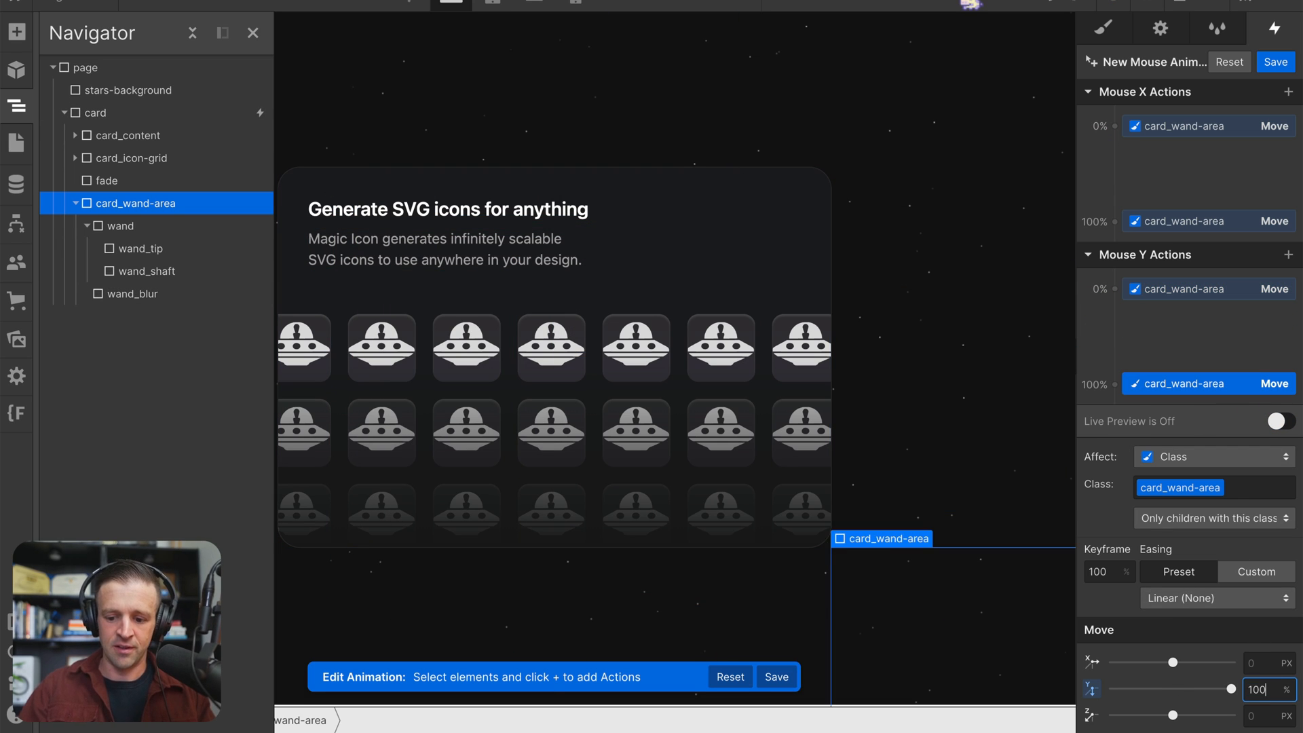
pyautogui.click(1282, 421)
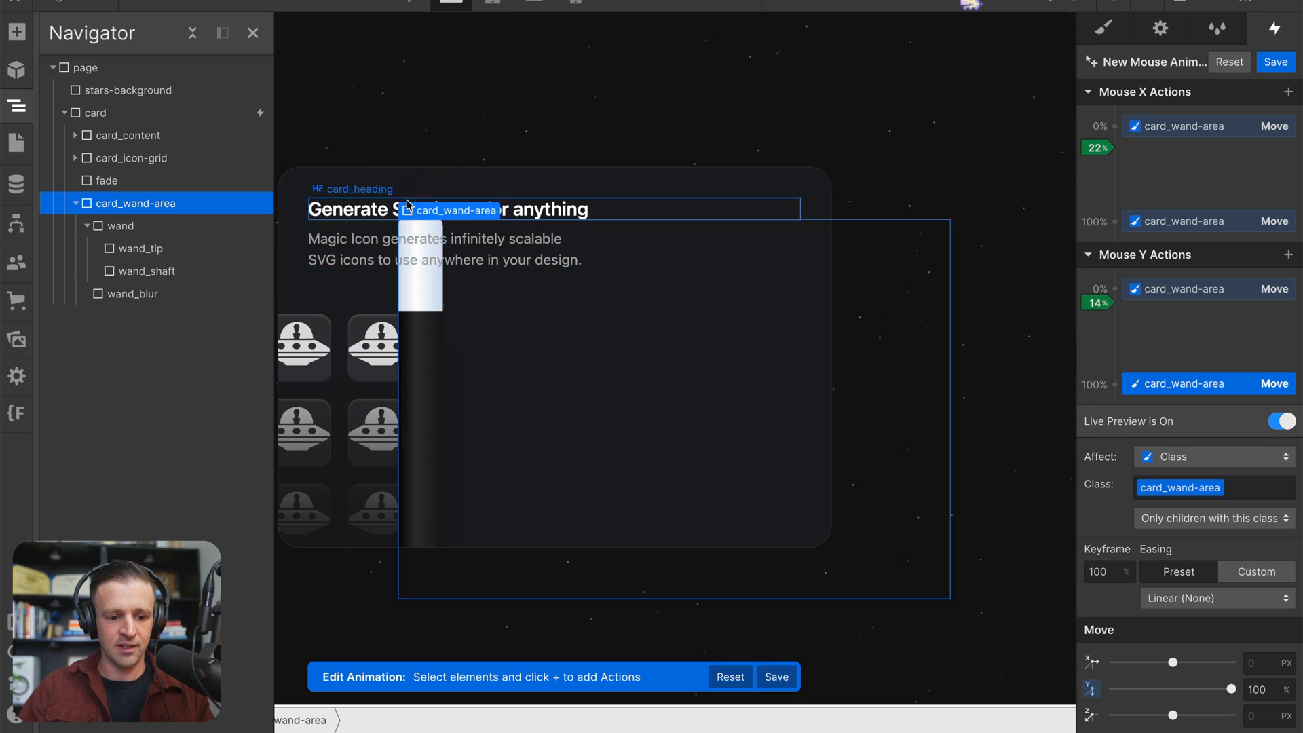
pyautogui.click(1282, 421)
pyautogui.write('90')
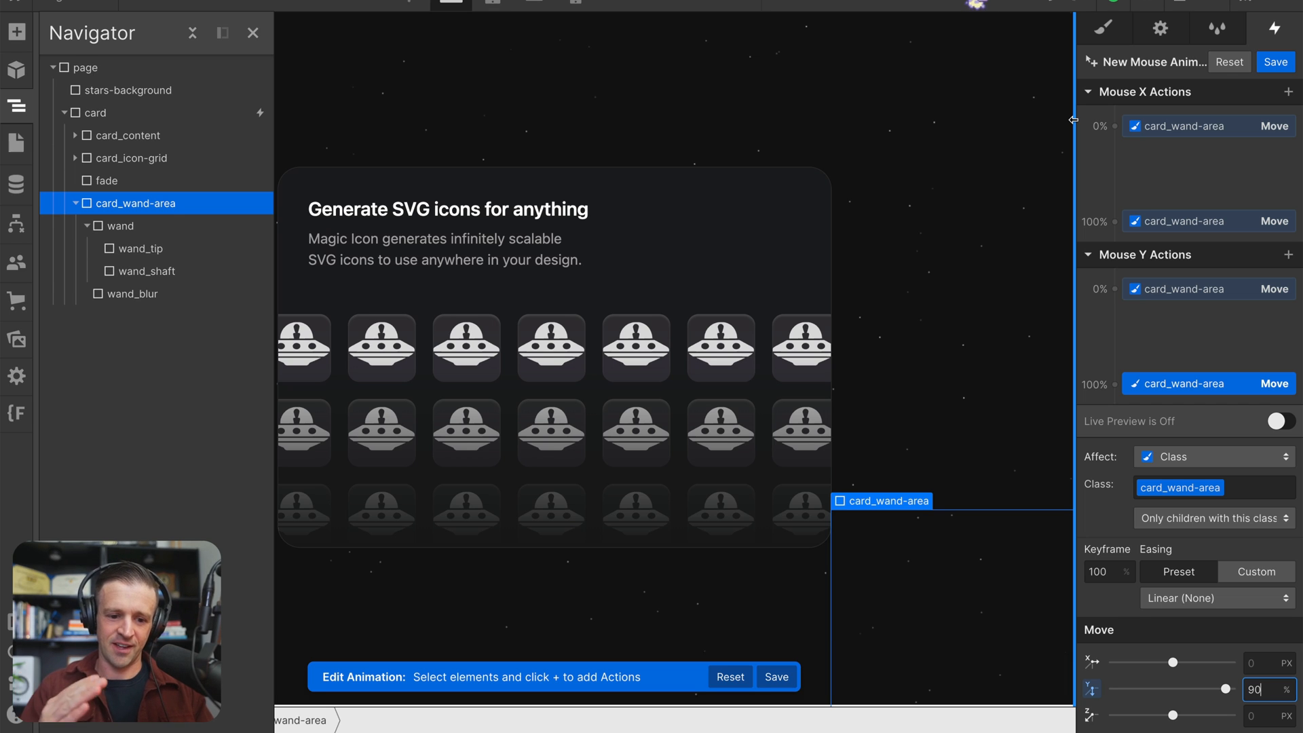
# Rotate card_wand-area -5 degrees at the Mouse X start and 10 degrees at the end.
pyautogui.click(1115, 127)
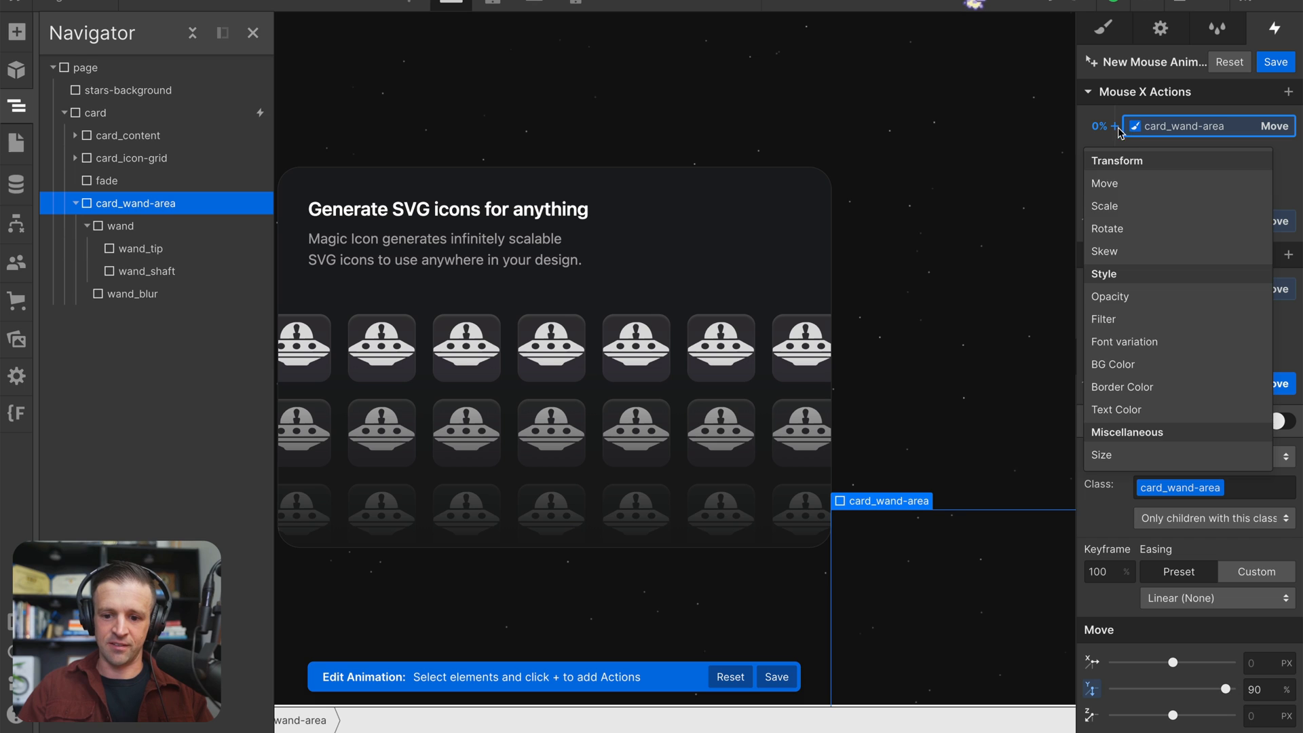
pyautogui.click(1108, 228)
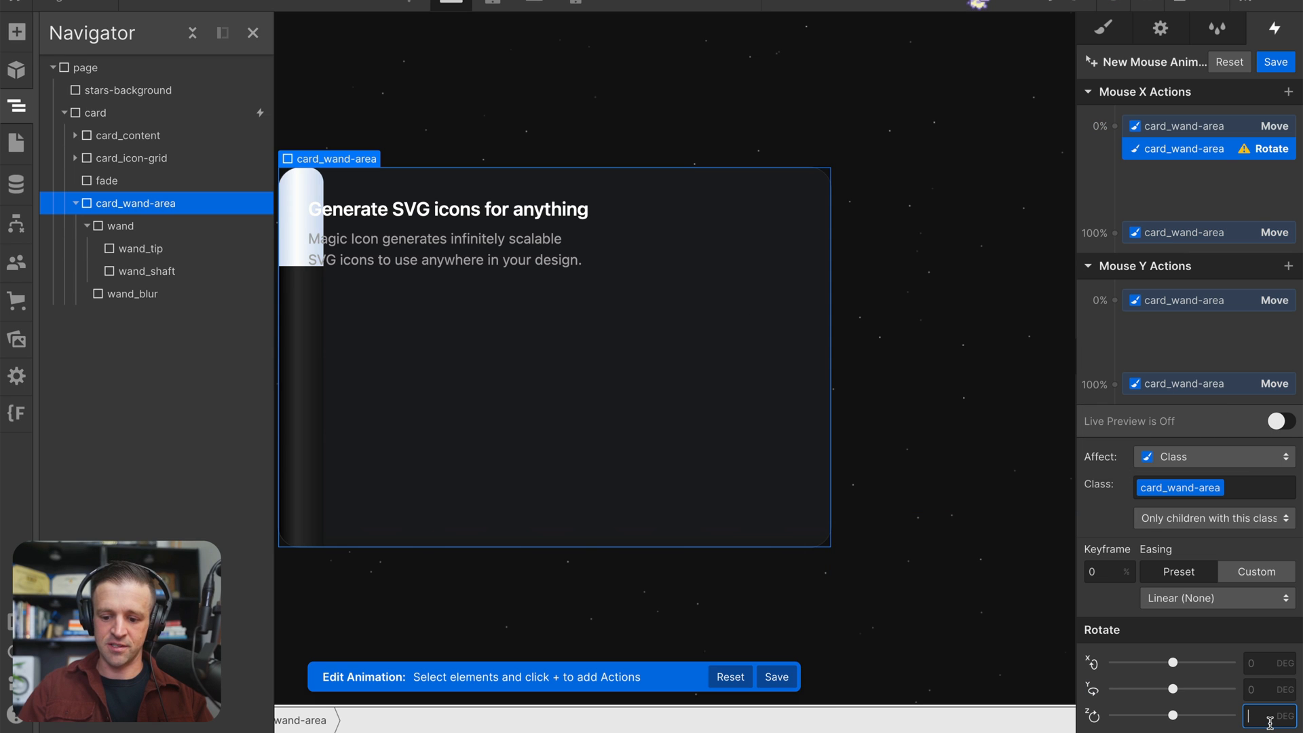
pyautogui.write('-5')
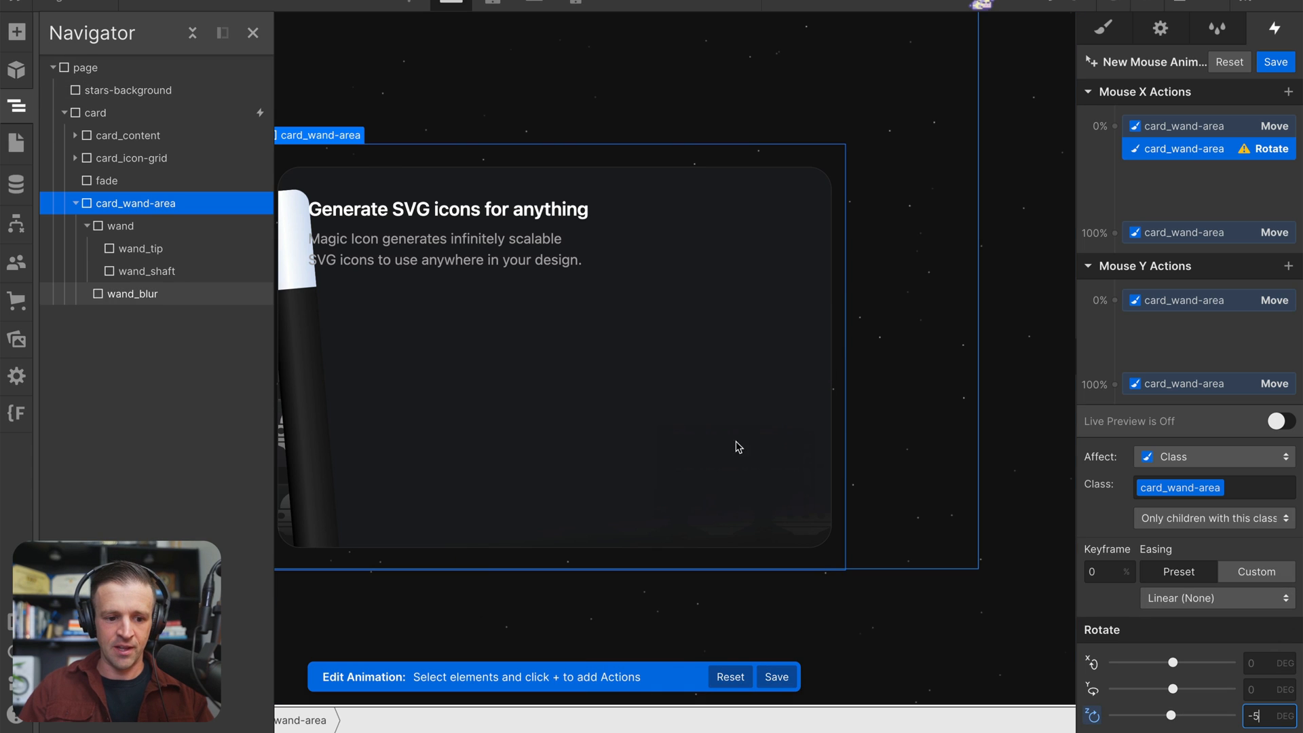
pyautogui.click(1289, 232)
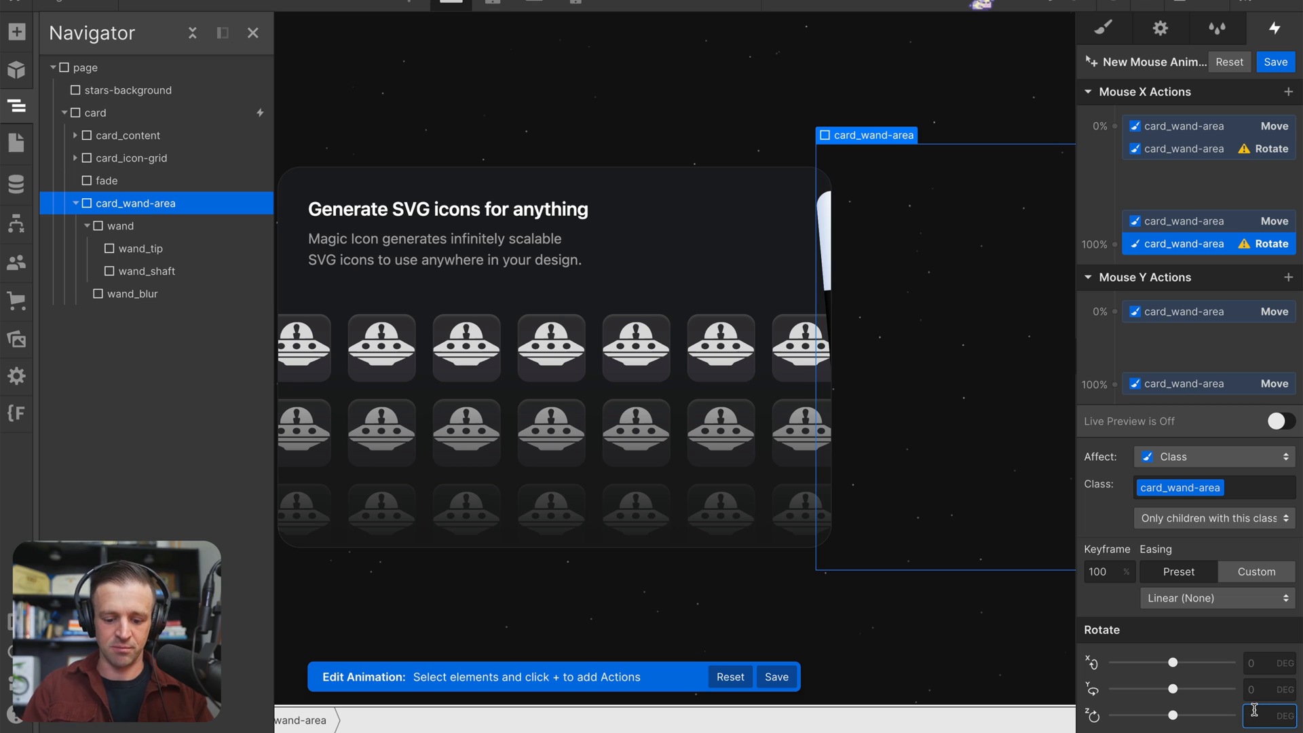
pyautogui.write('10')
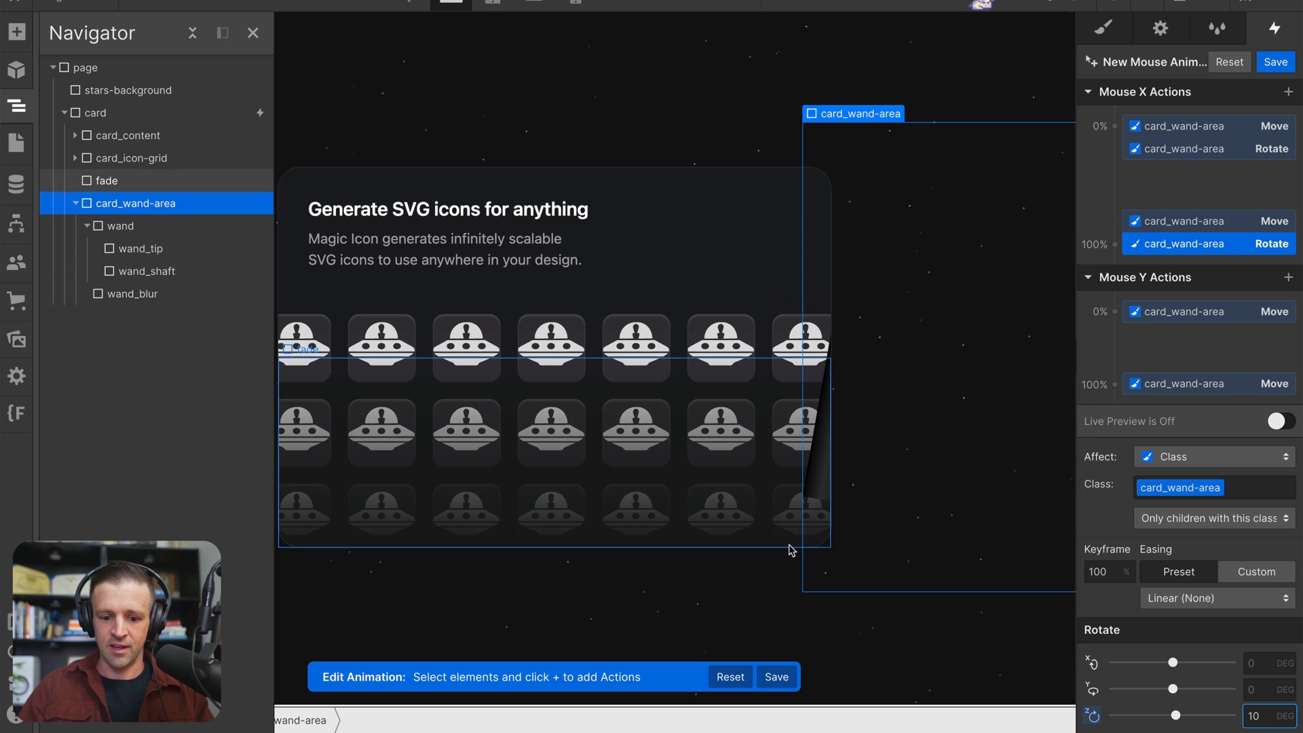
pyautogui.click(147, 271)
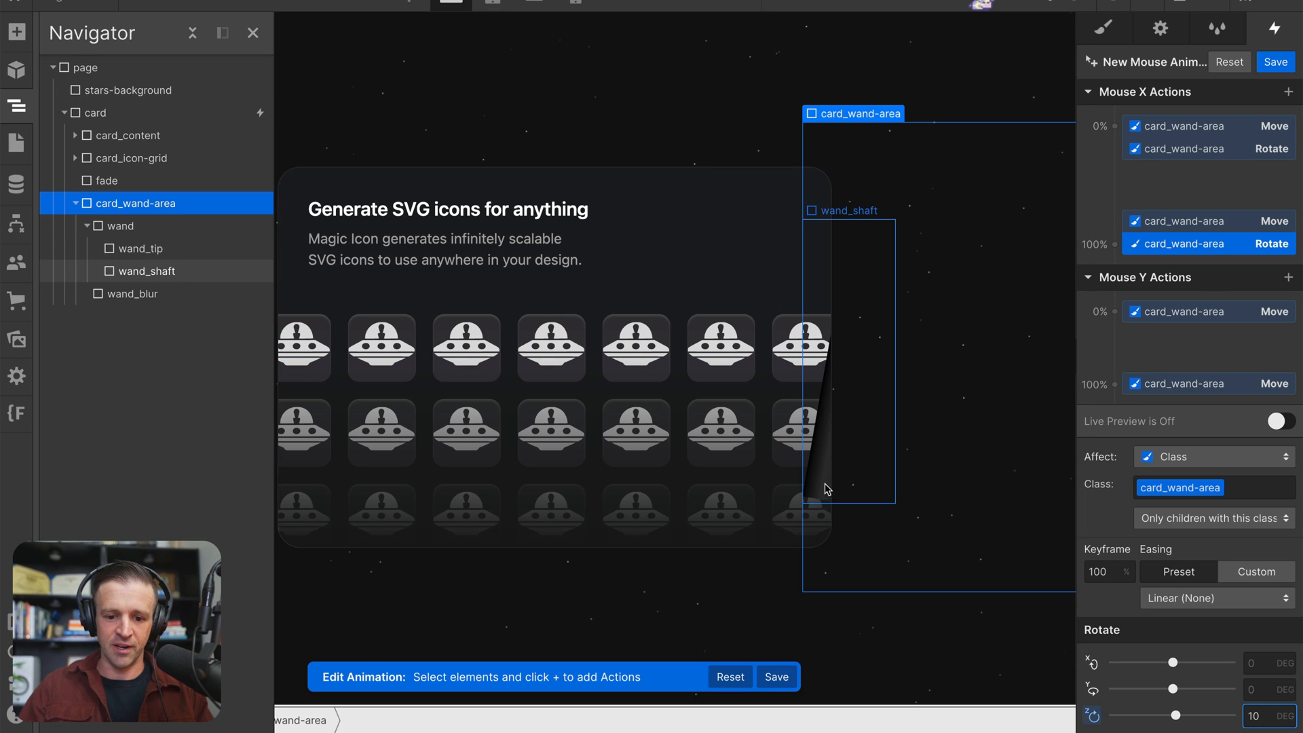
pyautogui.moveTo(801, 164)
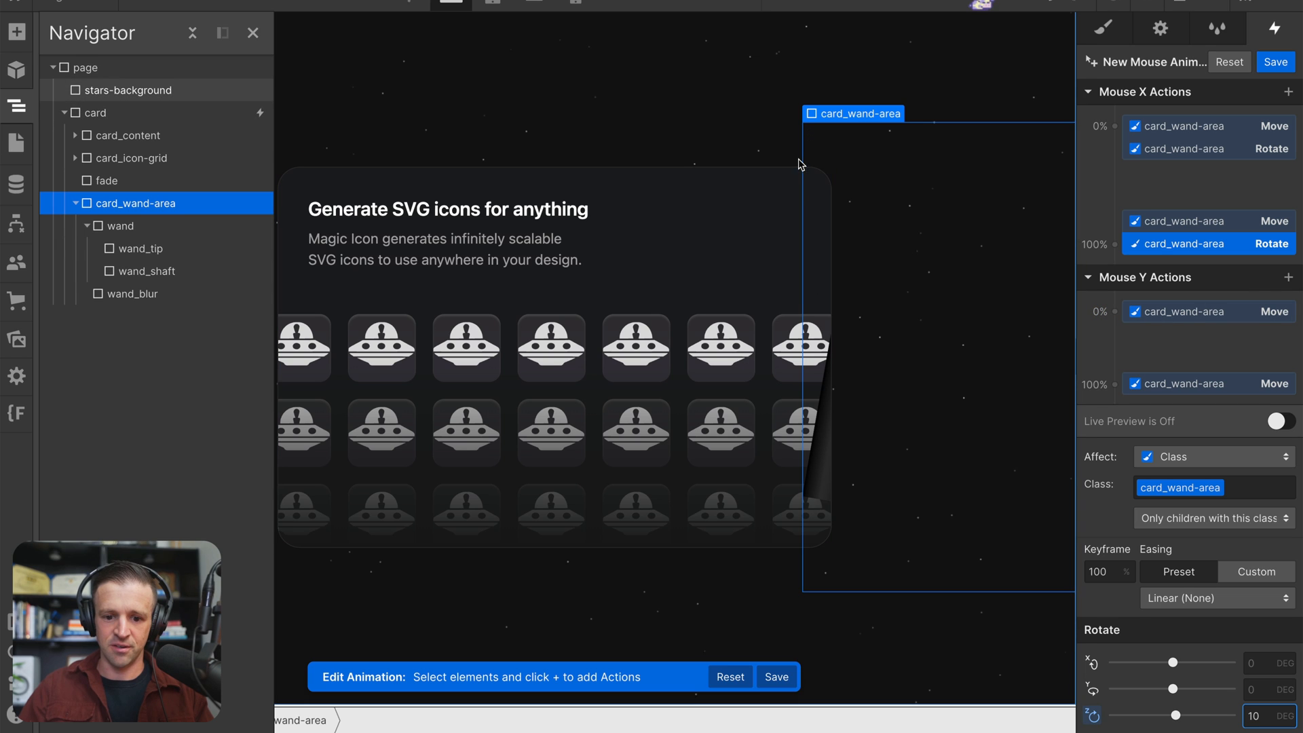
# Check the animation with Live Preview and soften the end rotation from 10 to 5 degrees.
pyautogui.click(1282, 421)
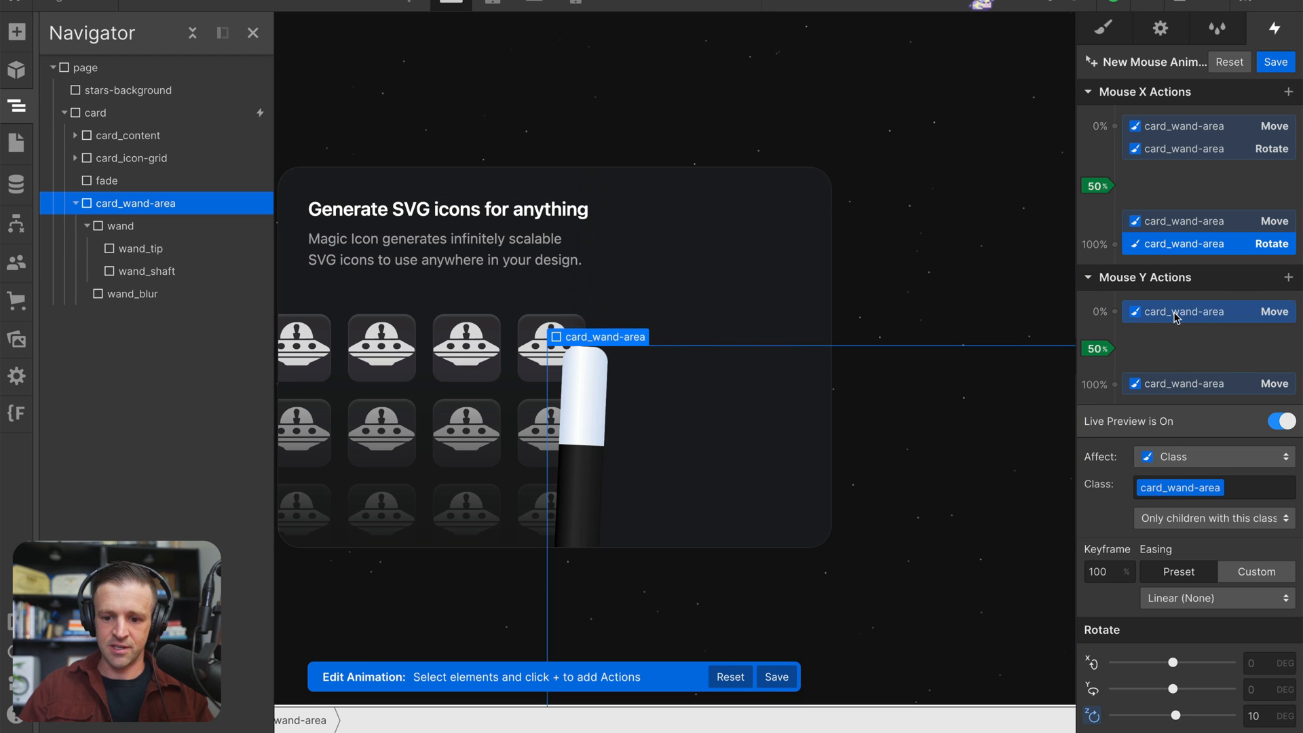
pyautogui.click(1281, 421)
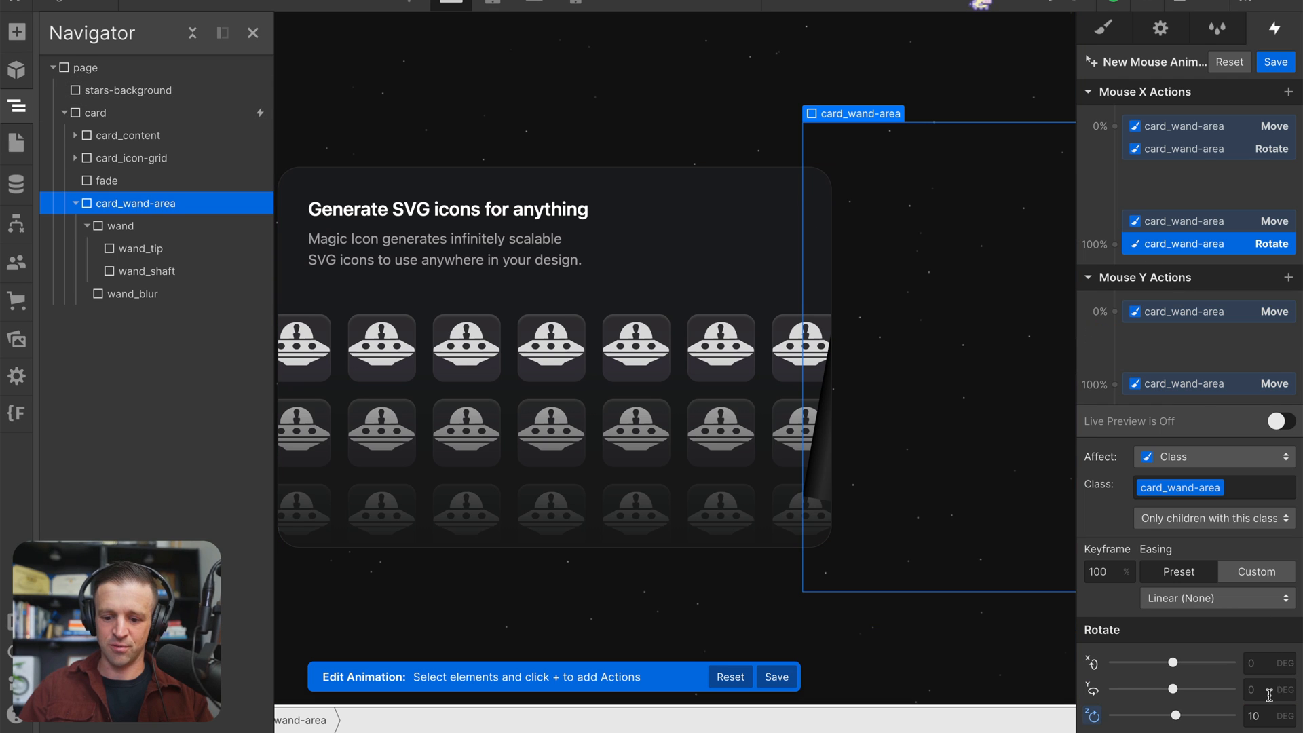
pyautogui.tripleClick(1263, 716)
pyautogui.write('5')
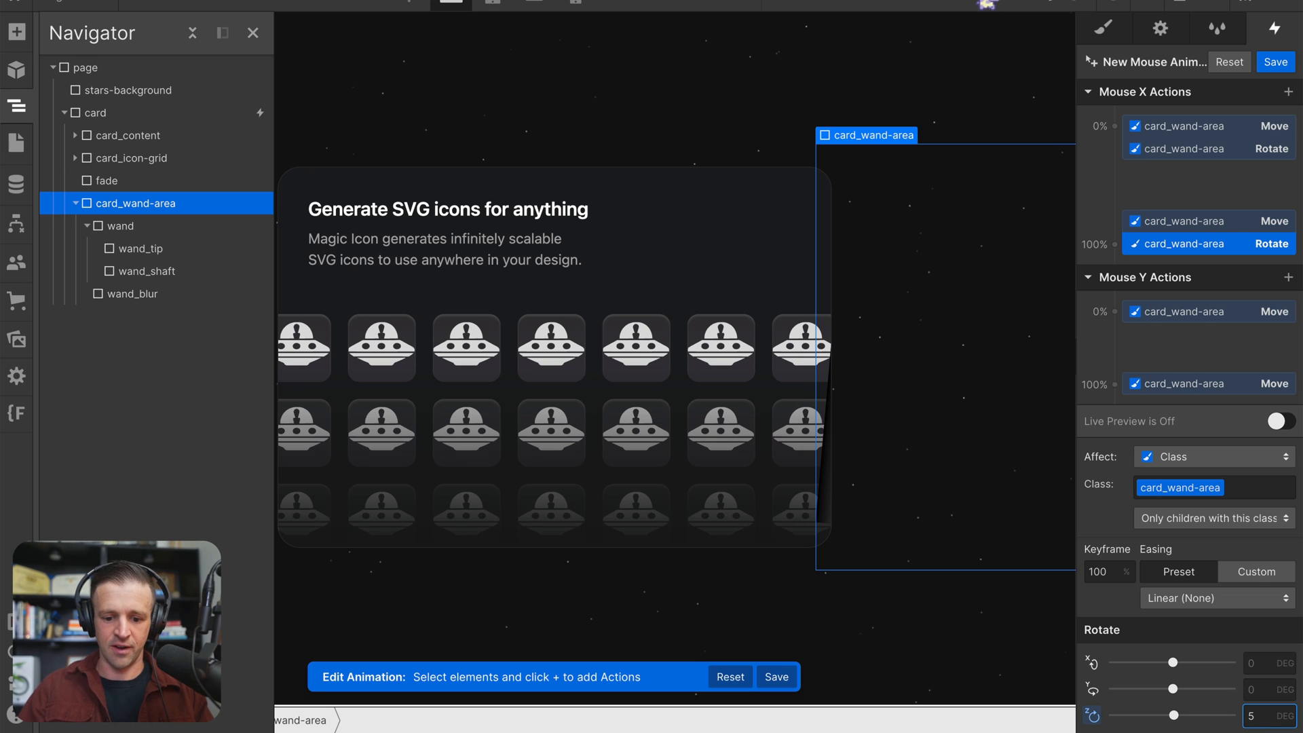
pyautogui.click(1281, 421)
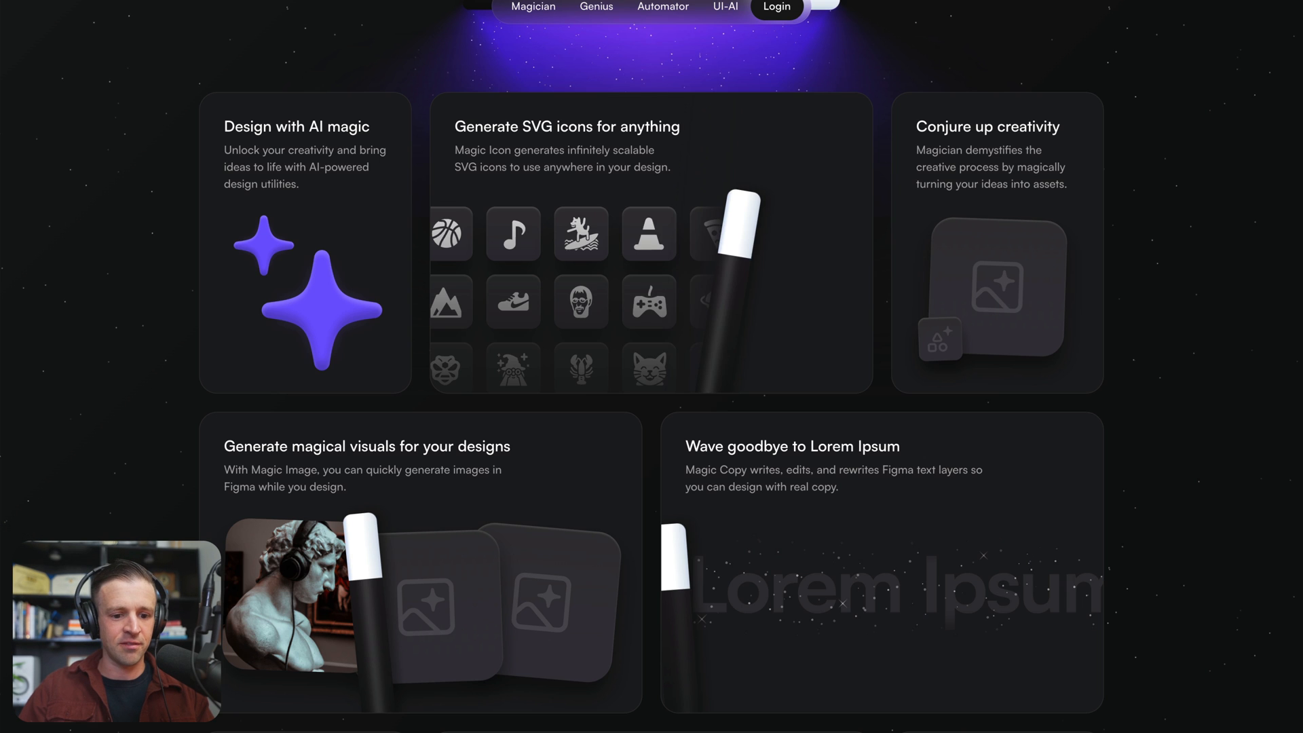
# Show Chrome DevTools on the reference page to inspect the cards at mobile width.
pyautogui.press('F12')
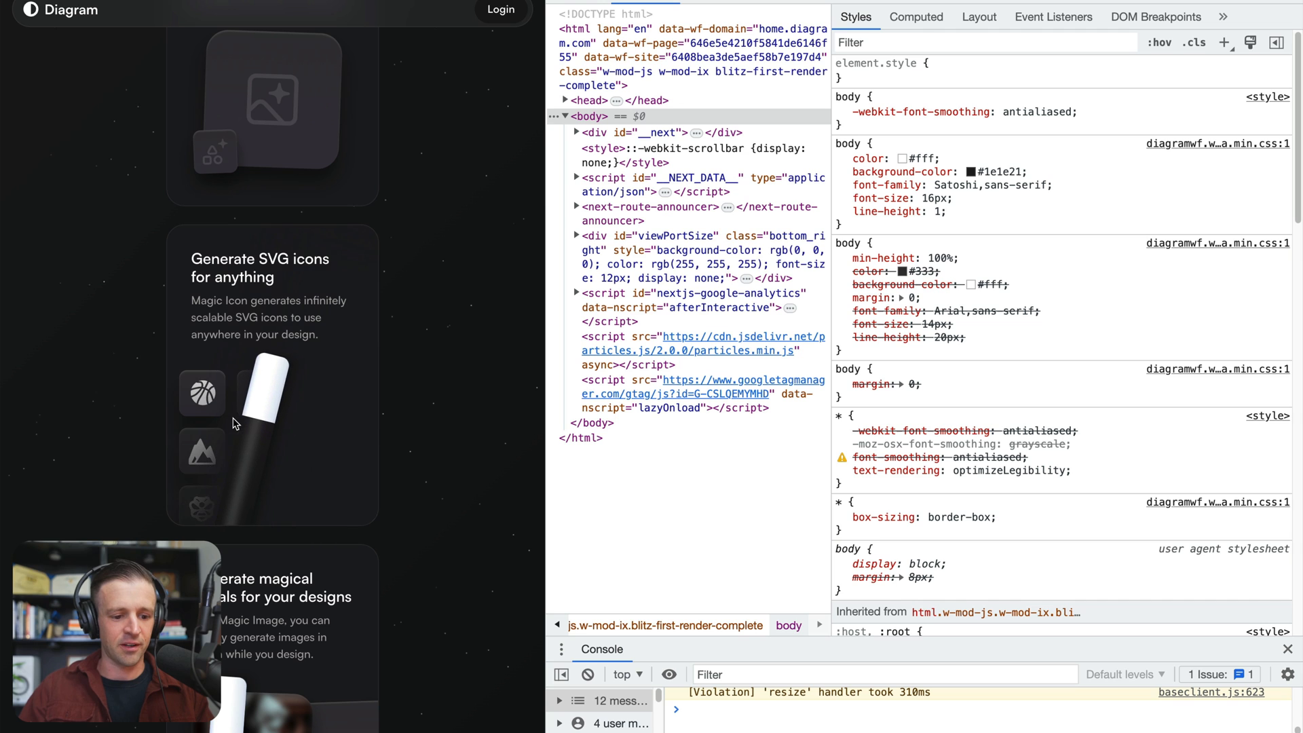
pyautogui.moveTo(546, 192)
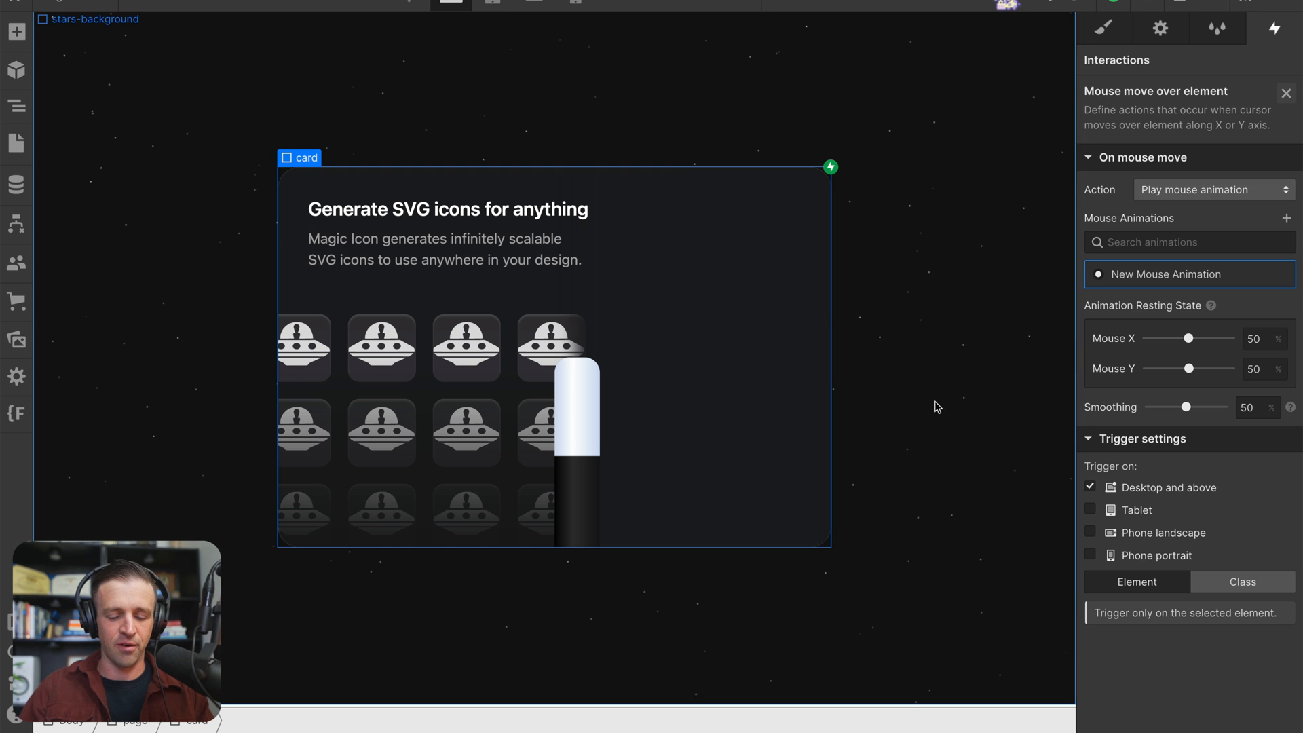
pyautogui.moveTo(1284, 91)
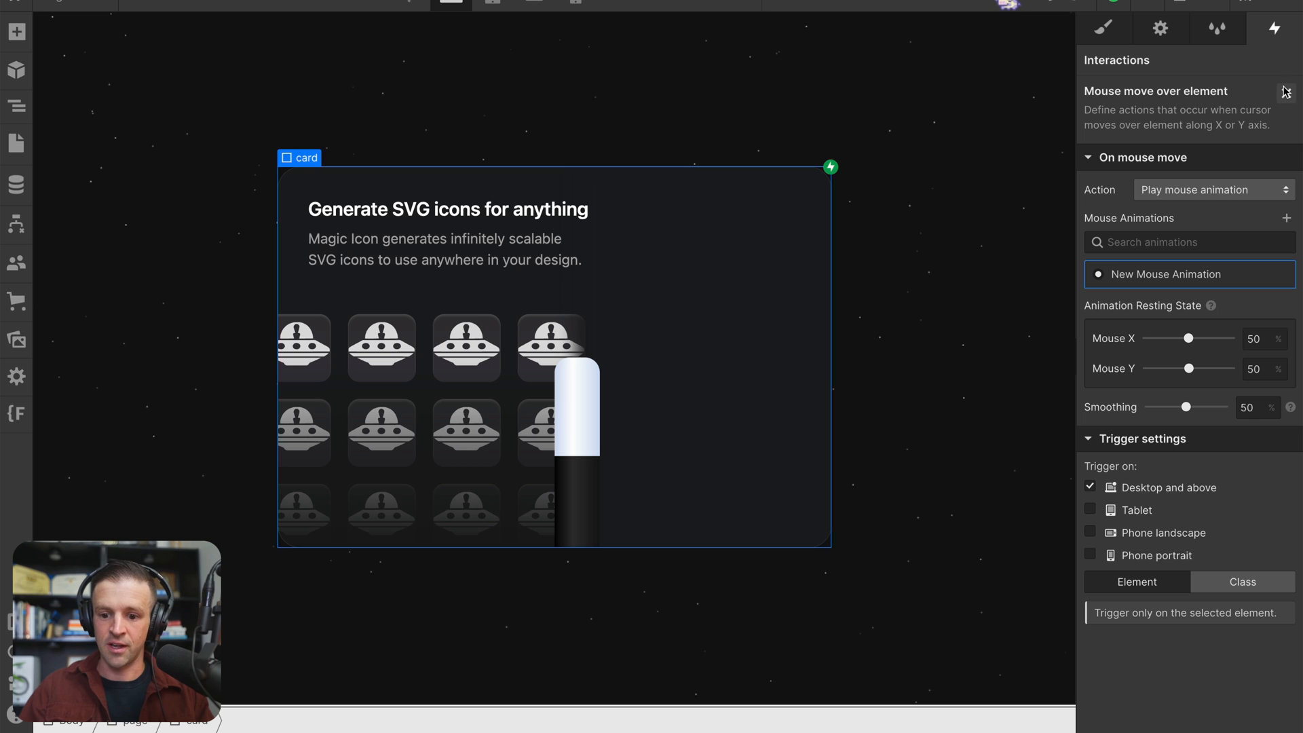
# Rename the mouse-move animation to wand-follow and close the trigger settings.
pyautogui.click(1189, 274)
pyautogui.write('wand')
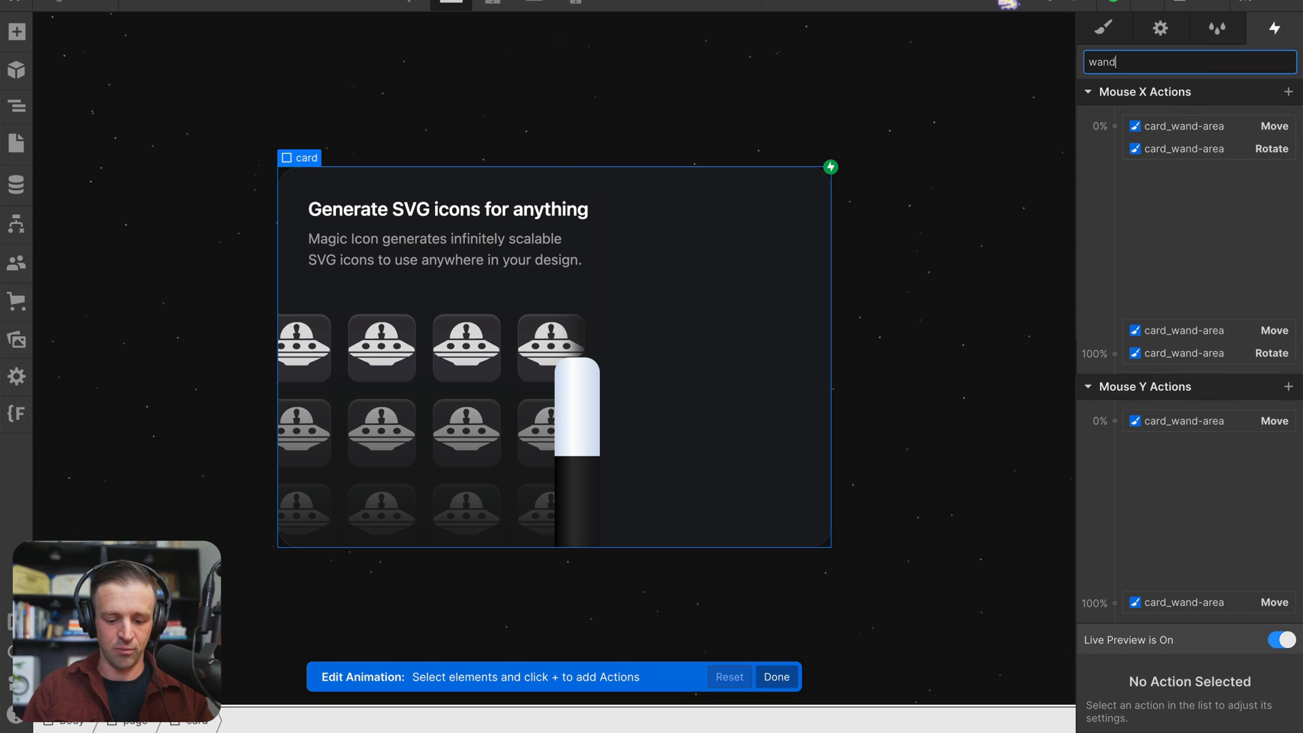
pyautogui.write('-follow')
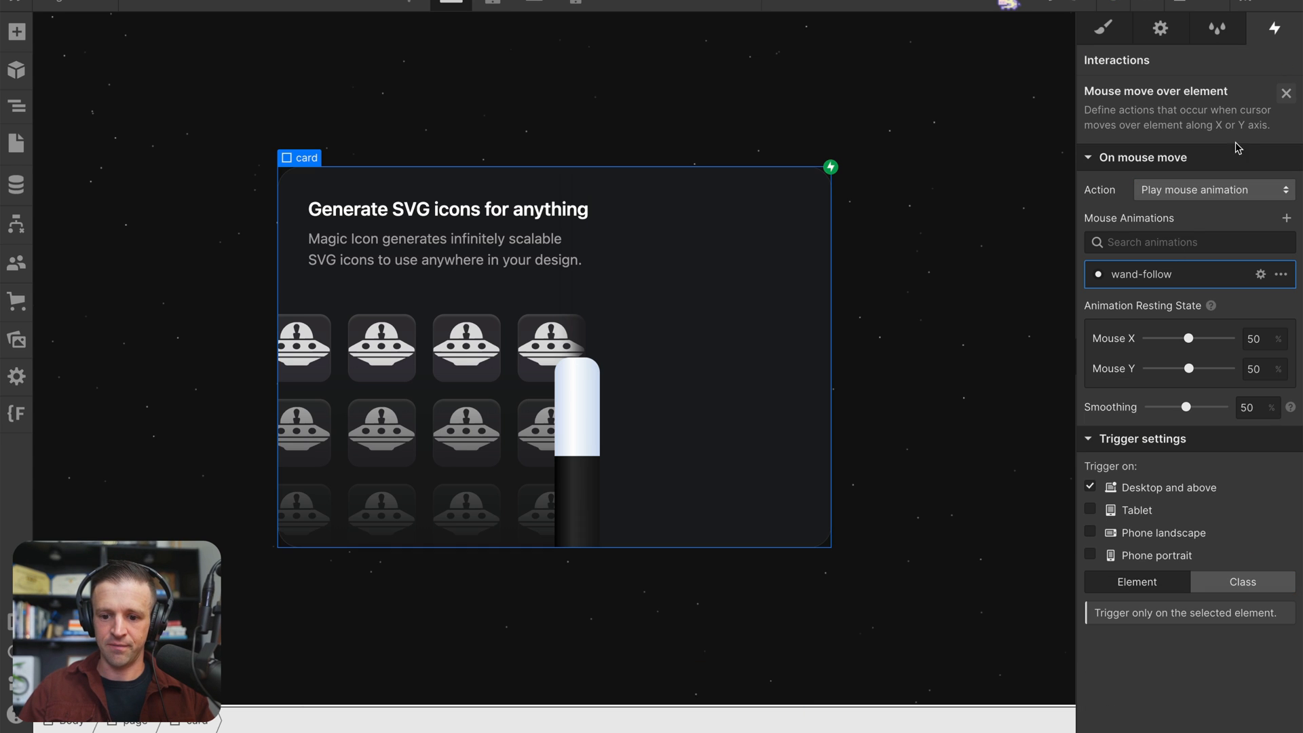
pyautogui.click(1285, 94)
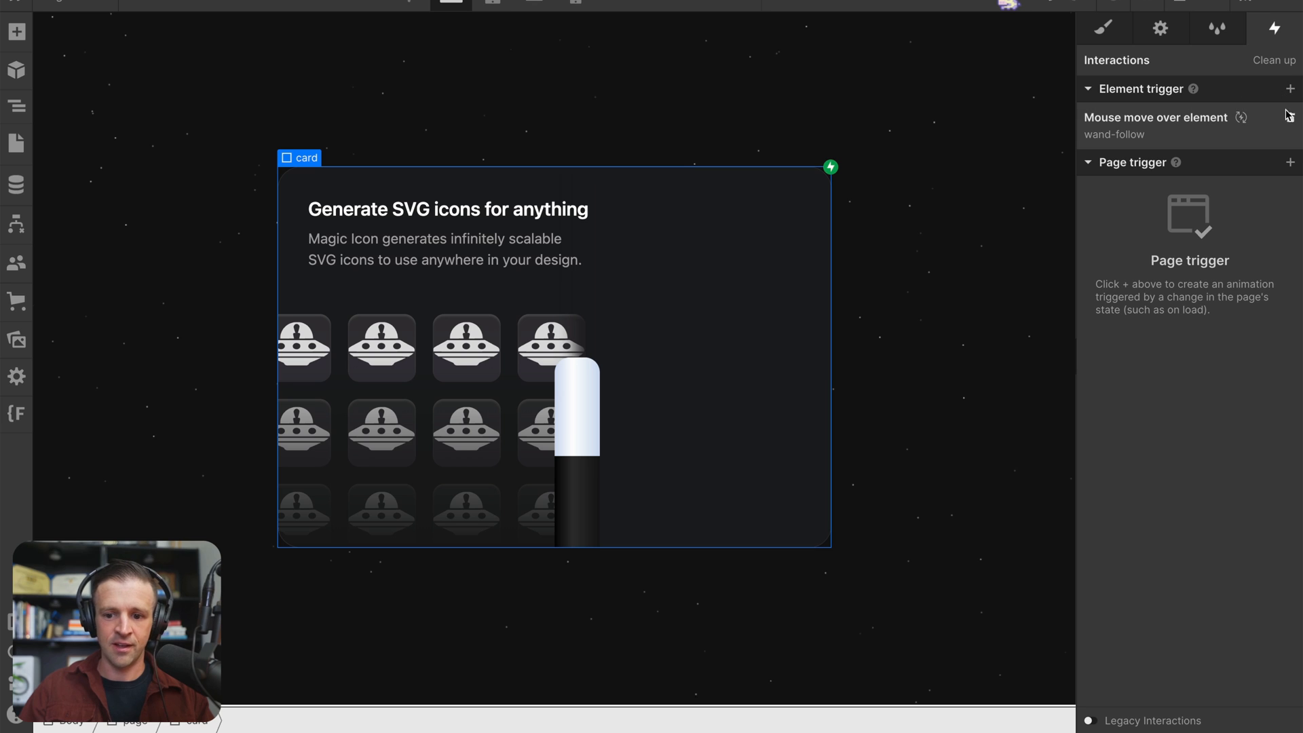
# Add a tap trigger limited to tablet and phones whose first tap starts a new animation wand-click.
pyautogui.click(15, 106)
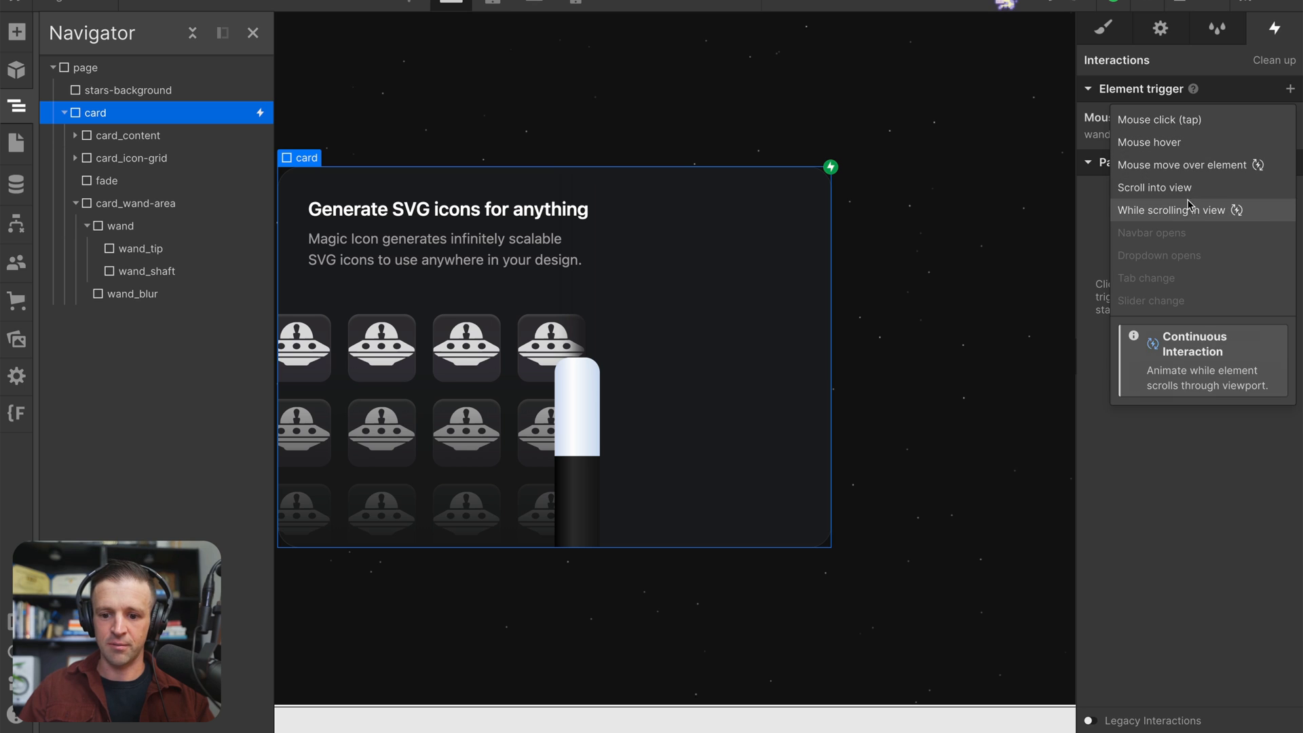
pyautogui.click(1159, 119)
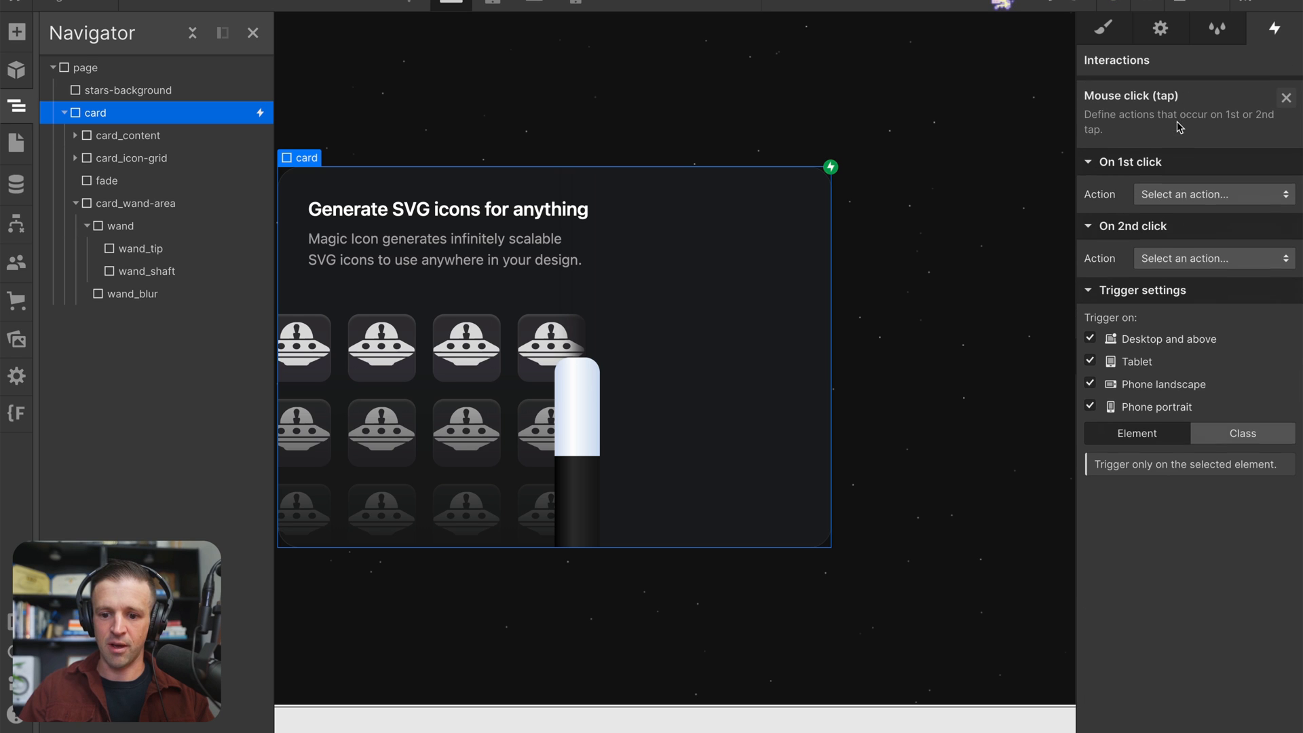
pyautogui.click(1090, 334)
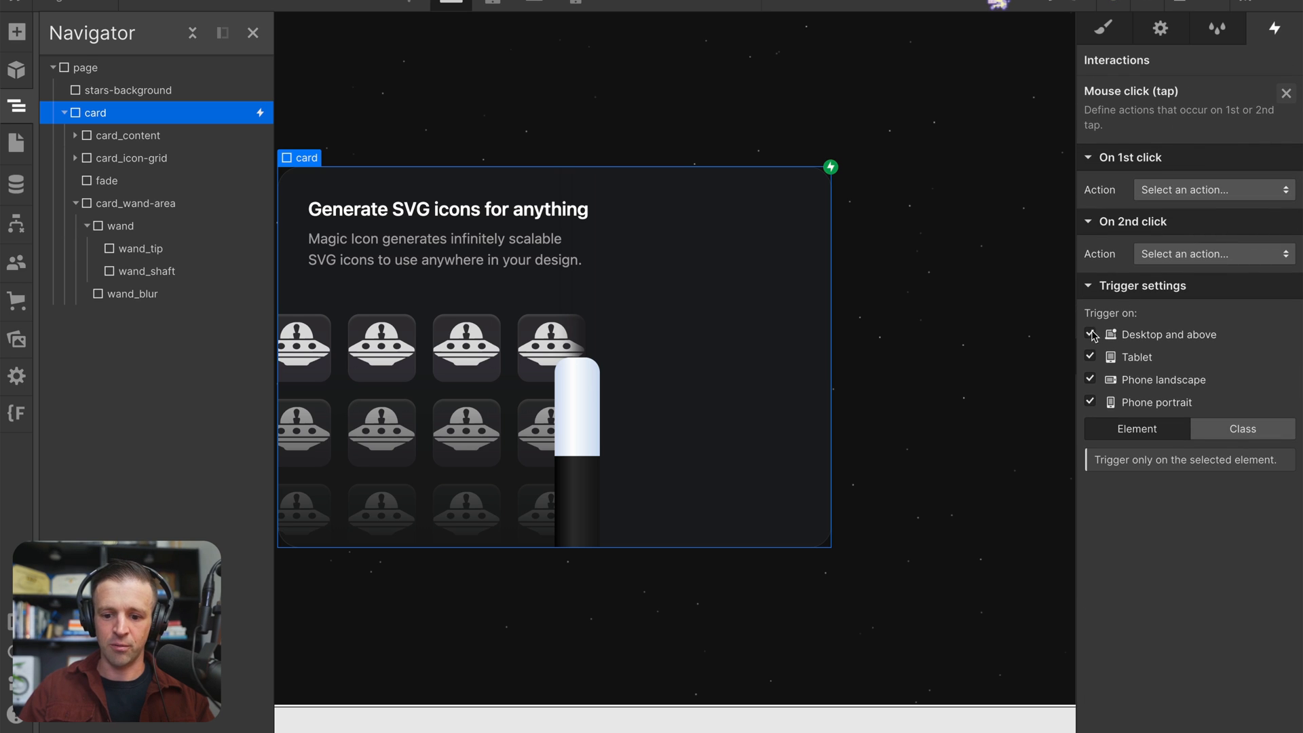
pyautogui.click(1090, 334)
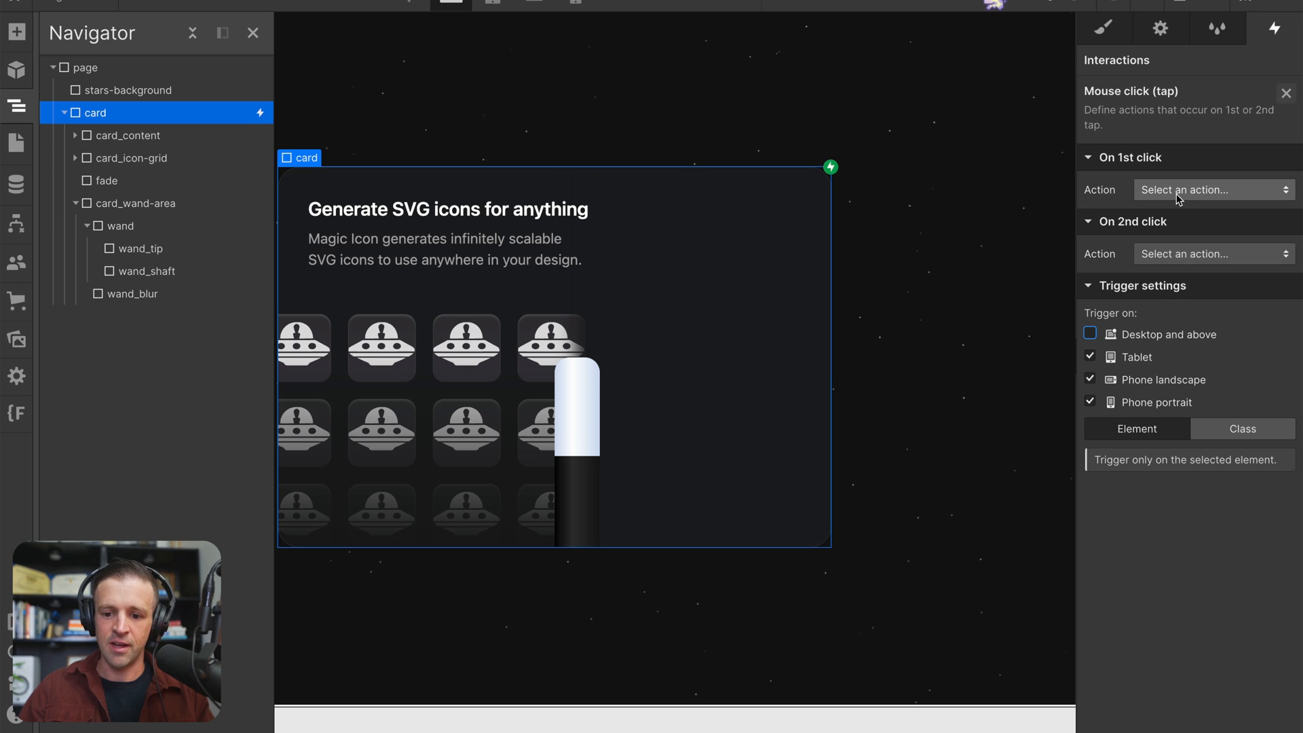
pyautogui.click(1211, 190)
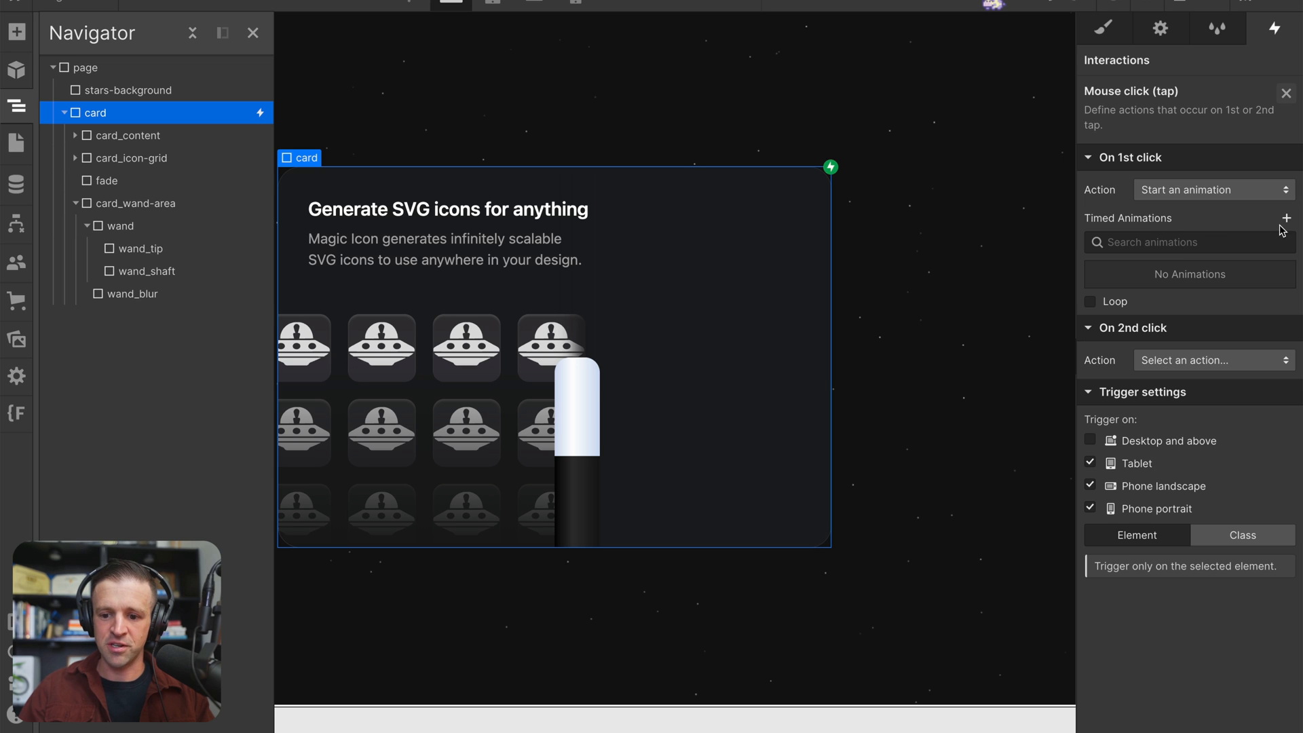
pyautogui.click(1286, 217)
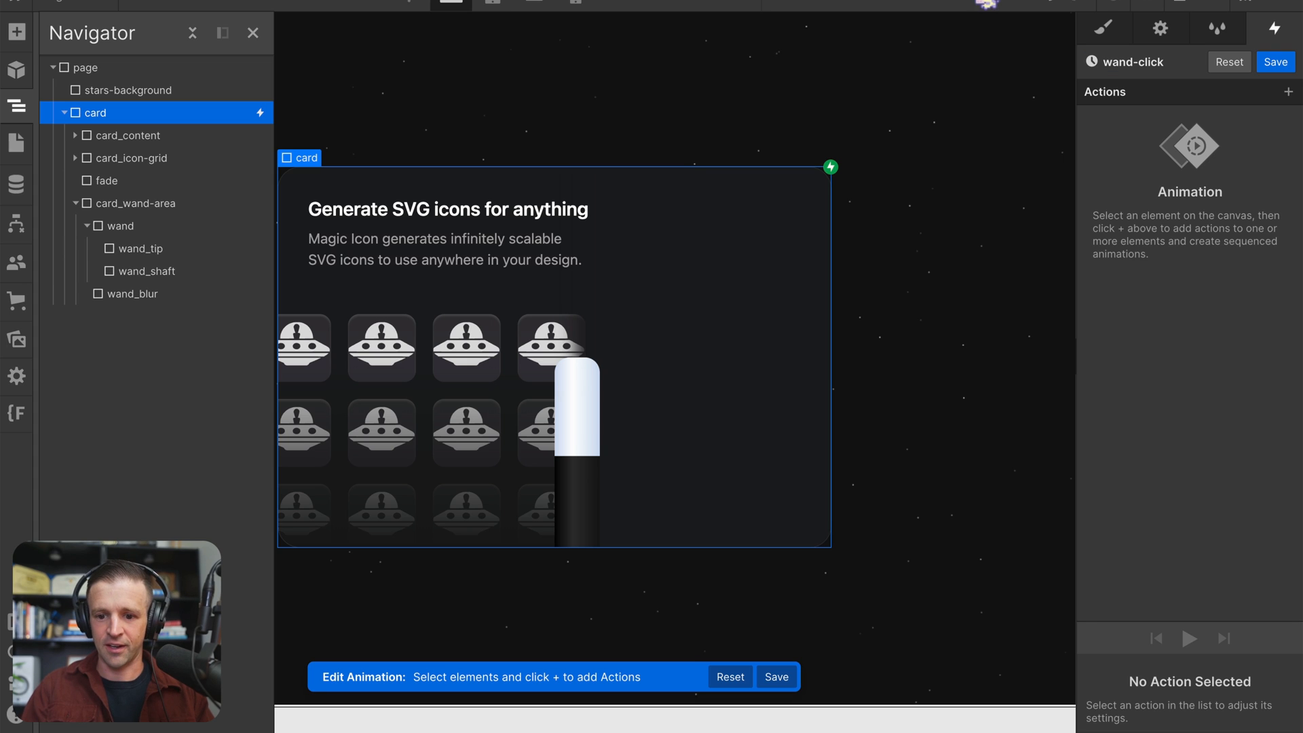
pyautogui.moveTo(138, 202)
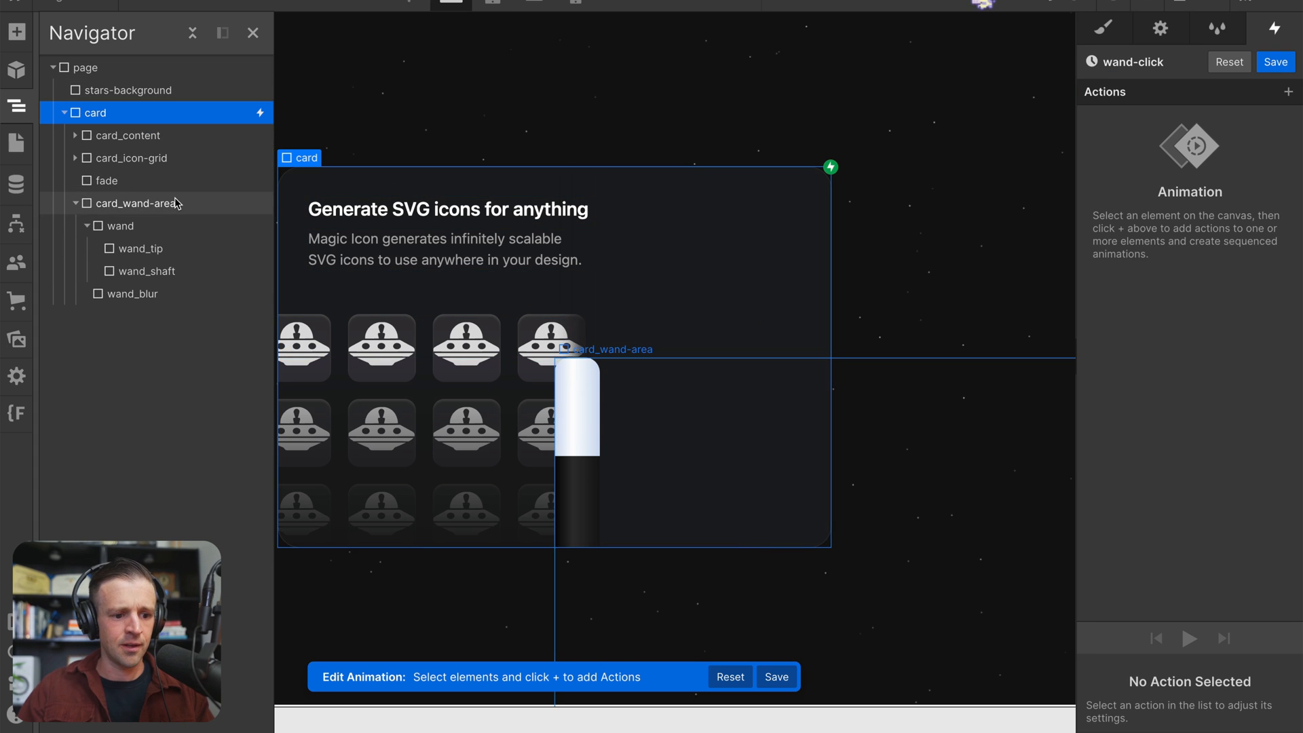
# Give card_wand-area an initial-state move of 20% X and 30% Y in wand-click.
pyautogui.click(139, 202)
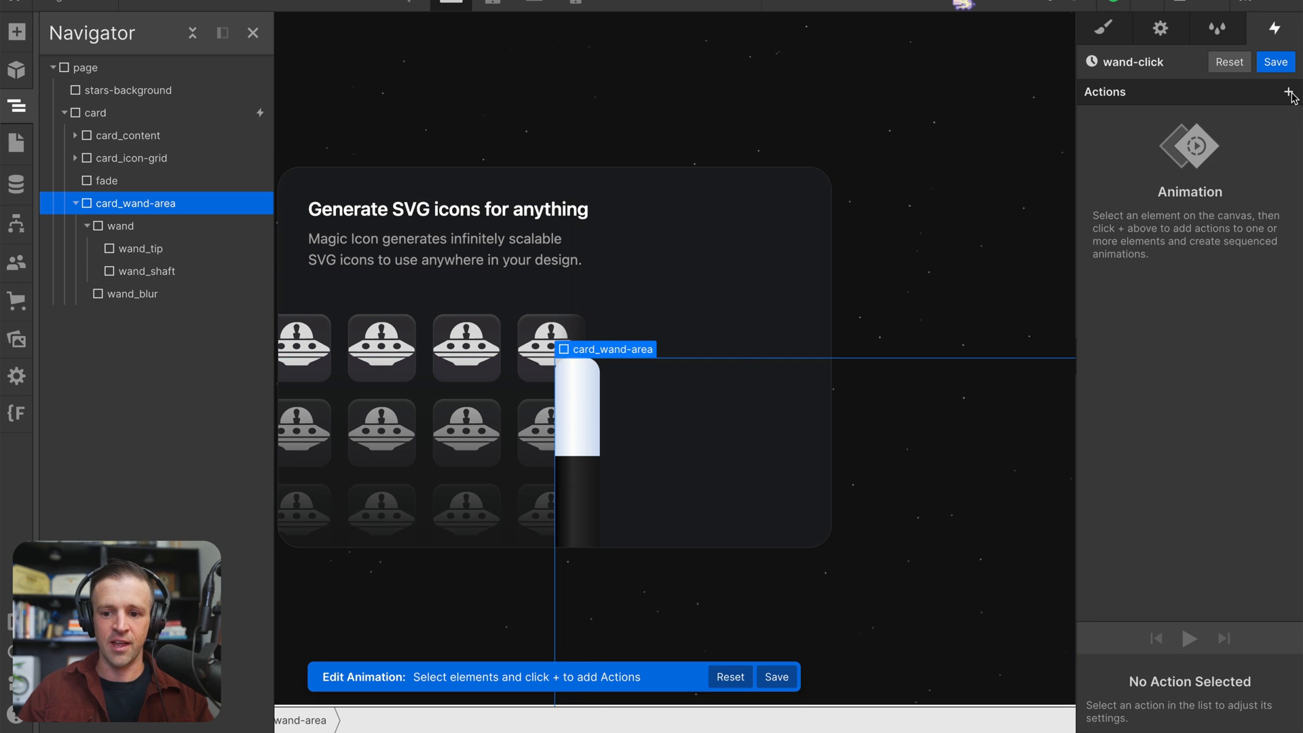
pyautogui.click(1288, 91)
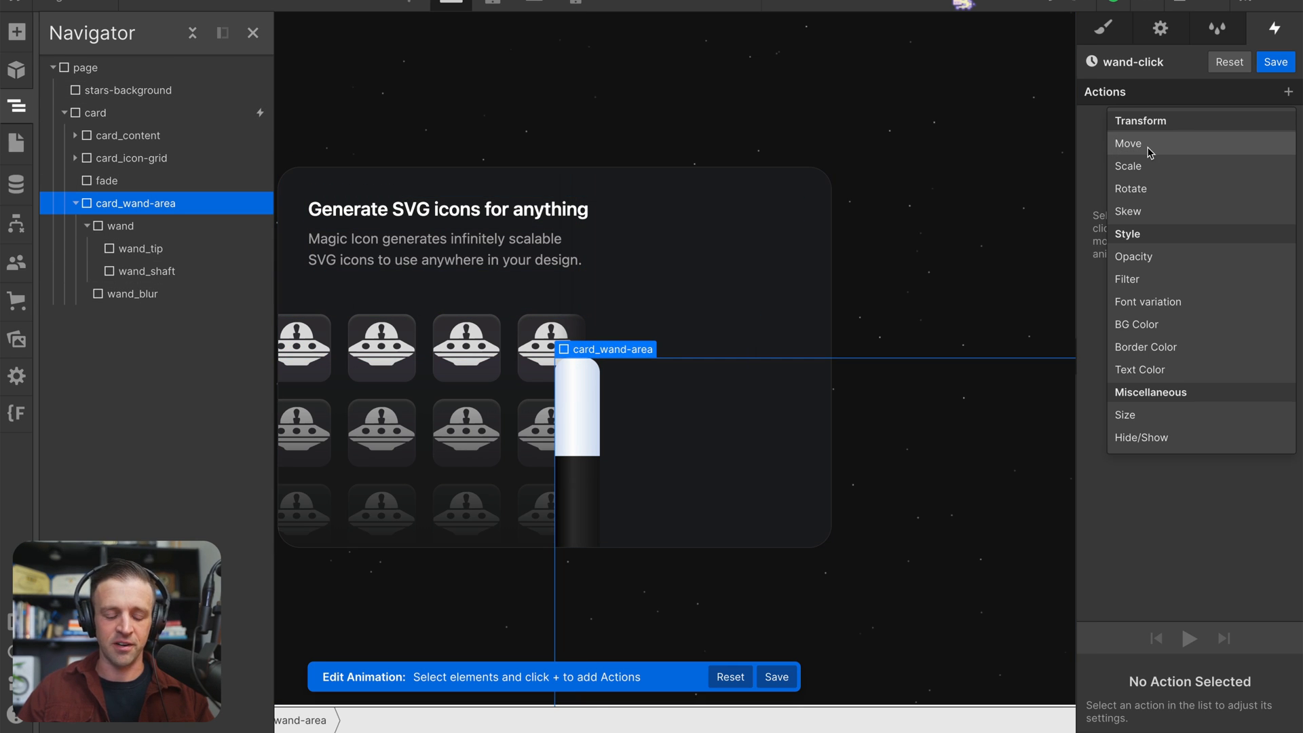
pyautogui.click(1127, 143)
pyautogui.write('20')
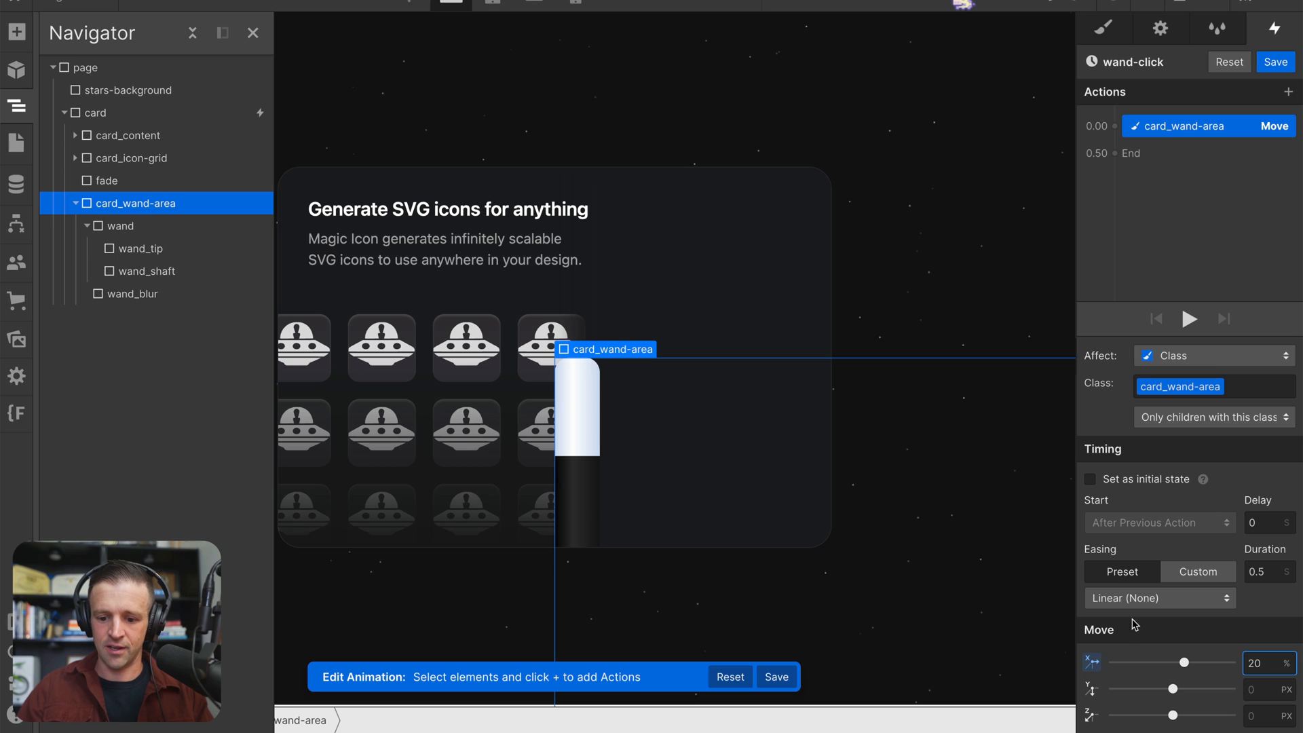
pyautogui.click(1089, 479)
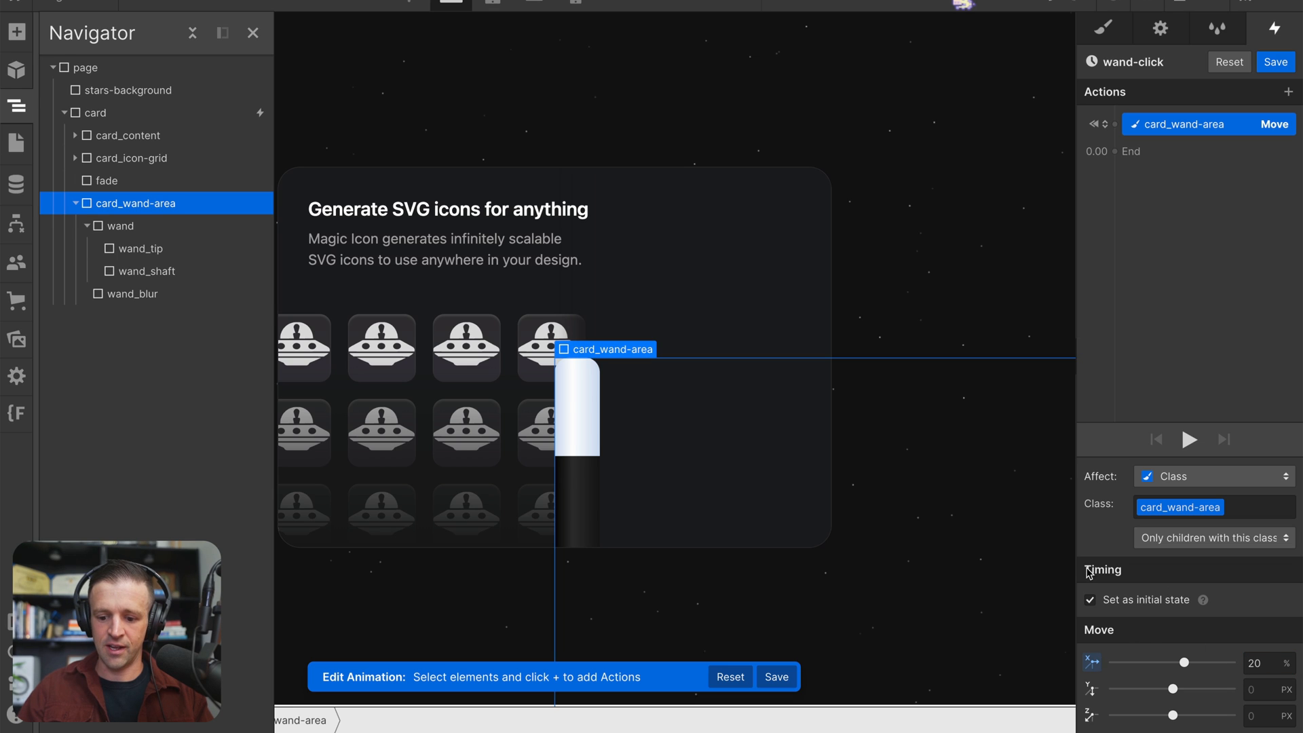
pyautogui.moveTo(1143, 627)
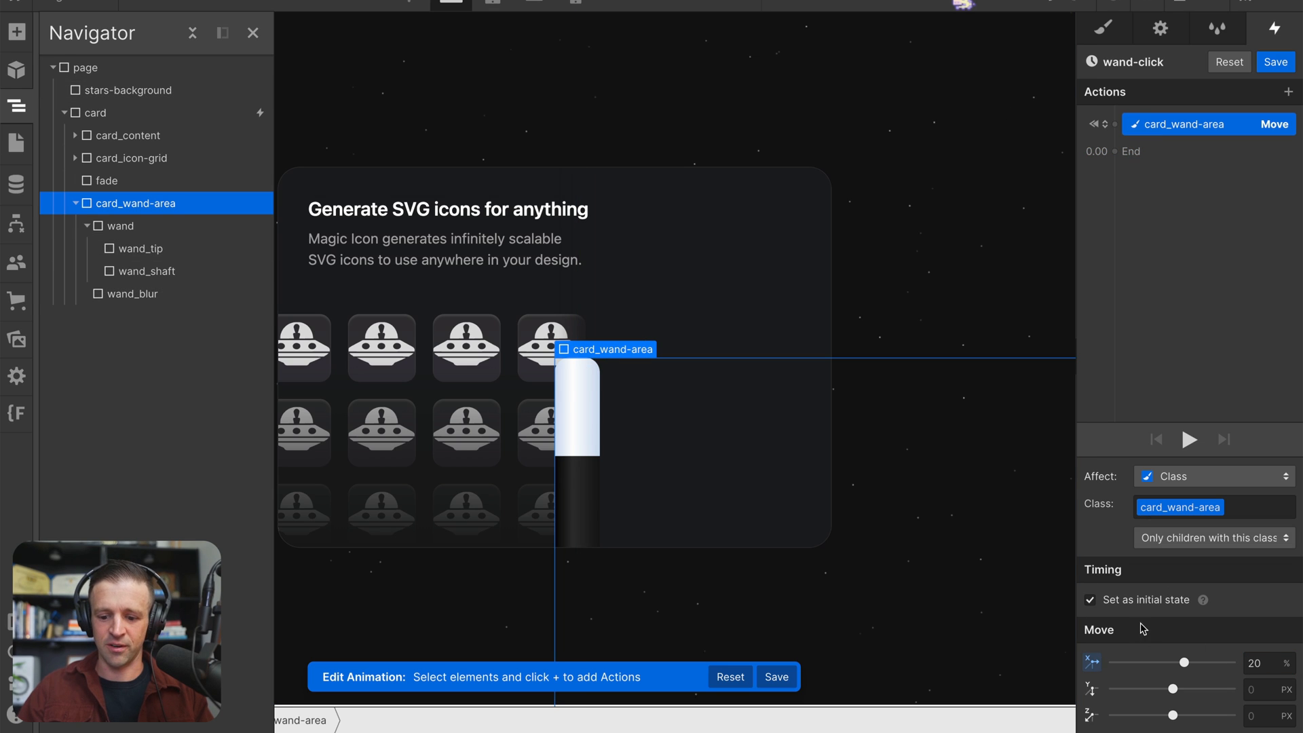
pyautogui.click(1190, 440)
pyautogui.write('25')
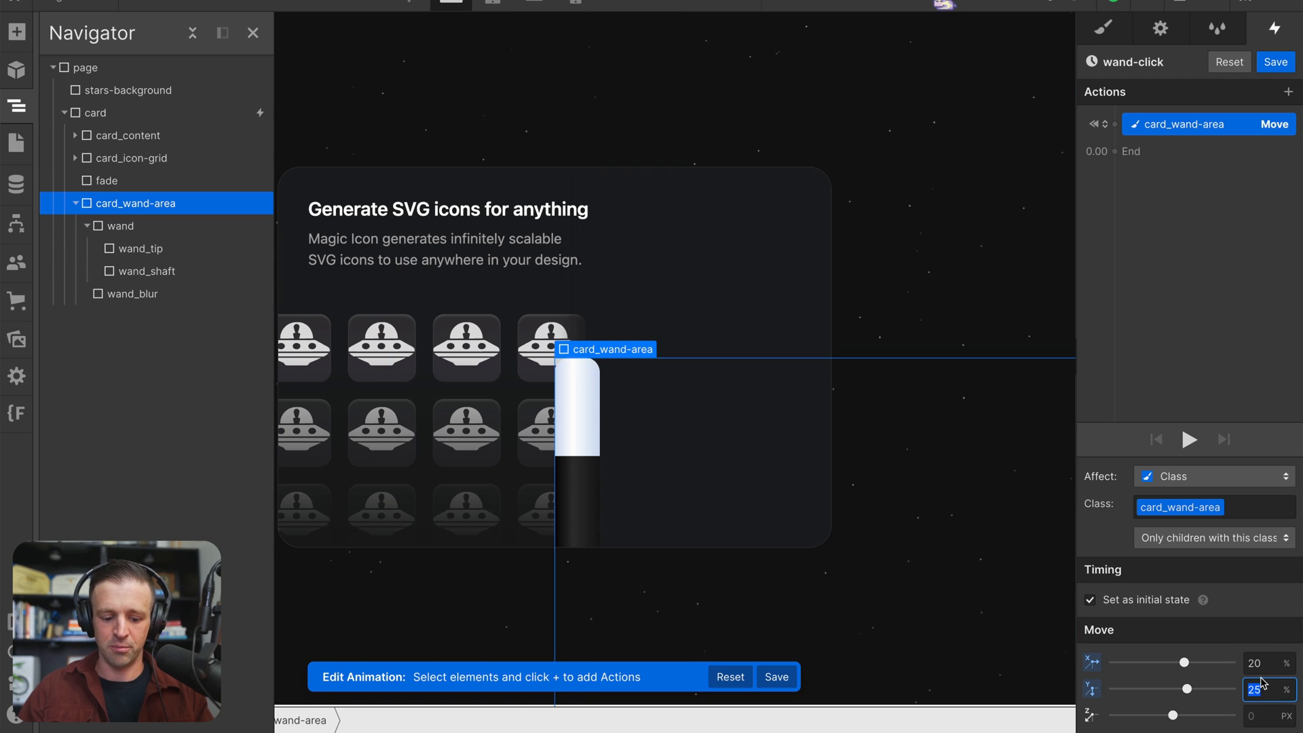
pyautogui.write('30')
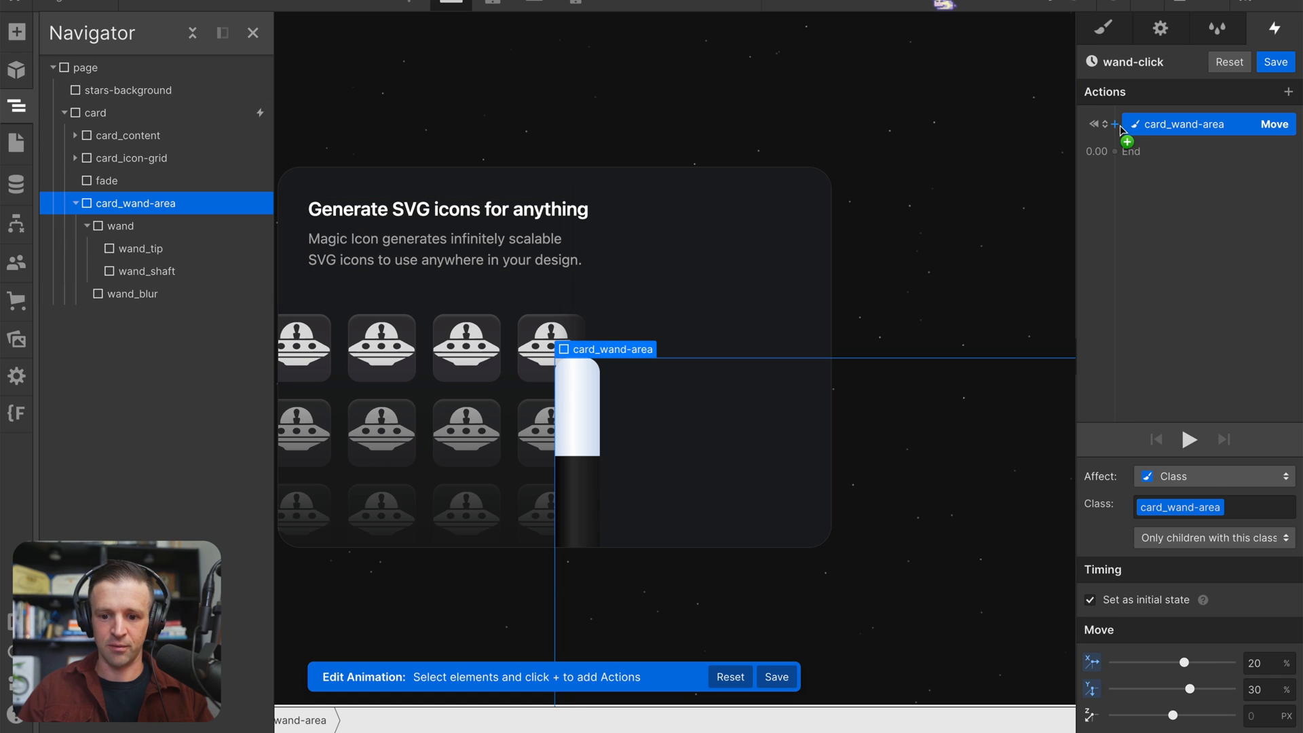
pyautogui.click(1113, 123)
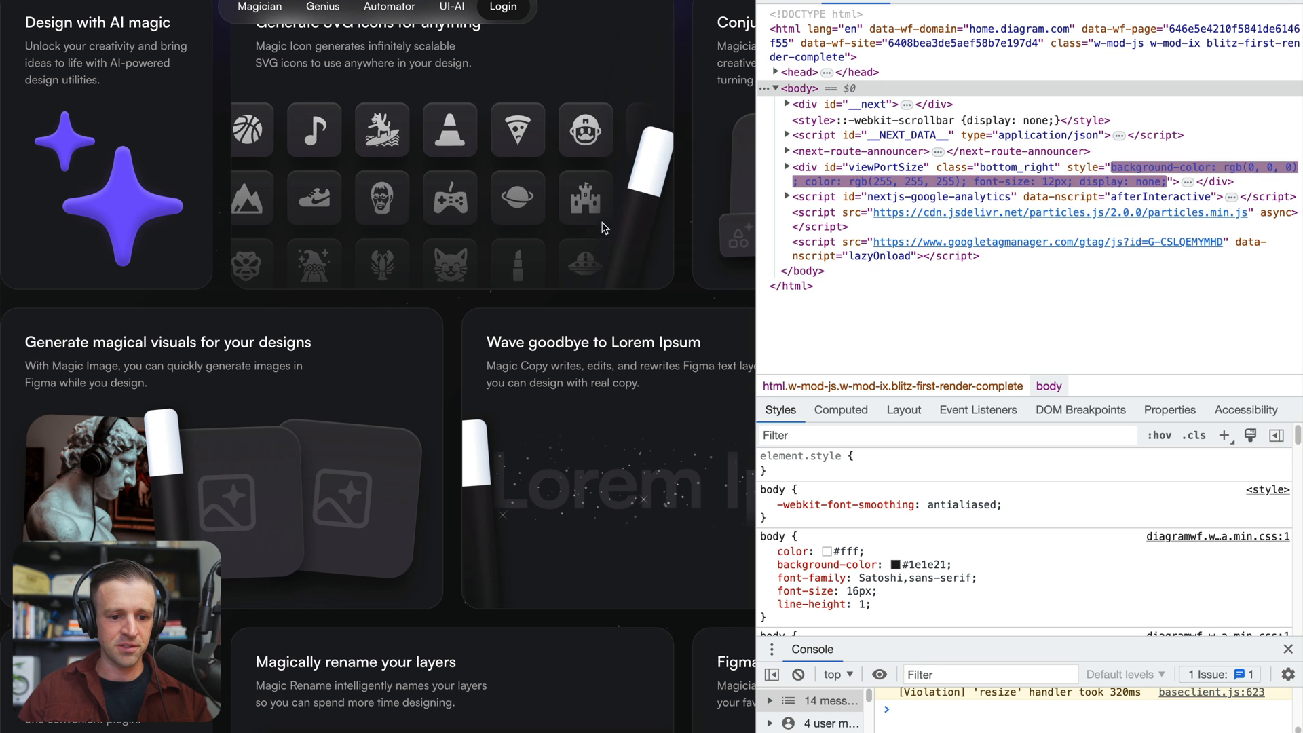
# Scroll through the reference site's feature cards to review the wands' tilt.
pyautogui.scroll(3)
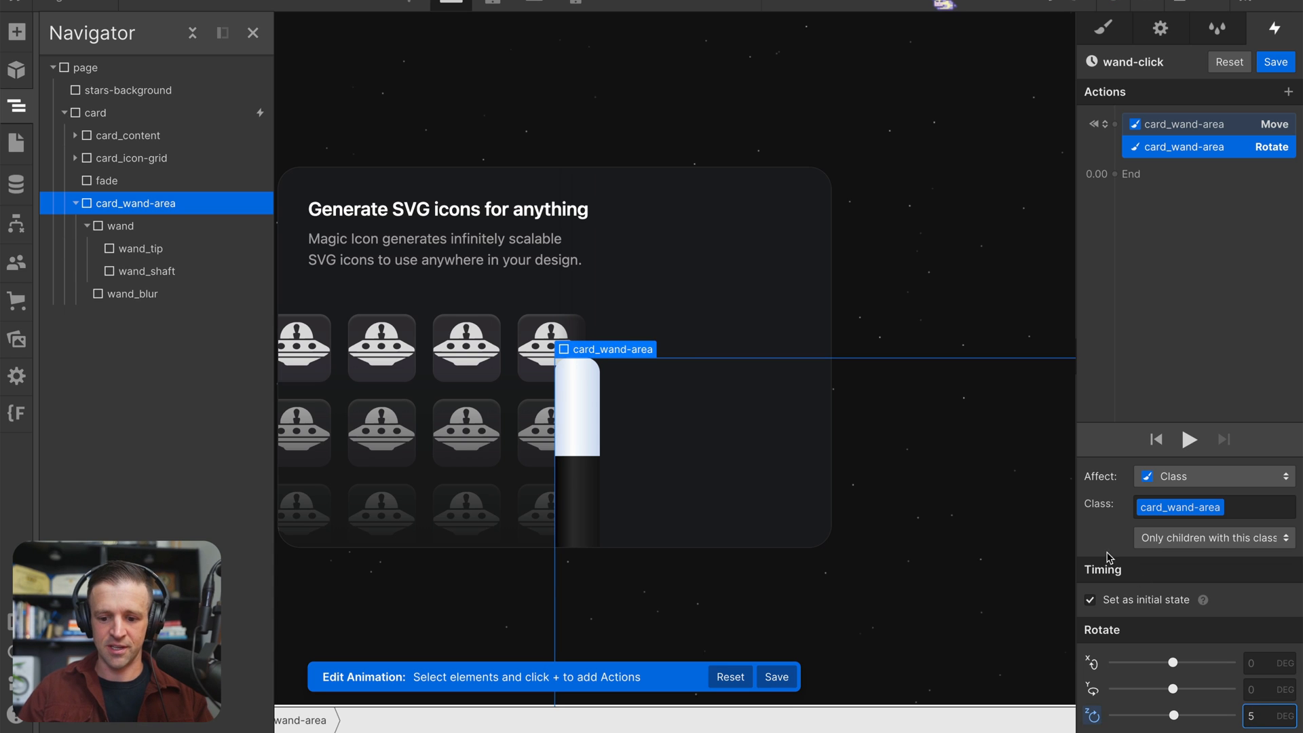
pyautogui.moveTo(1163, 399)
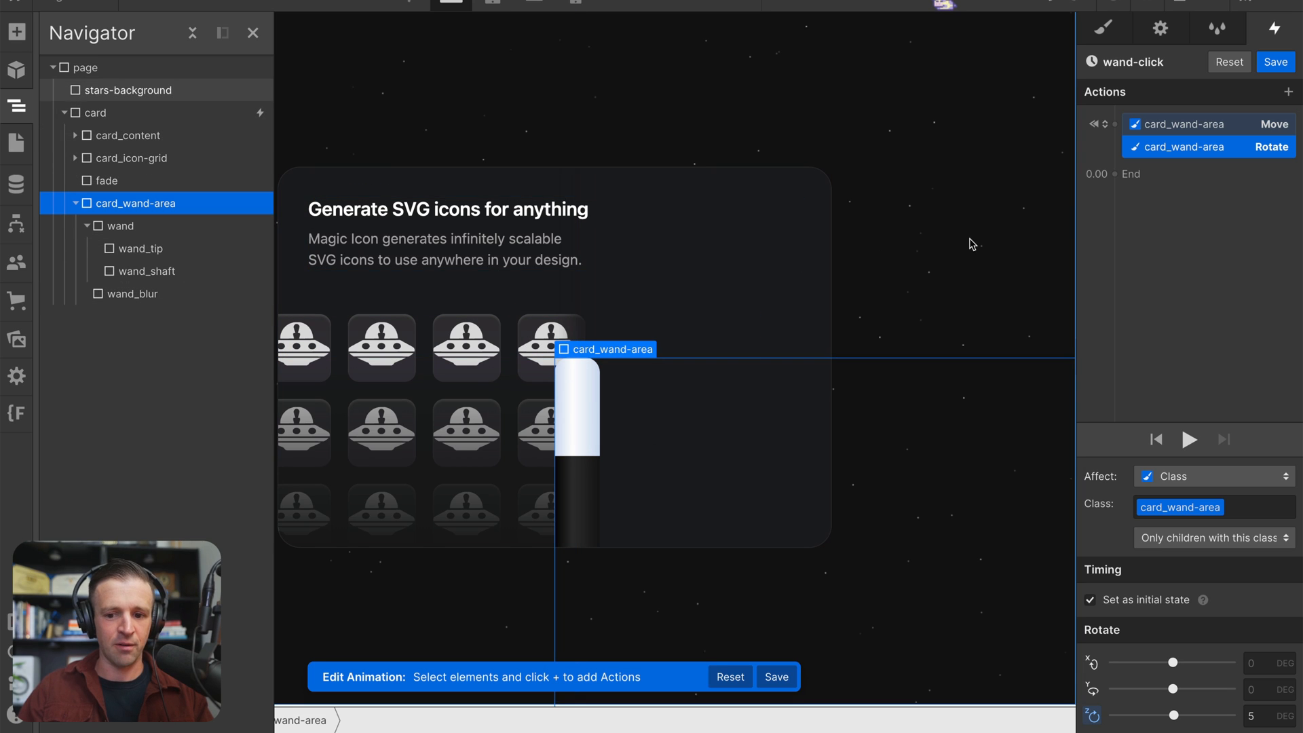
pyautogui.moveTo(1132, 179)
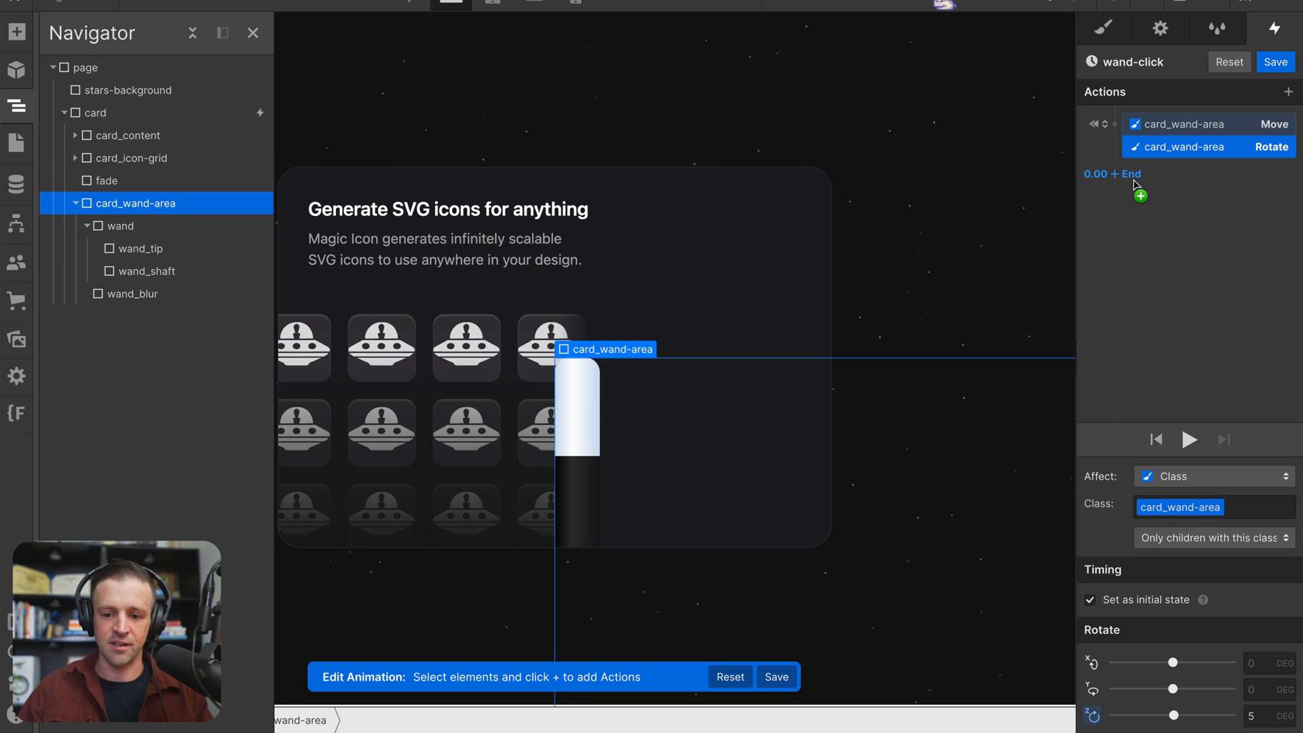
# Add timed move and rotate actions with 0.4 s Ease Out, check the playback and save wand-click.
pyautogui.click(1138, 195)
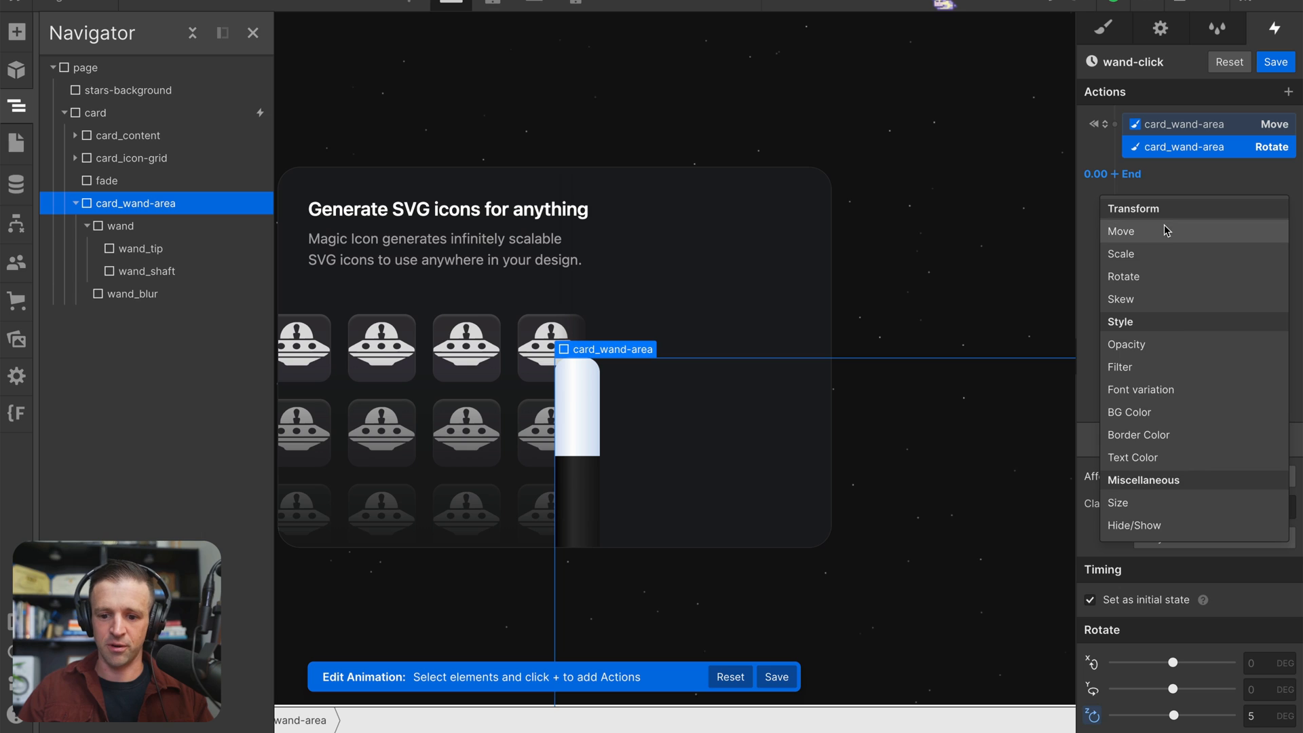
pyautogui.click(1121, 231)
pyautogui.write('25')
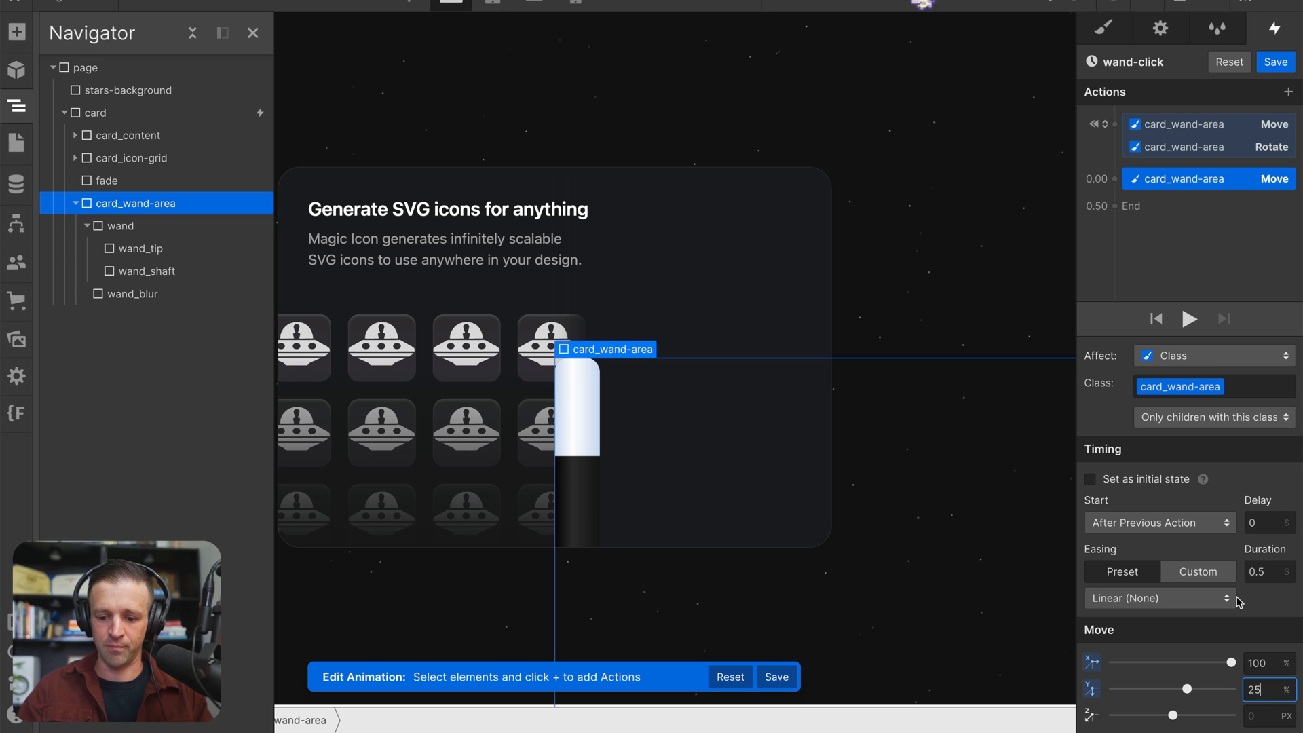
pyautogui.click(1159, 598)
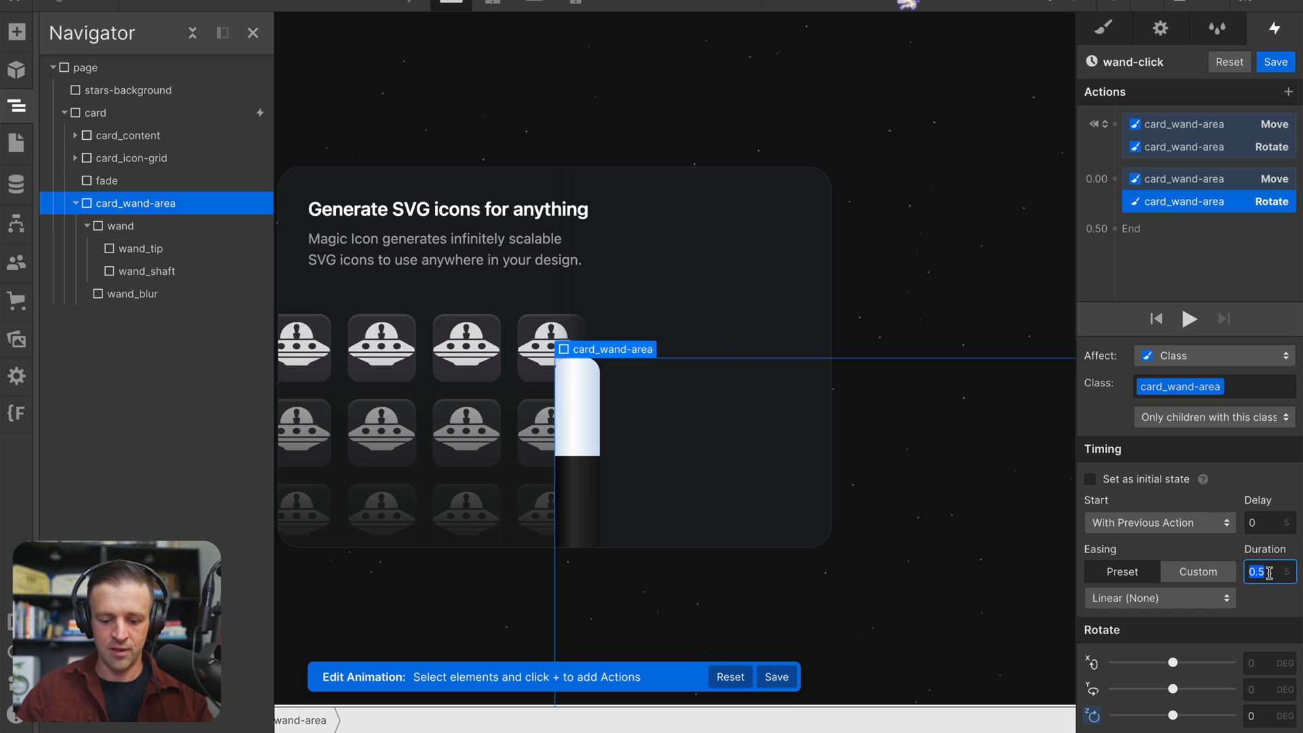
pyautogui.click(1157, 597)
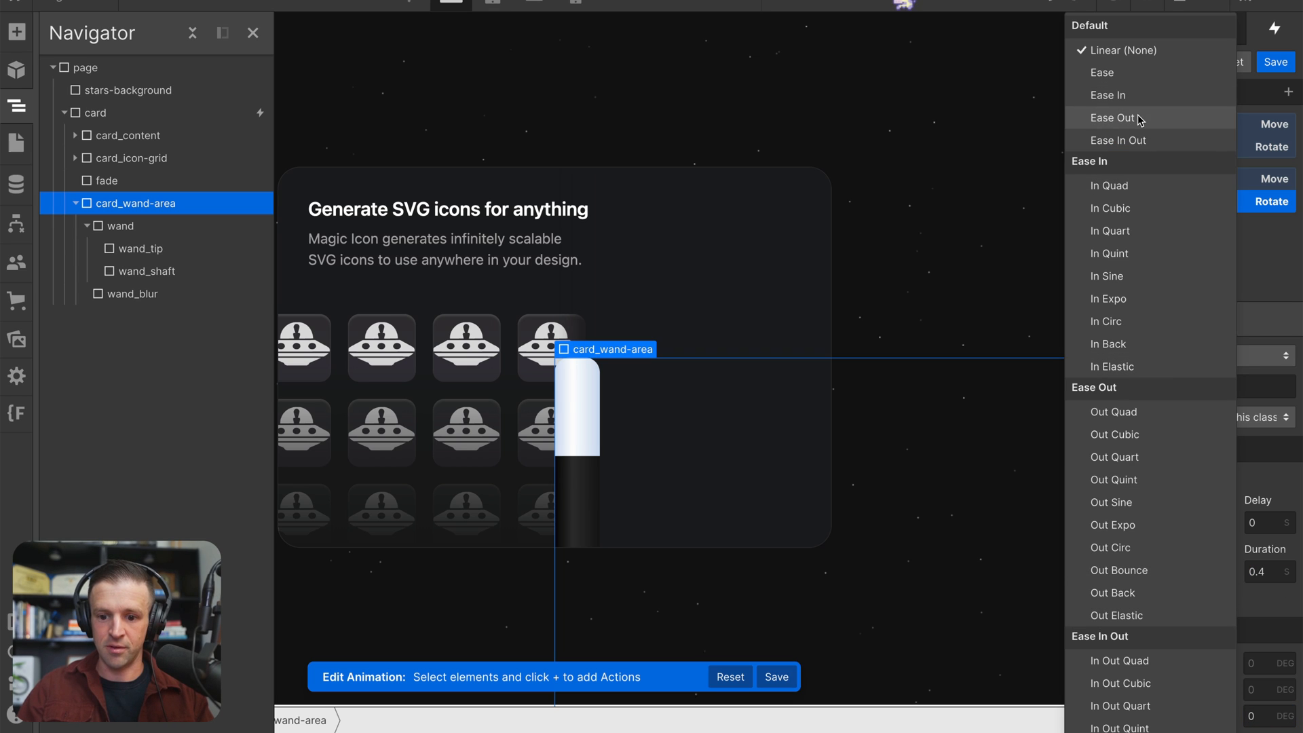
pyautogui.click(1112, 117)
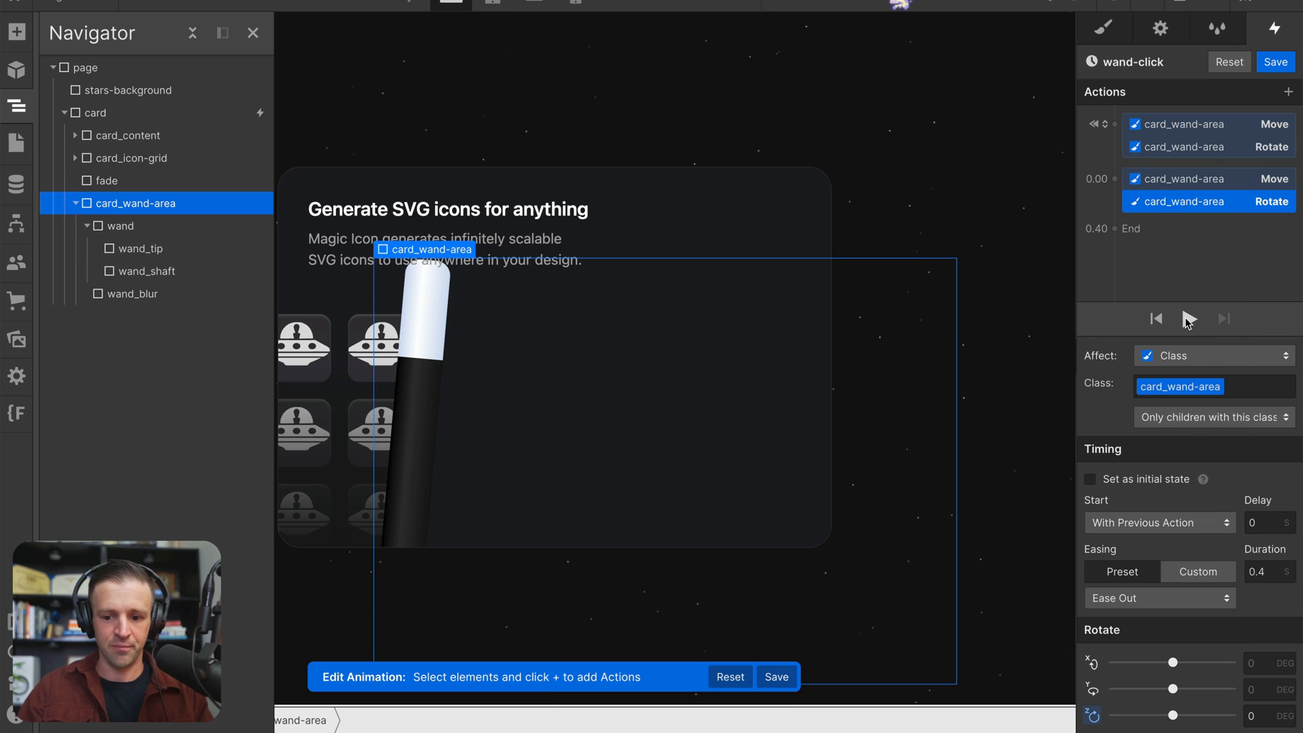
pyautogui.click(1187, 317)
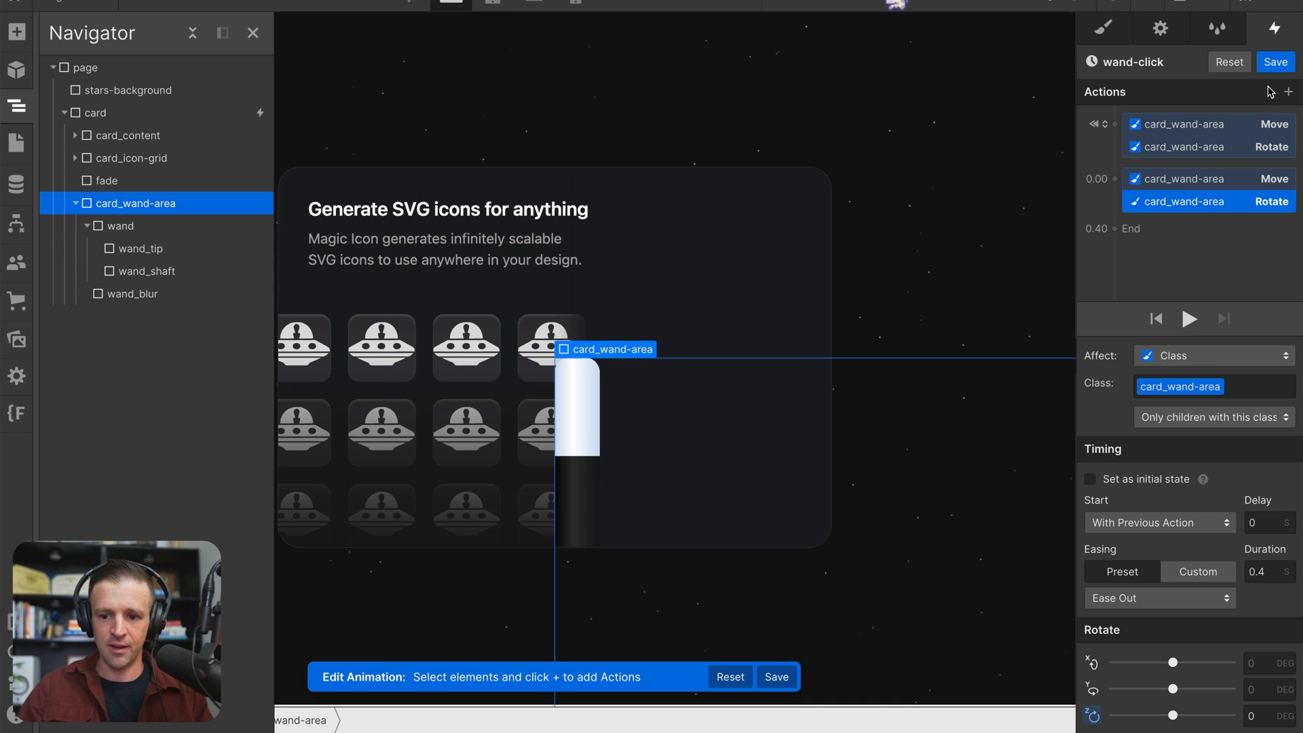
pyautogui.click(98, 112)
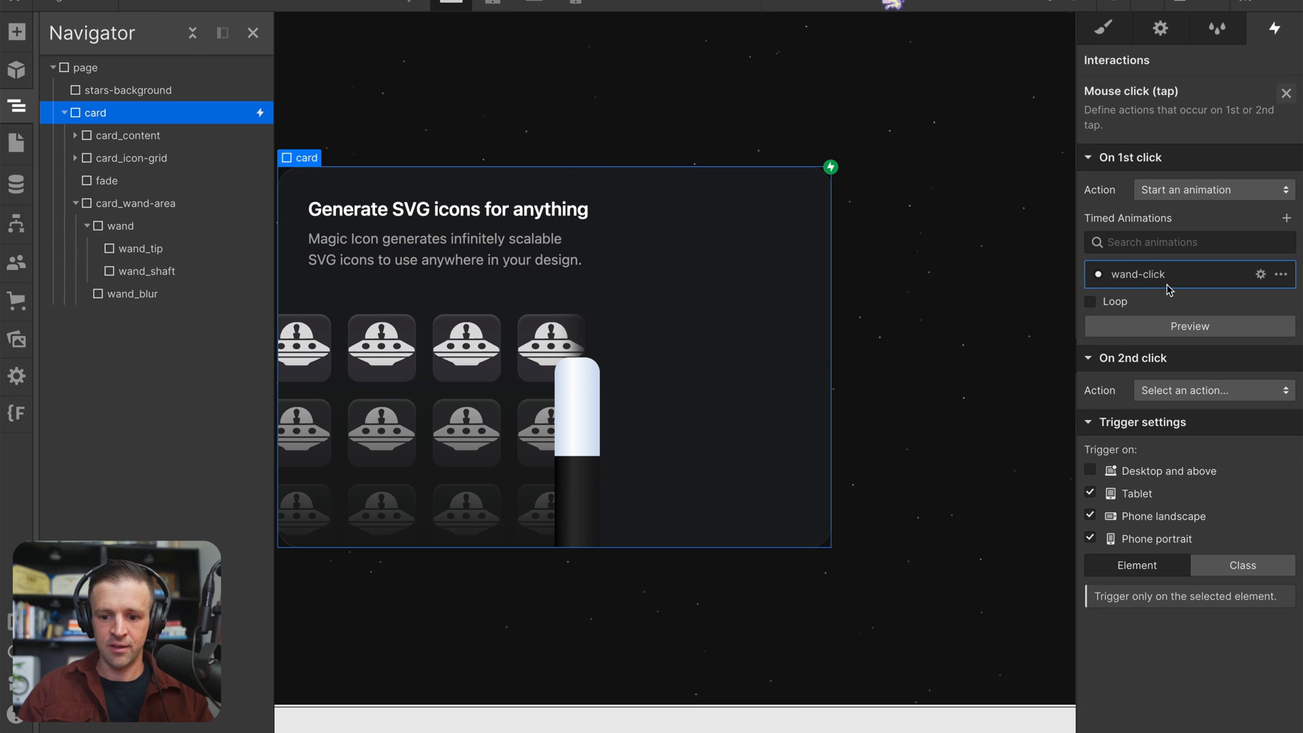
# Preview the tap animation on the card and switch the canvas to the tablet breakpoint.
pyautogui.click(1188, 326)
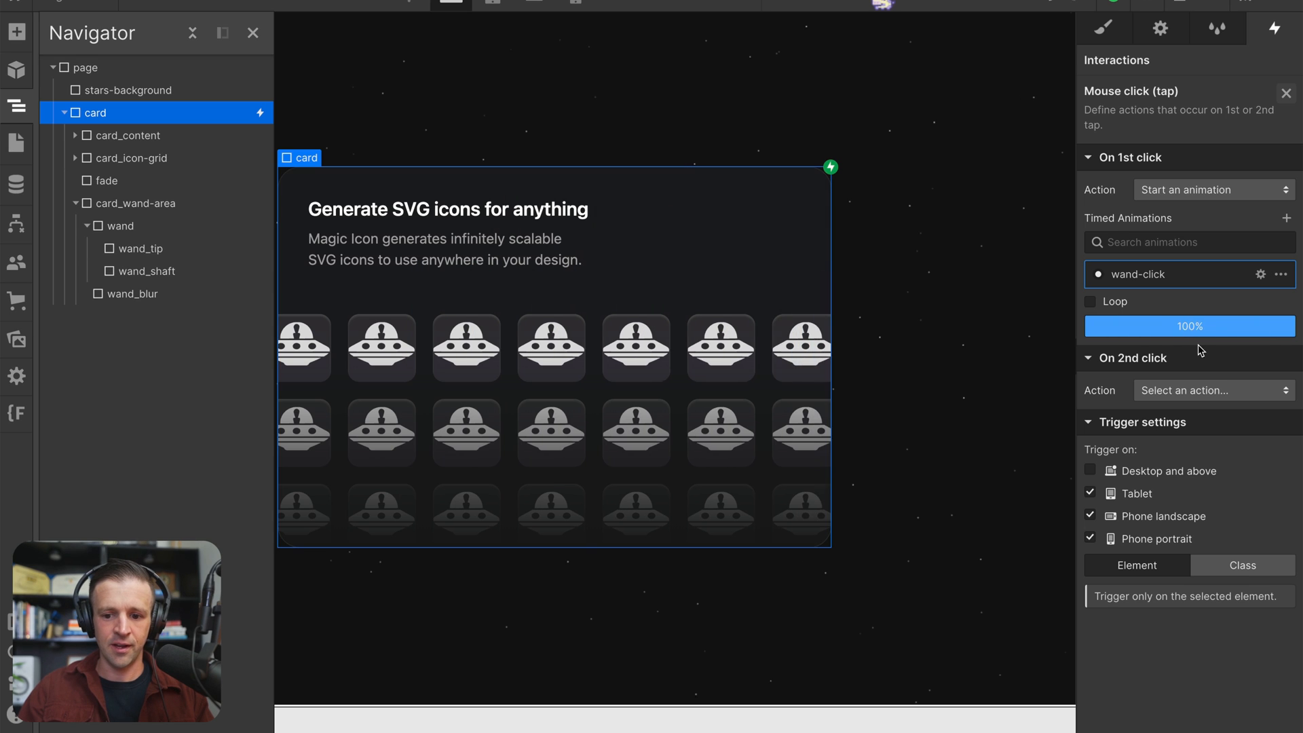
pyautogui.click(1187, 326)
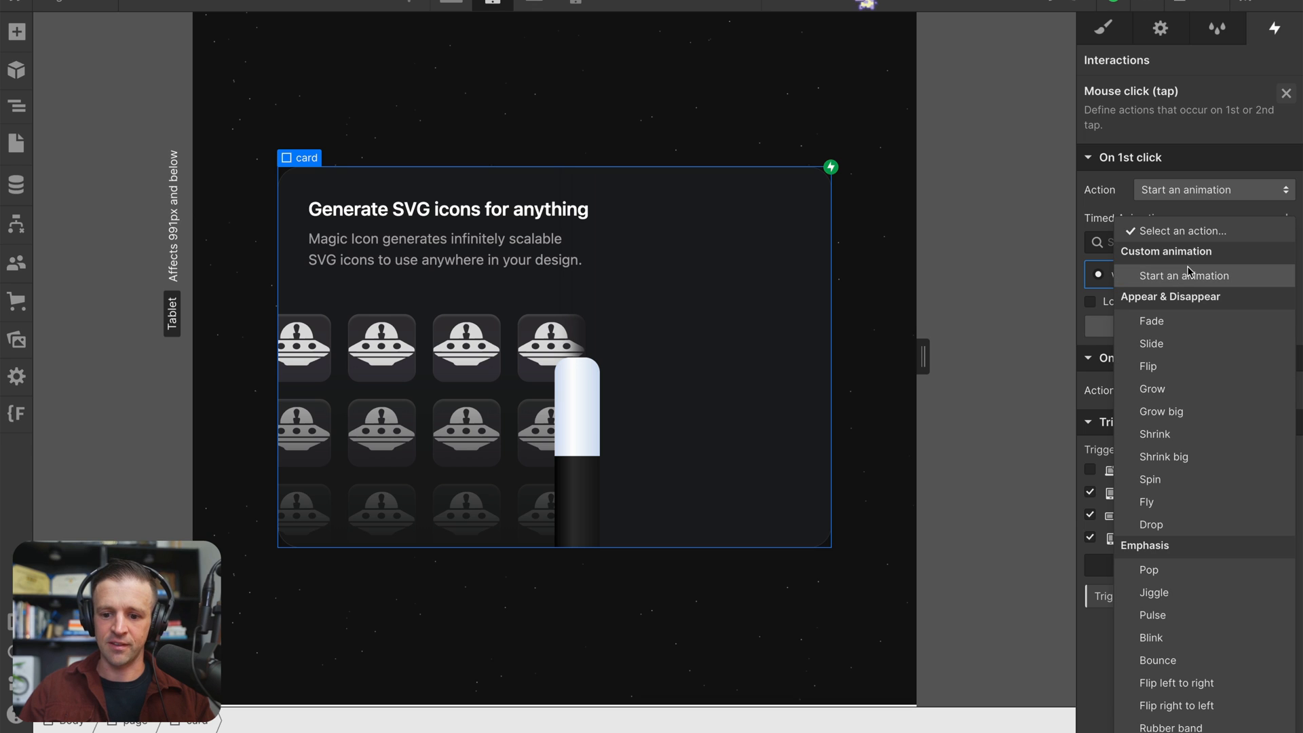
# Make the second tap start an animation and duplicate wand-click as wand-click-in.
pyautogui.click(1182, 276)
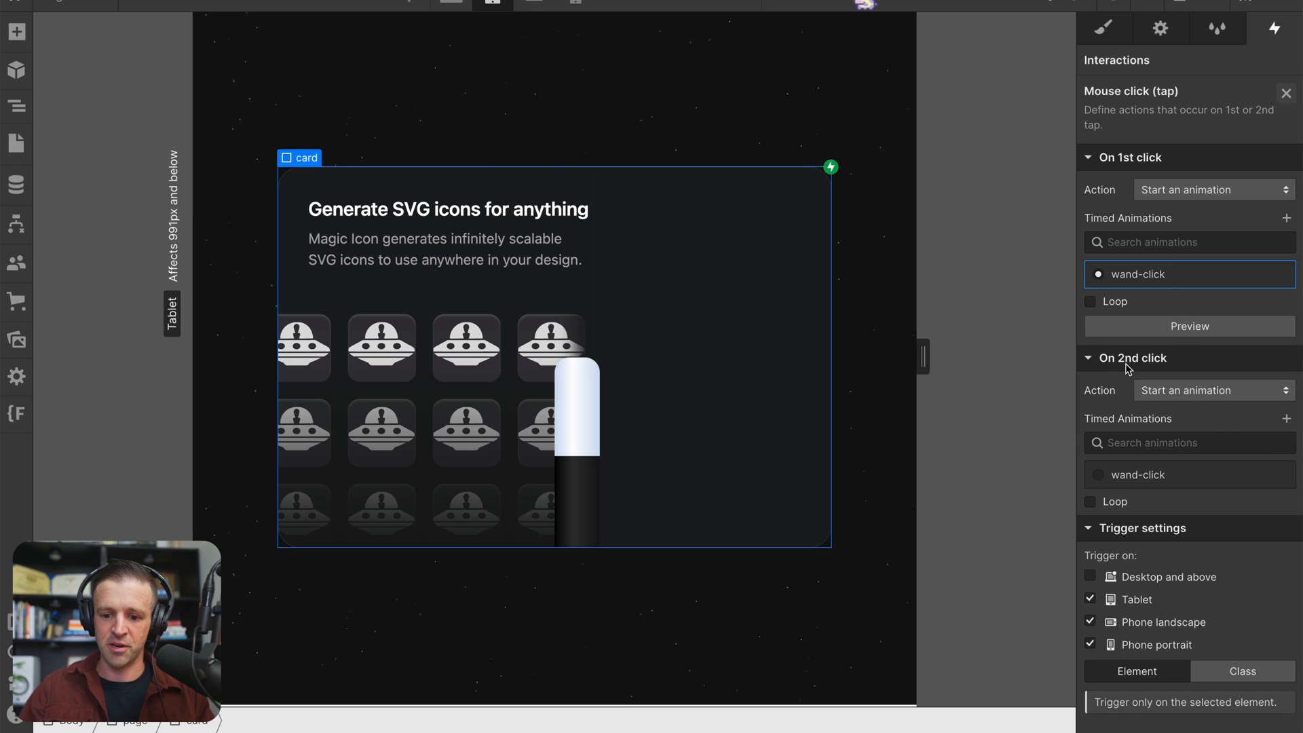
pyautogui.click(1279, 475)
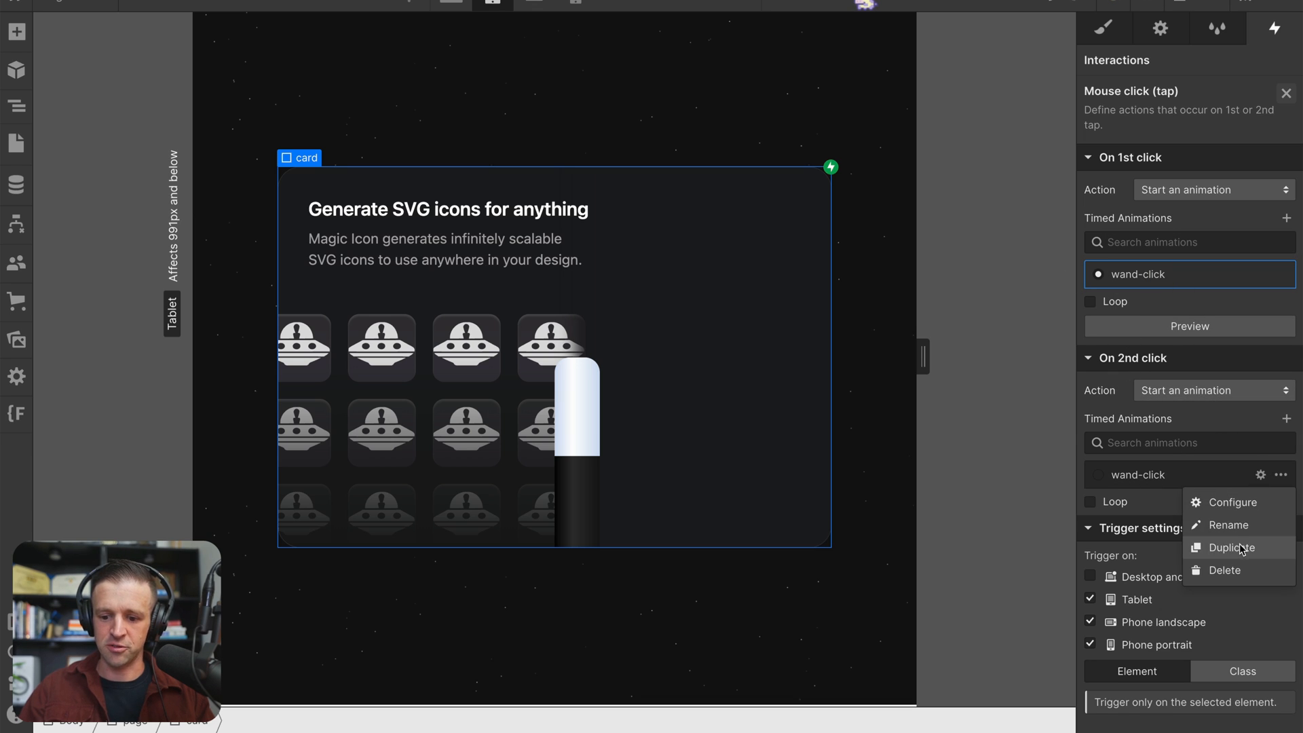
pyautogui.click(1233, 547)
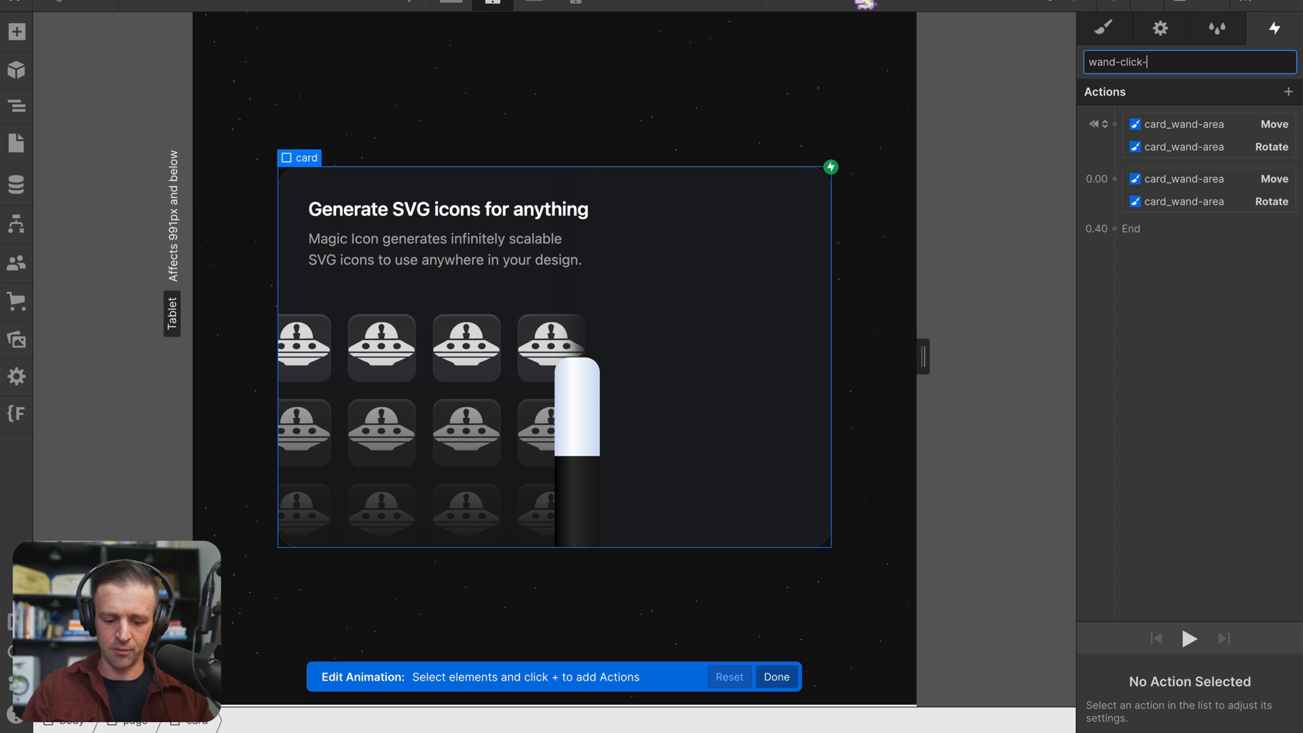
pyautogui.write('in')
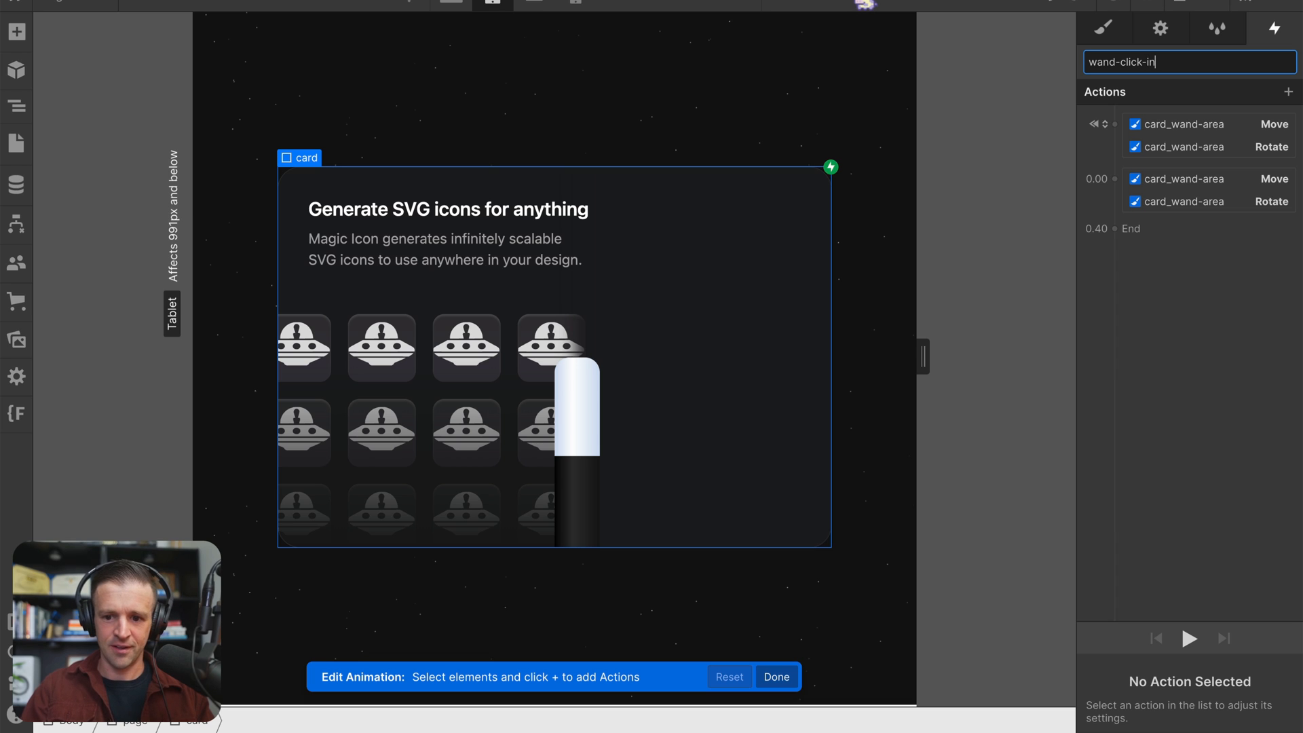
pyautogui.press('Return')
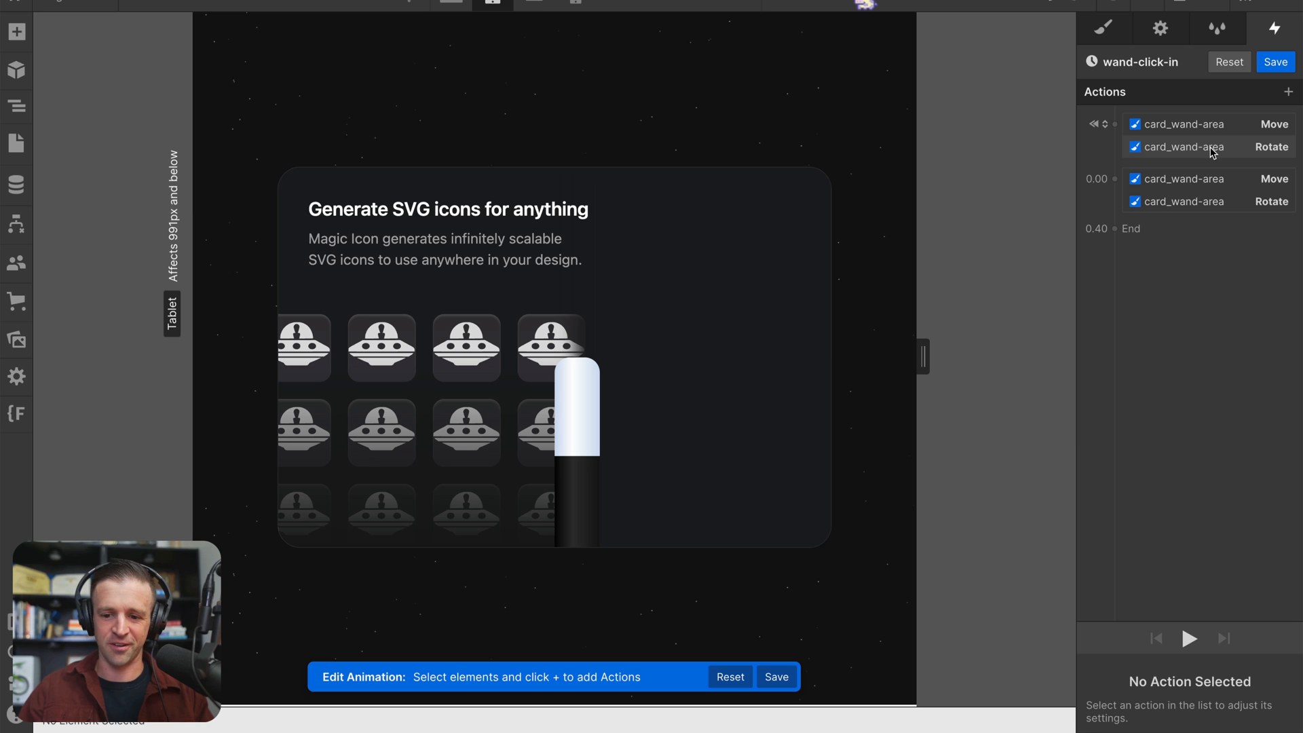
# Select wand-click-in's starting position action to edit its initial state.
pyautogui.click(1205, 124)
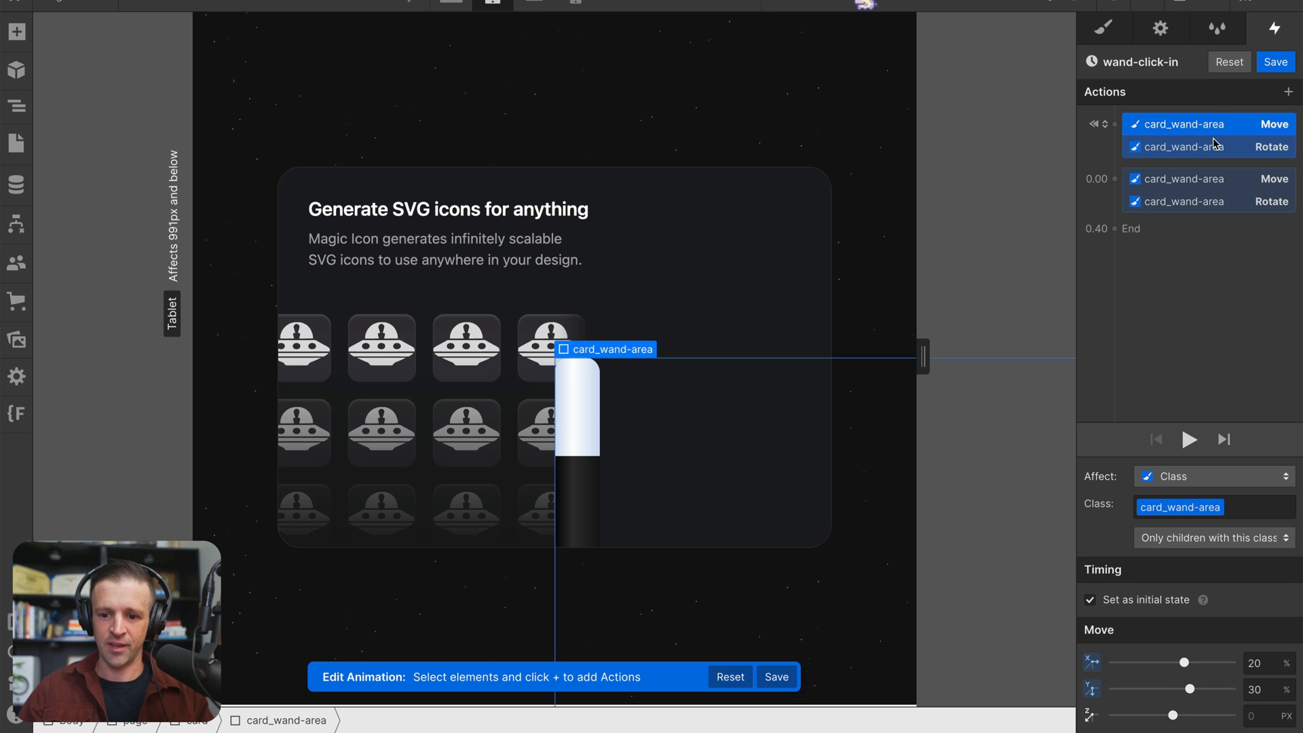
pyautogui.click(1177, 177)
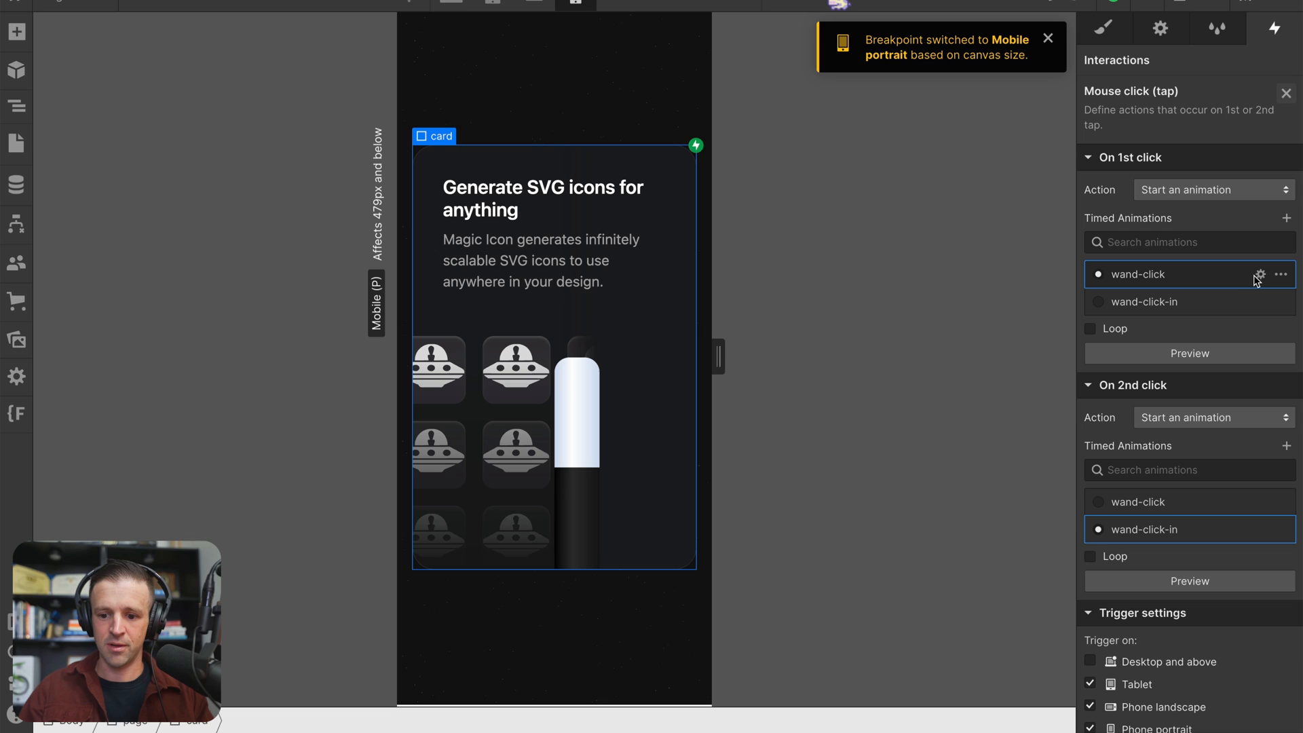
# Edit wand-click-in to a single 0.3-second move and rotate action and confirm with Done.
pyautogui.click(1259, 275)
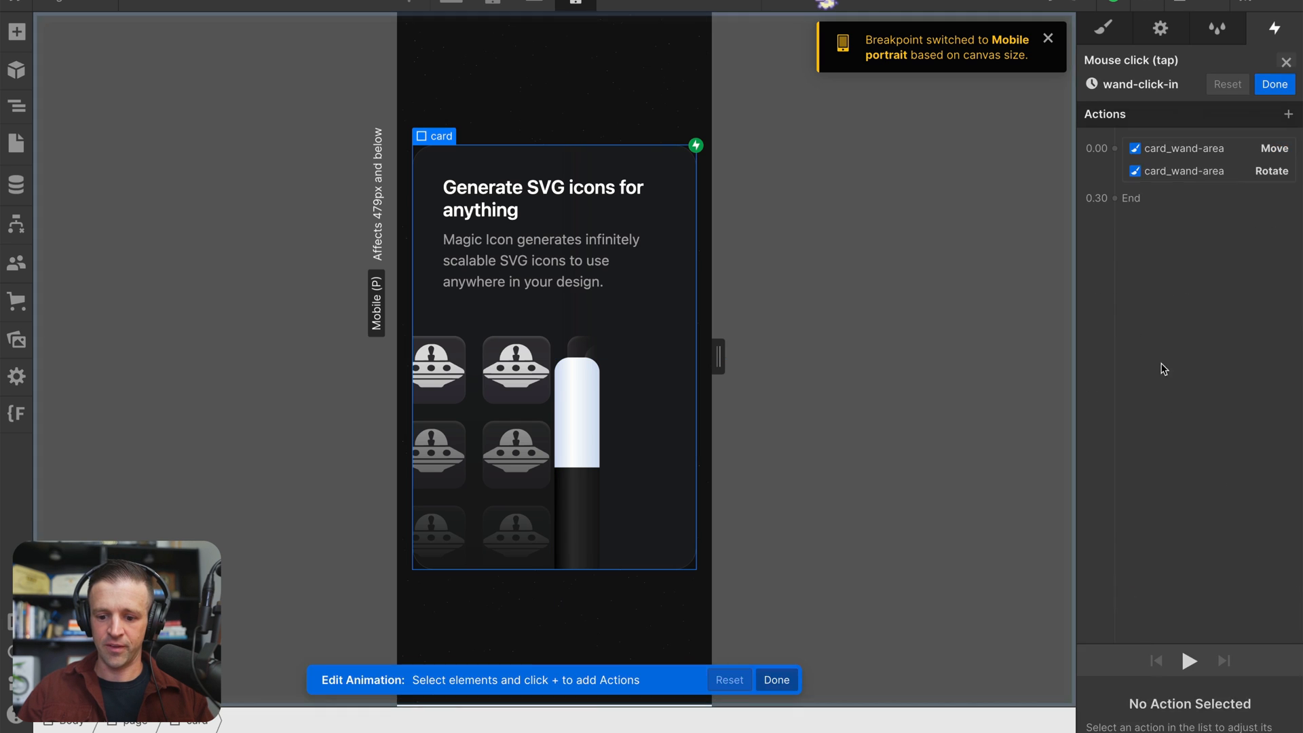
pyautogui.click(1197, 125)
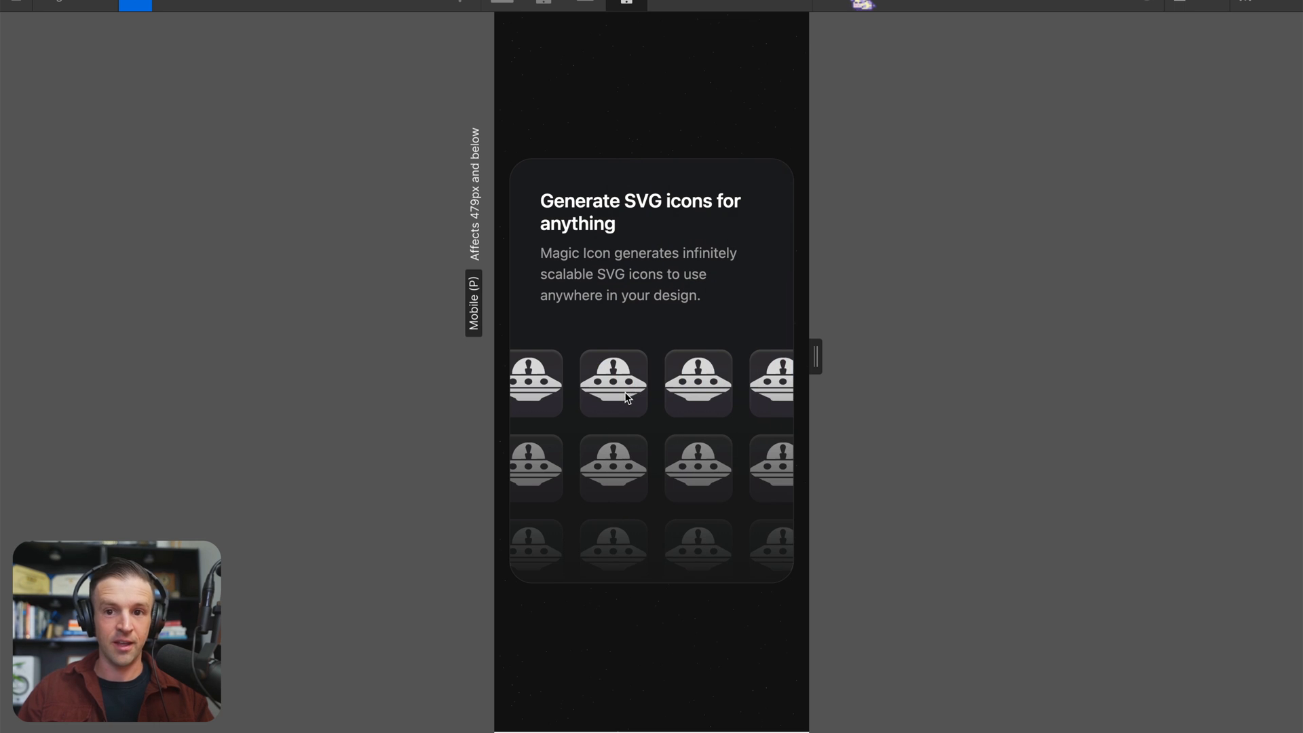
# Tap the mobile card in preview so the wand slides in and back out.
pyautogui.click(652, 383)
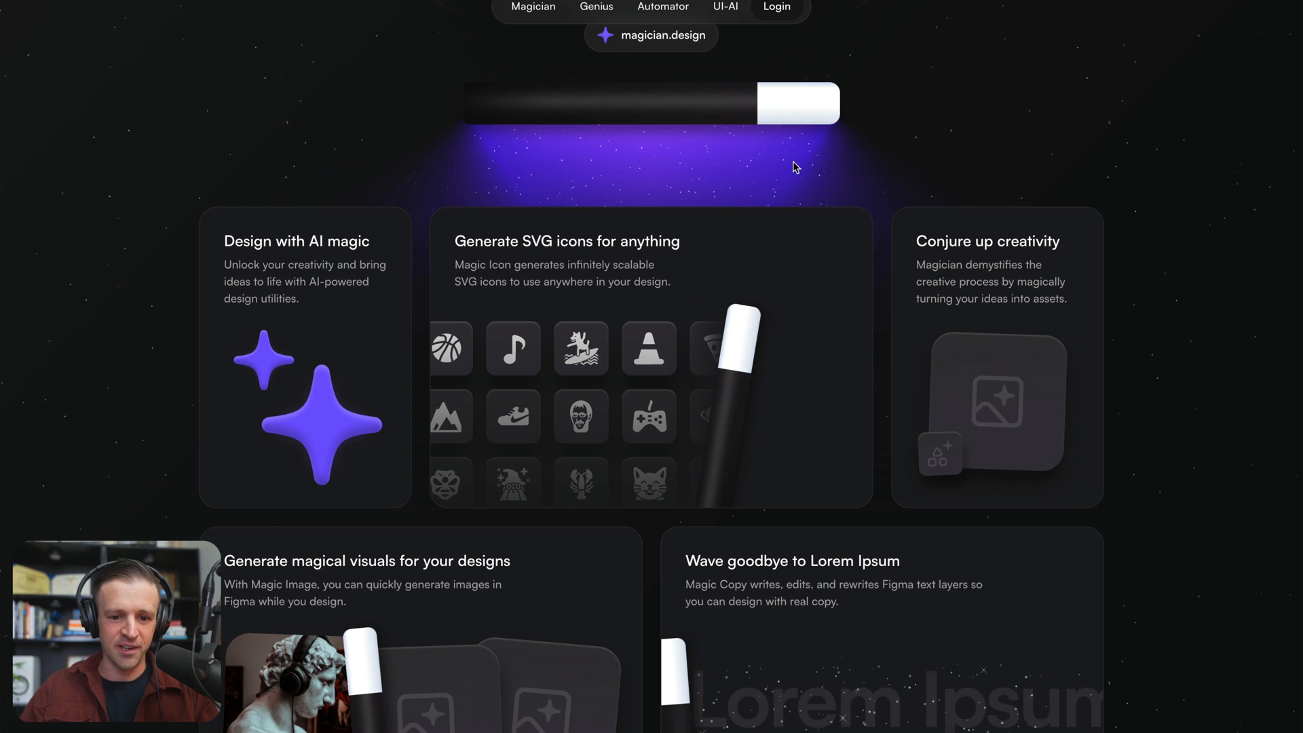
pyautogui.moveTo(764, 138)
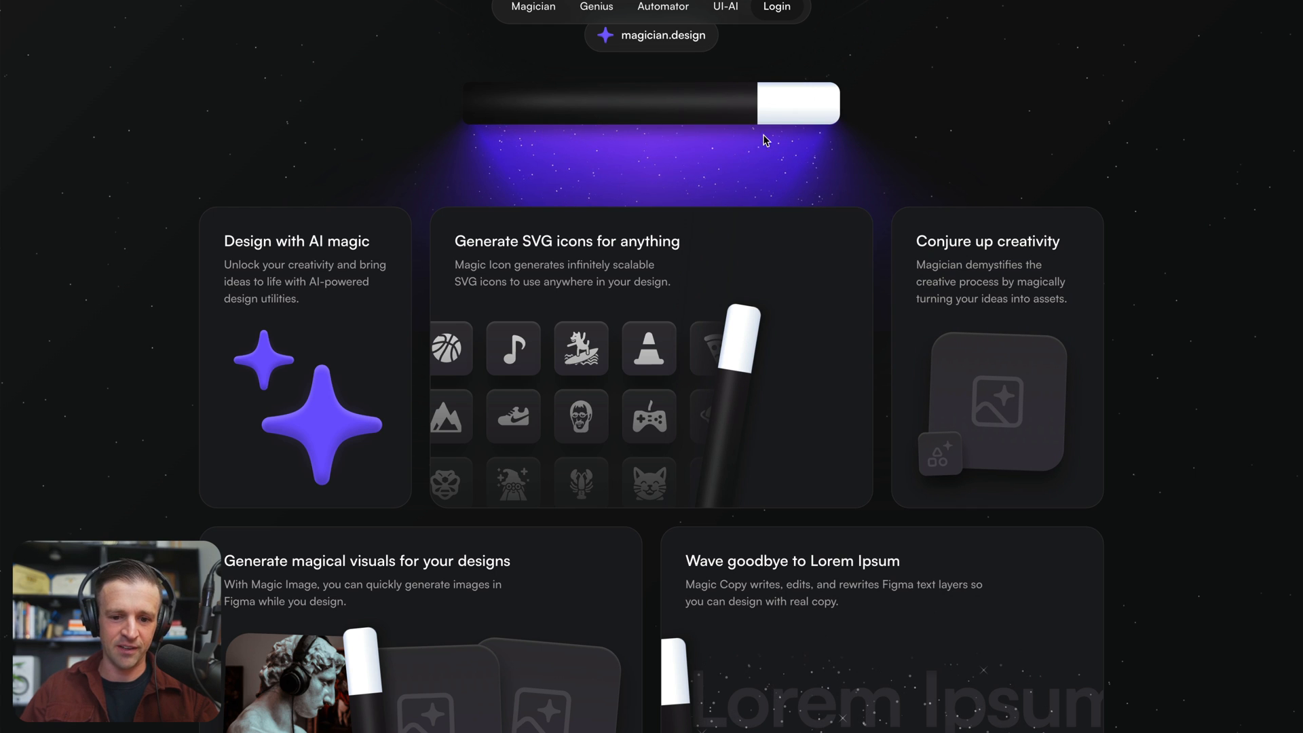
pyautogui.moveTo(775, 195)
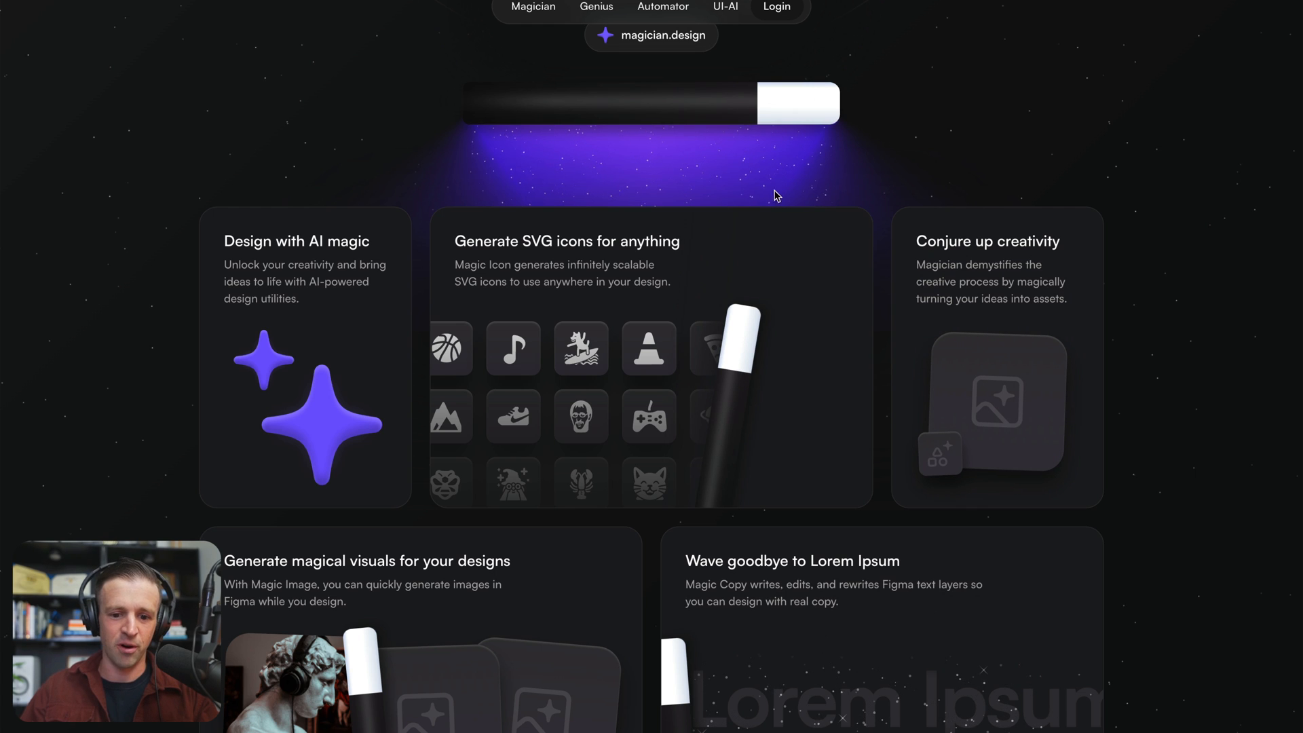
pyautogui.moveTo(549, 161)
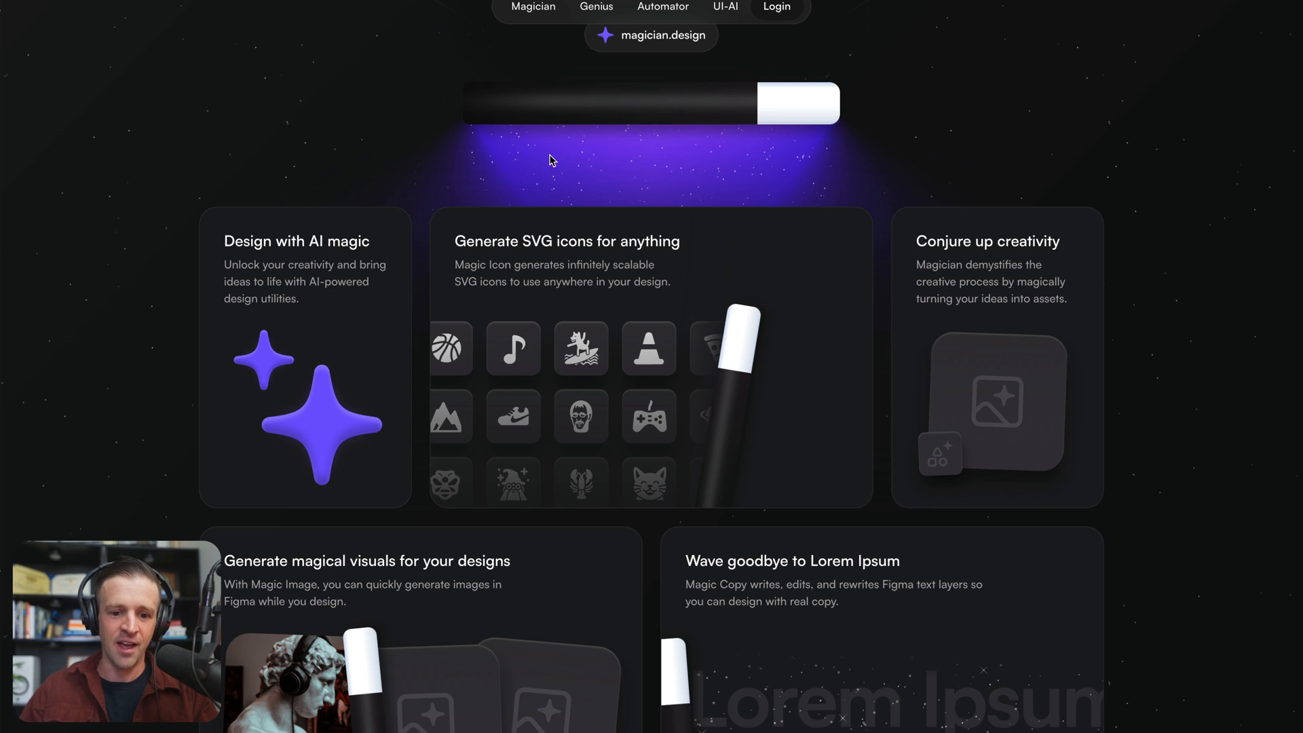
pyautogui.moveTo(862, 154)
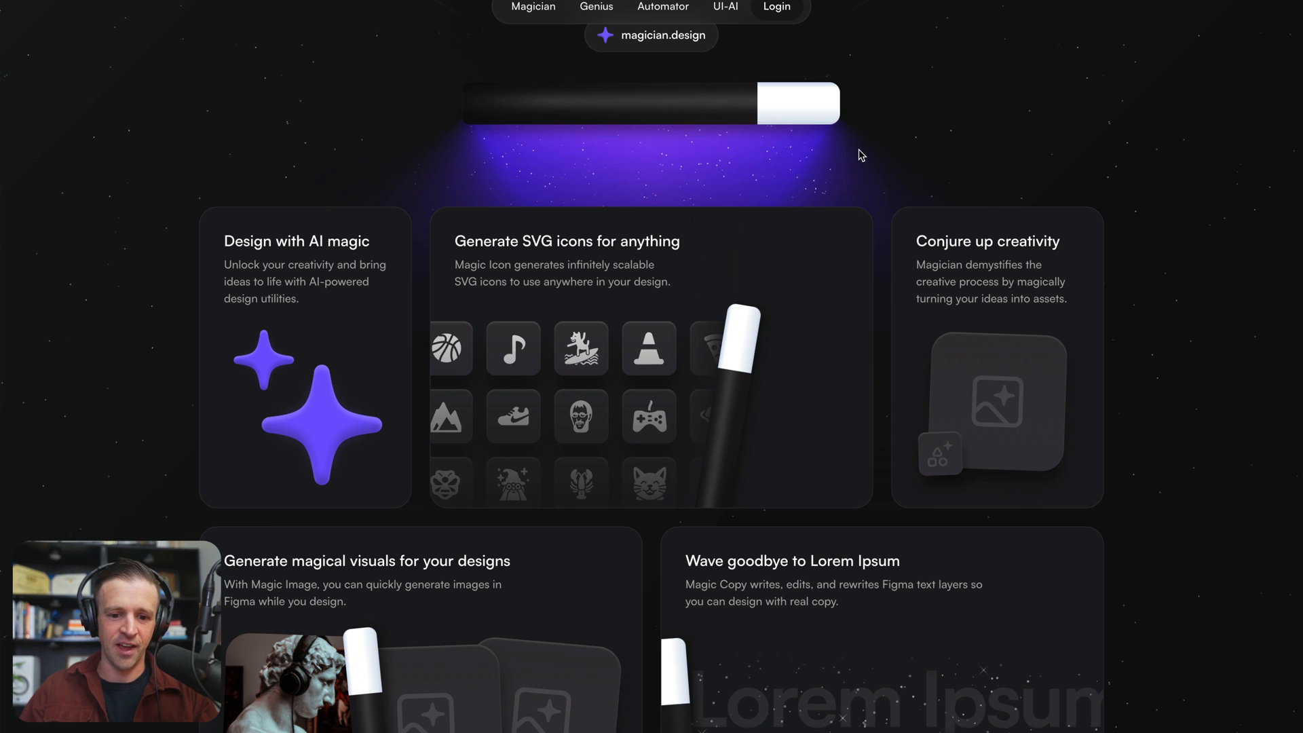
# Scroll the magician.design page to reveal the spellbook, layer renaming and Figma feature cards.
pyautogui.scroll(-3)
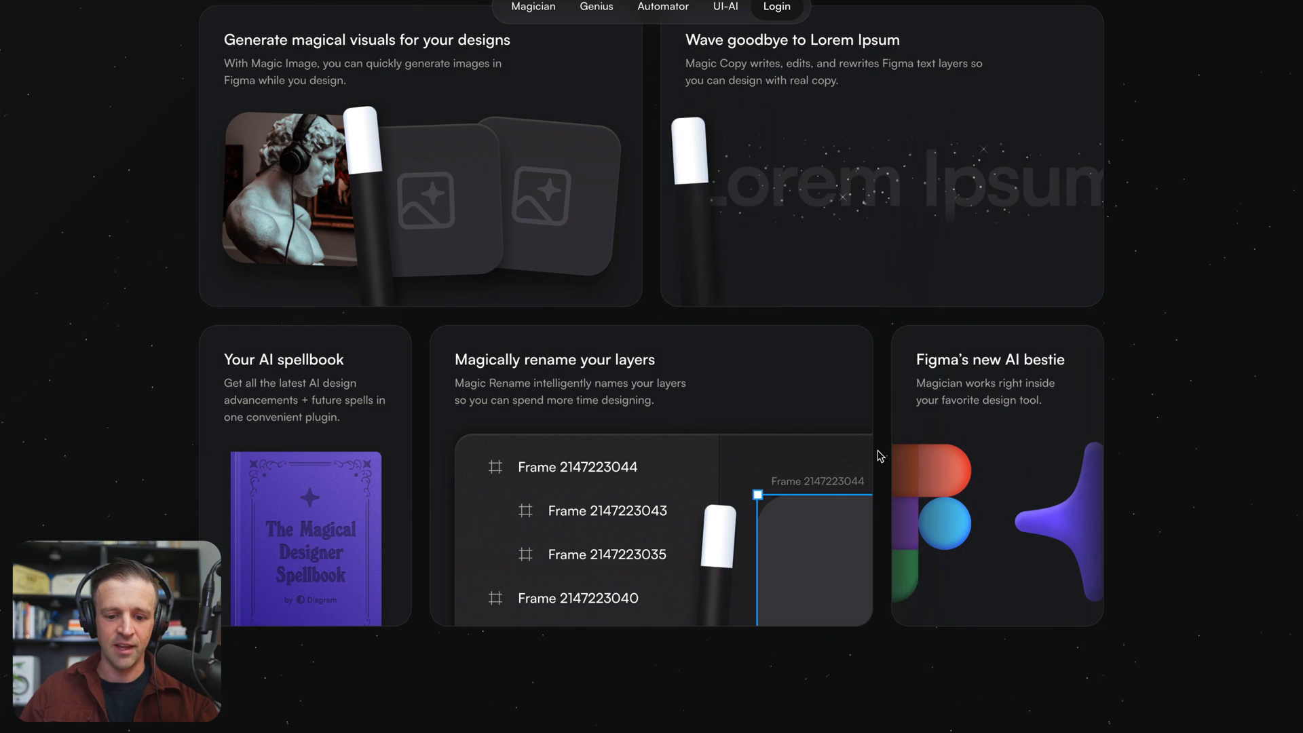
pyautogui.scroll(3)
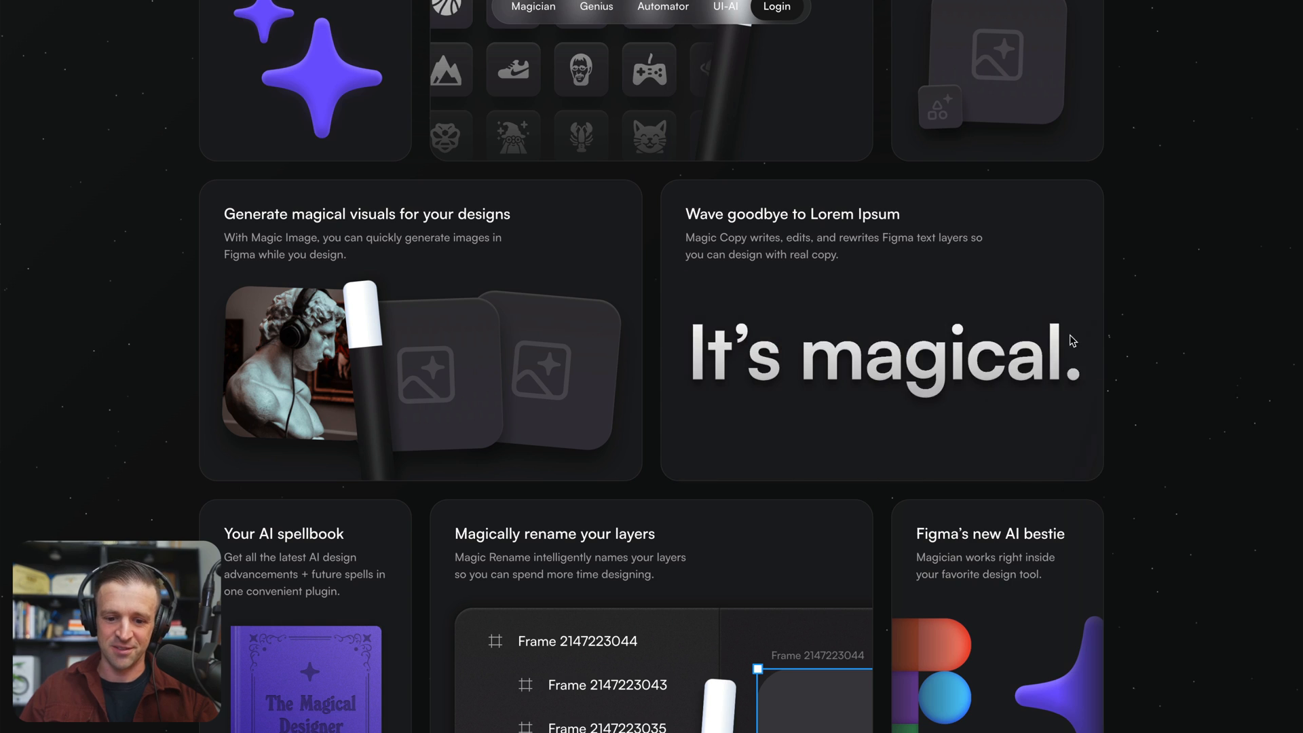
pyautogui.scroll(-3)
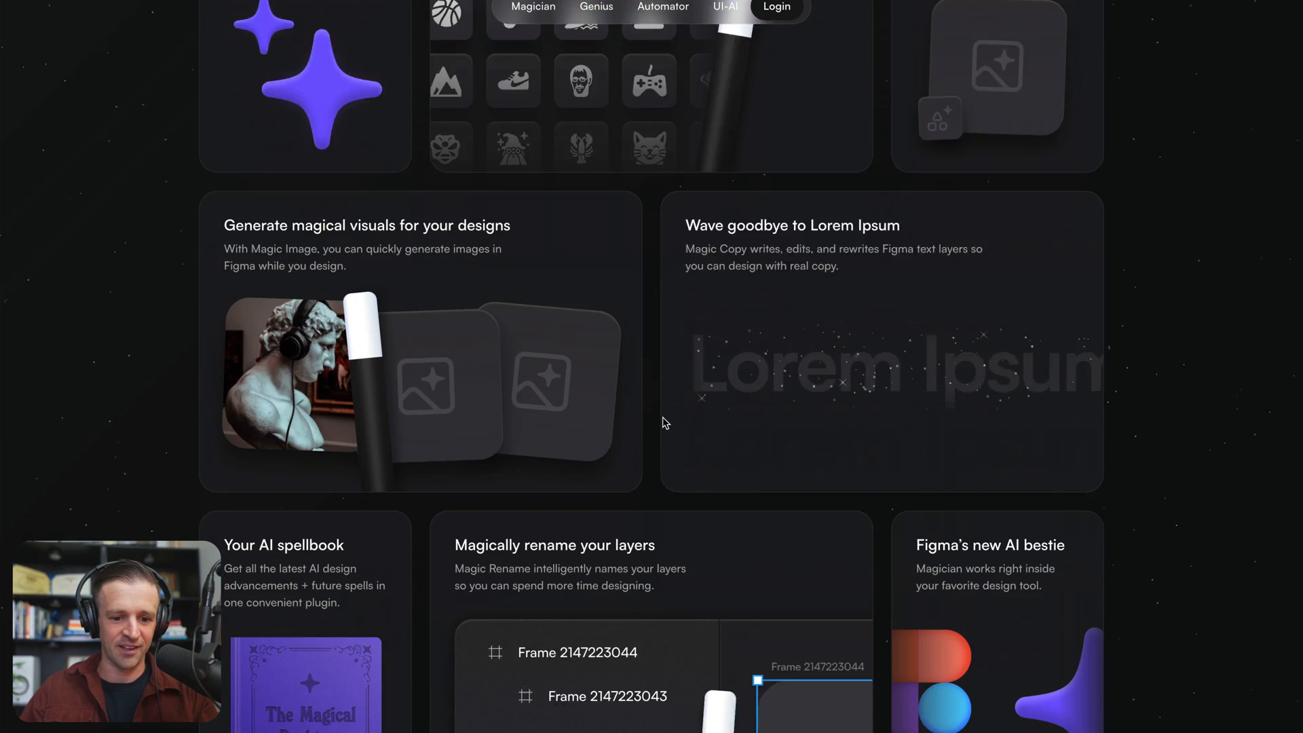